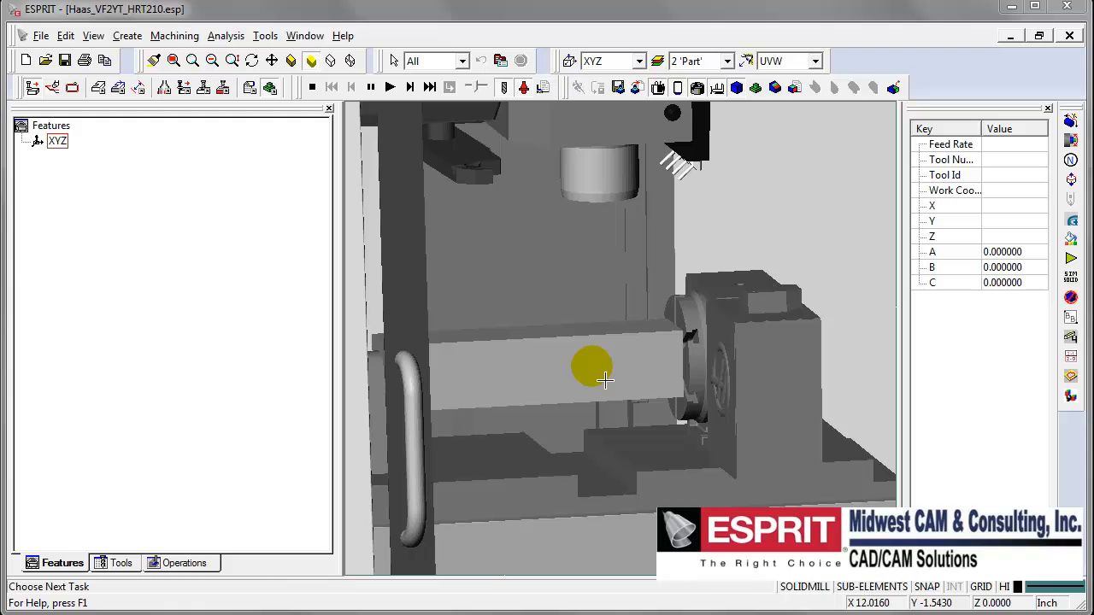
Stop the simulation and create a new document from the Haas_VF2YT_HRT210.est template
drag(607, 380, 589, 384)
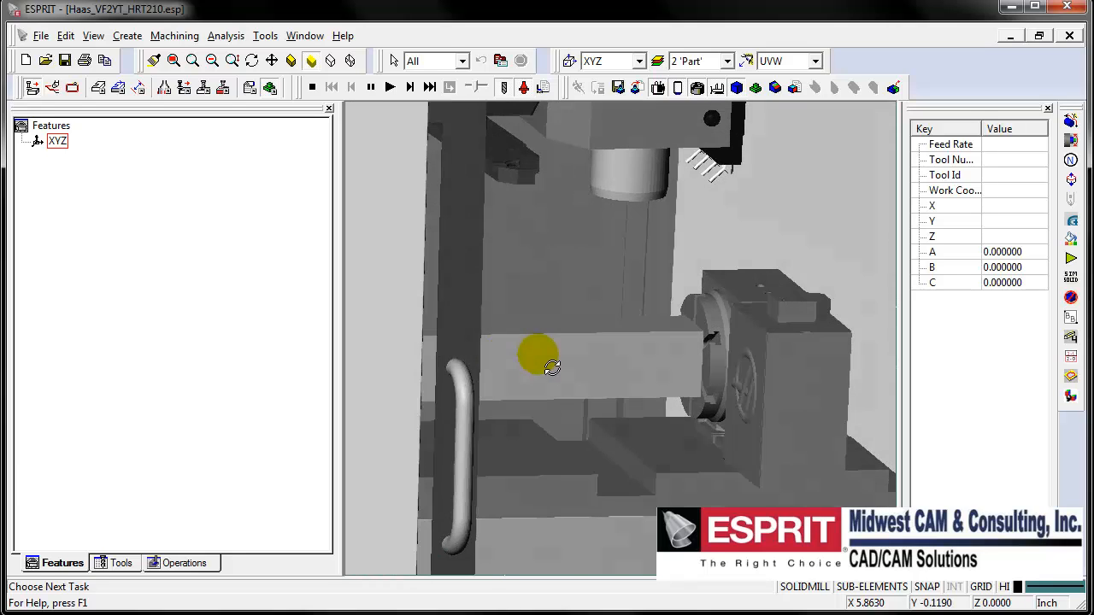
click(25, 60)
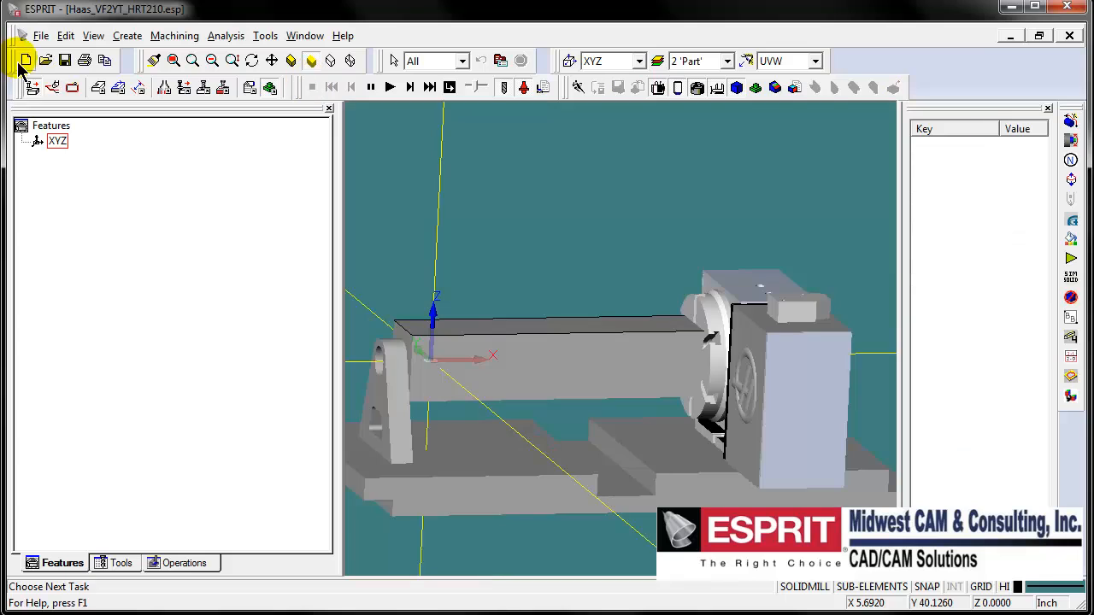
click(25, 59)
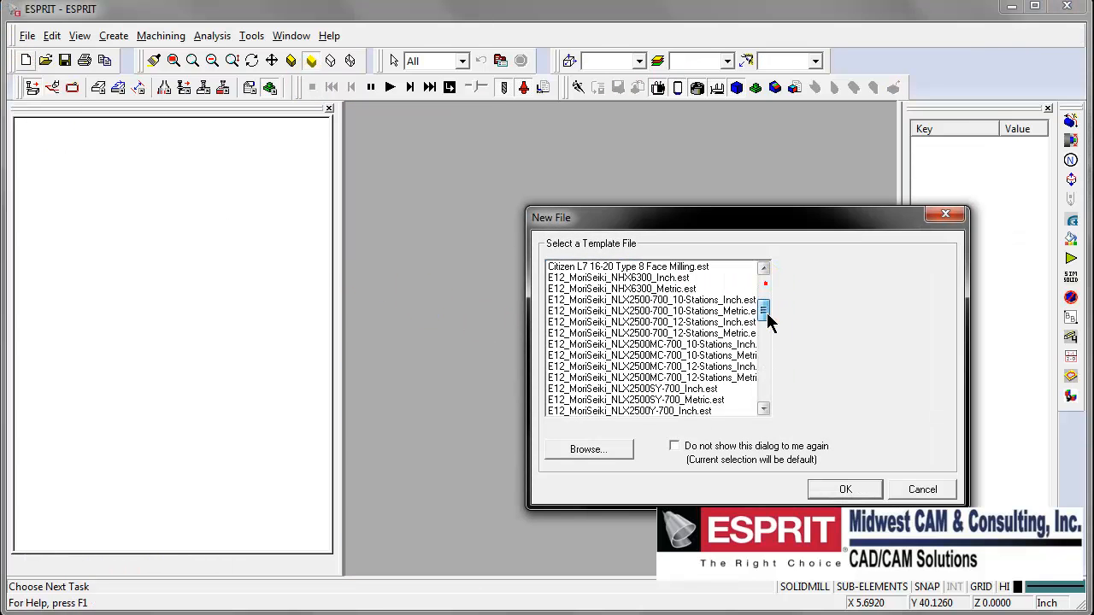
scroll(down, 3)
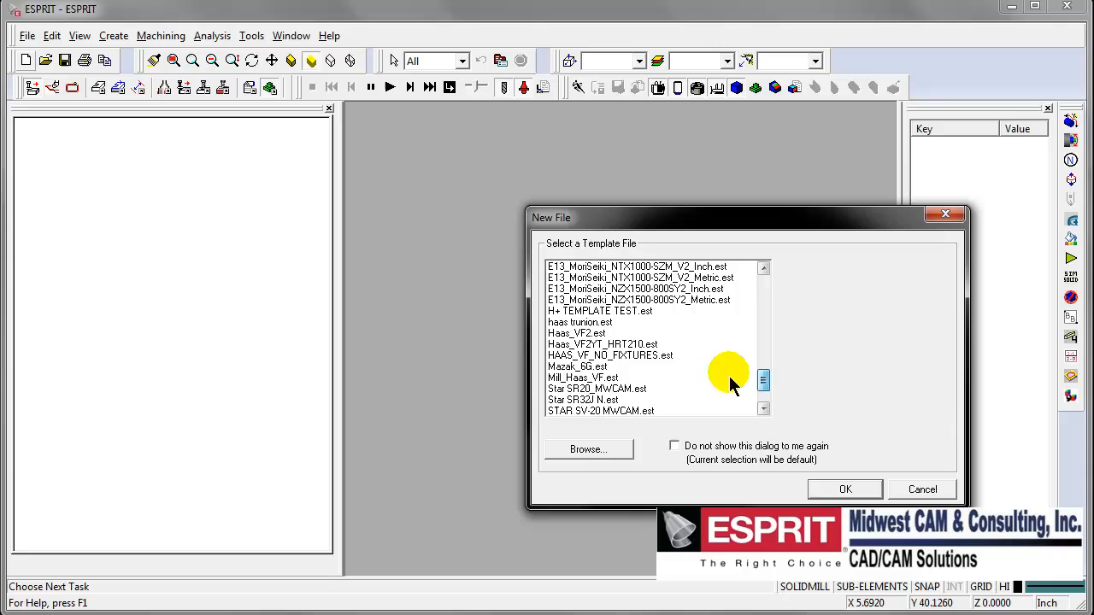
click(602, 343)
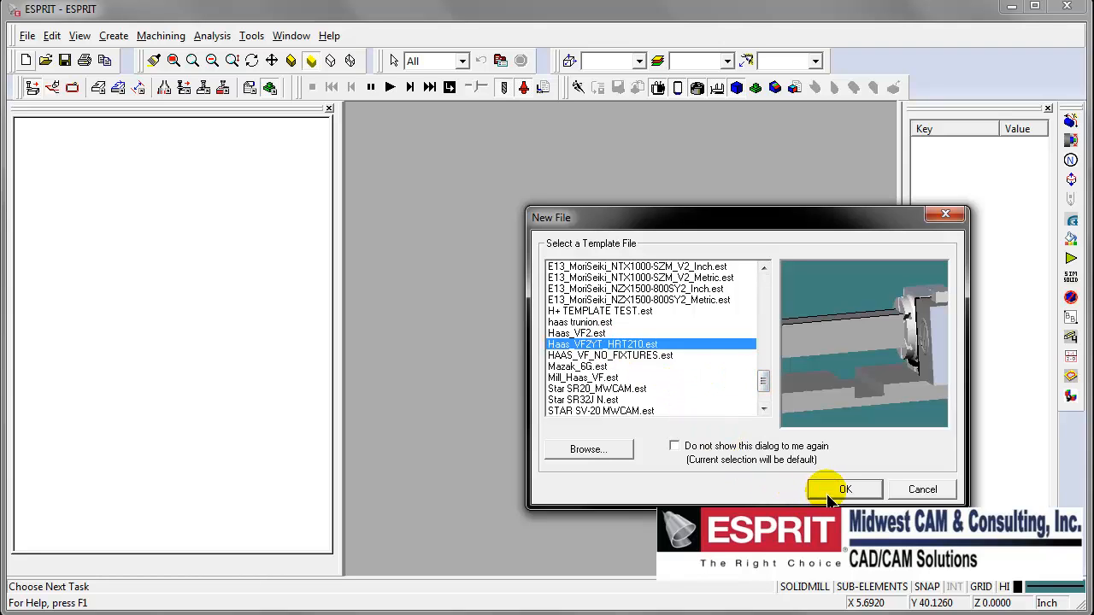
click(844, 488)
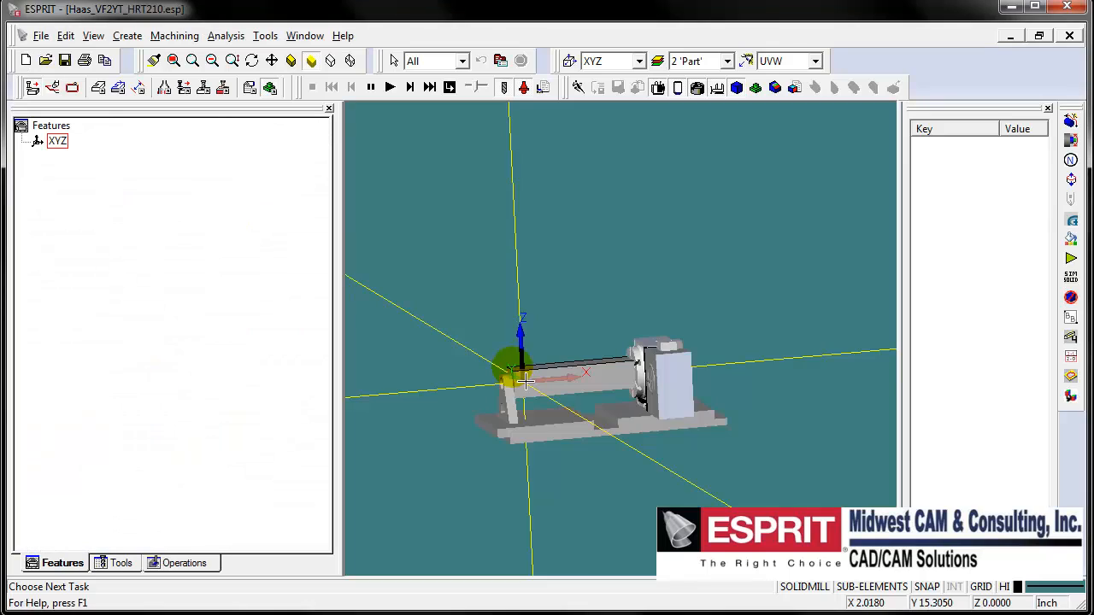
Zoom and rotate the view to inspect the rotary trunnion fixture
drag(521, 376, 565, 348)
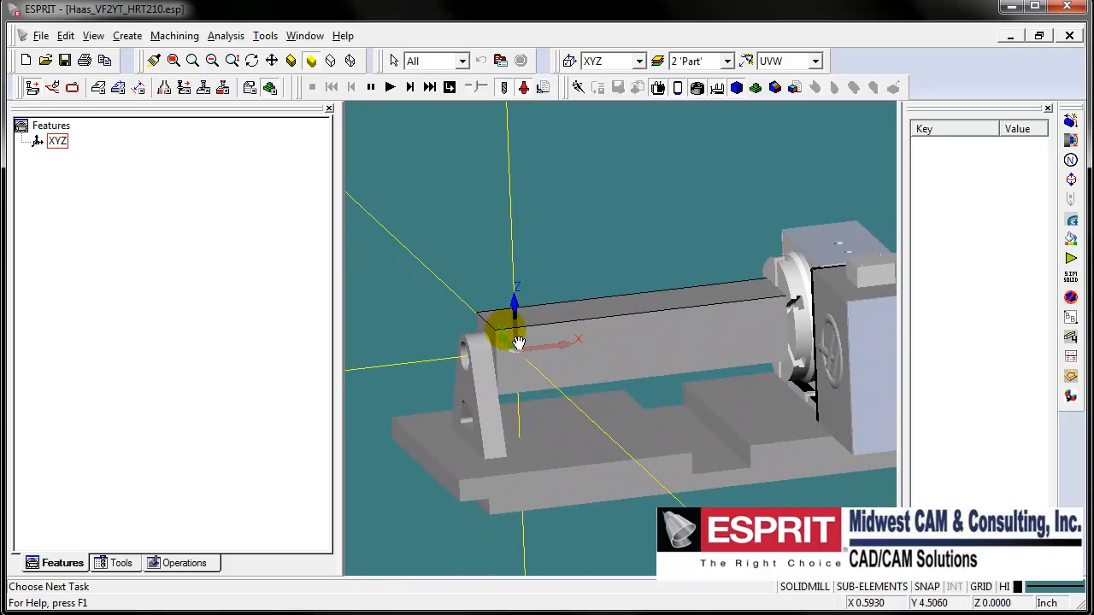
drag(517, 342, 585, 282)
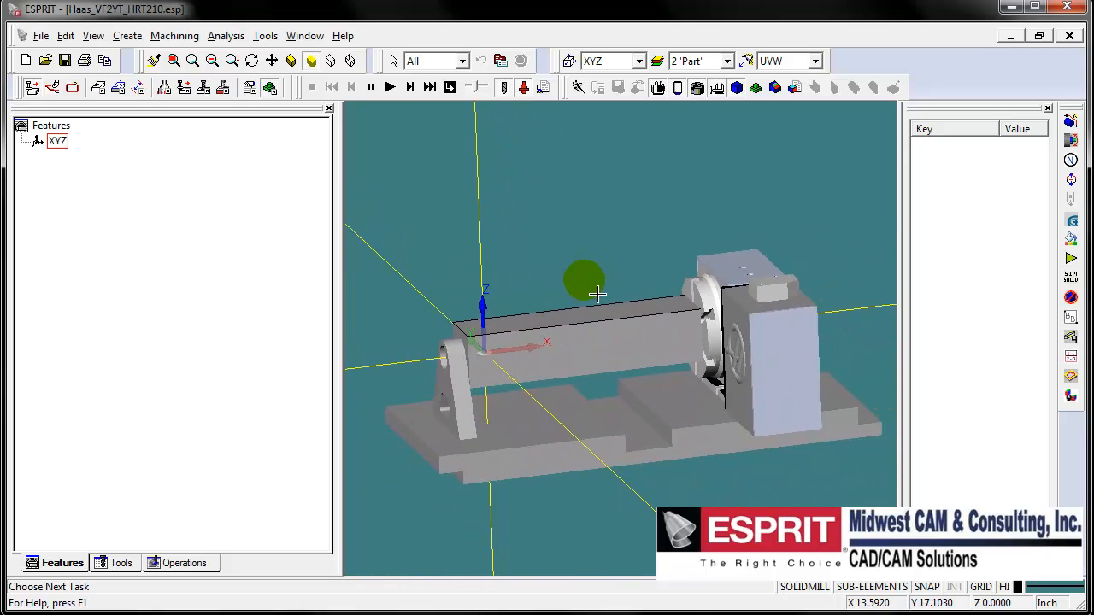
mouse_move(470, 367)
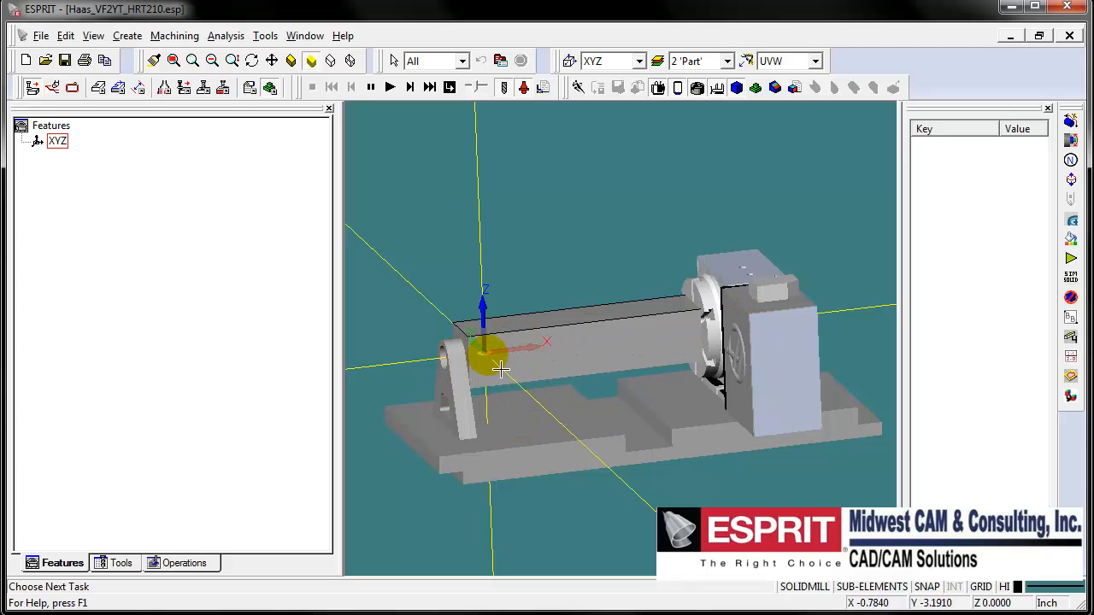
drag(496, 359, 551, 269)
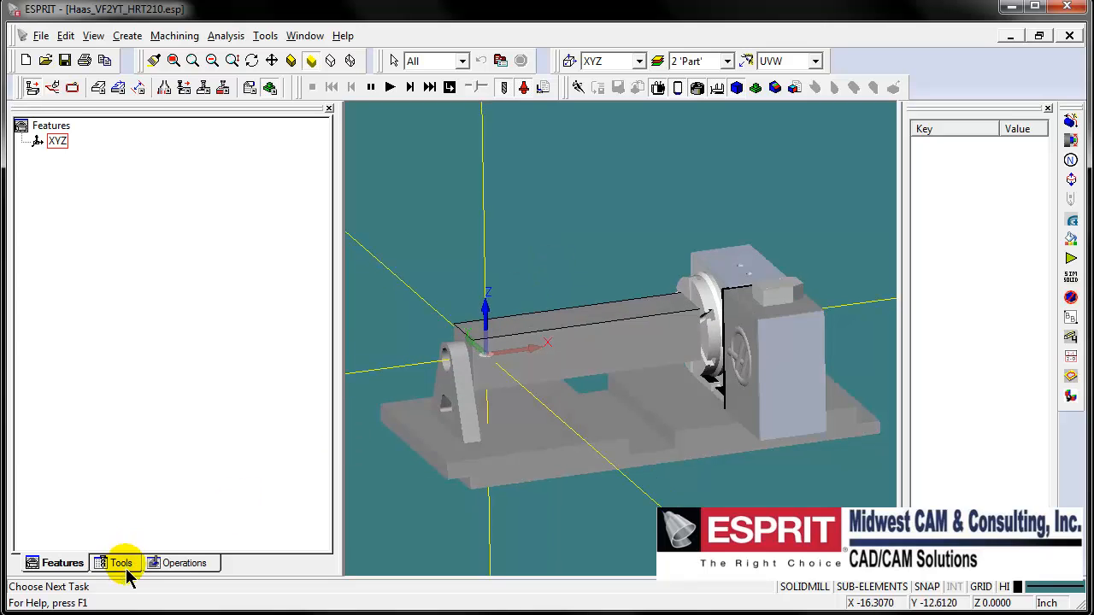
Show the 29 cutters in the Tools list and view the New > Milling Tools submenu
click(121, 562)
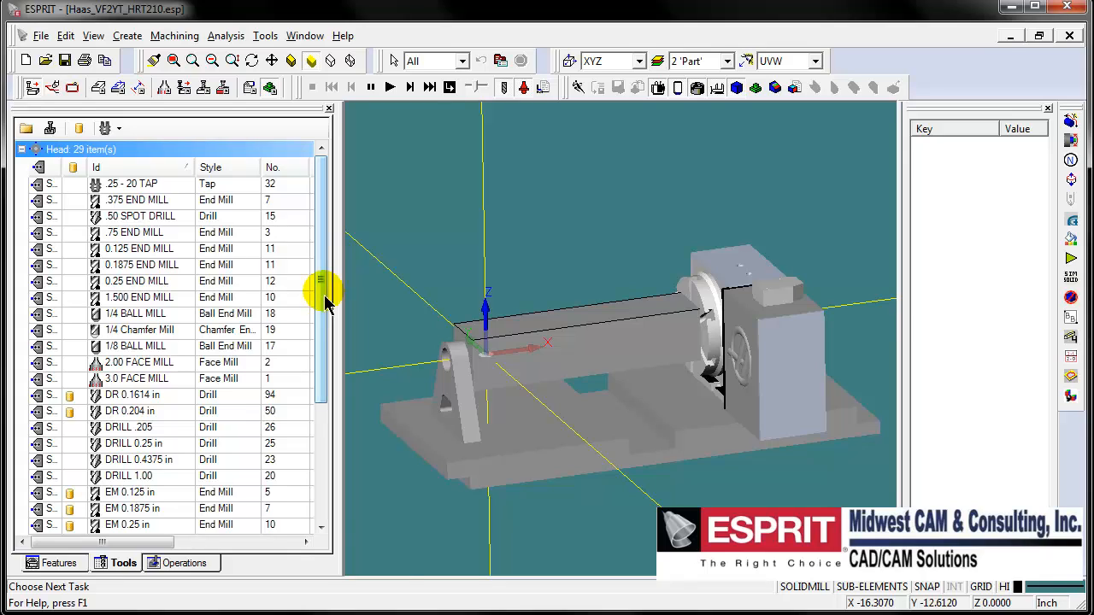
right_click(133, 232)
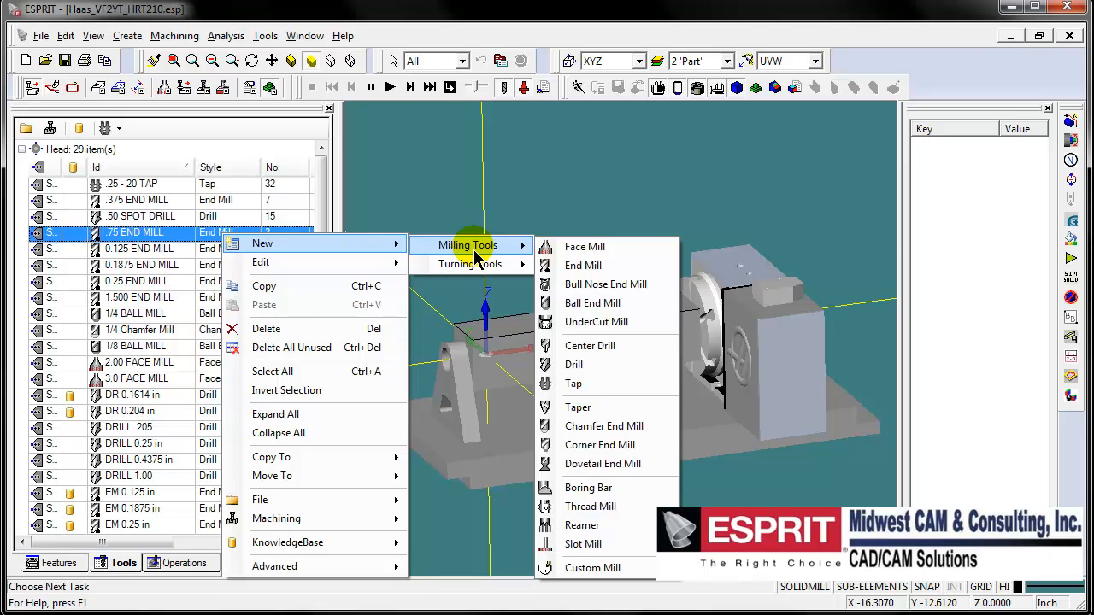
mouse_move(412, 188)
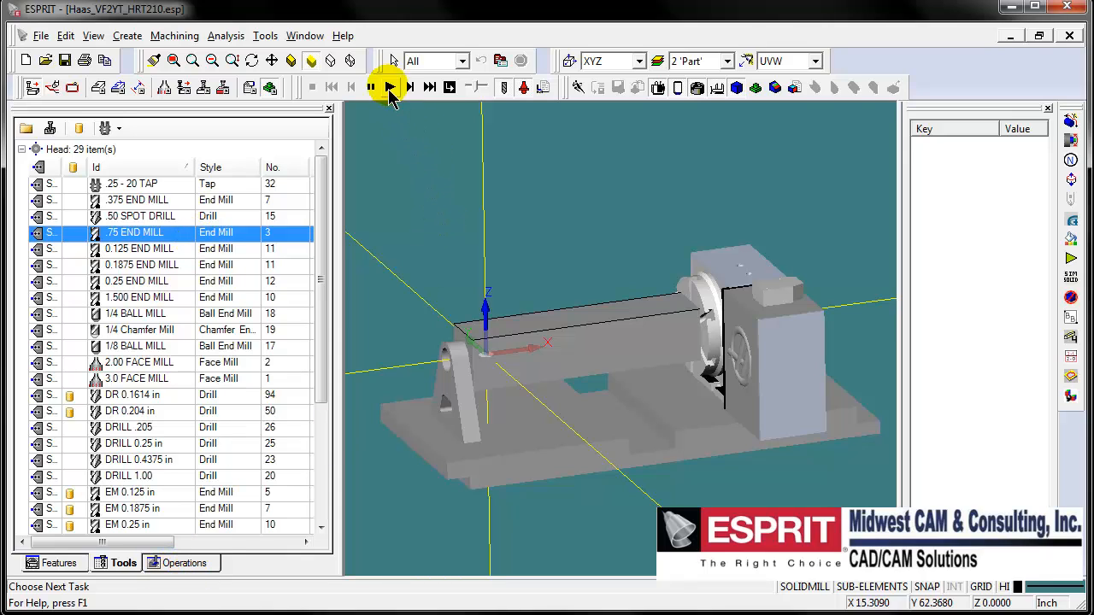
Play the template's machine simulation, orbit toward the trunnion, stop it, and zoom on the origin
click(390, 87)
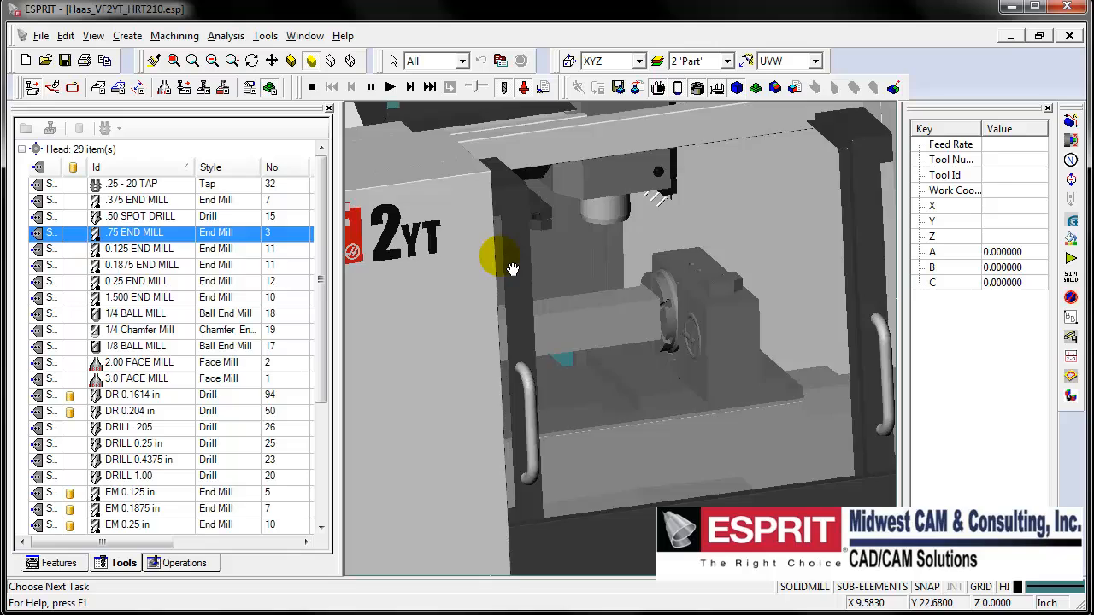
drag(513, 257, 564, 346)
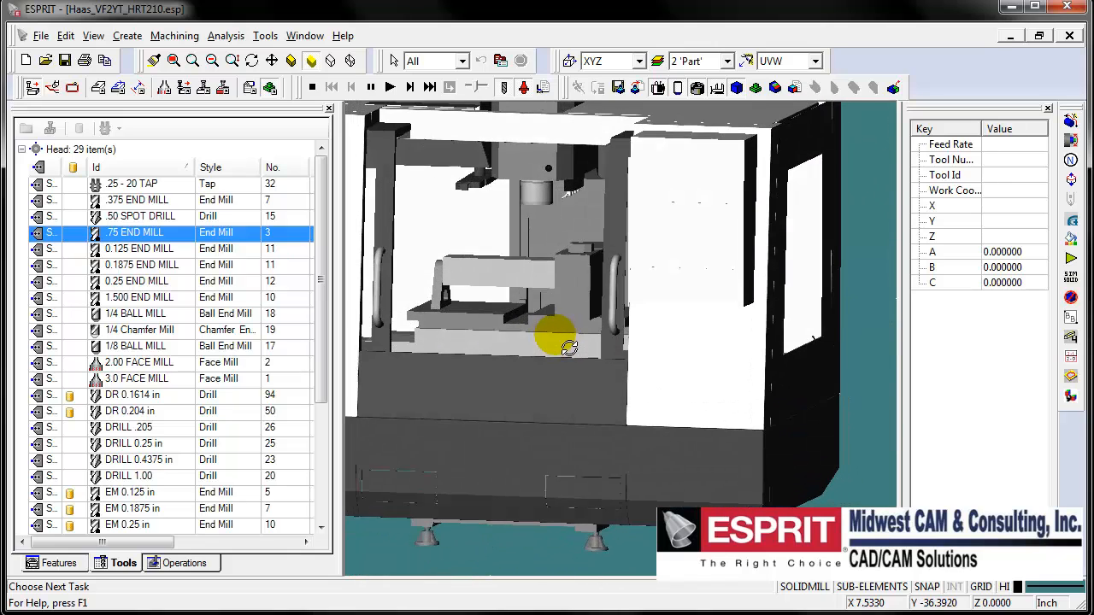
drag(560, 346, 526, 256)
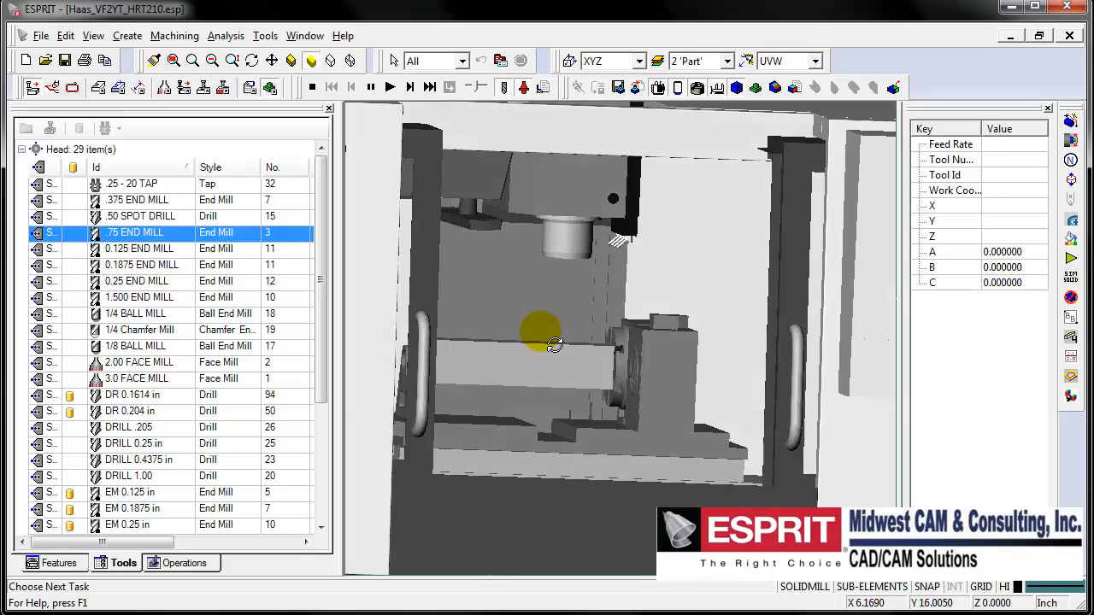
click(312, 87)
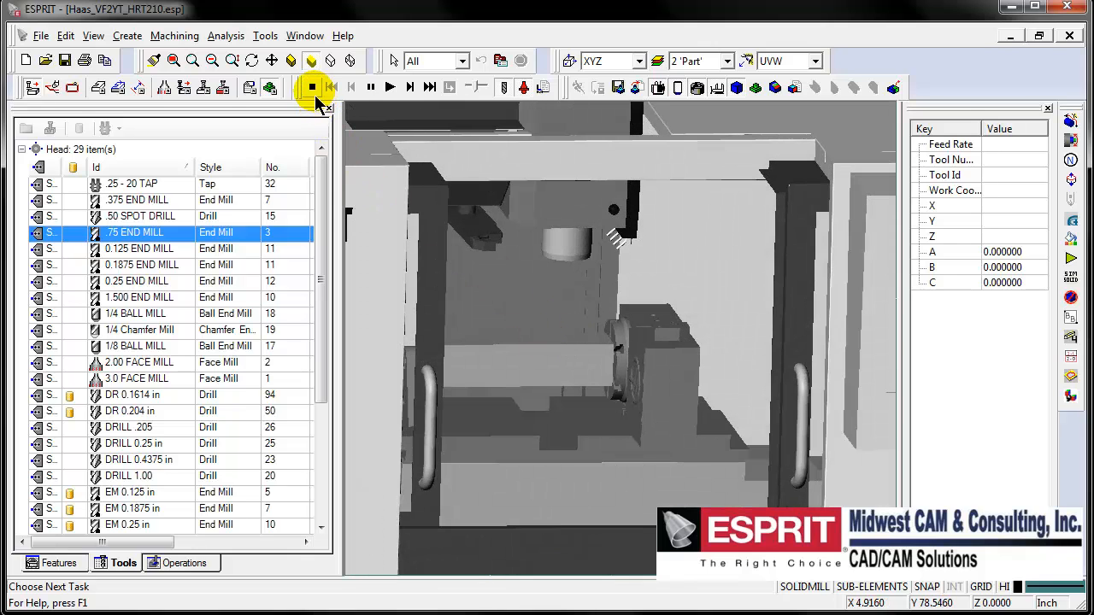
click(311, 87)
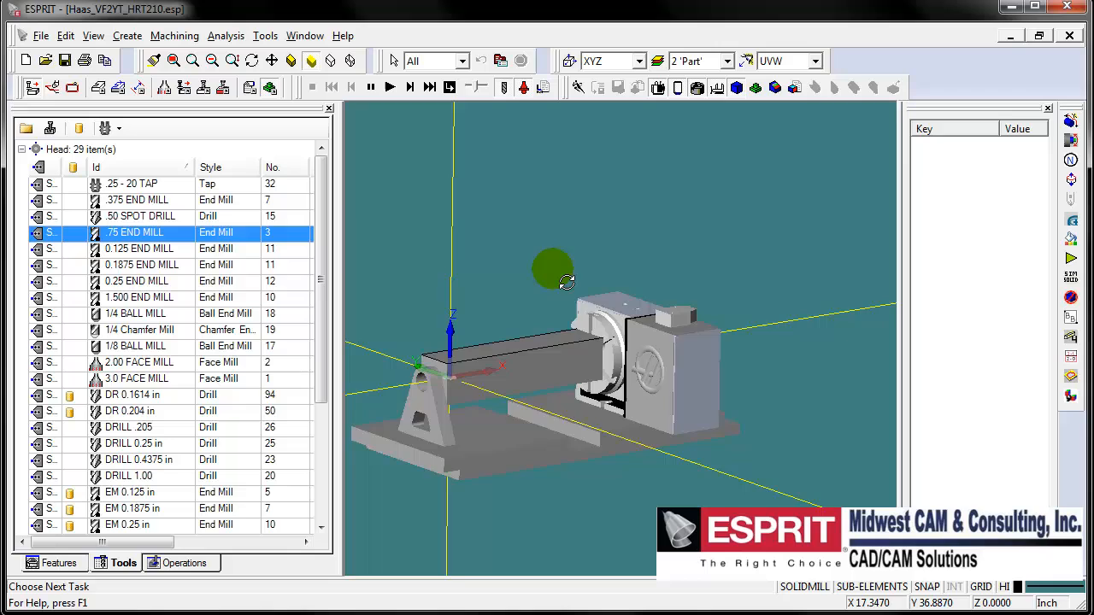
drag(564, 282, 564, 296)
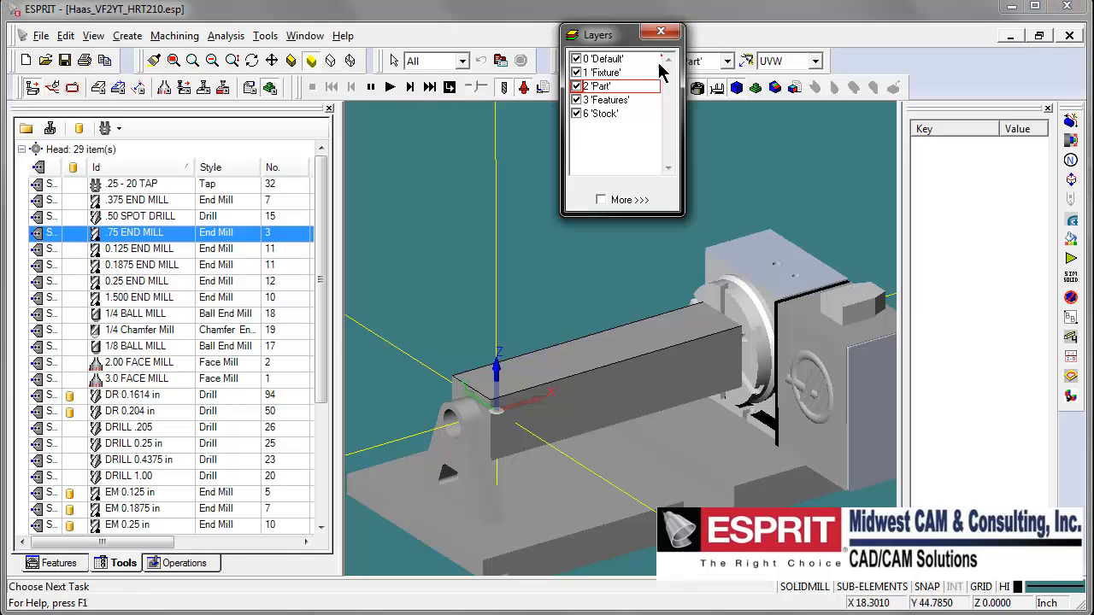
Make the Part layer active and merge 4_Axis Index_part1.SLDPRT from Milling > Production
click(607, 87)
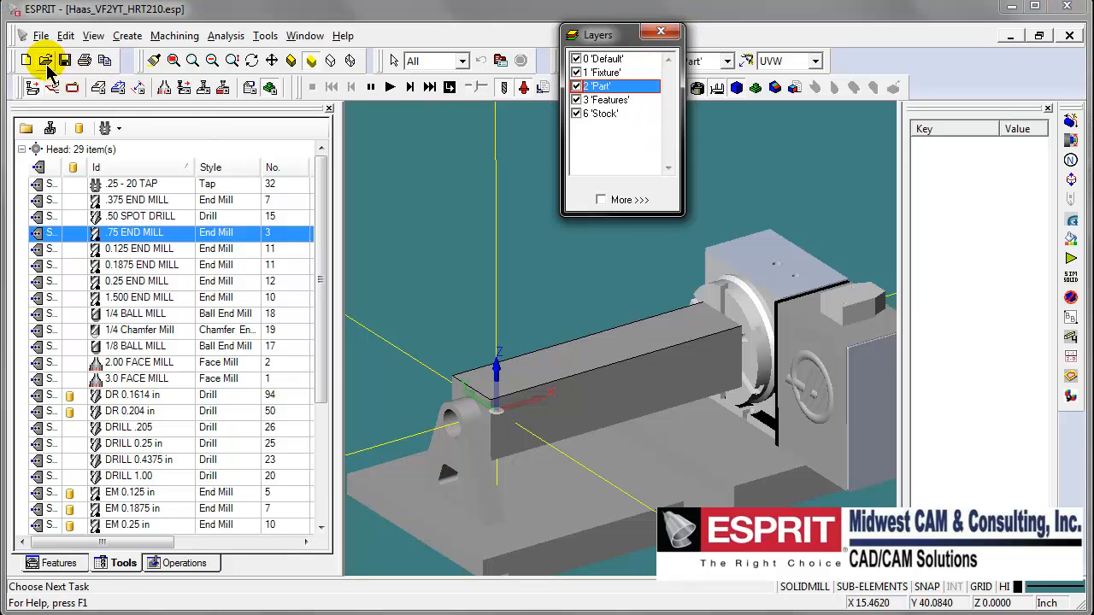
click(44, 60)
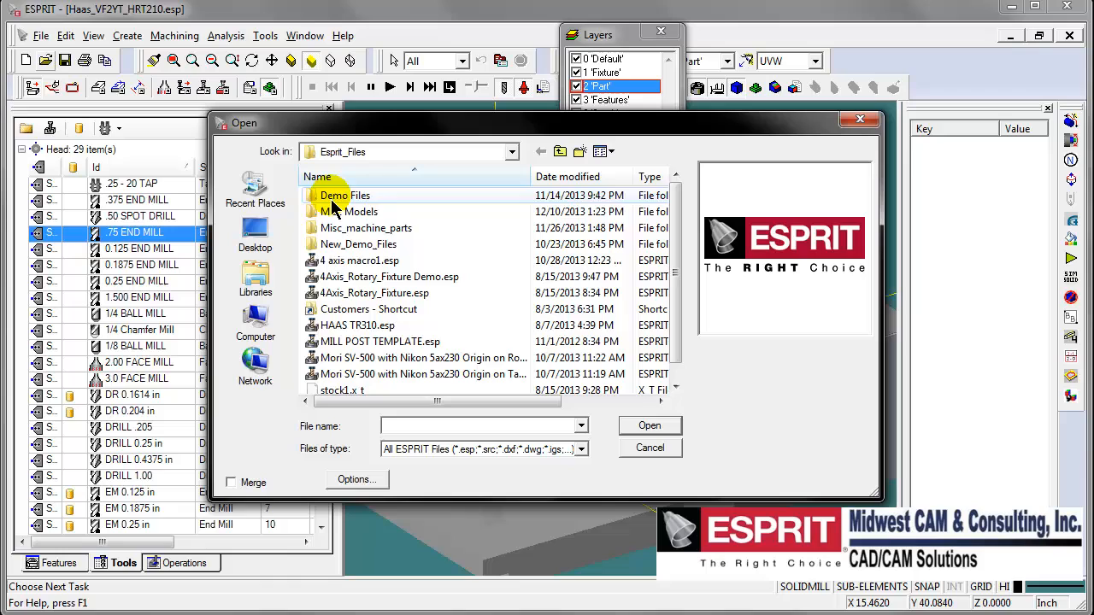
double_click(345, 194)
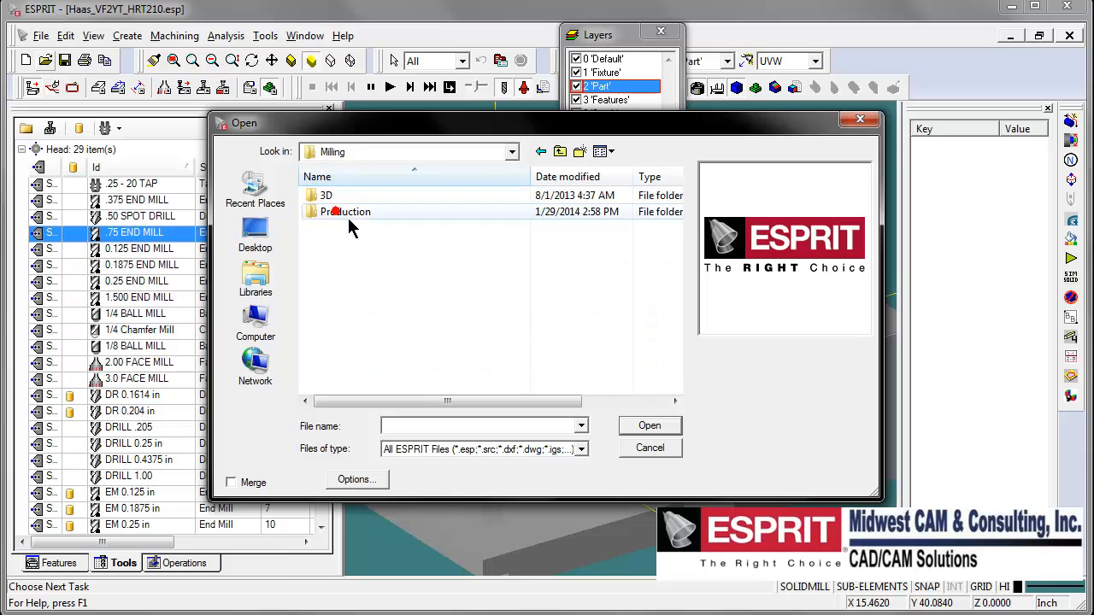
double_click(345, 212)
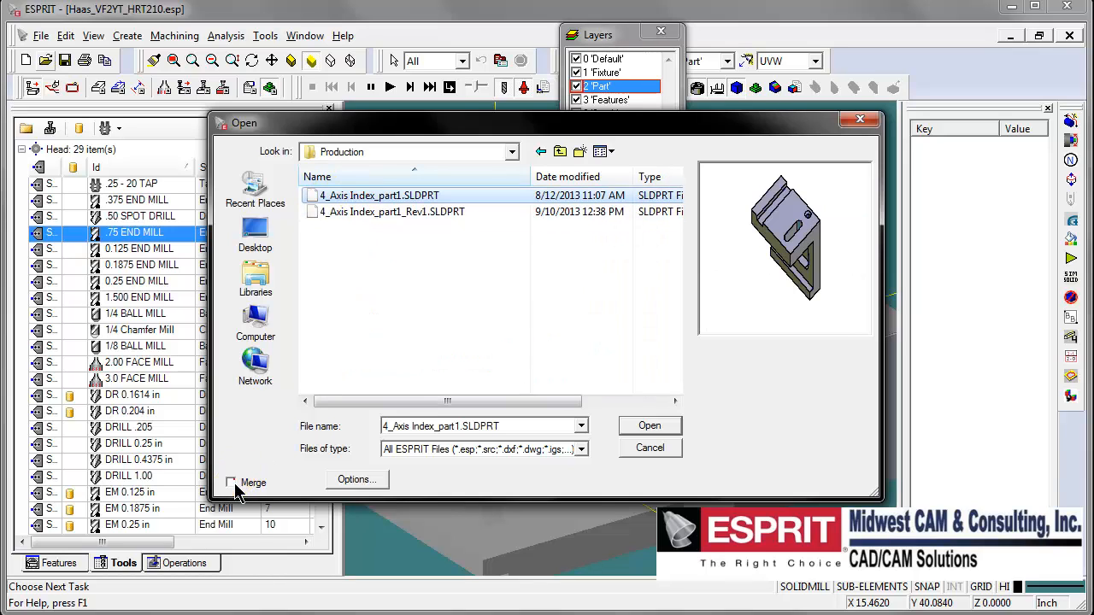
click(650, 425)
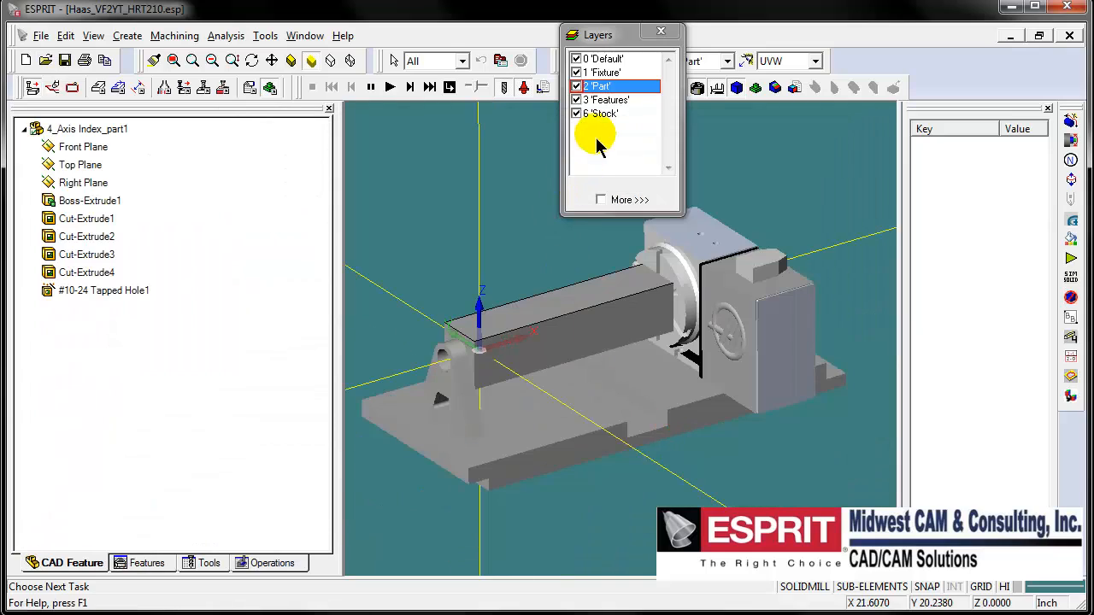
Hide the Fixture layer, reorient the part along Y, and begin a Translate move
click(577, 72)
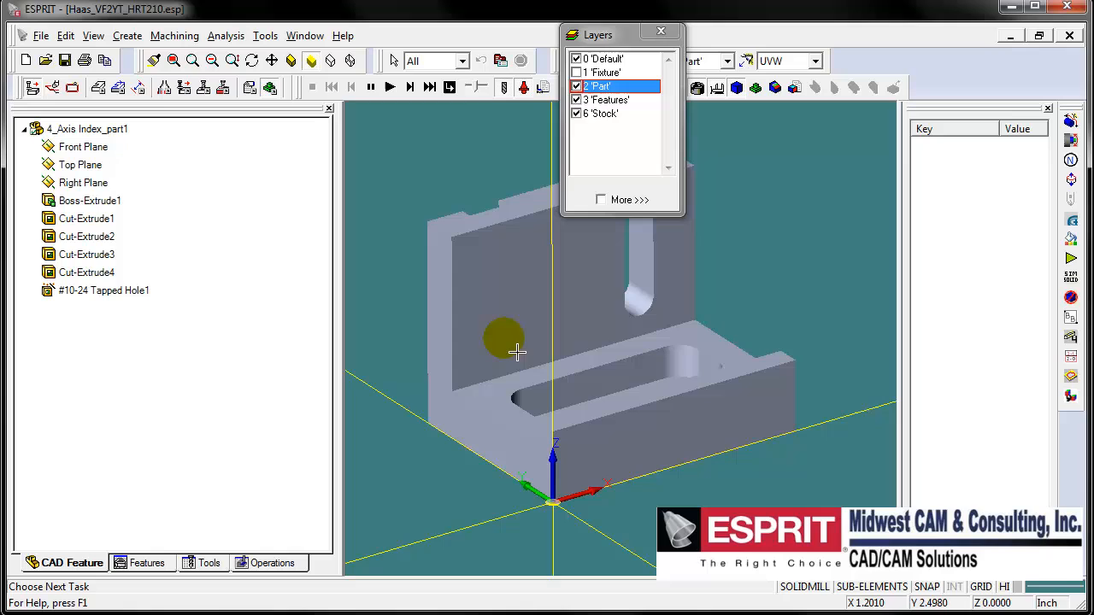
drag(517, 351, 590, 419)
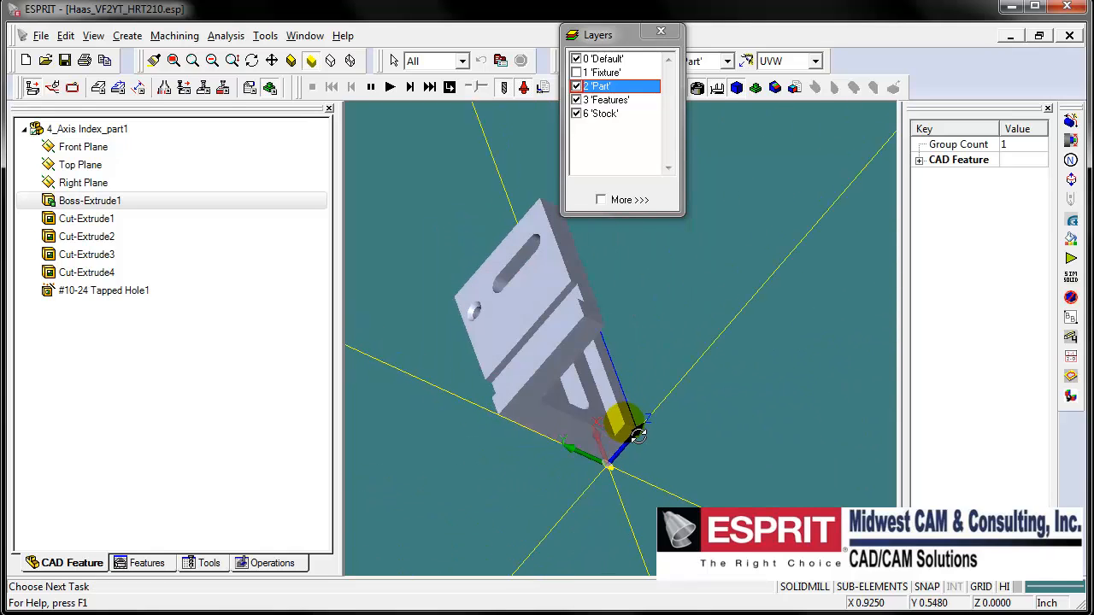
click(500, 256)
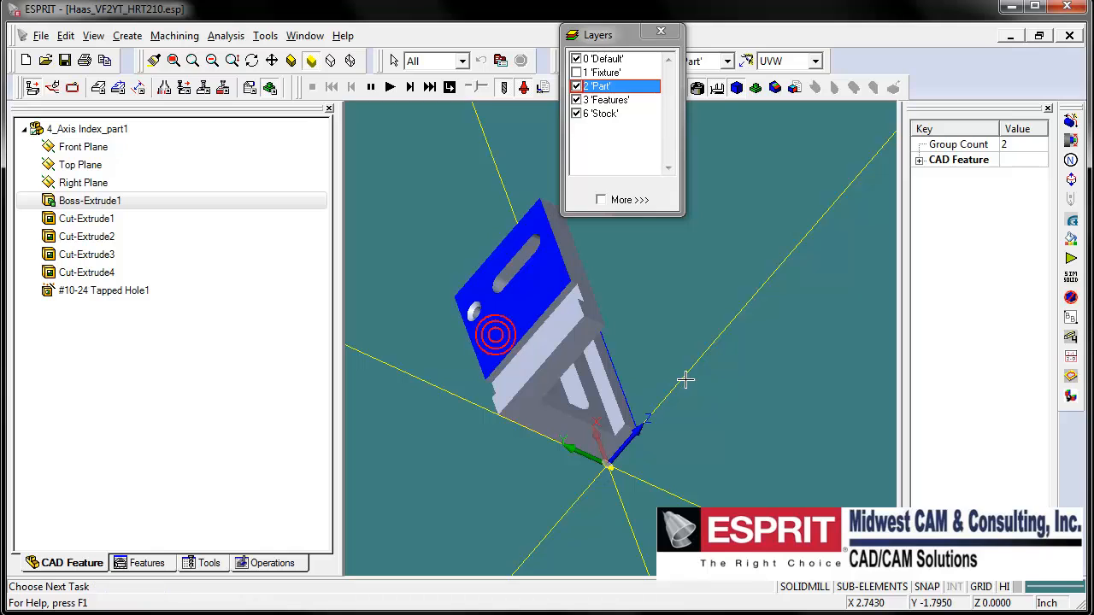
click(66, 36)
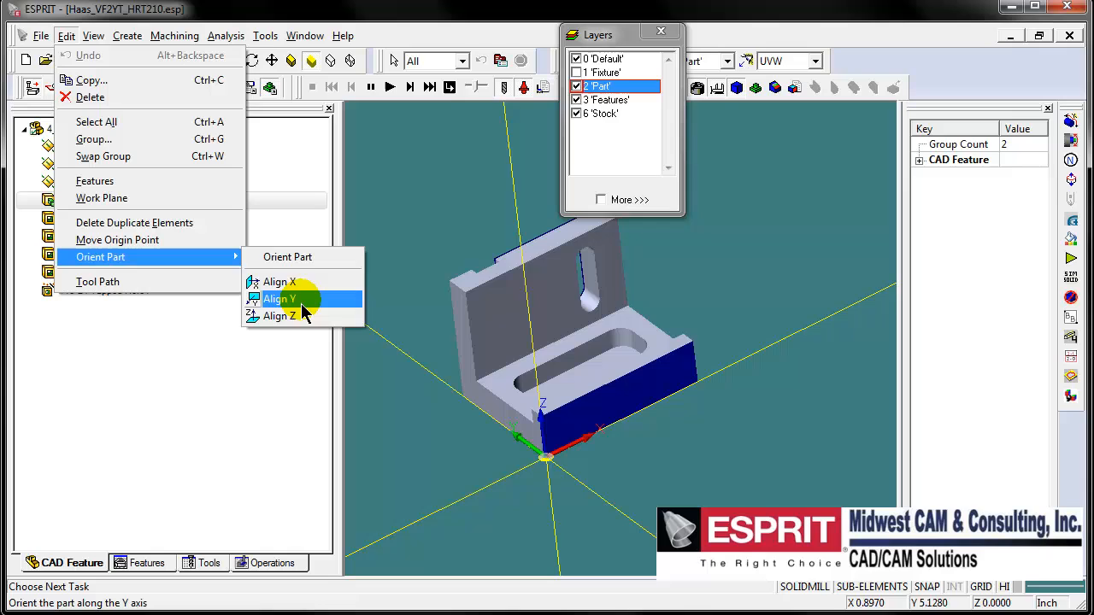
click(280, 299)
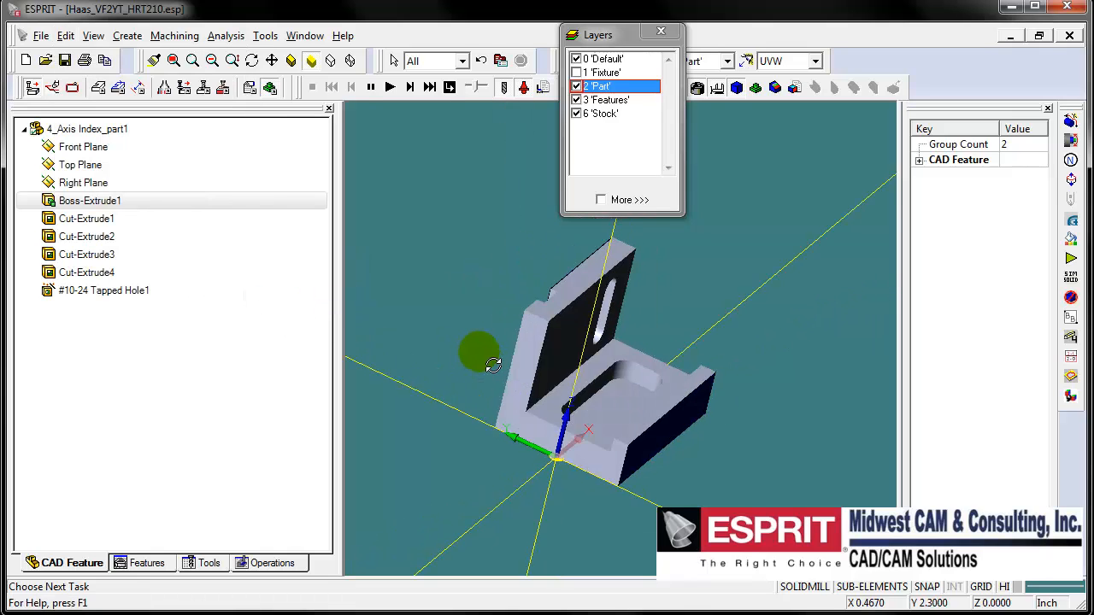
drag(492, 354, 555, 448)
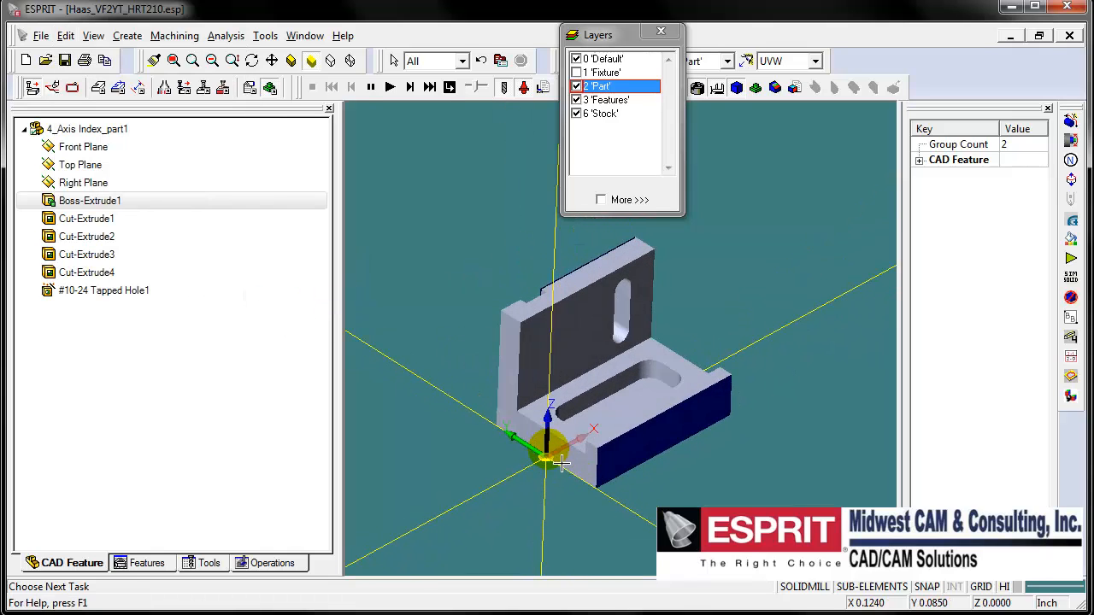
click(581, 325)
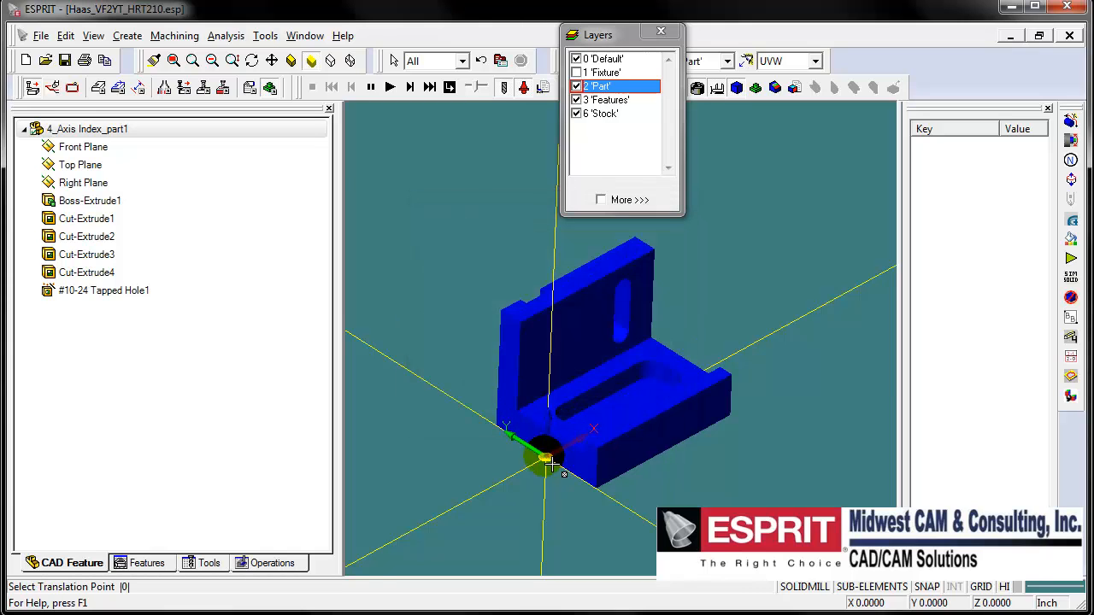
Translate the bracket by X .75, Y 0, Z 1 onto the fixture block
click(544, 456)
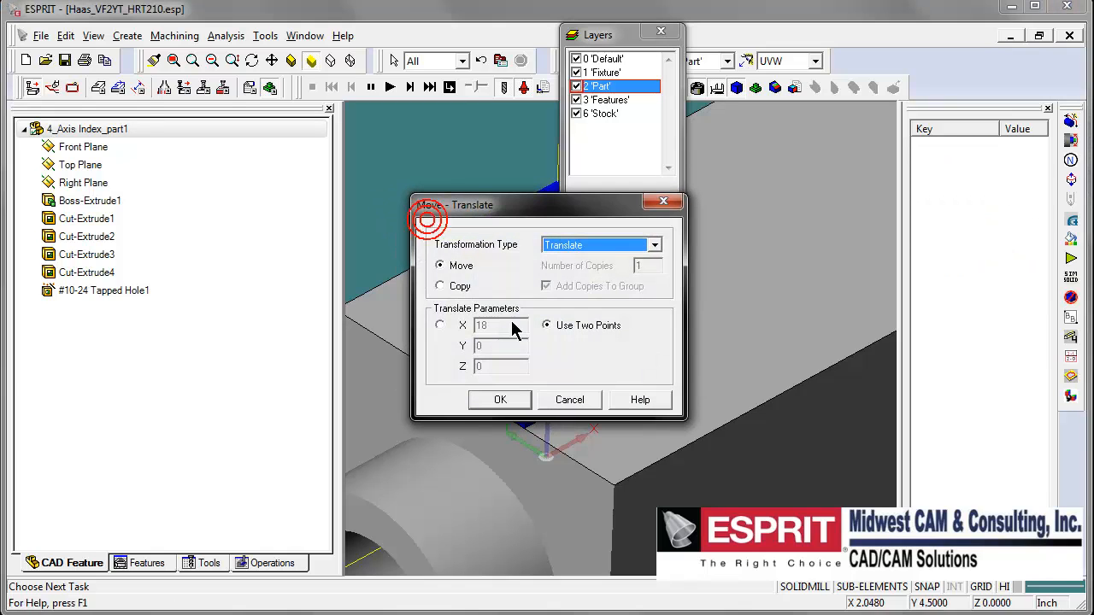
click(441, 325)
text(1)
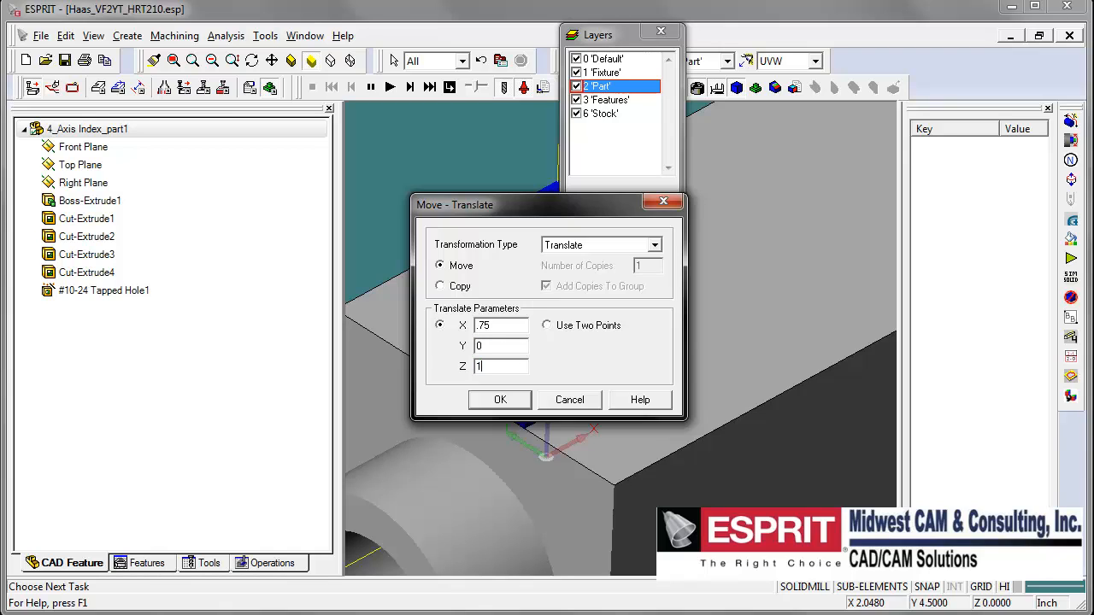
click(499, 400)
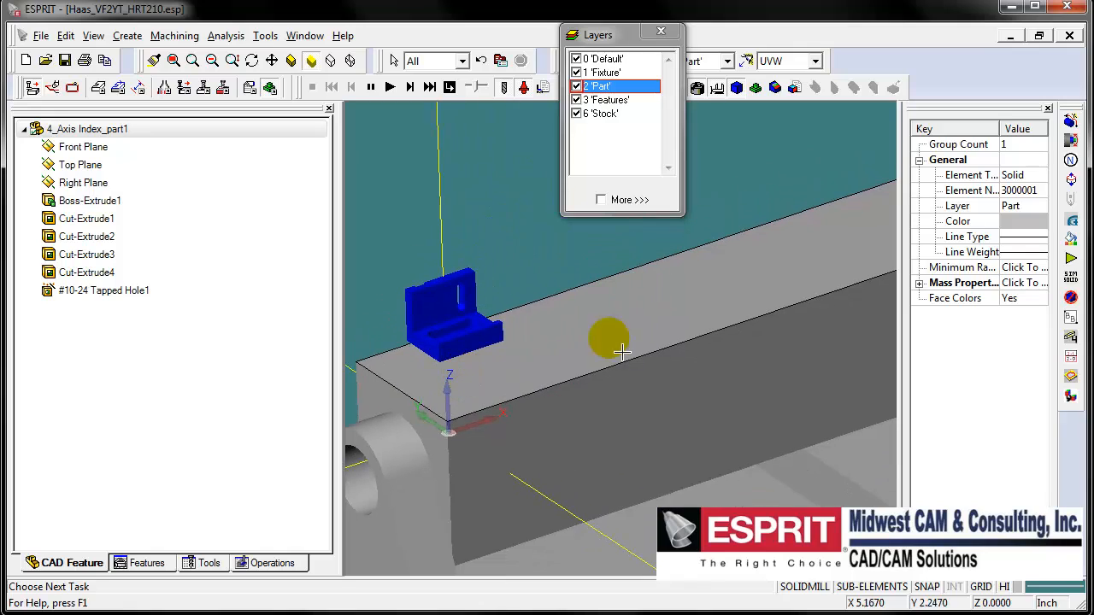
mouse_move(581, 334)
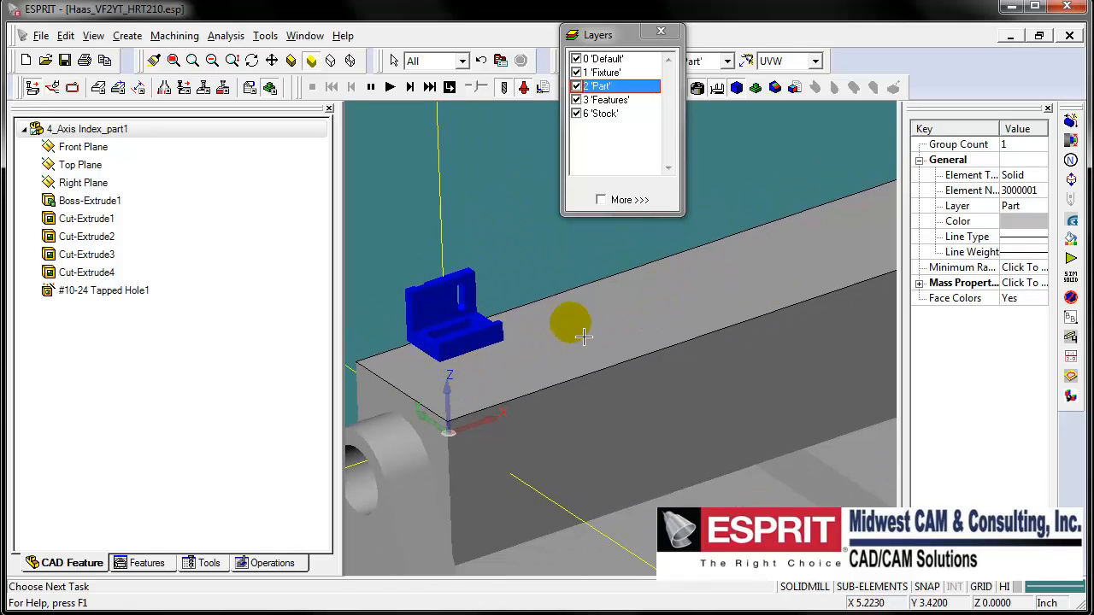
mouse_move(596, 330)
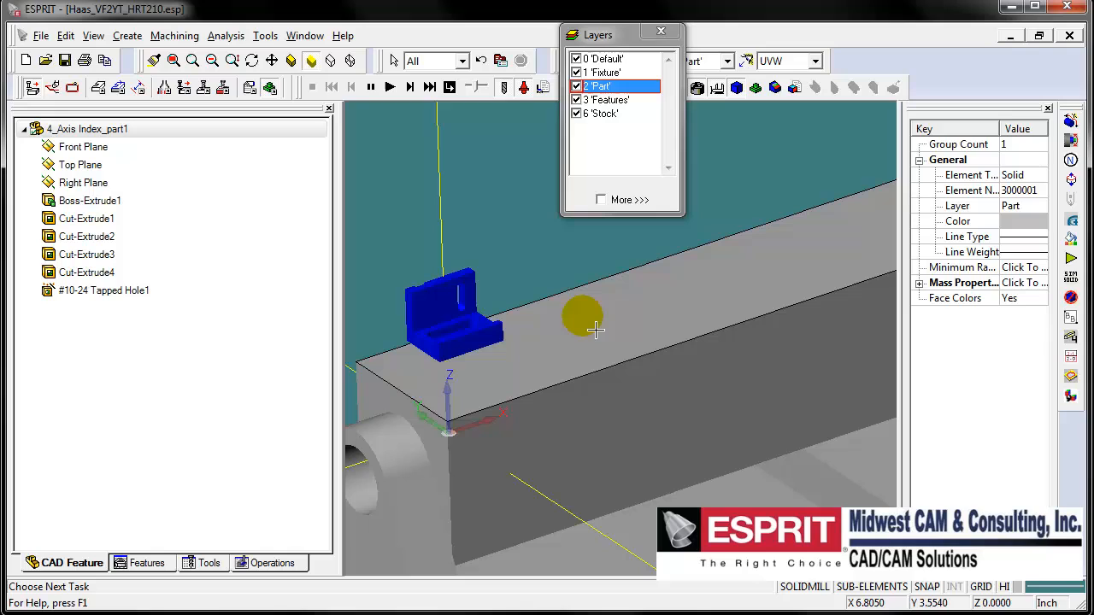
mouse_move(471, 271)
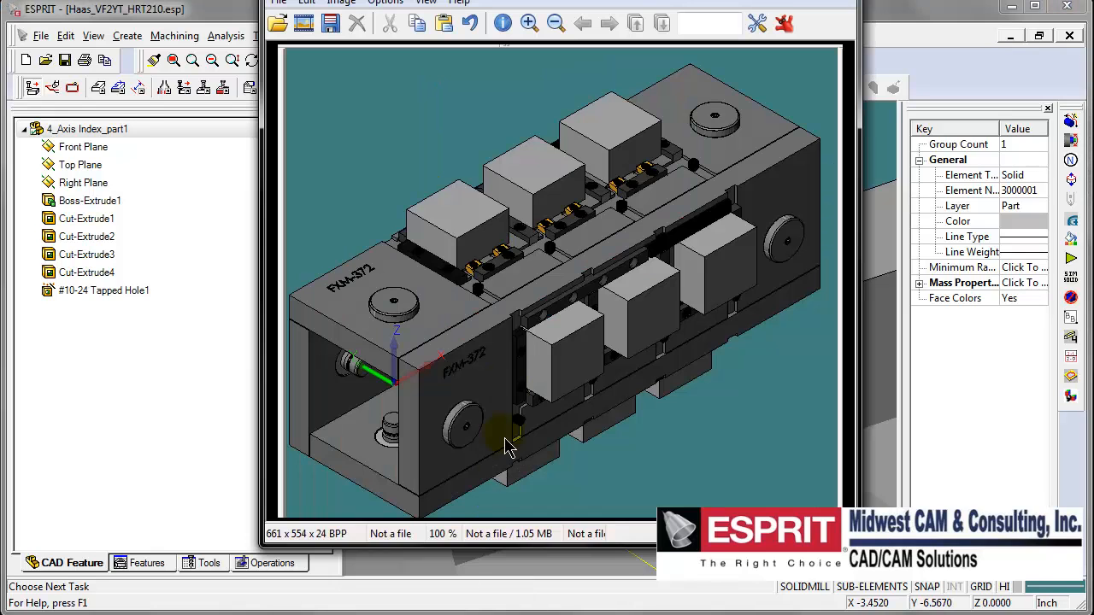
mouse_move(441, 295)
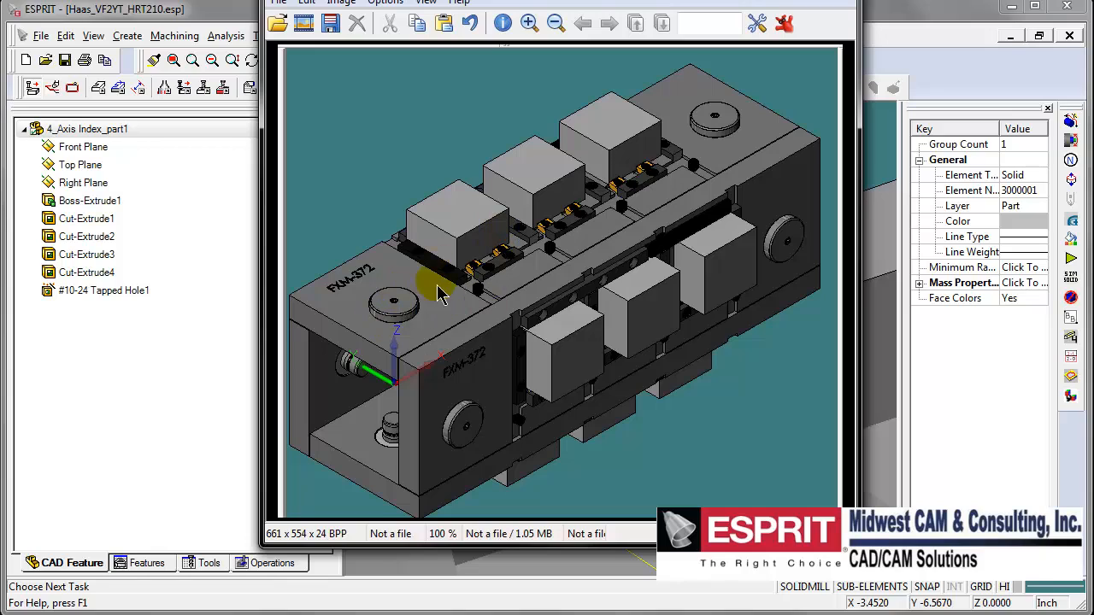
mouse_move(348, 346)
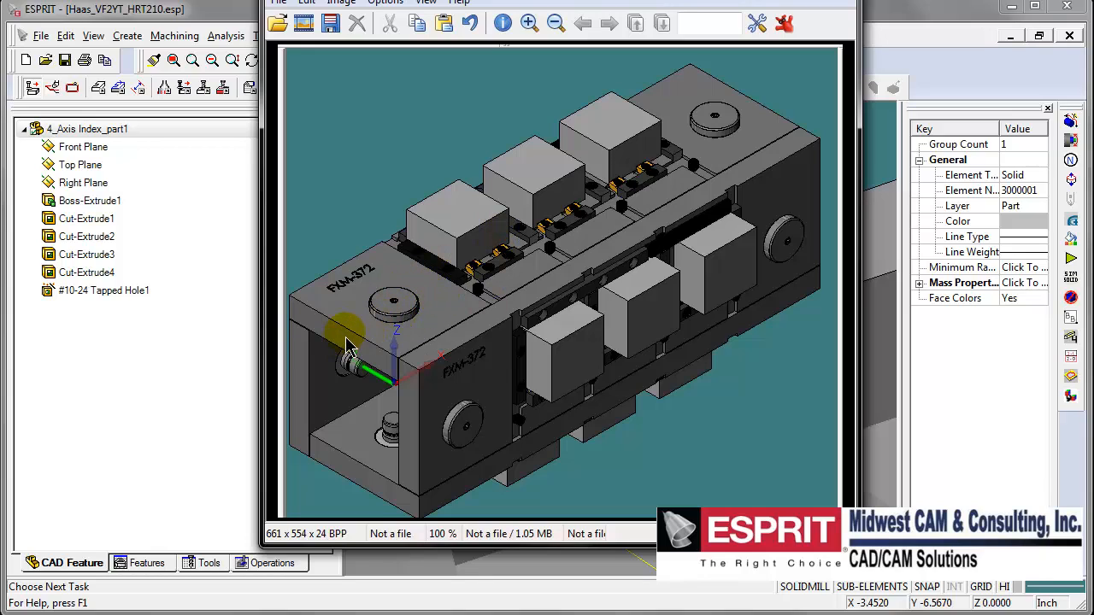
mouse_move(462, 235)
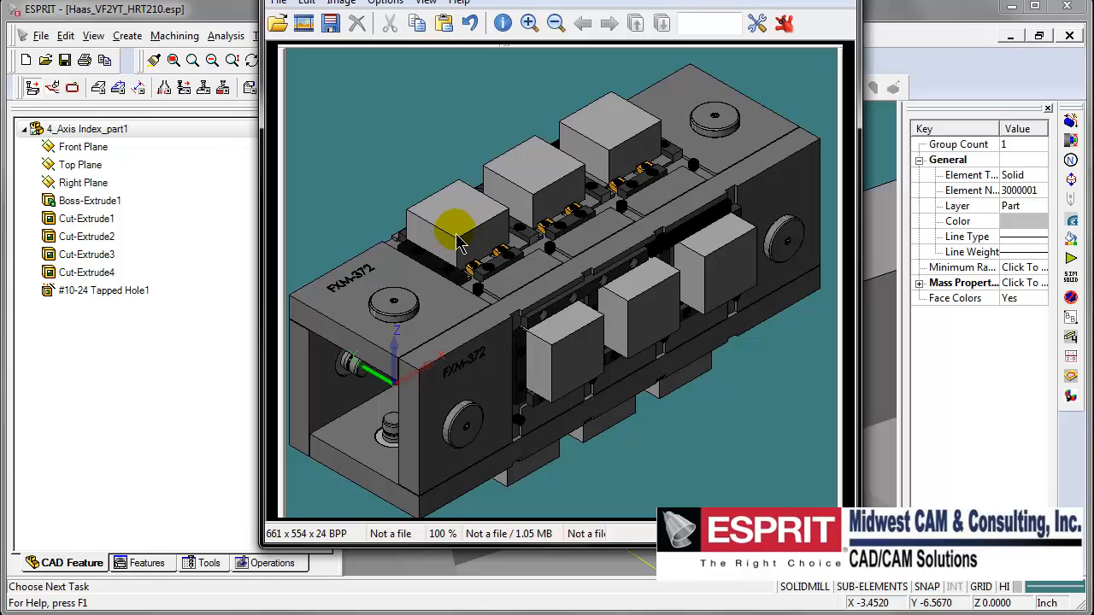
mouse_move(906, 30)
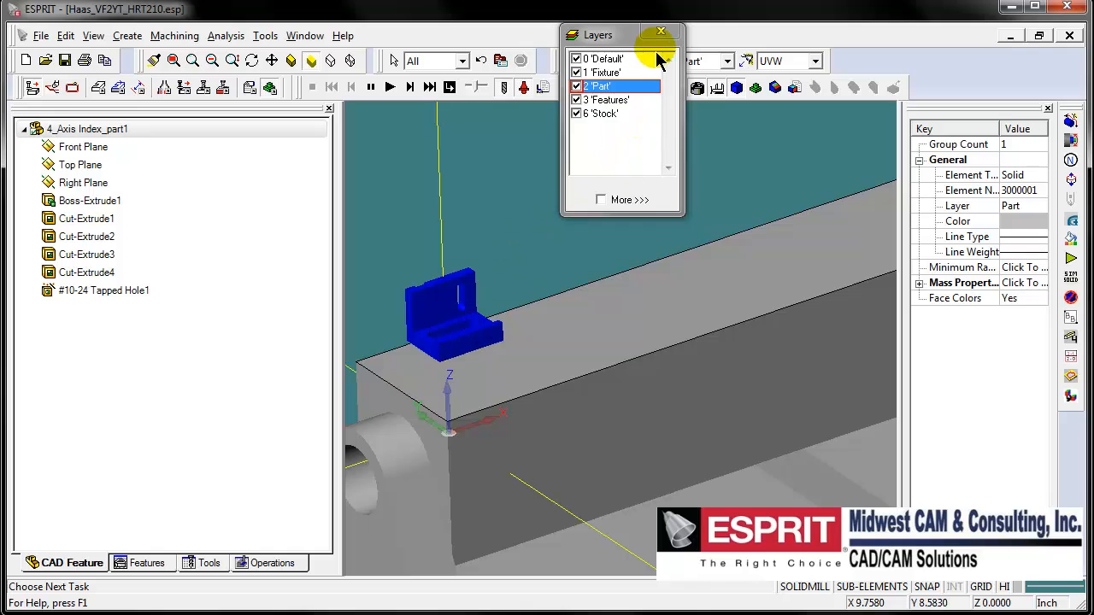
Add a 2.1 × 1.6 × 1.6 block stock in Simulation Parameters and preview the simulation
click(661, 31)
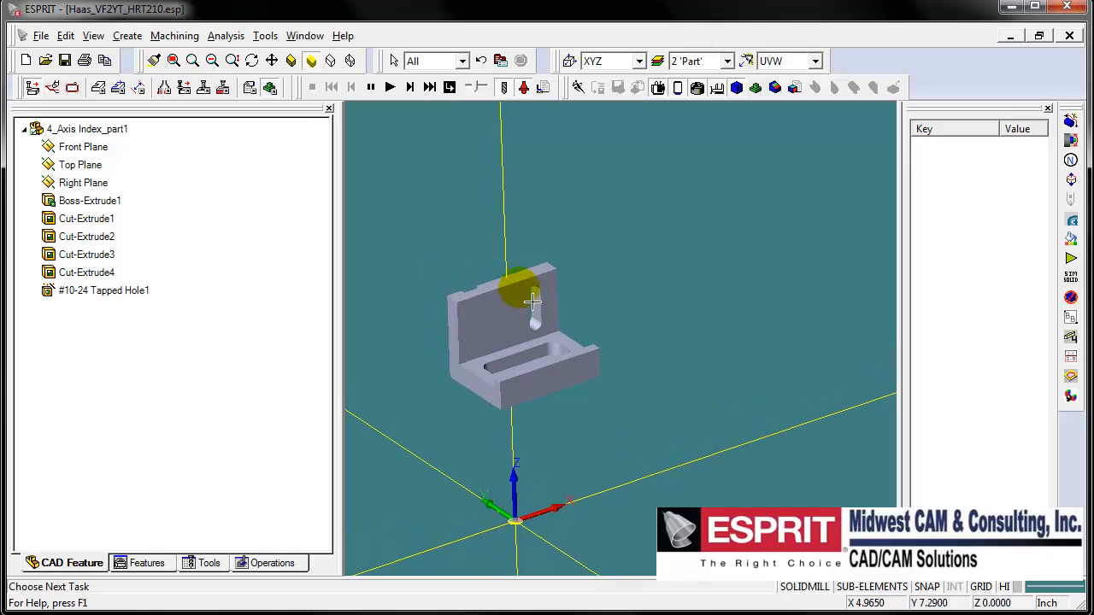
mouse_move(472, 152)
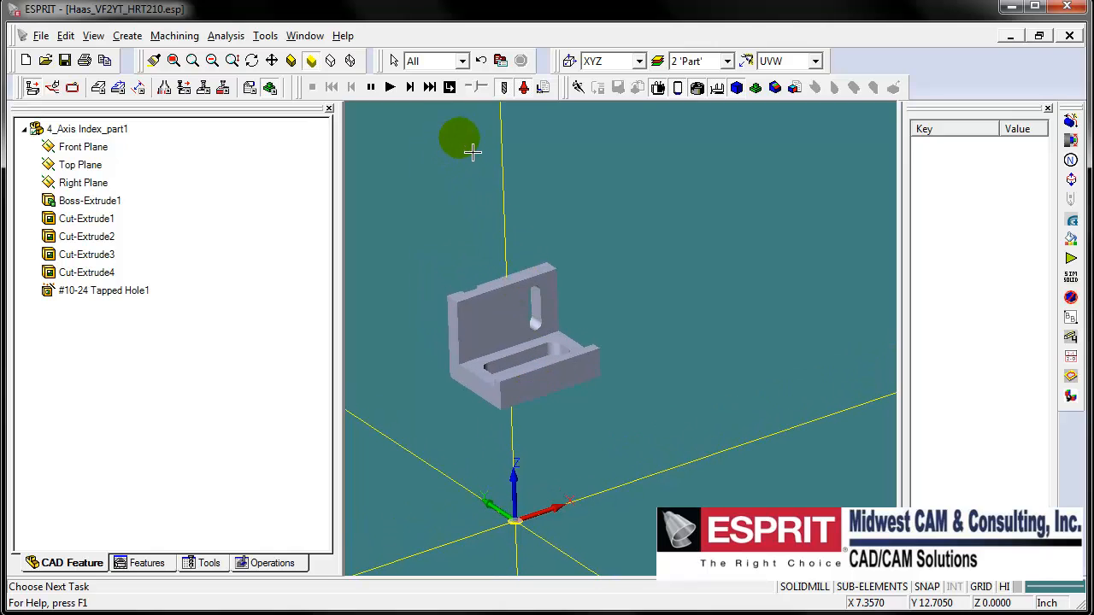
mouse_move(542, 88)
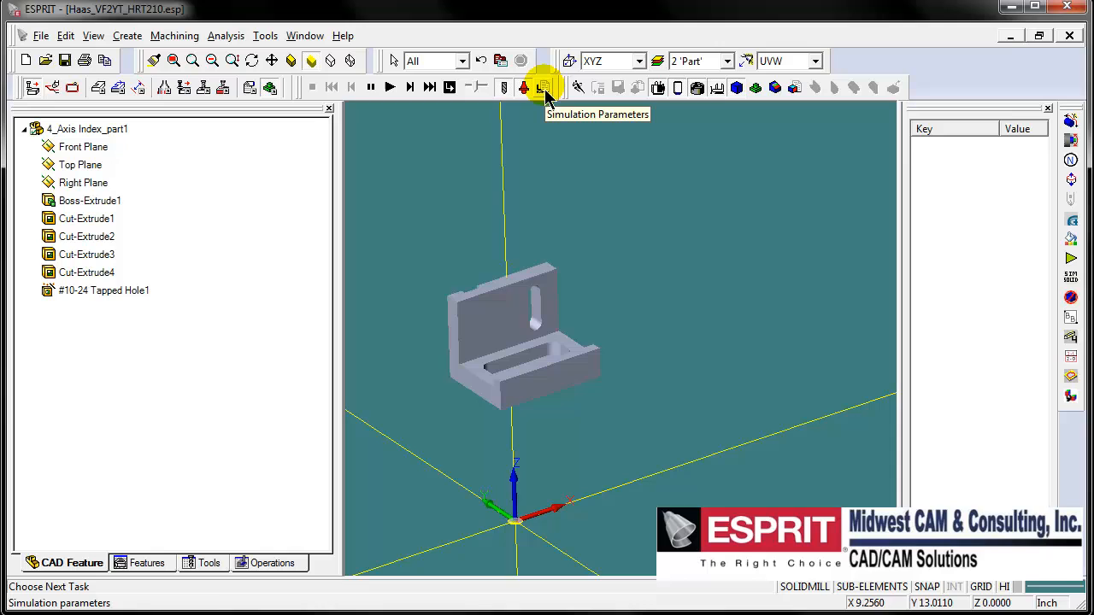
click(542, 88)
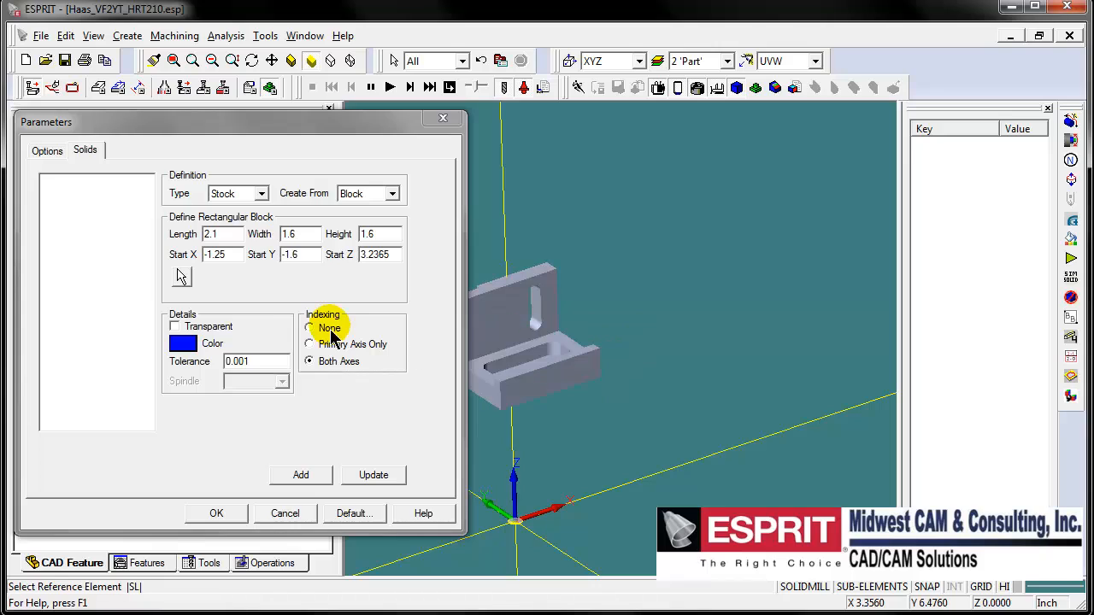
mouse_move(400, 419)
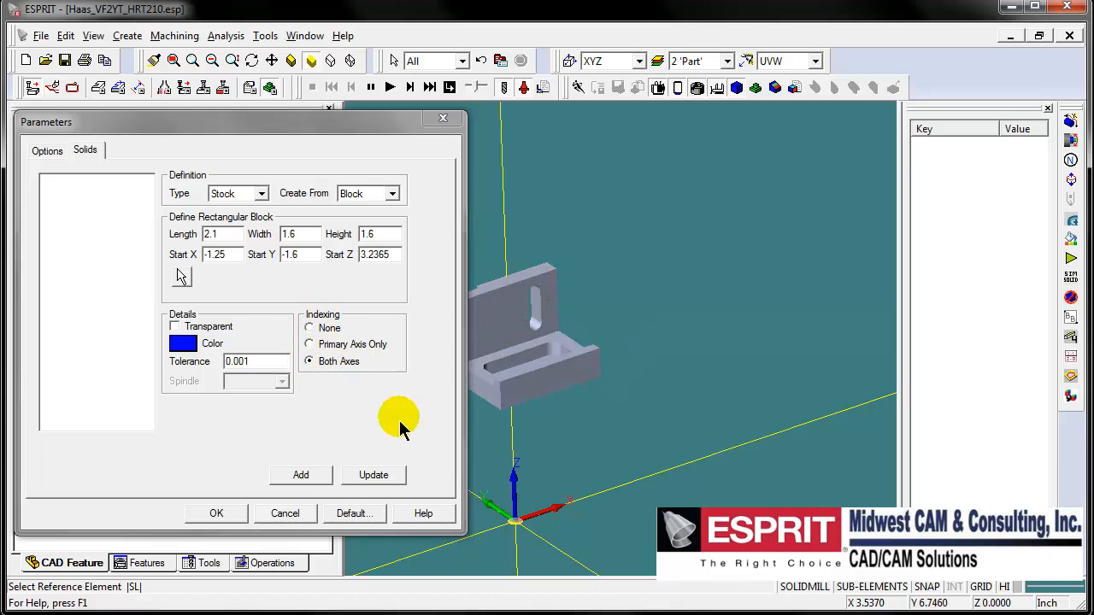
click(300, 475)
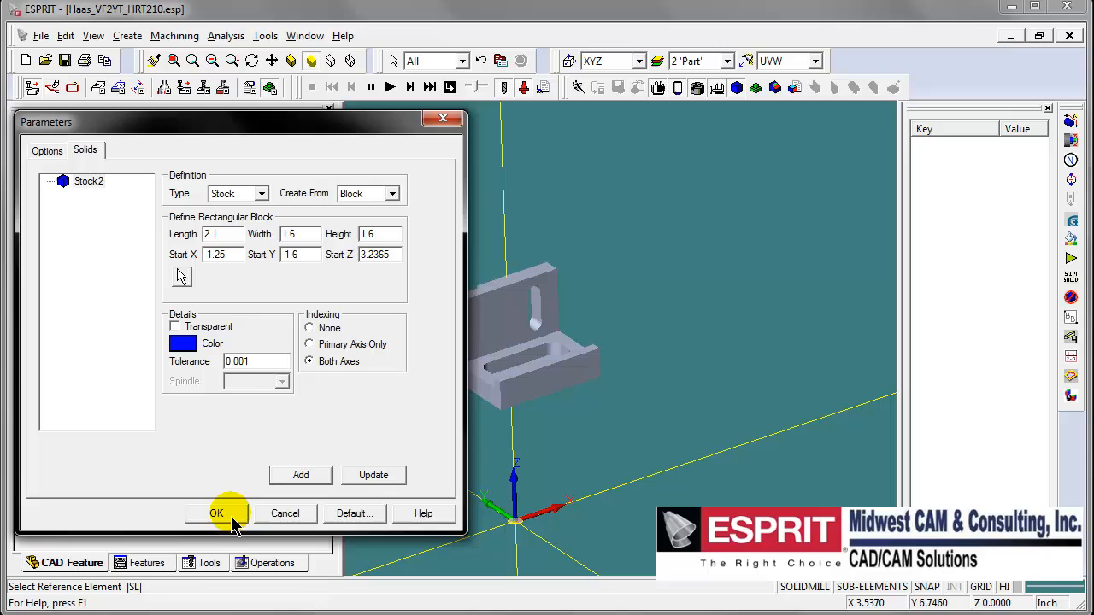
click(216, 513)
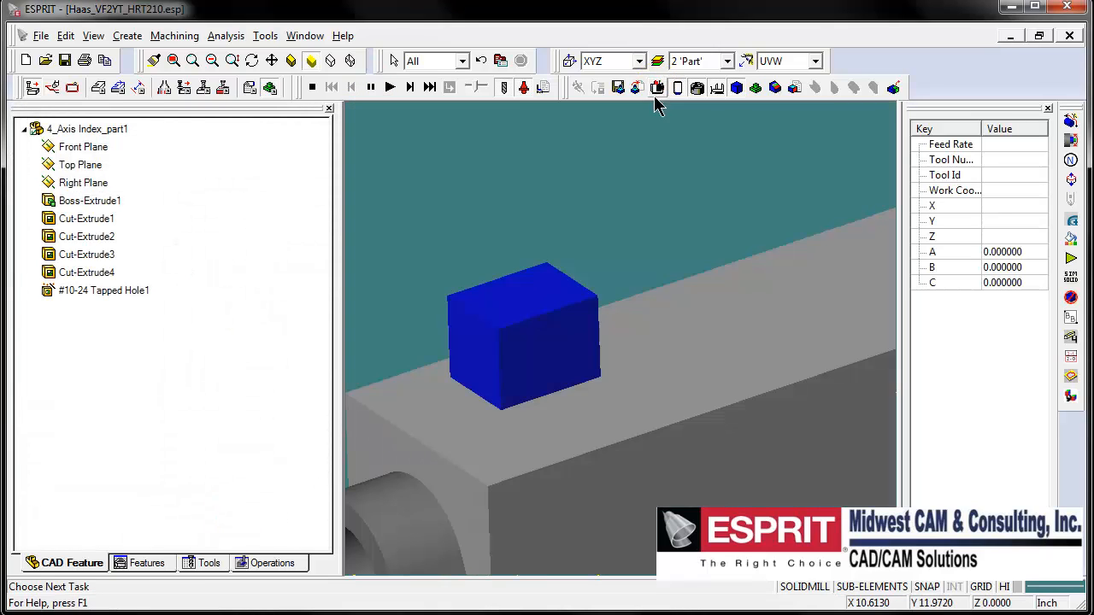
click(312, 87)
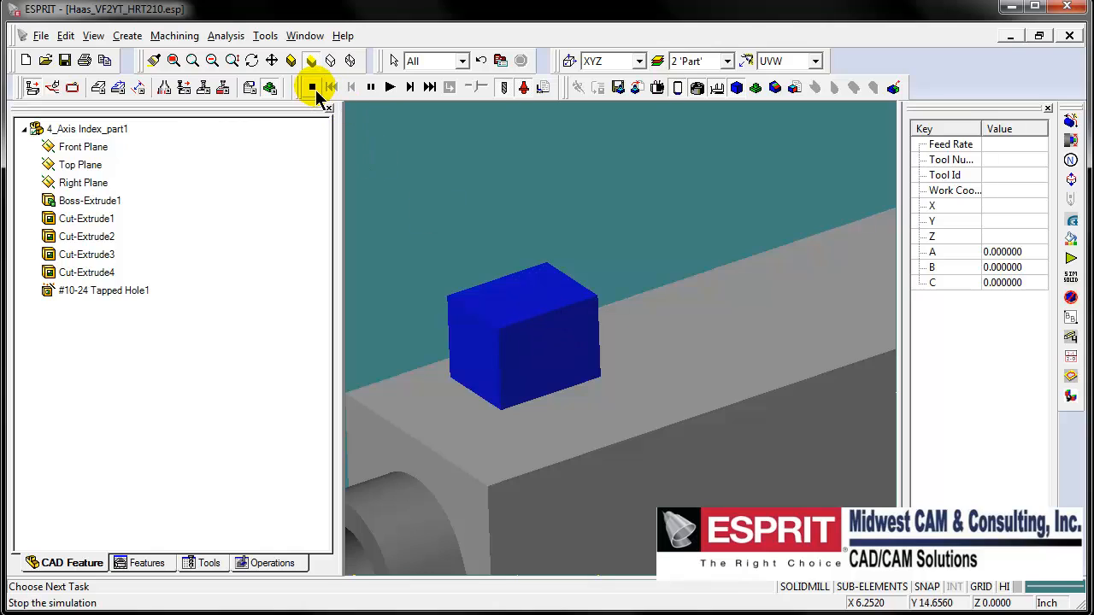
click(312, 87)
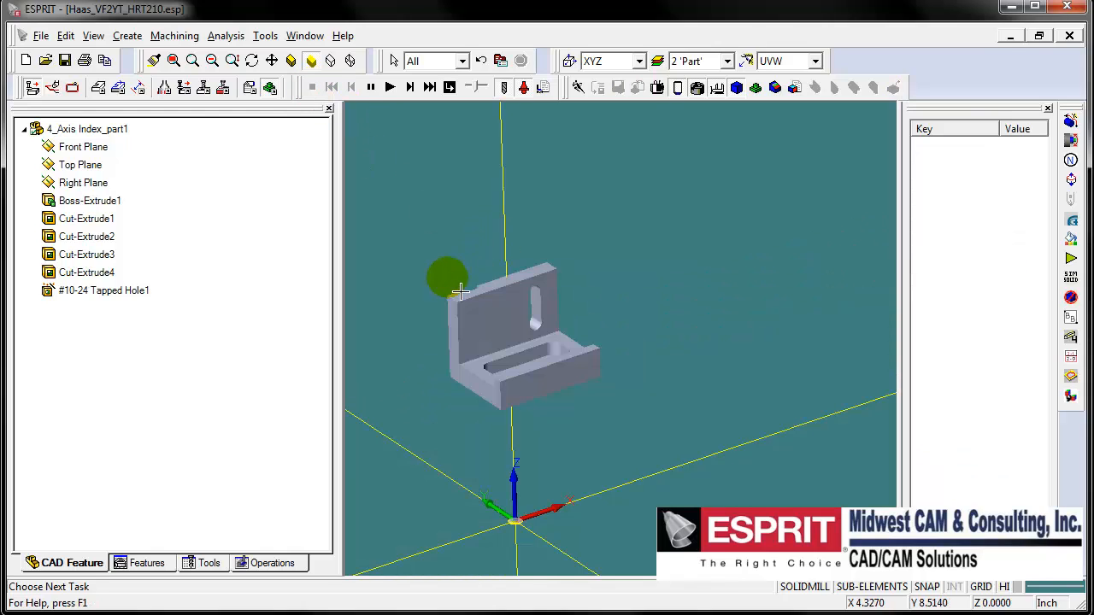
mouse_move(466, 273)
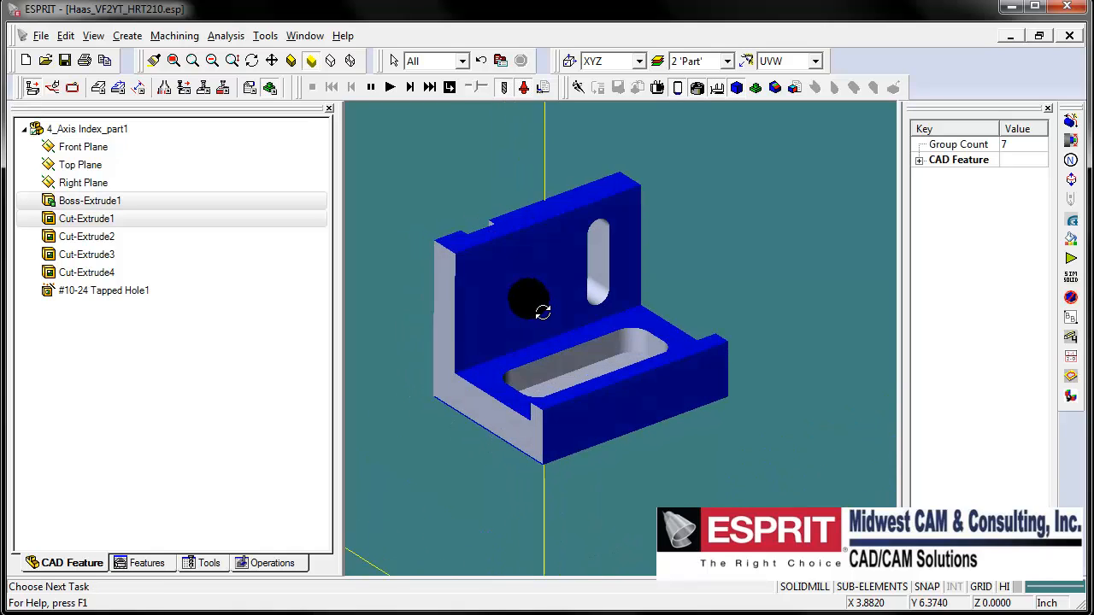
Load the Pocket Rough - Profit Milling process with the .75 end mill and Total Depth 1.6
drag(543, 312, 675, 384)
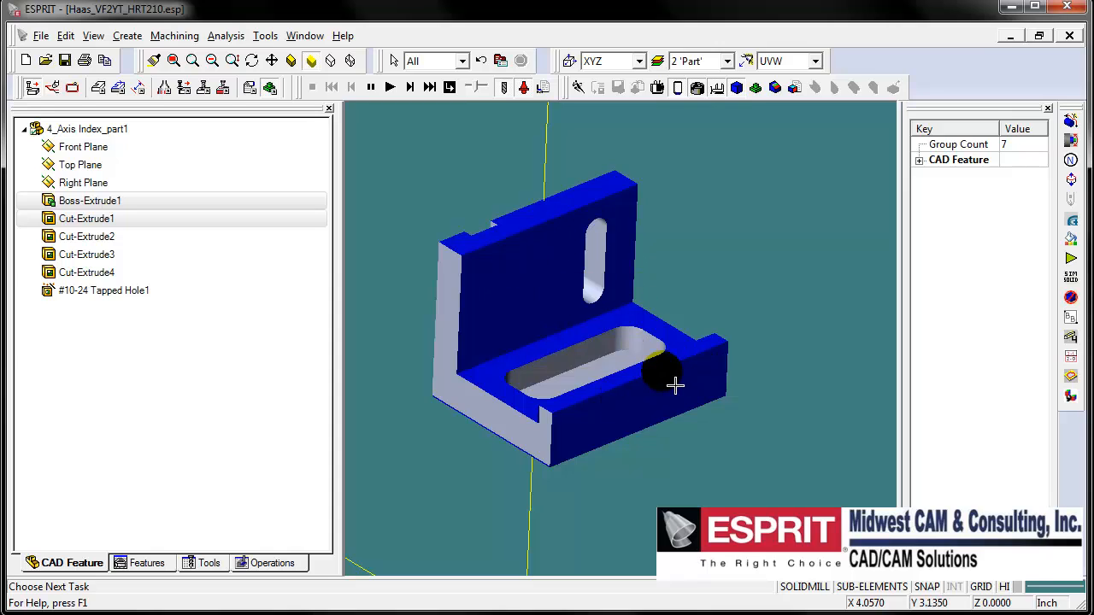
mouse_move(560, 339)
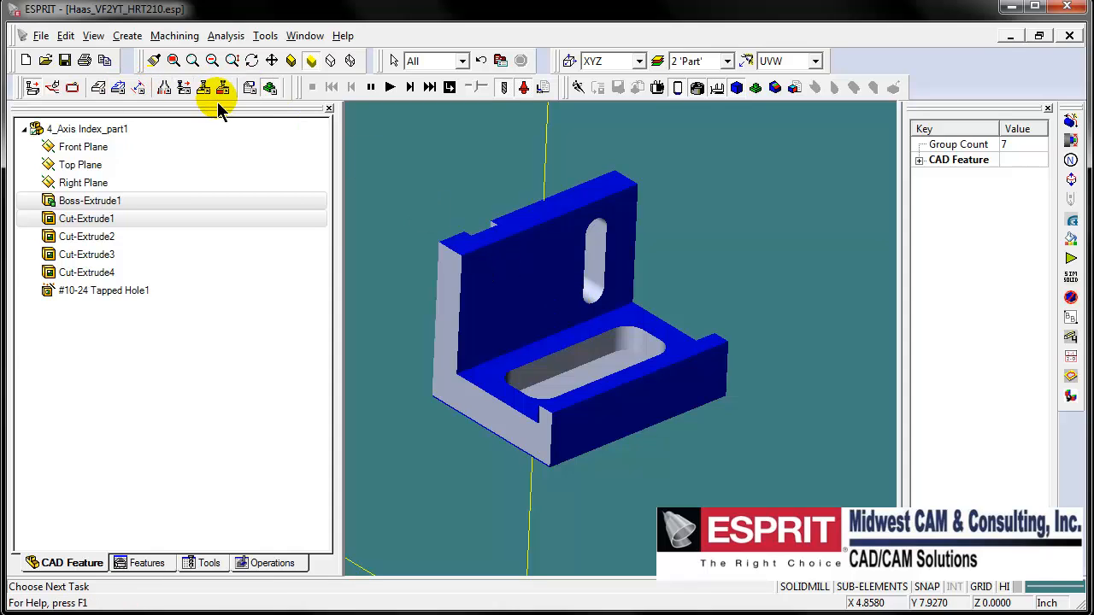
click(329, 87)
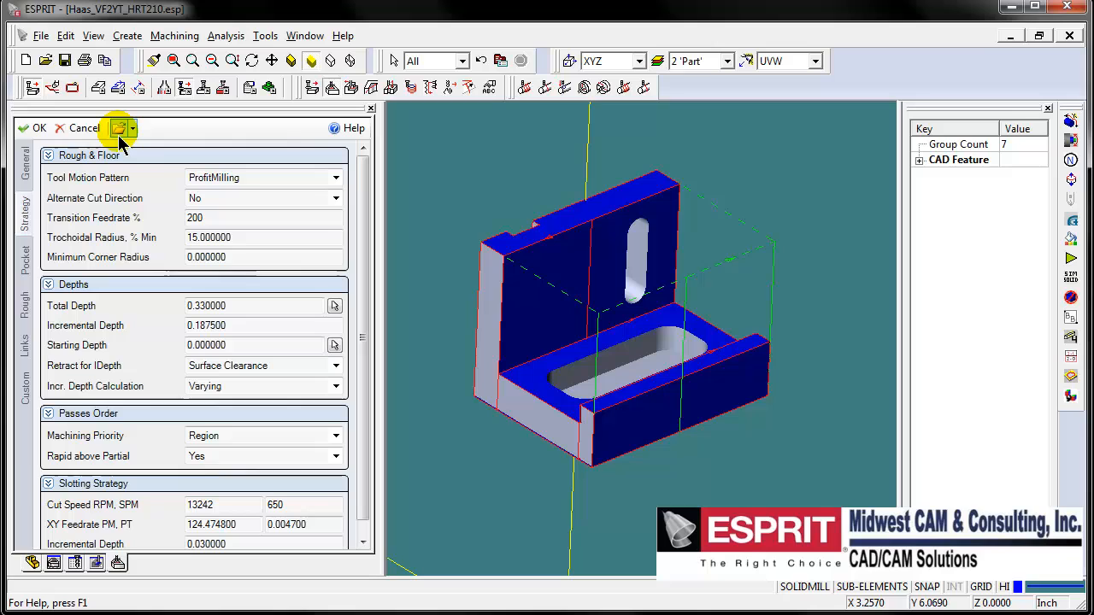
click(118, 127)
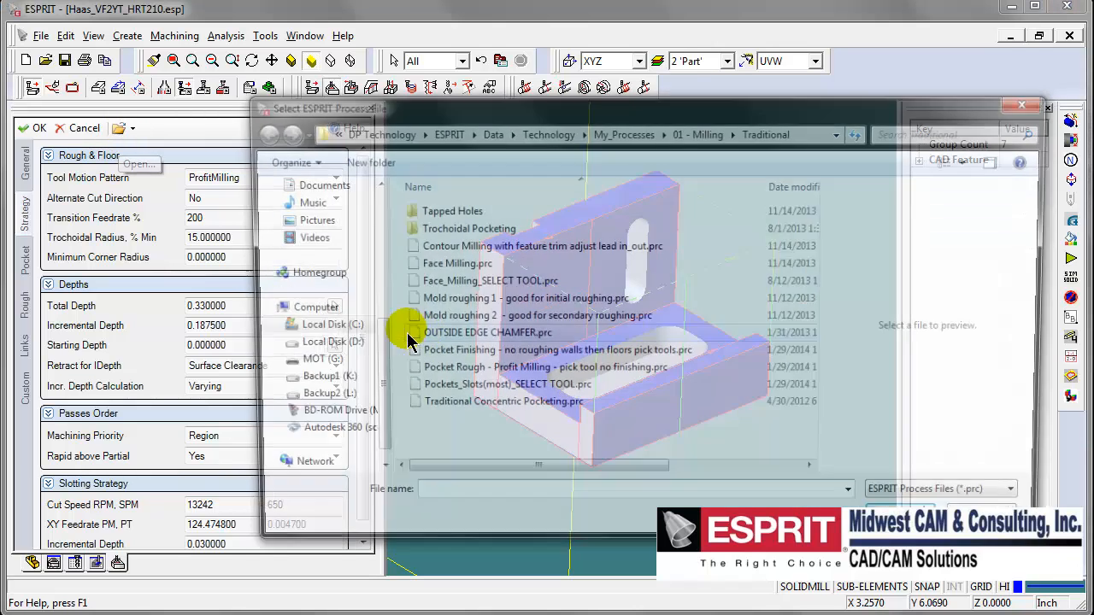
click(541, 371)
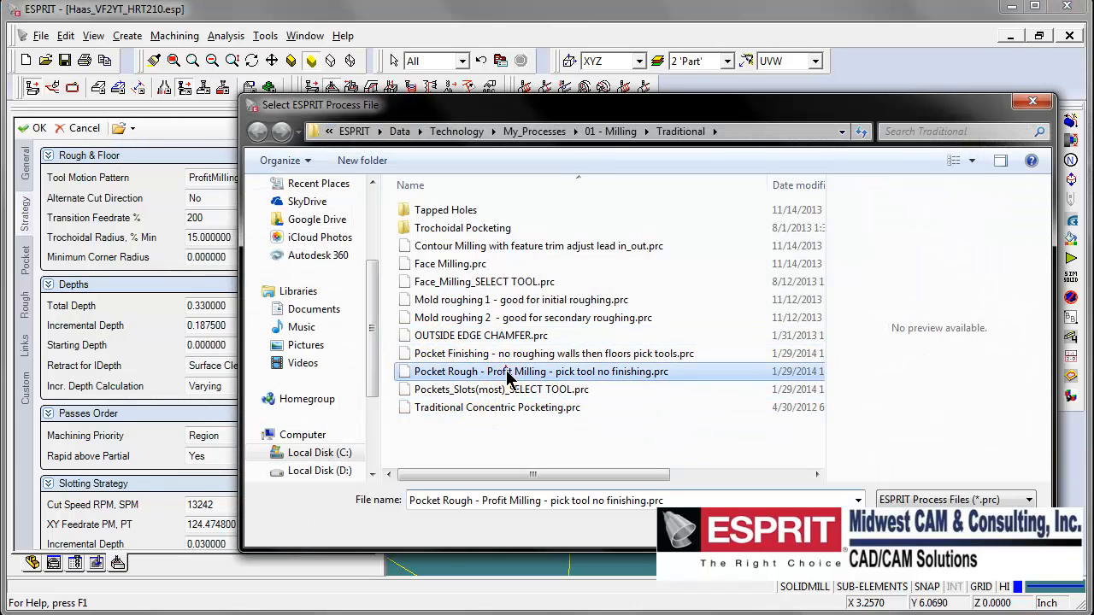
double_click(540, 371)
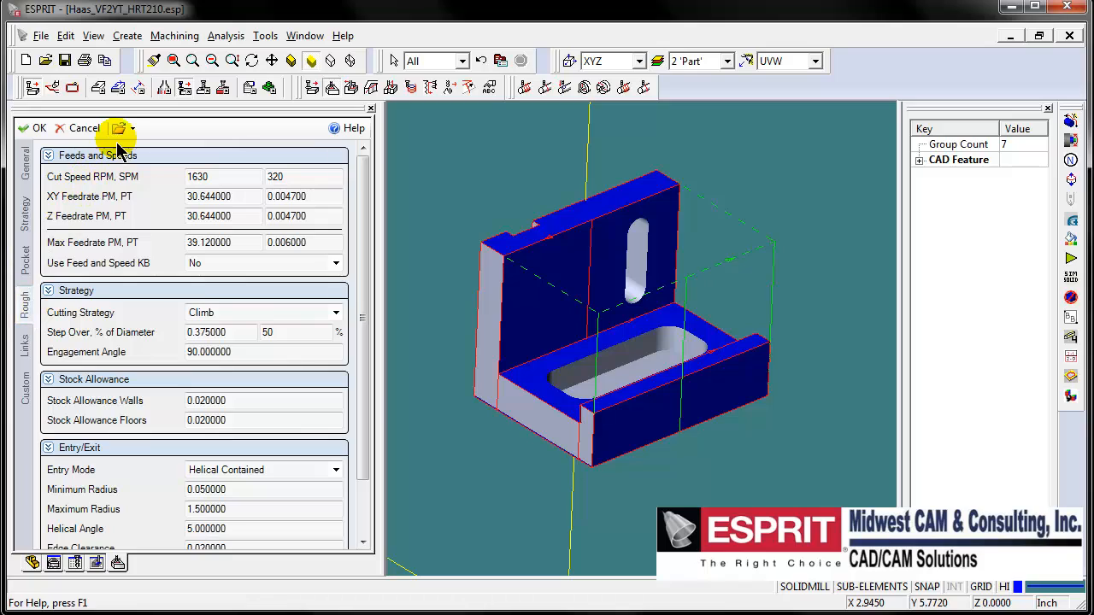
click(119, 128)
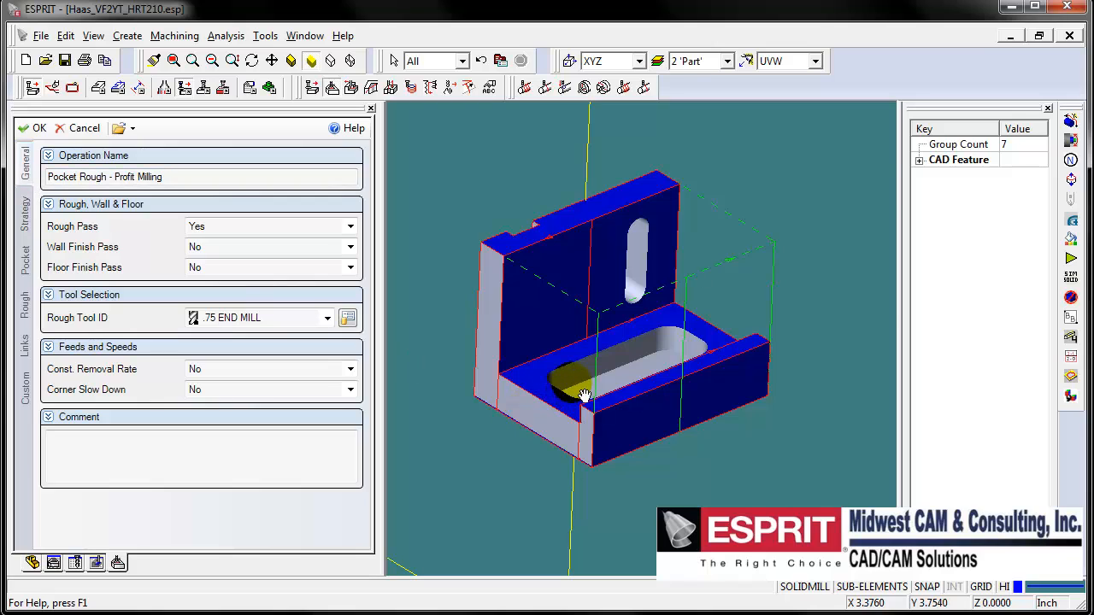
drag(585, 396, 568, 323)
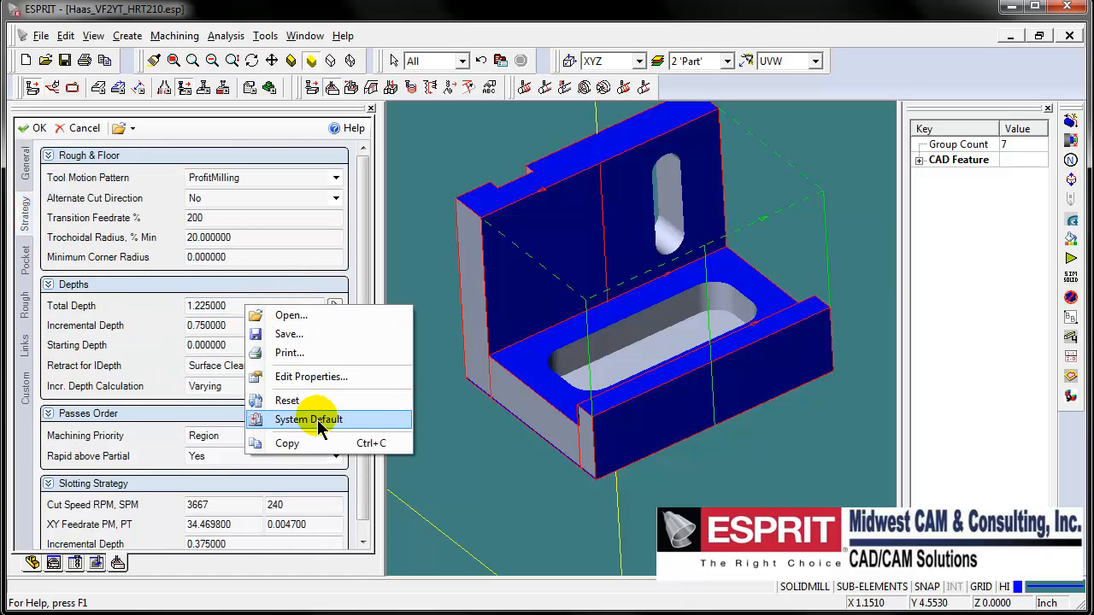
click(309, 419)
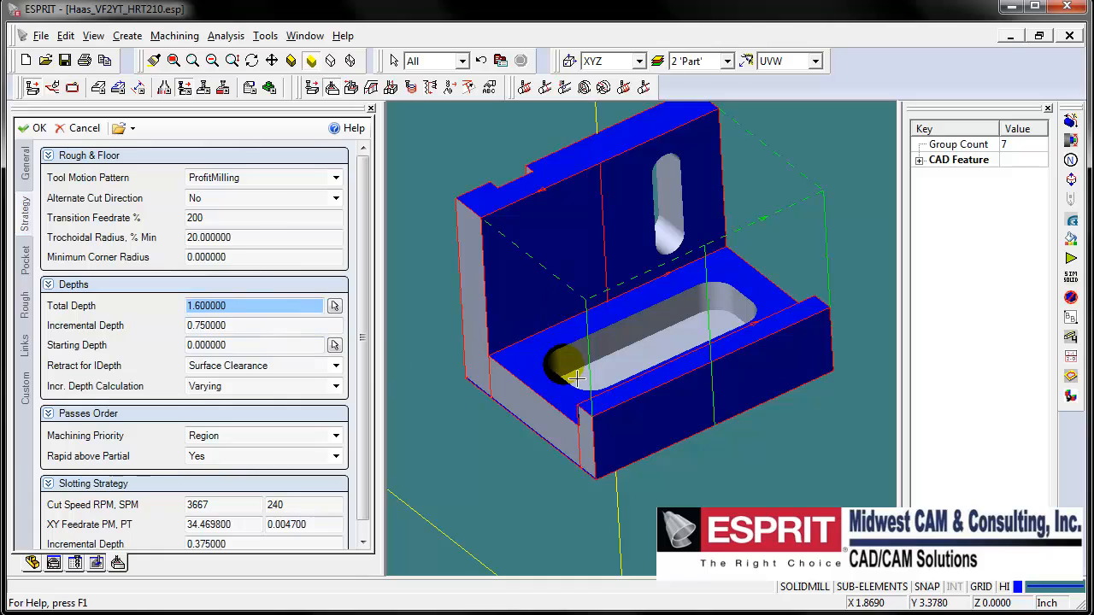
mouse_move(572, 298)
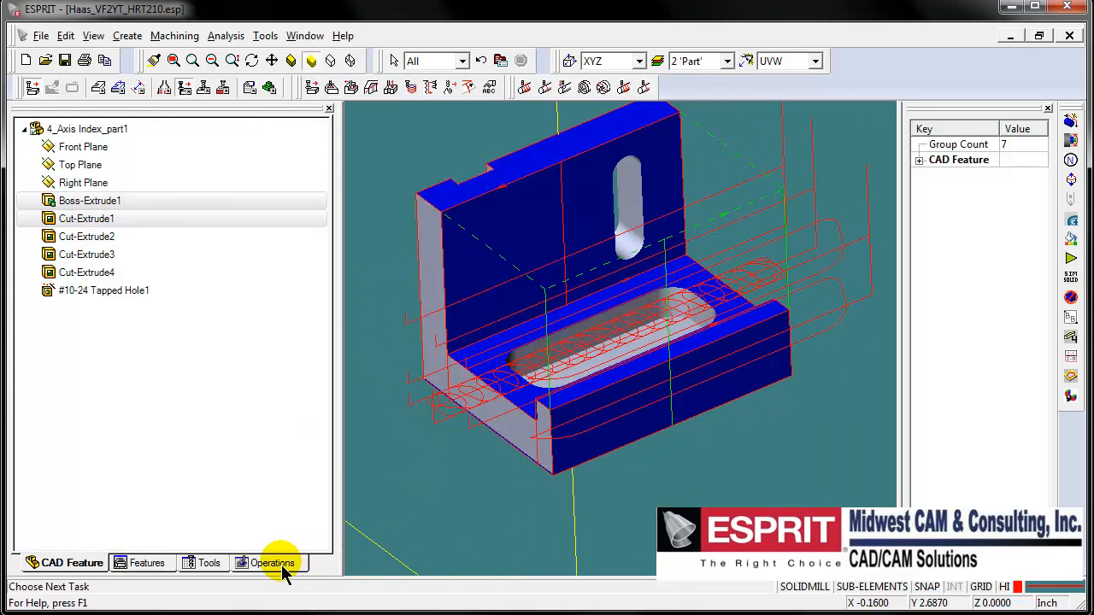
Create pocketing operation POCKET TOP SLOT roughing with the .375 END MILL
click(273, 562)
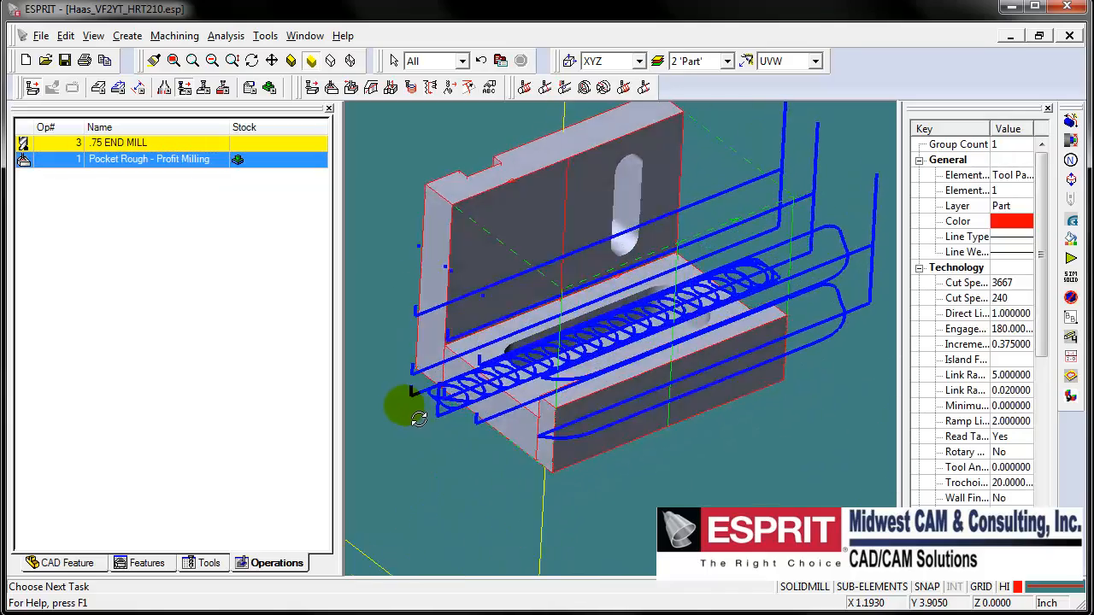
drag(414, 402, 551, 312)
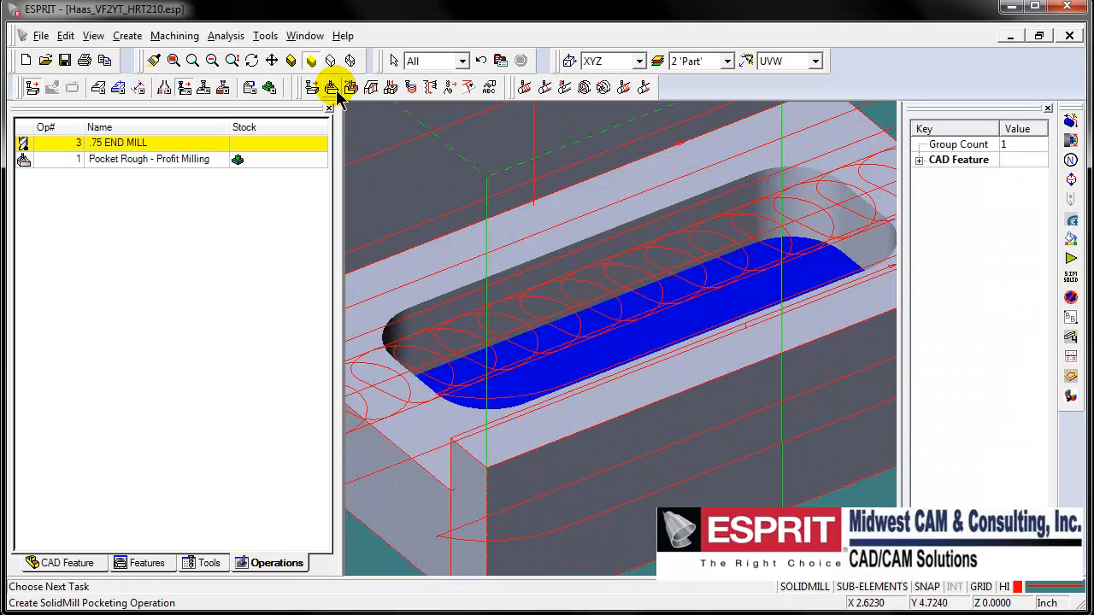
click(331, 88)
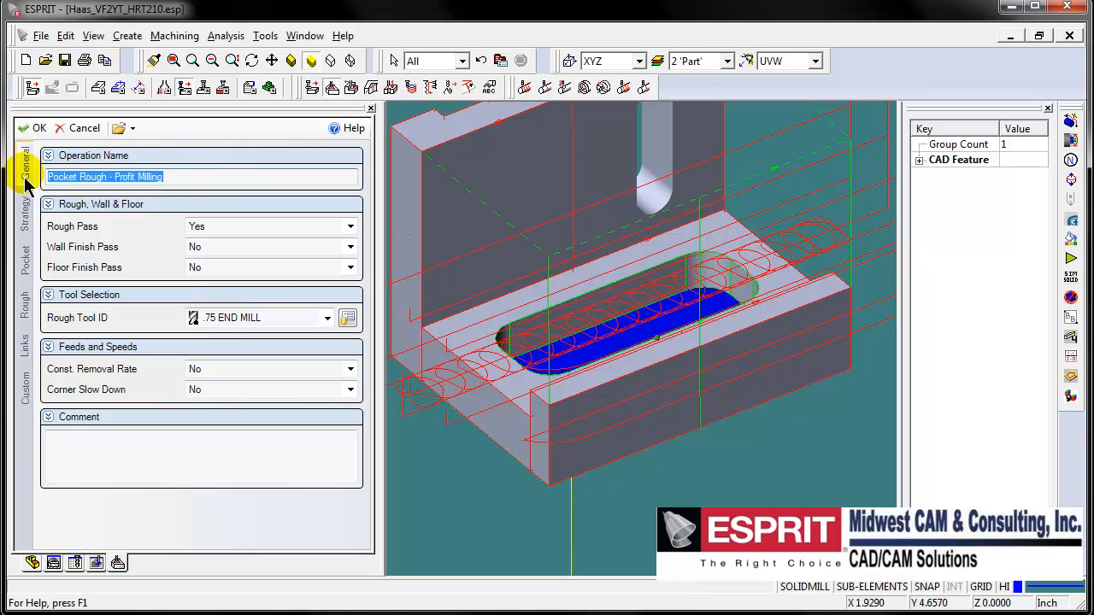
text(POCKET TOP SLOT)
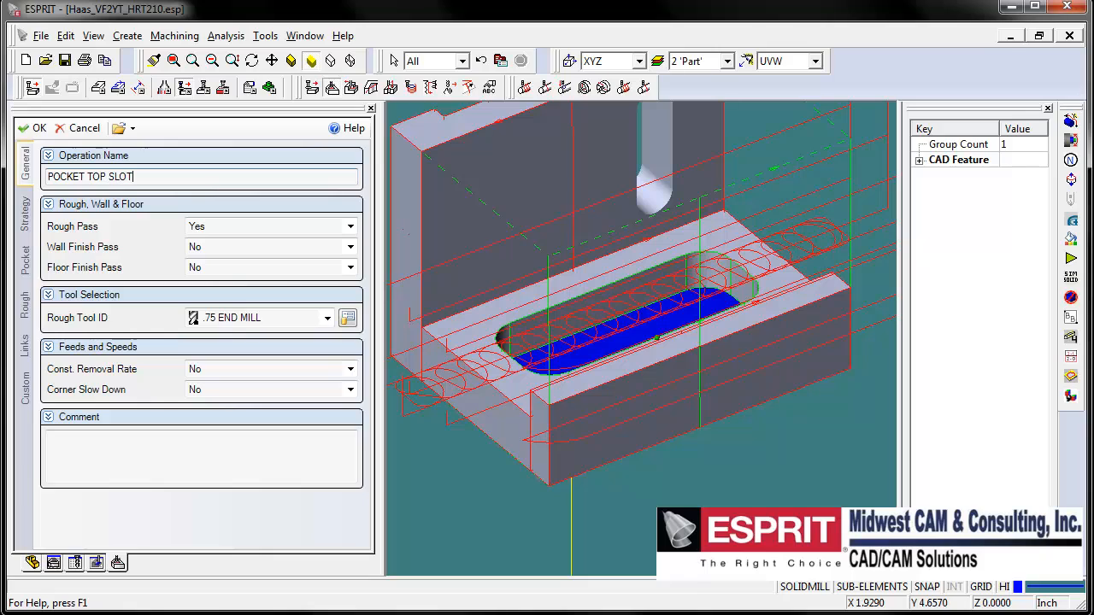
click(328, 317)
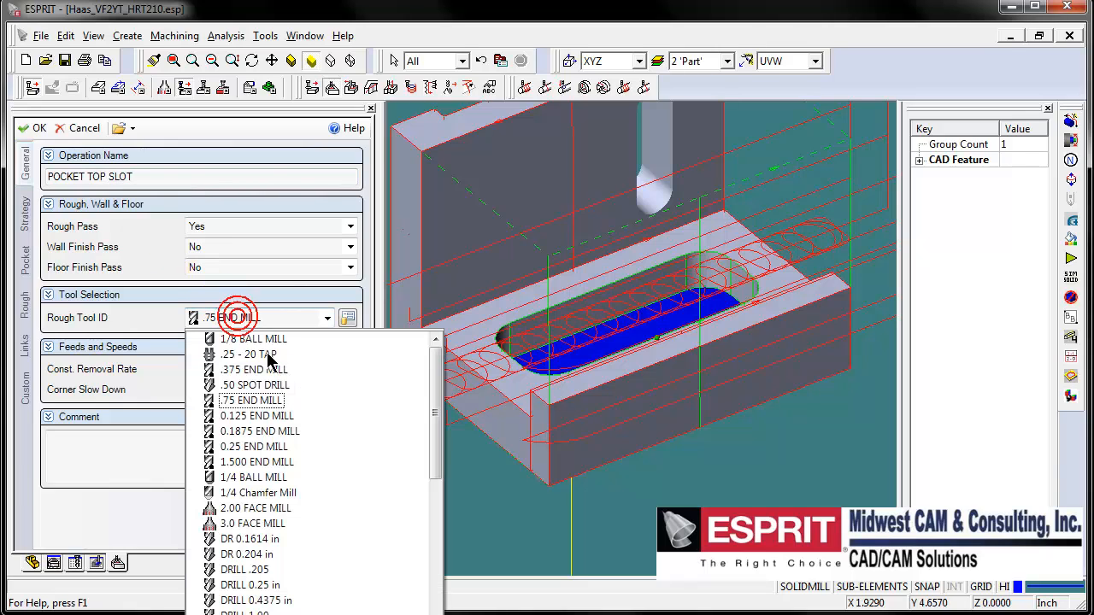
click(253, 369)
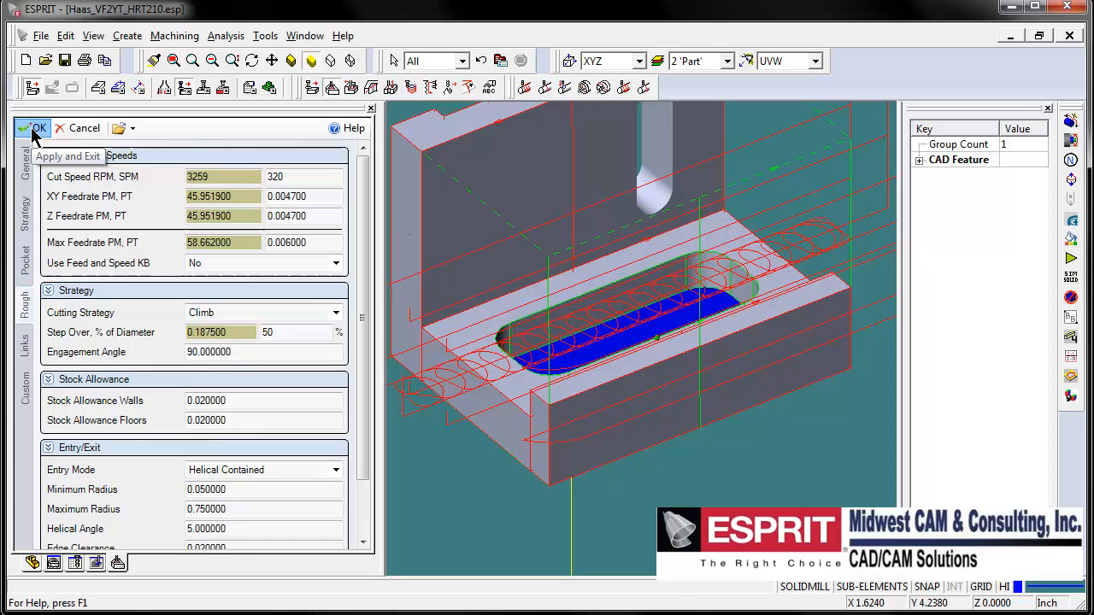
click(37, 127)
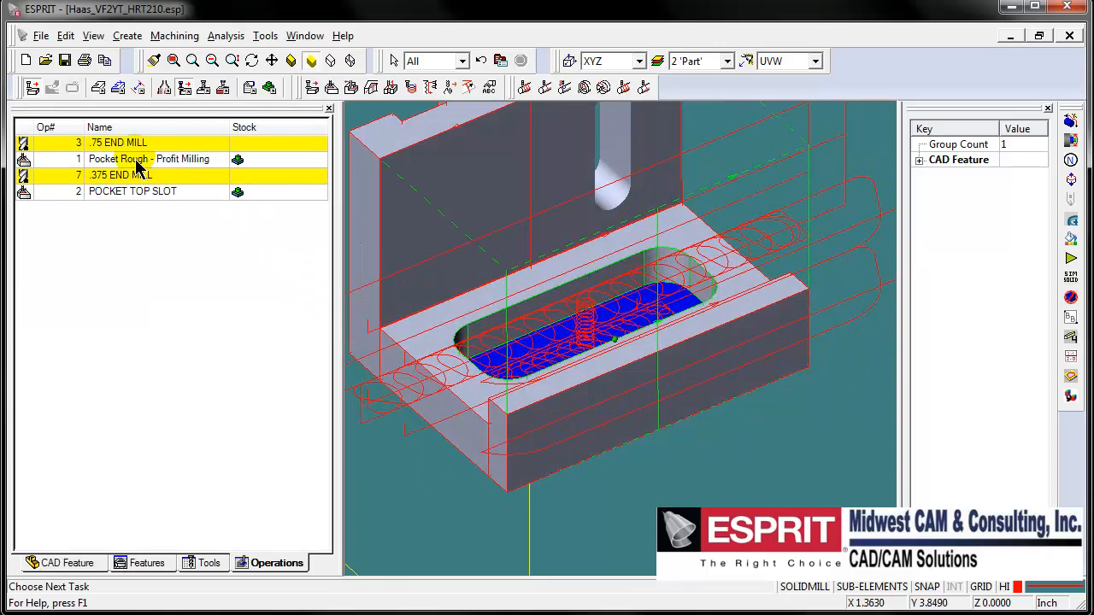
Rename the Pocket Rough - Profit Milling operation to MILL TOP AREA, then enter simulation mode
click(148, 159)
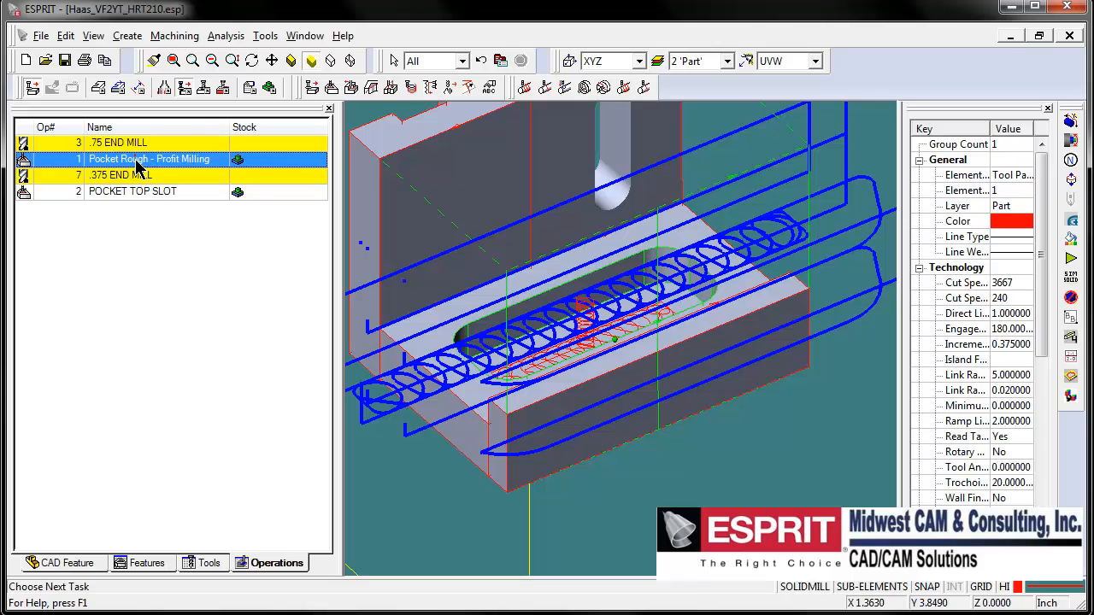
double_click(149, 159)
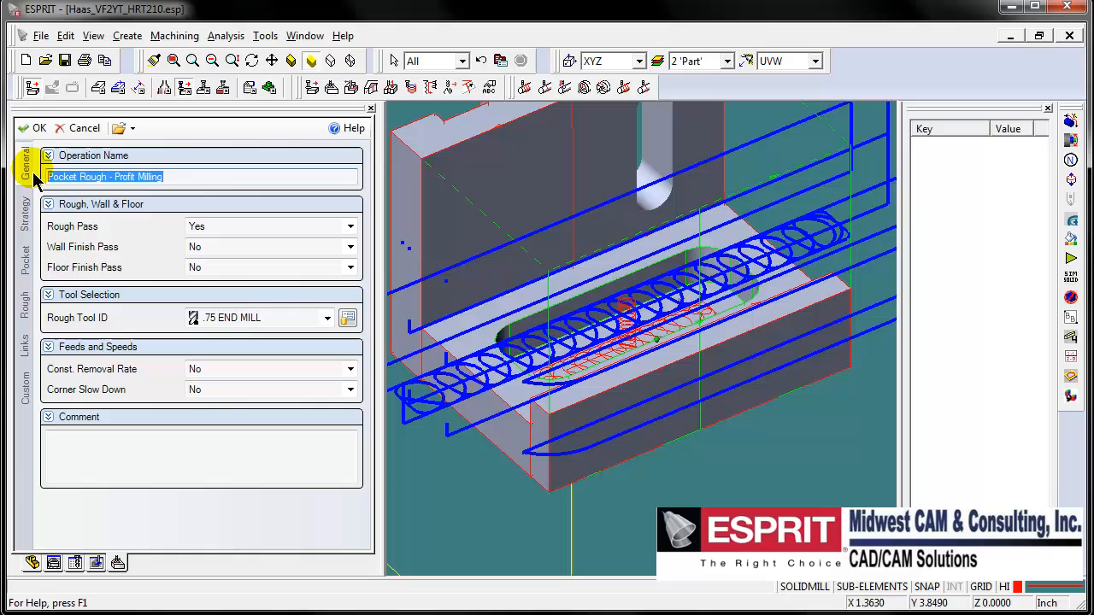
text(MILL)
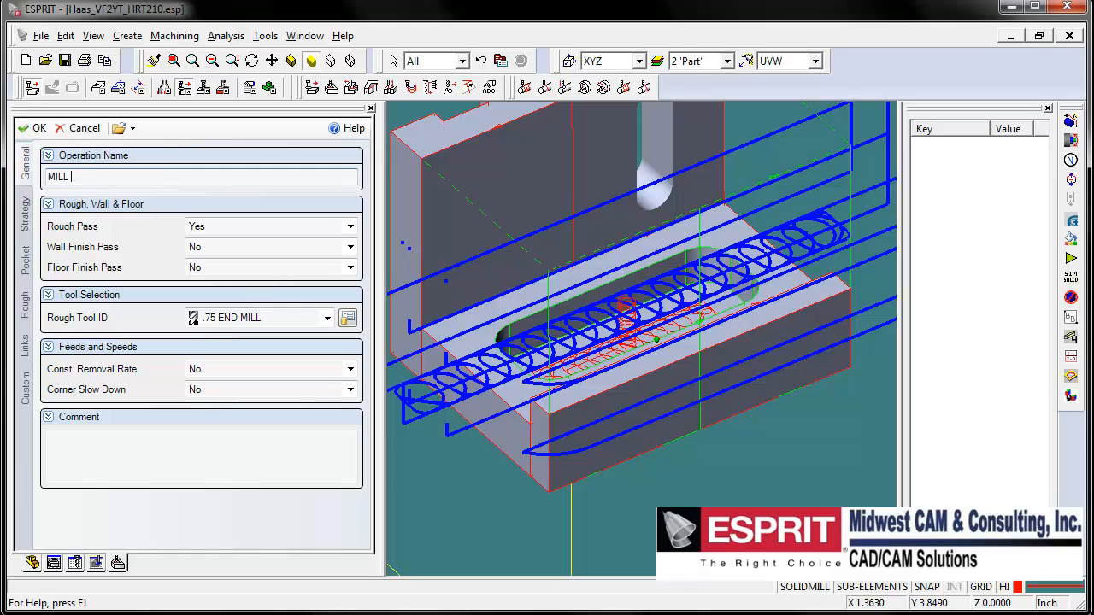
text(TOP ERA)
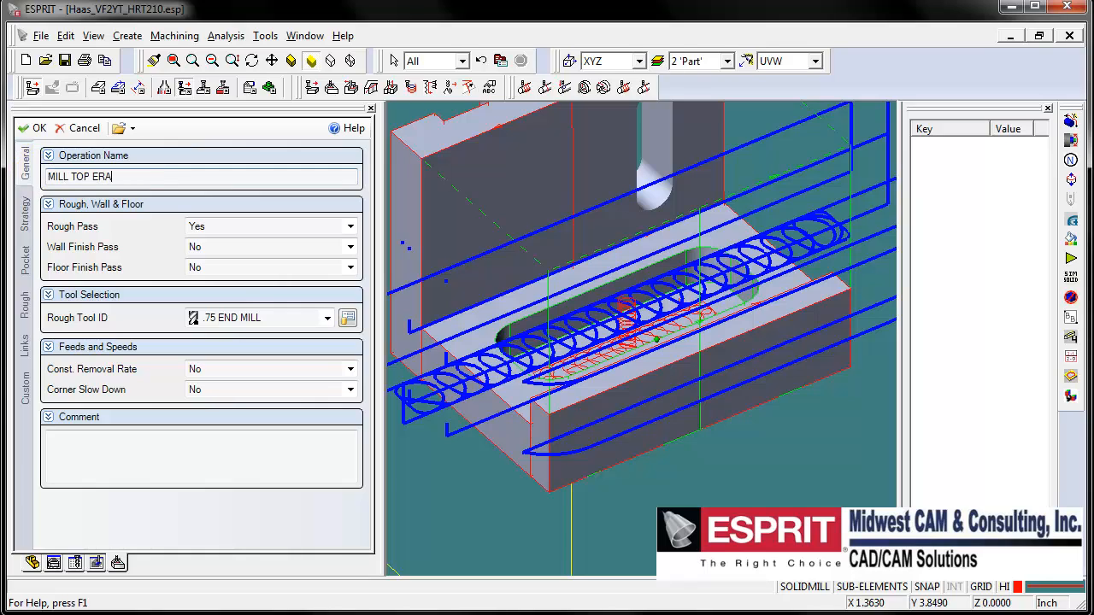
text(EA)
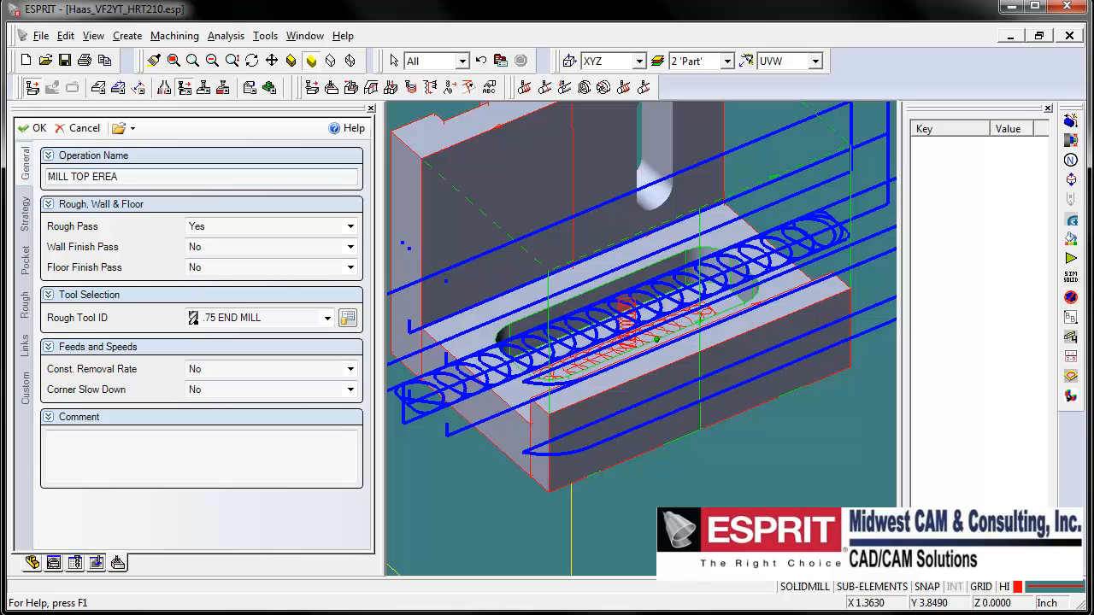
double_click(103, 177)
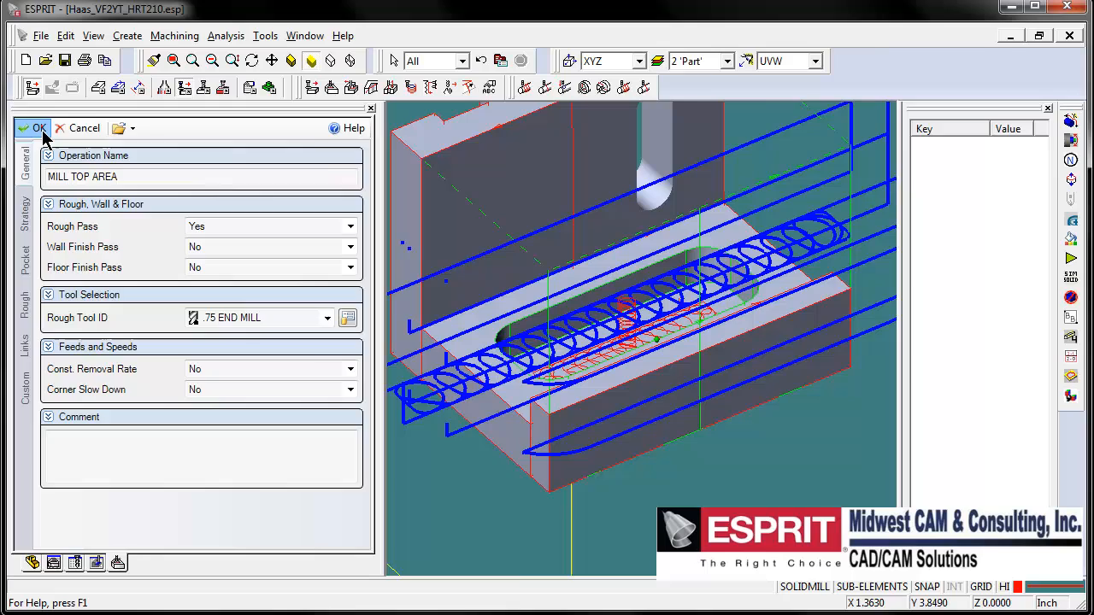
click(39, 127)
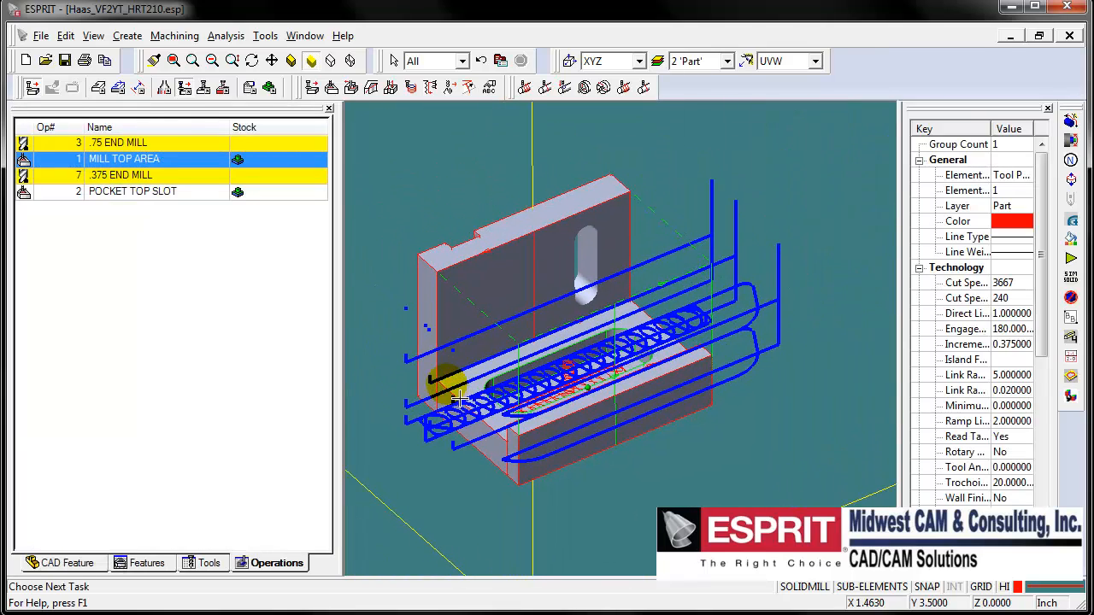
drag(547, 342, 427, 188)
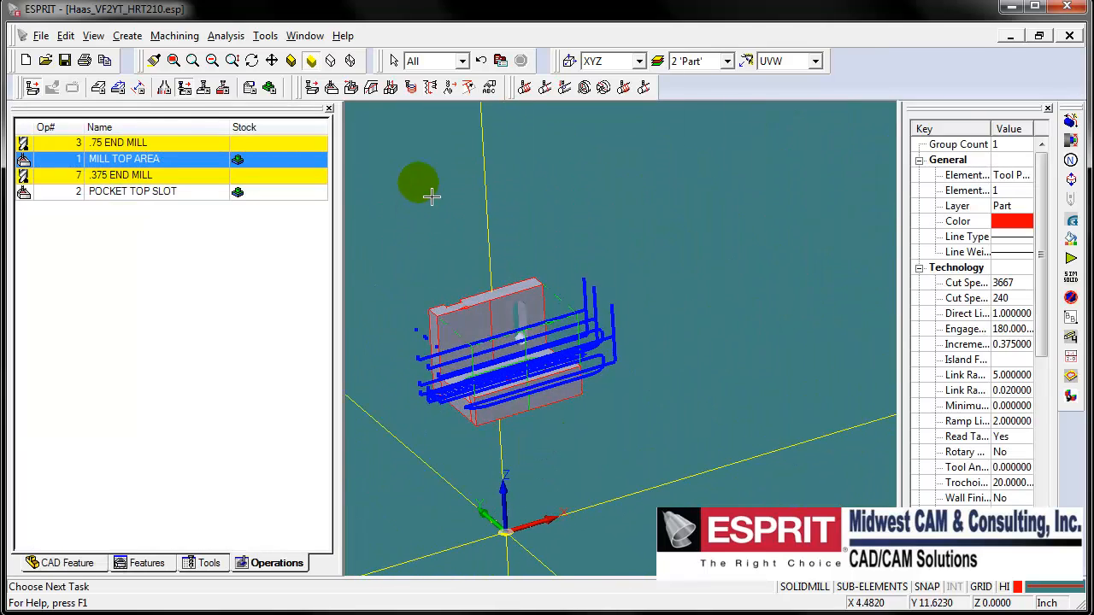
click(390, 87)
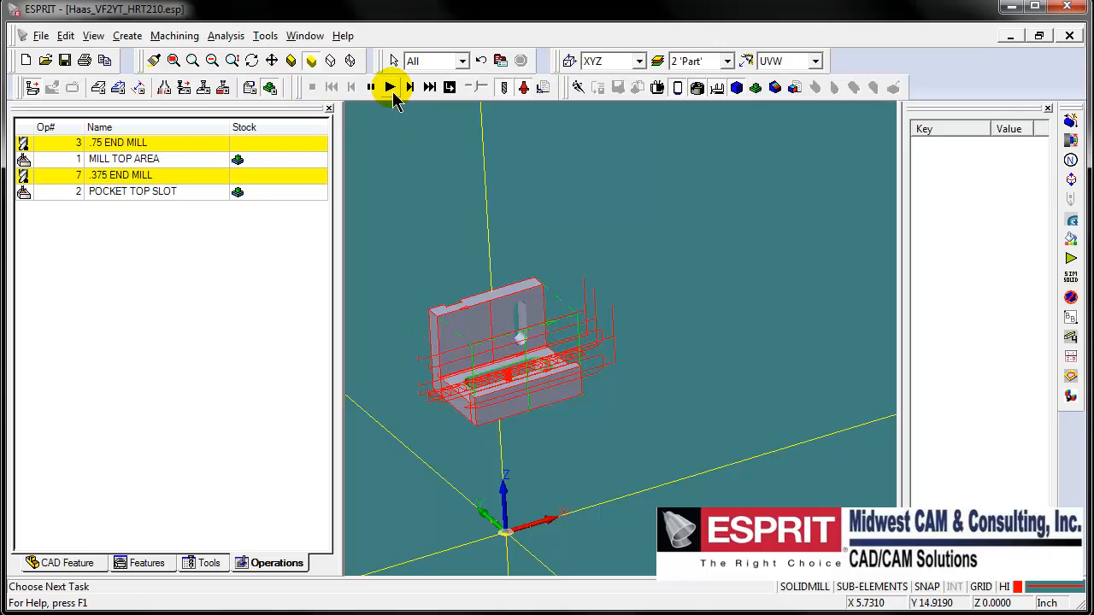
In Simulation Parameters, turn off Trace Tool Path and enable Coolant Status and Spindle Direction
click(391, 87)
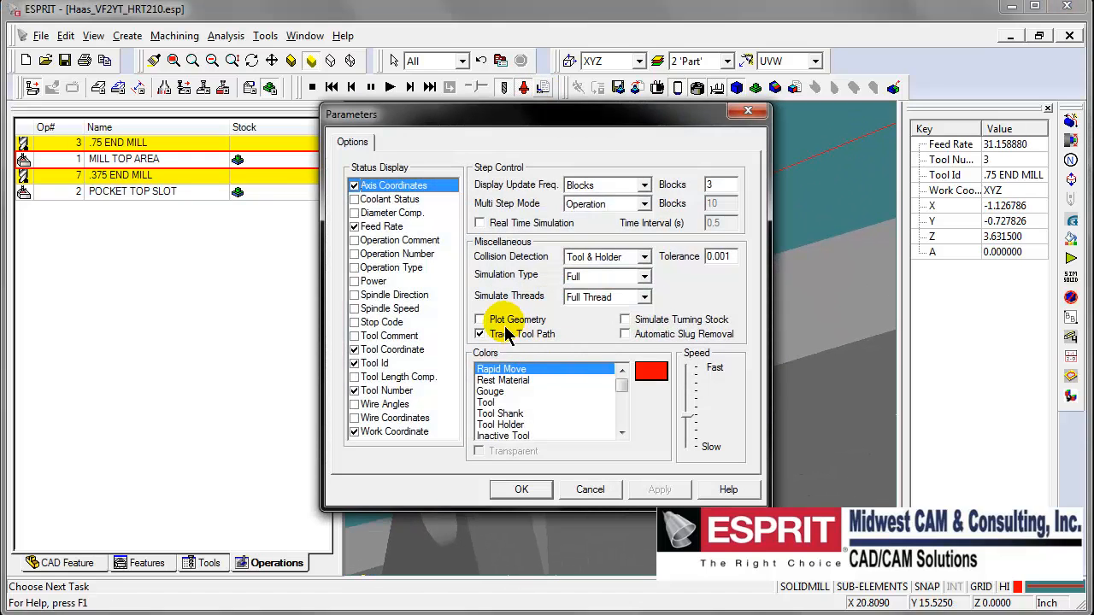
click(480, 334)
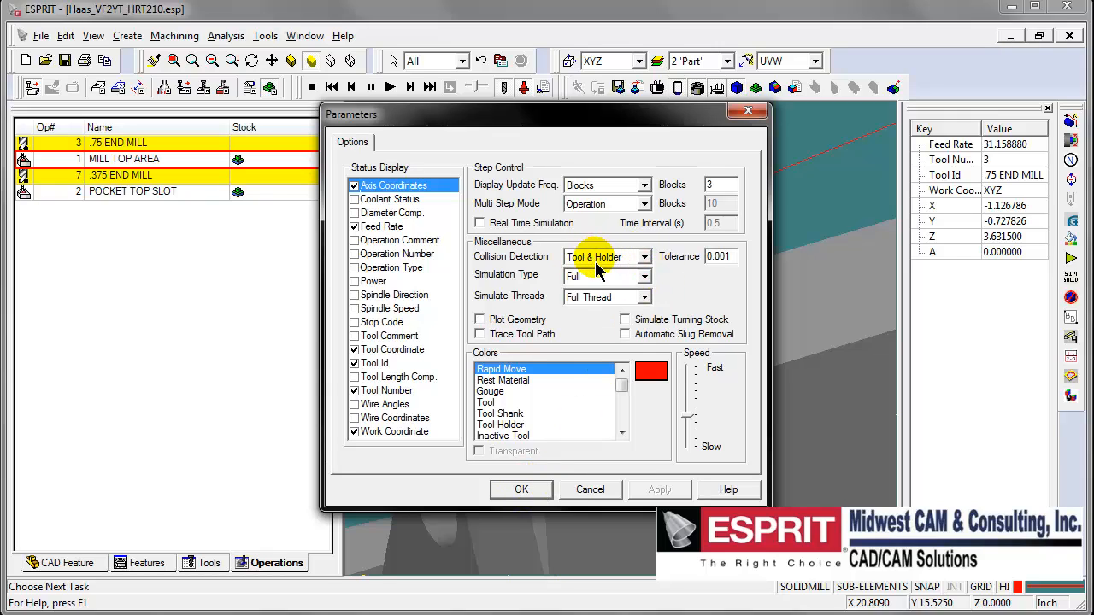
mouse_move(513, 269)
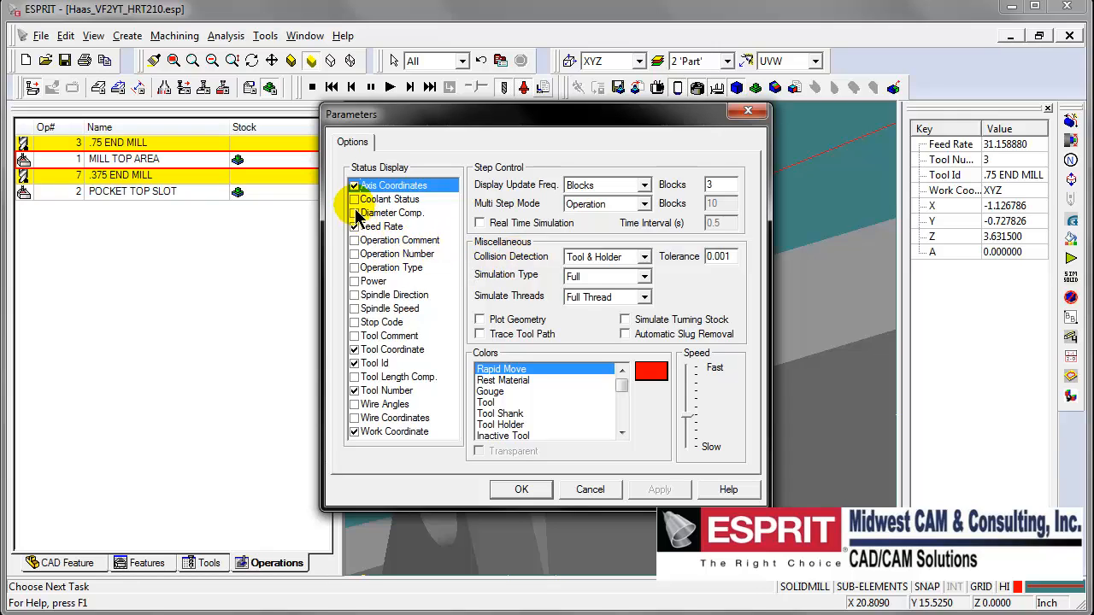
click(354, 199)
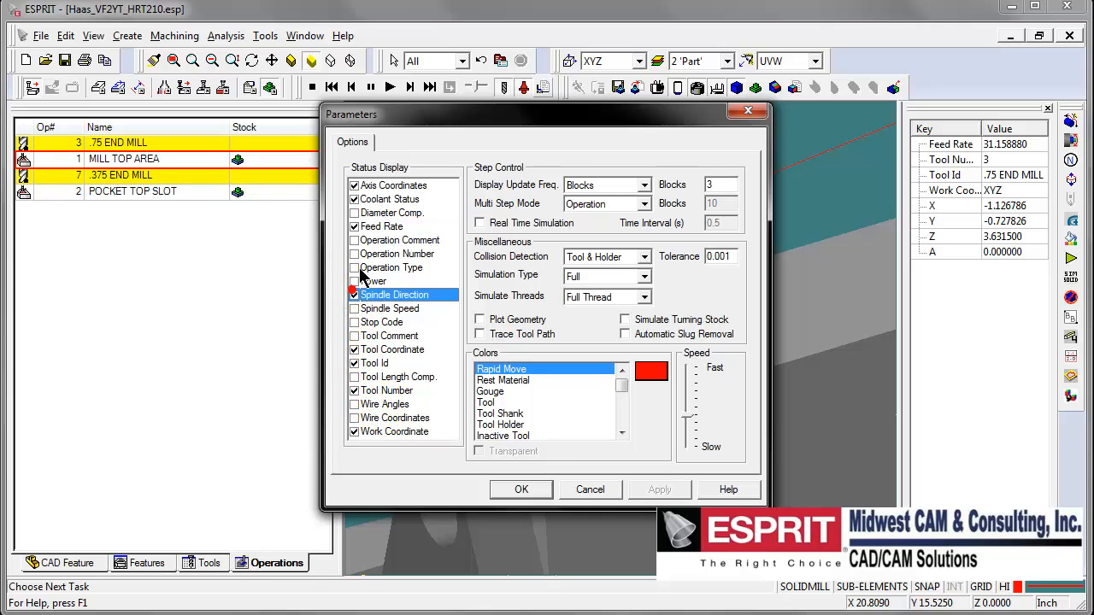
click(521, 489)
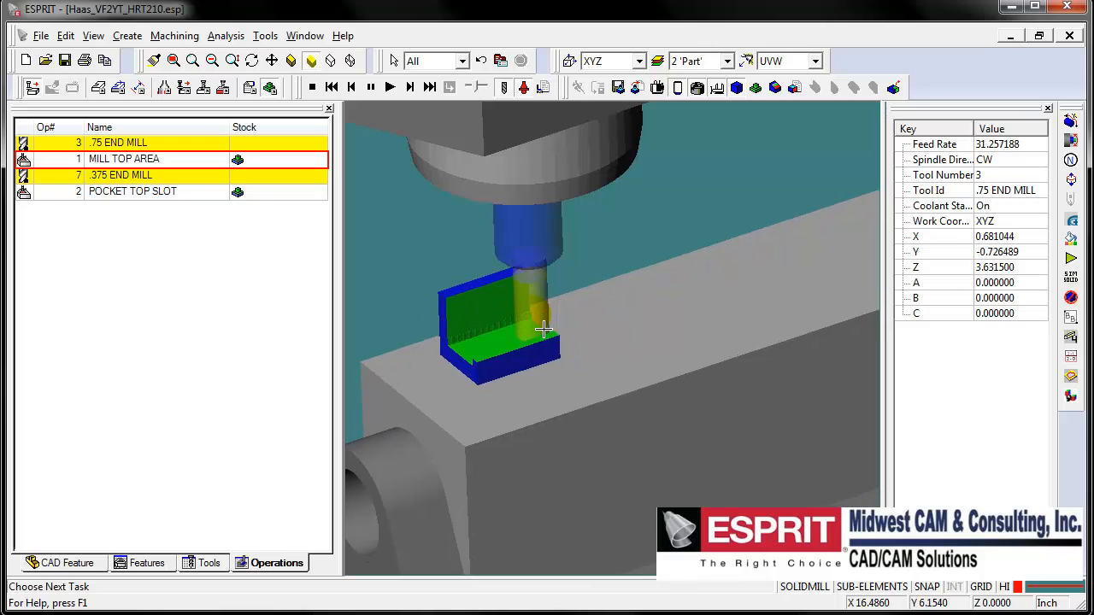
Play the simulation through MILL TOP AREA and POCKET TOP SLOT, stop it, and orbit the part
click(310, 87)
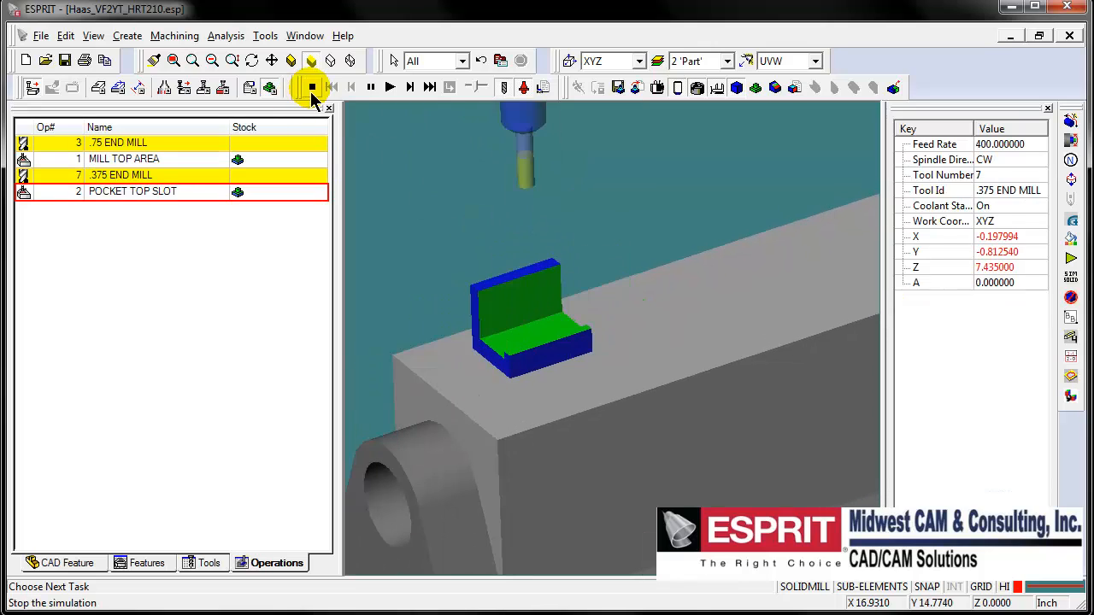
click(311, 87)
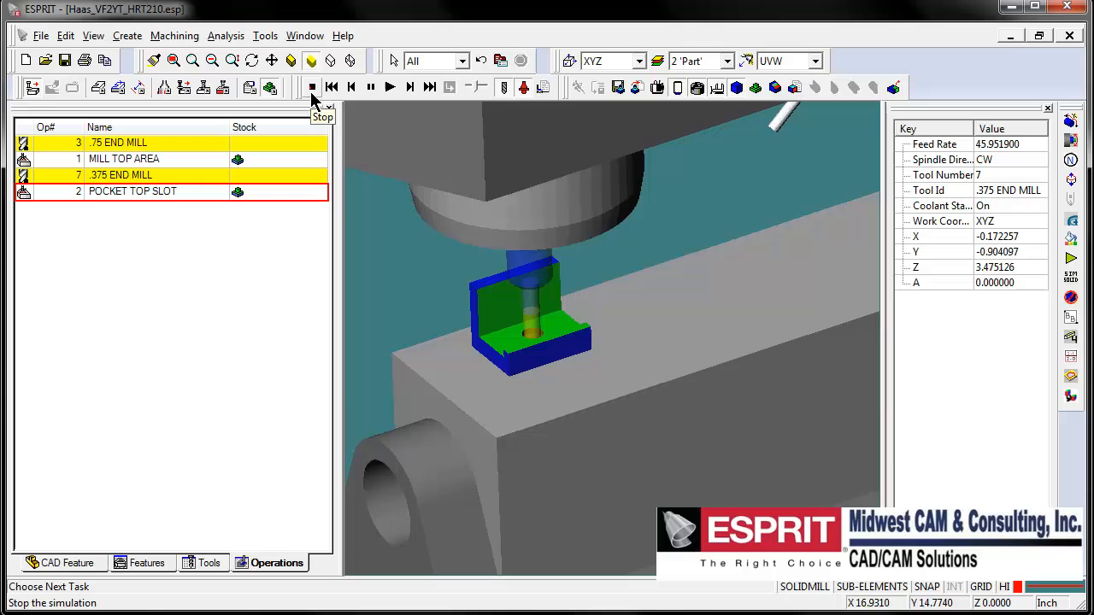
click(311, 87)
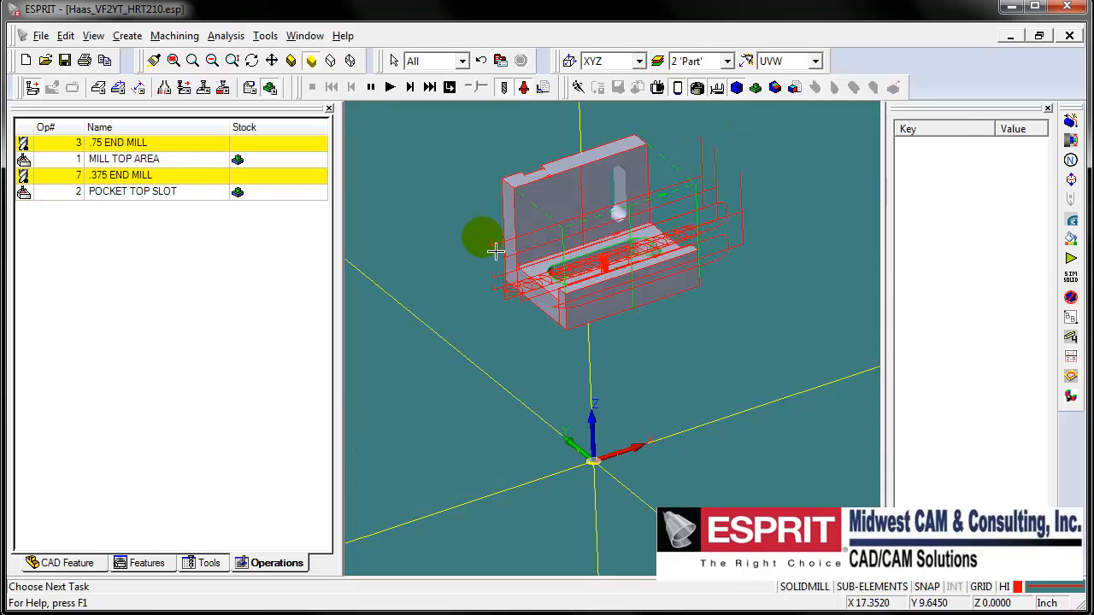
drag(496, 252, 692, 320)
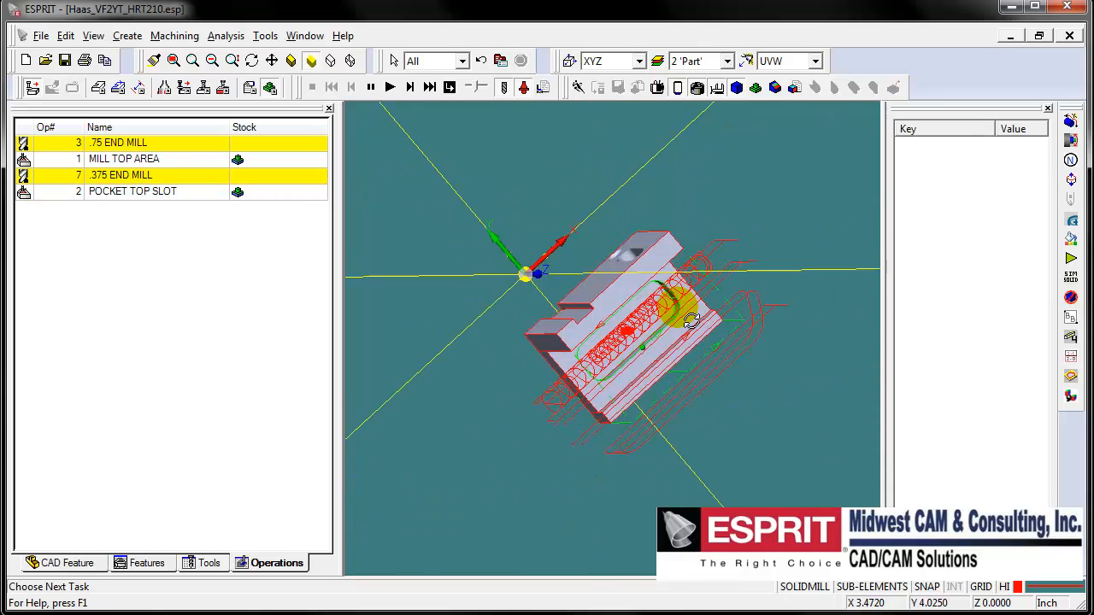
Create a SolidMill Pocketing operation on the top step with 0.1875 END MILL and 0.093 depth
drag(688, 320, 628, 308)
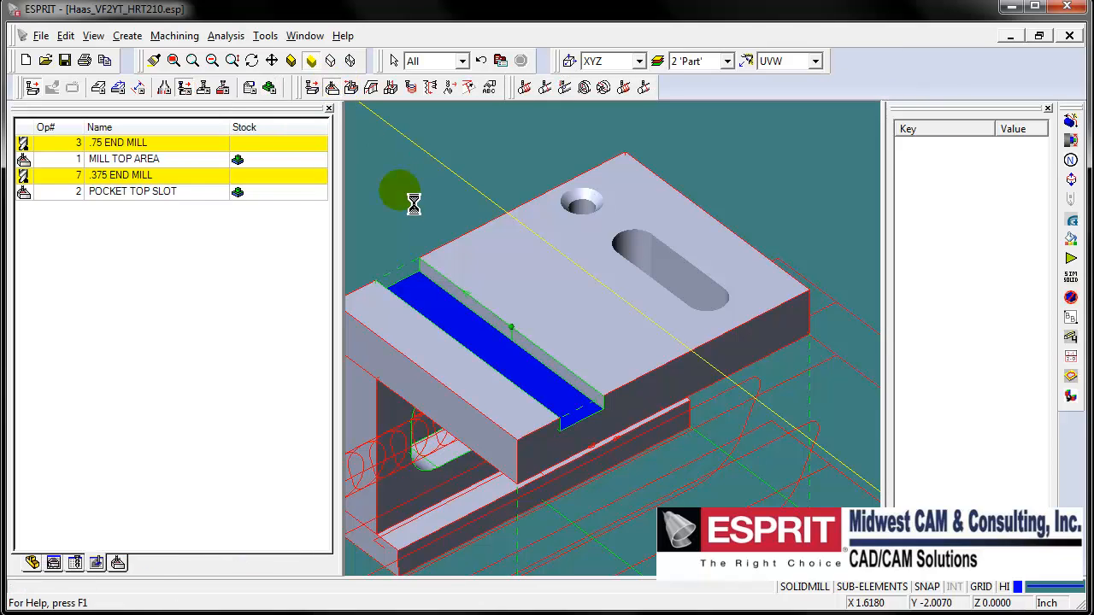
double_click(124, 159)
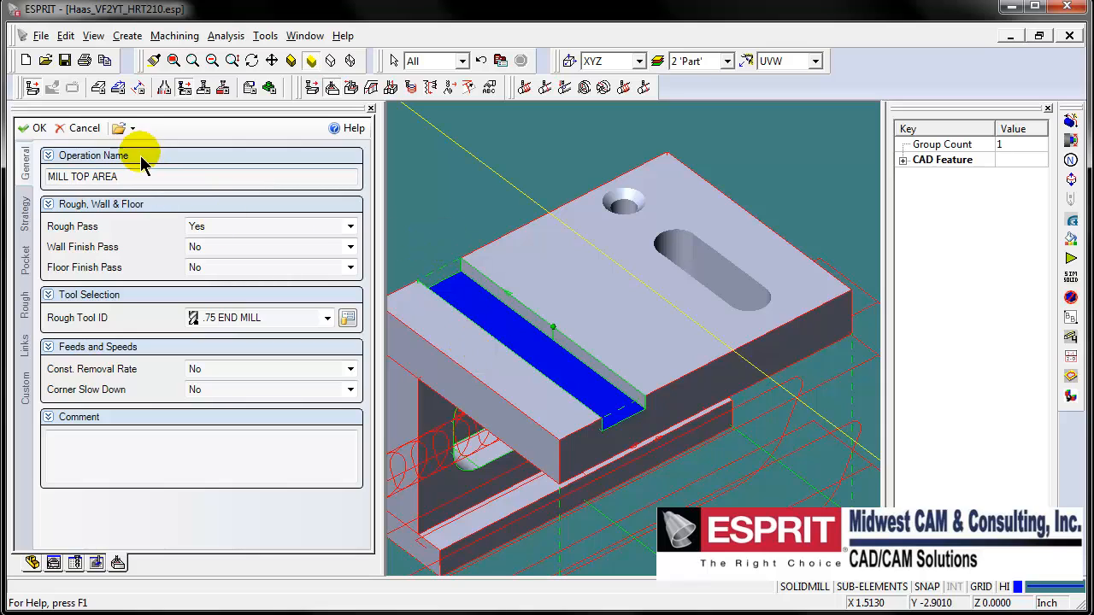
click(120, 127)
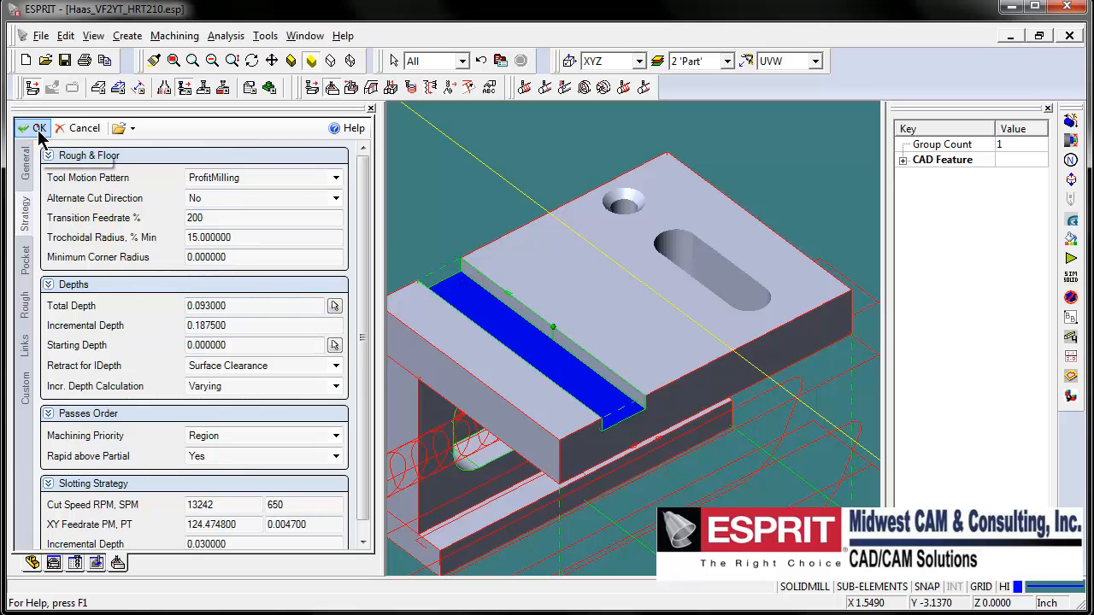
click(38, 128)
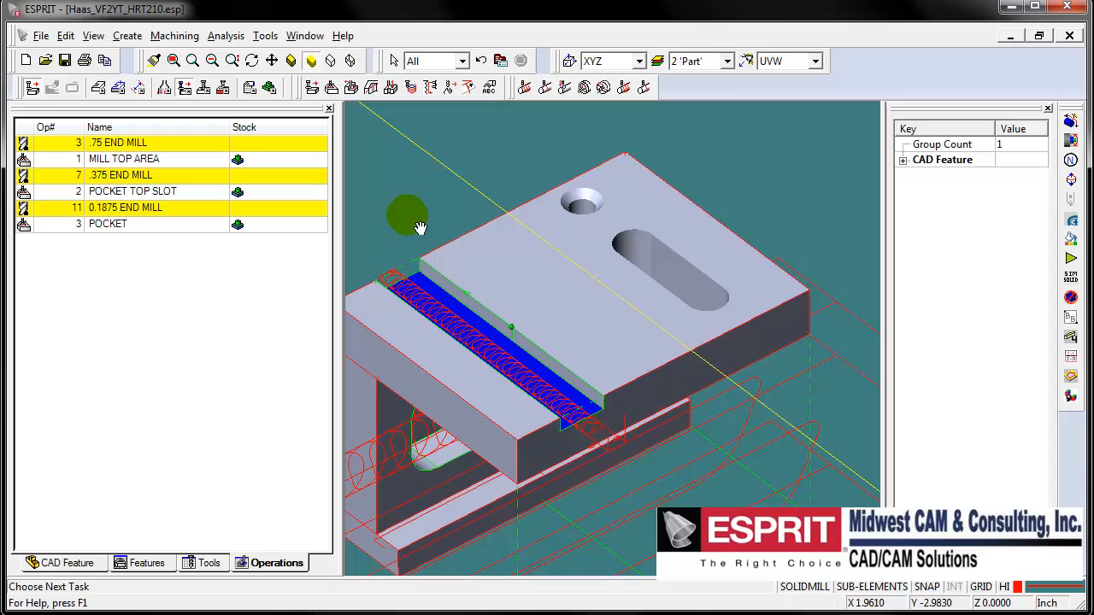
Name the new pocketing operation SIDE SLOT and accept it
drag(419, 227, 675, 308)
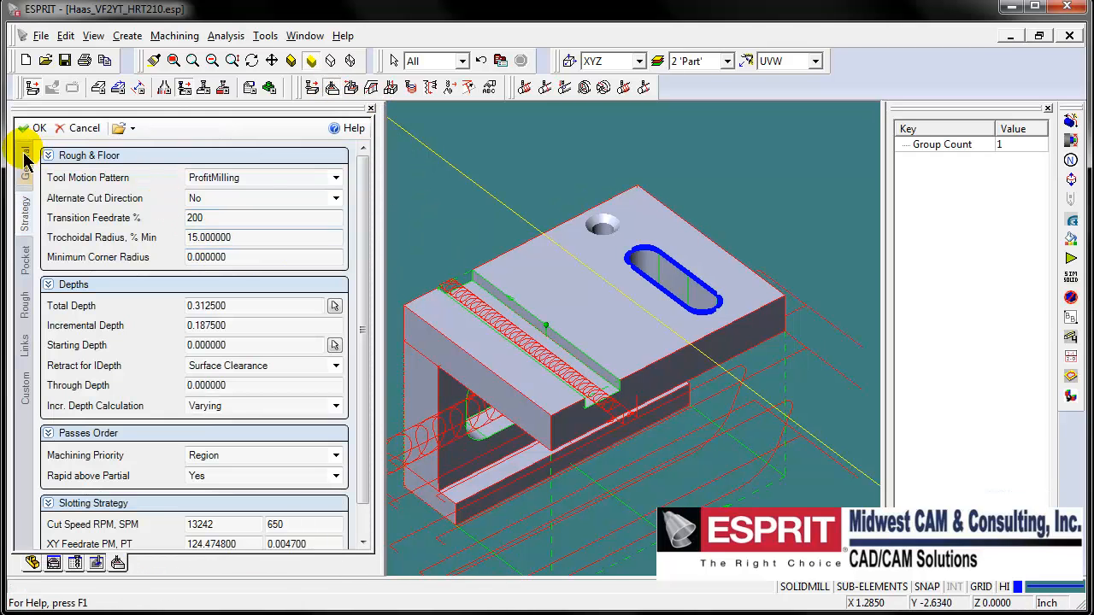
click(24, 162)
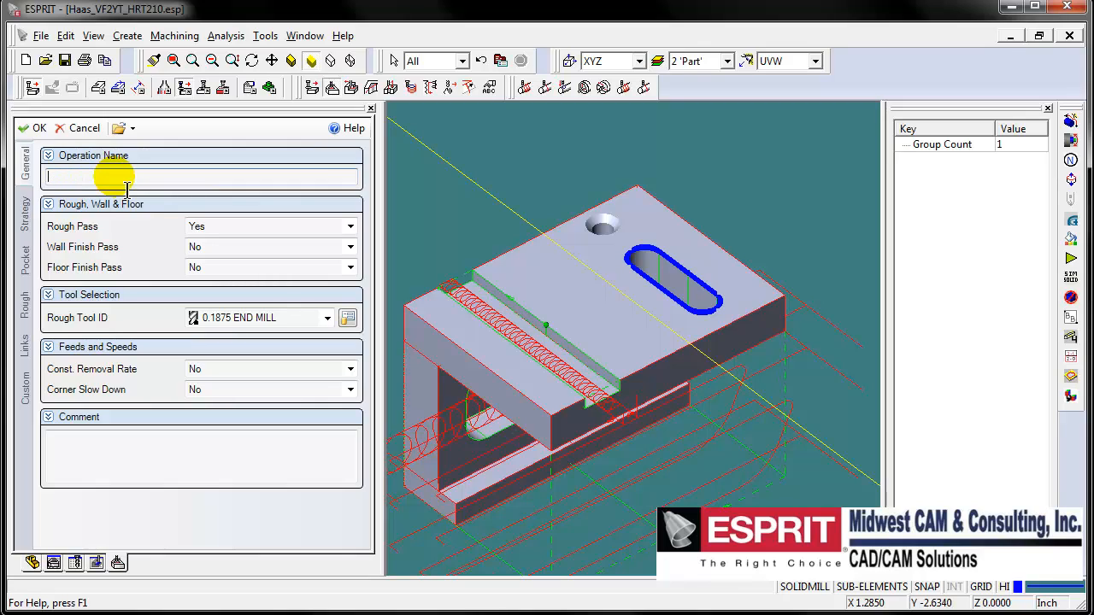
text(SIDE SLOT)
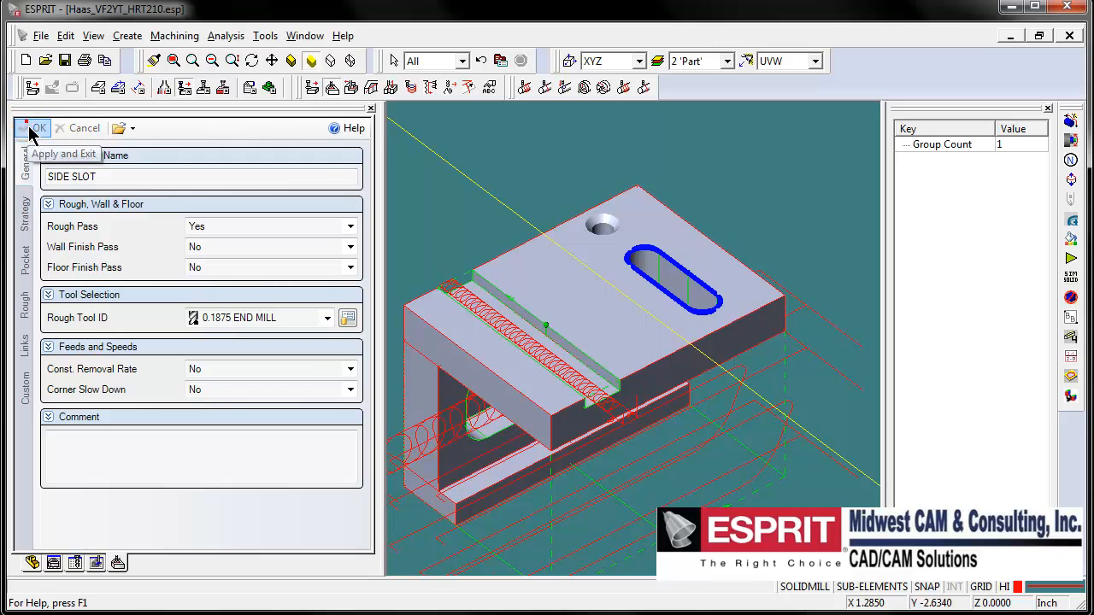
click(39, 128)
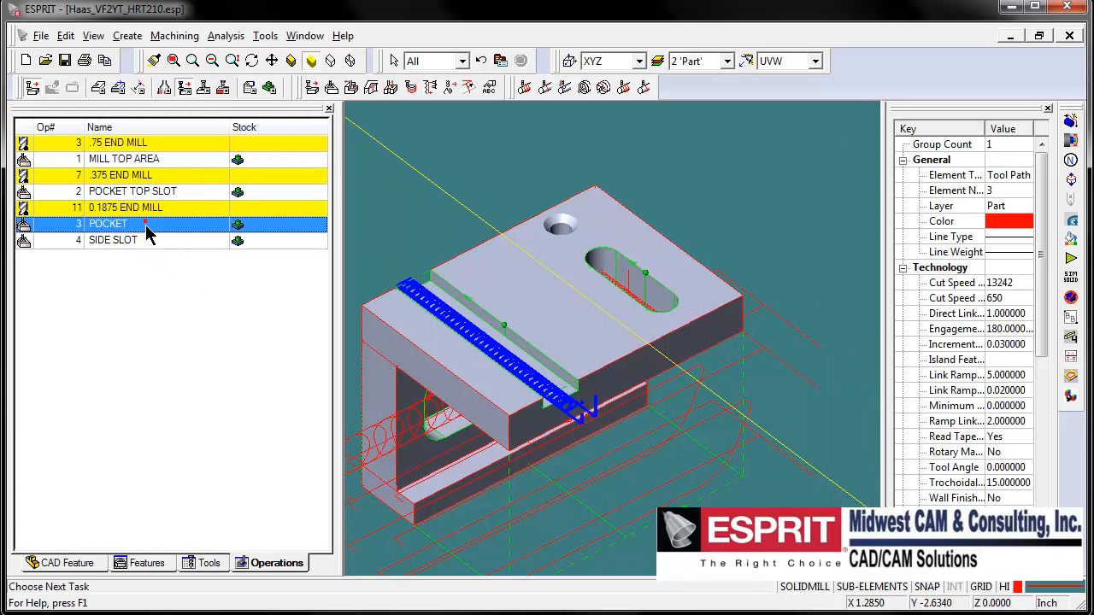
Rename the POCKET operation to SIDE SLOT OPEN
double_click(107, 223)
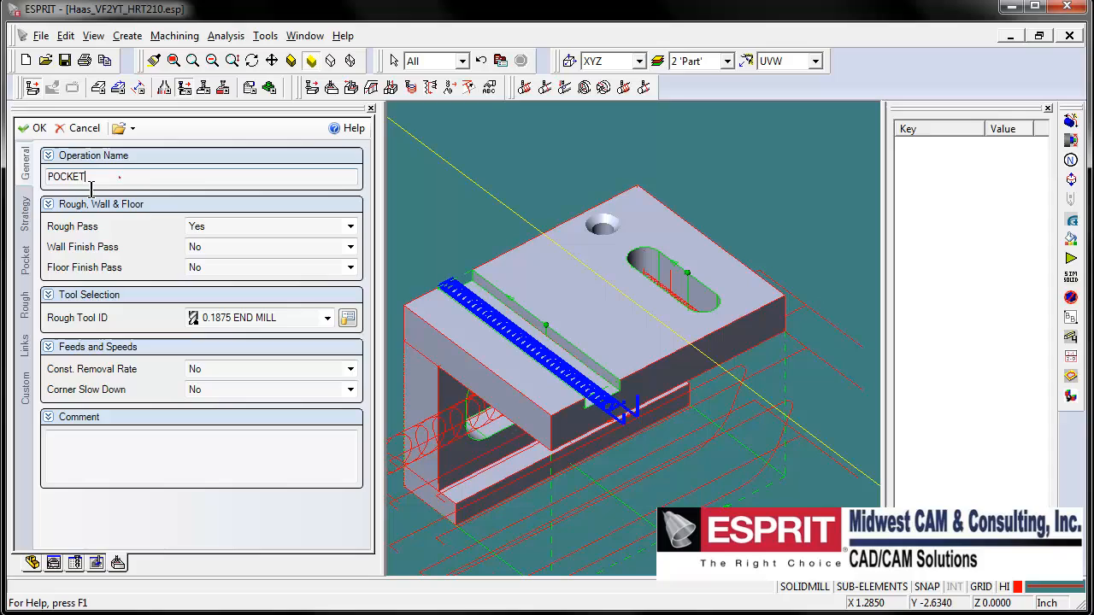
text(SIDE)
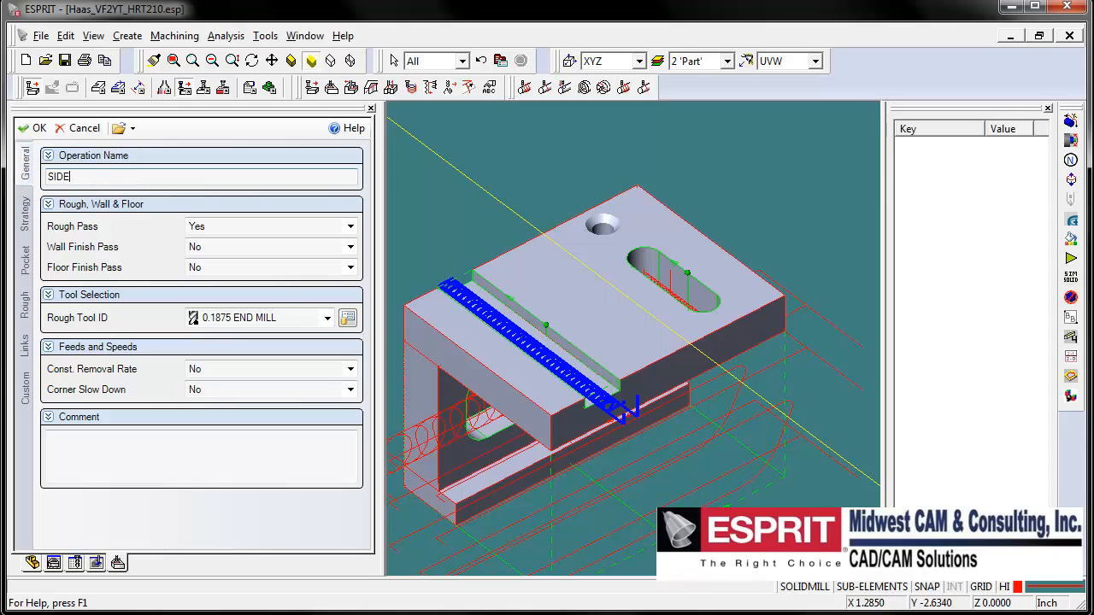
text(SLOT OPEN)
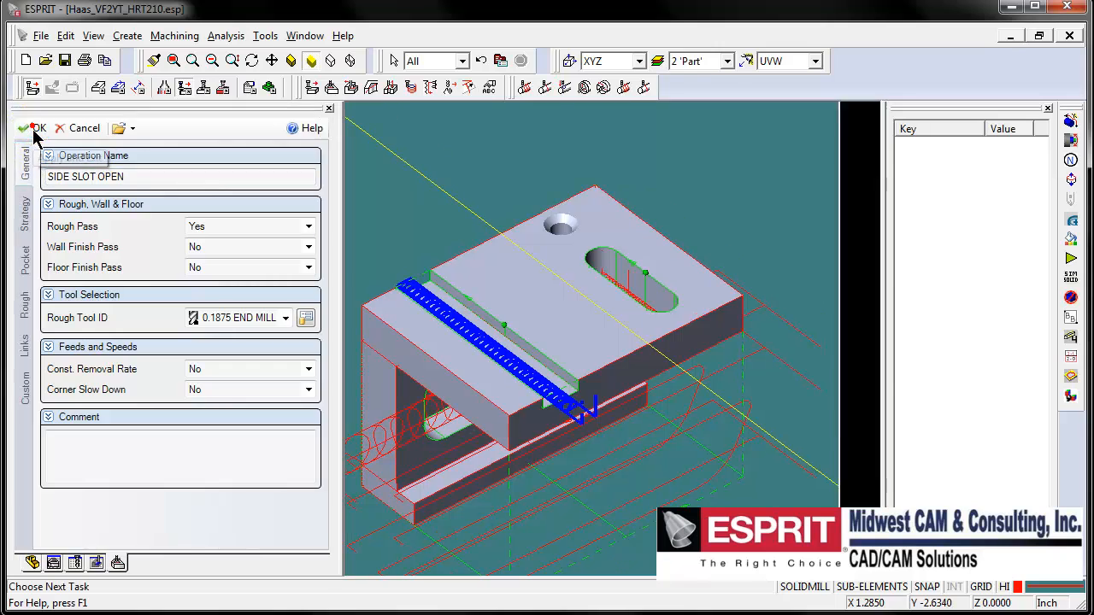
click(32, 127)
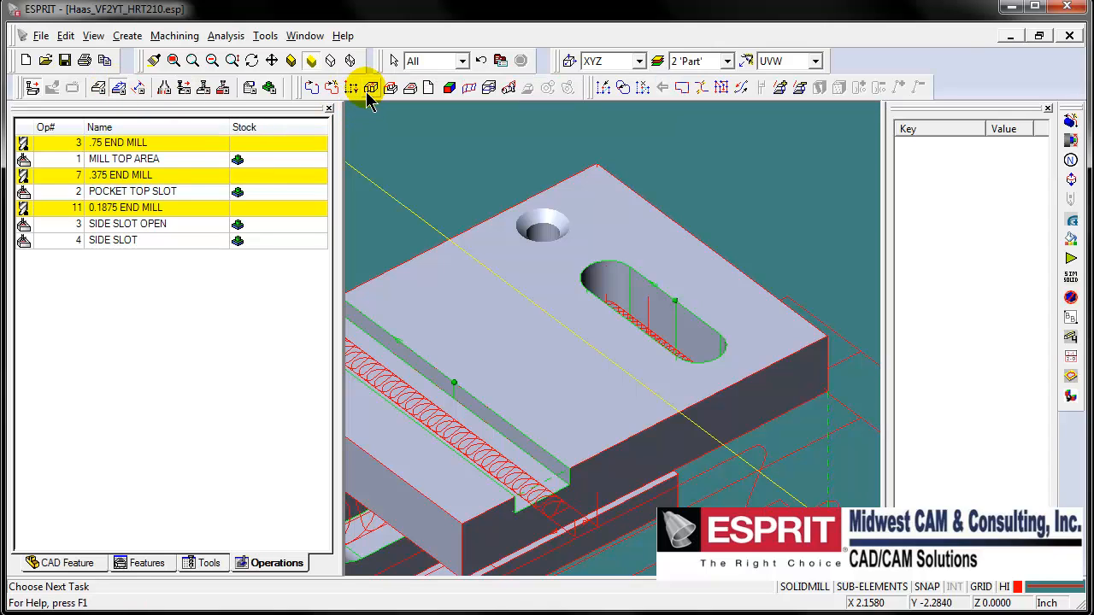
Create a hole feature by manually selecting the counterbored hole on top
click(369, 88)
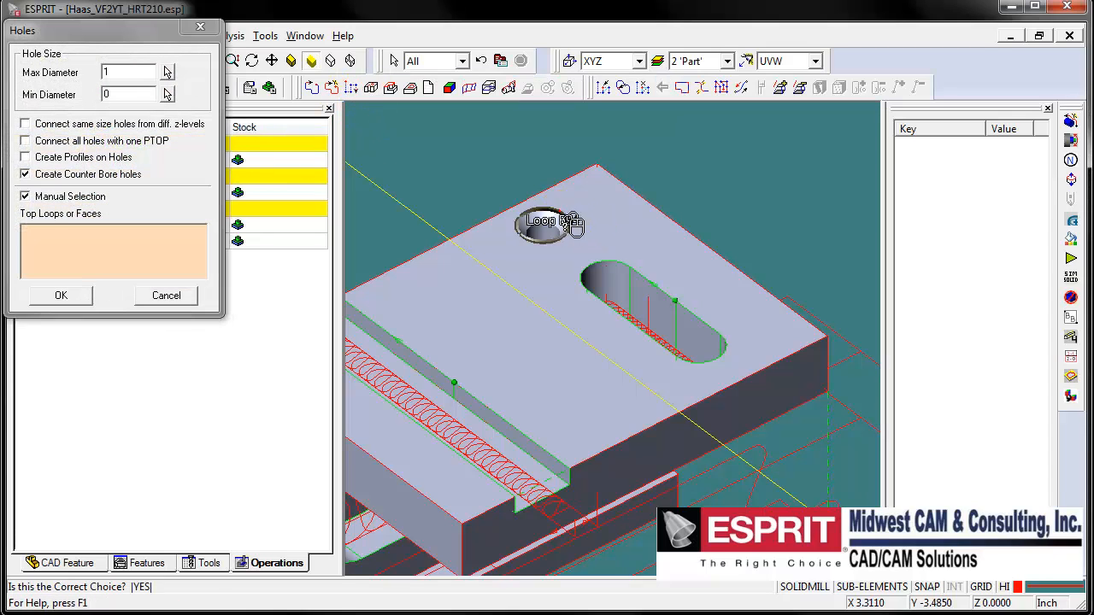
click(60, 295)
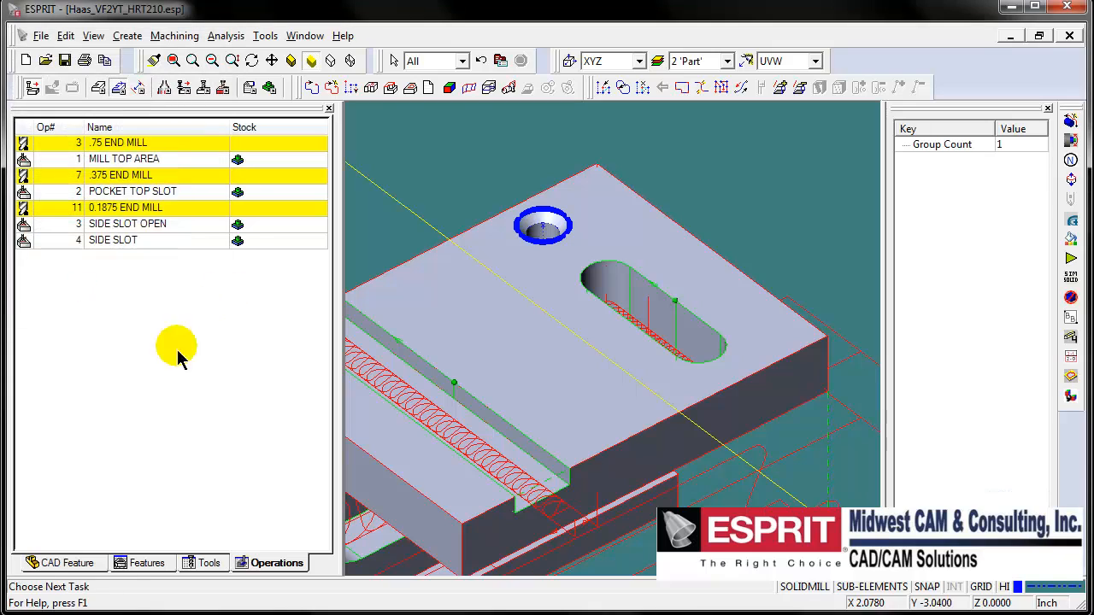
click(146, 562)
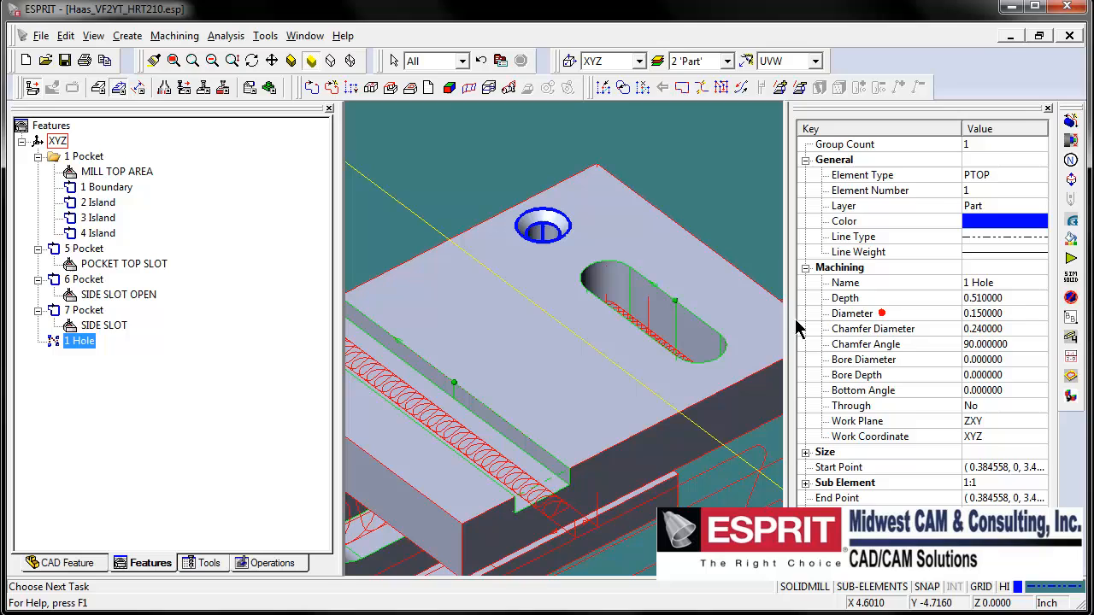
mouse_move(787, 350)
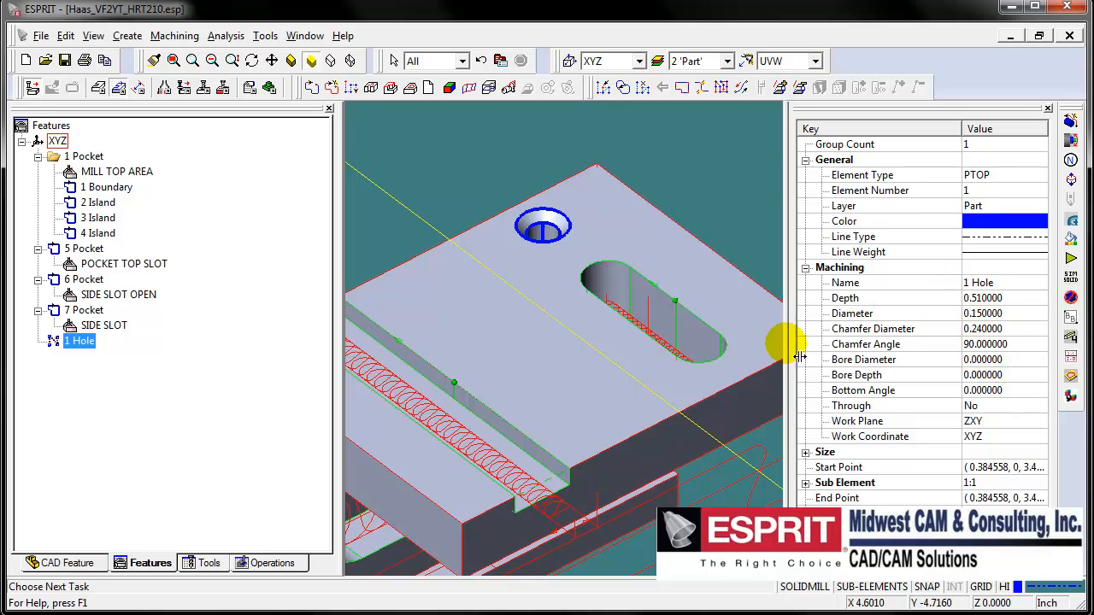
mouse_move(306, 396)
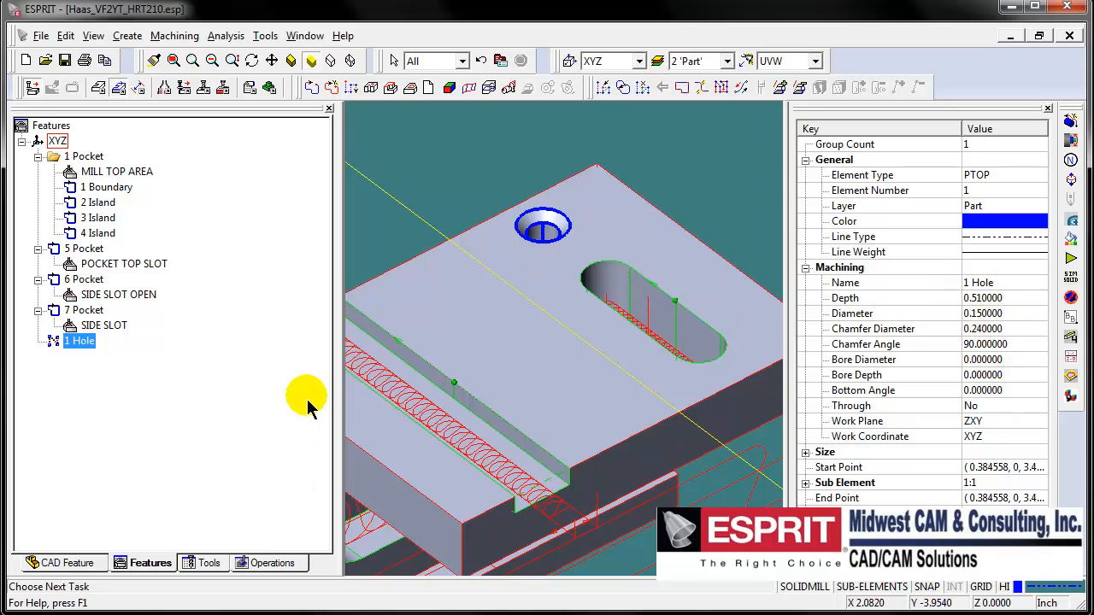
Add spot drill, .205 drill and 1/2-20 tap operations to the 1 Hole feature
right_click(79, 341)
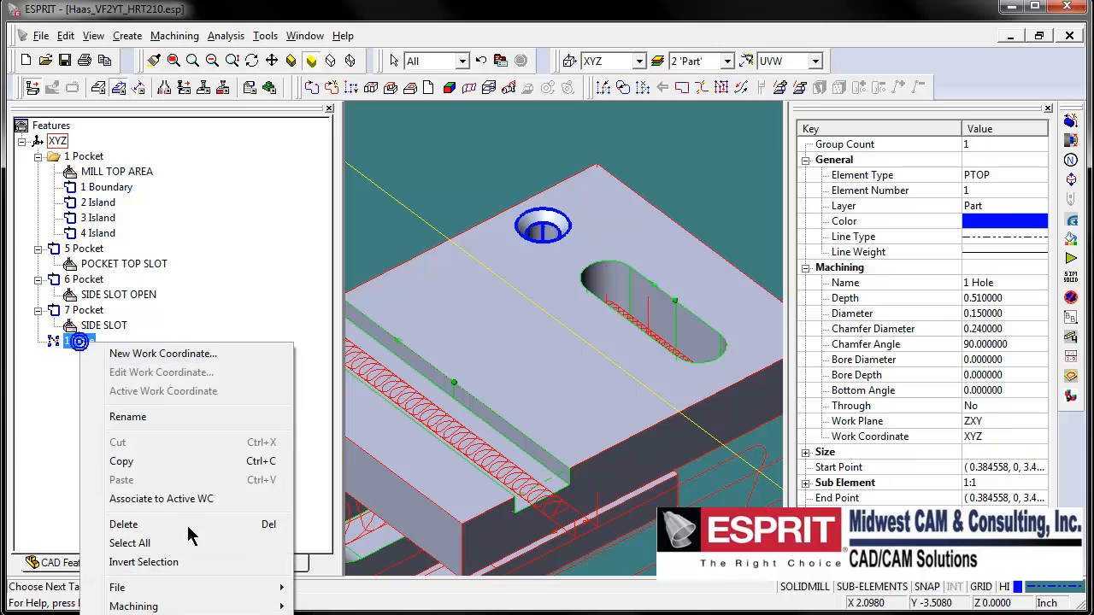
click(500, 411)
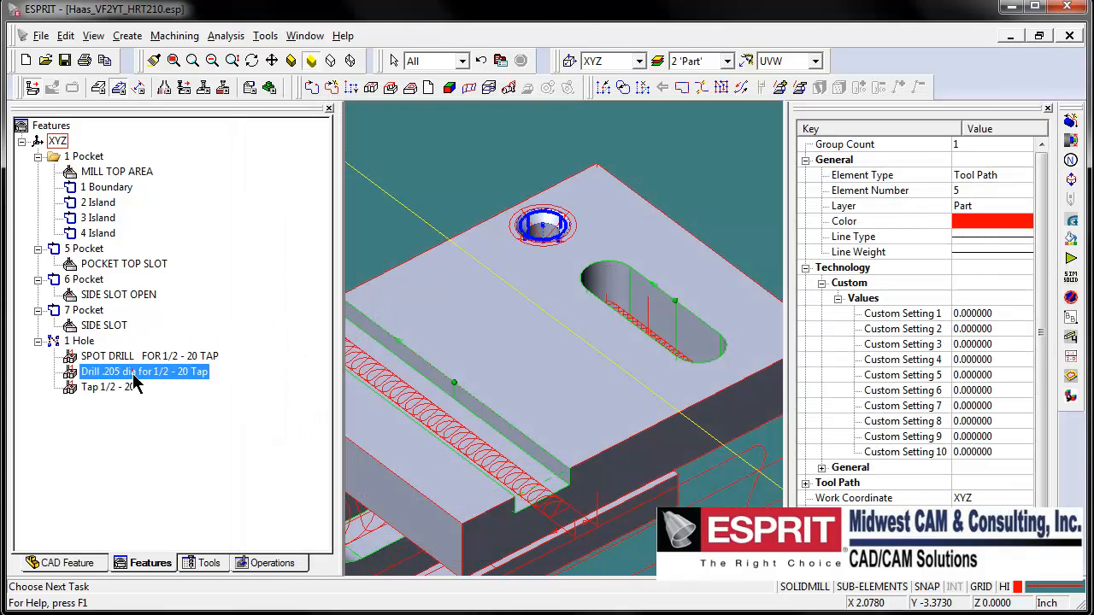
click(107, 387)
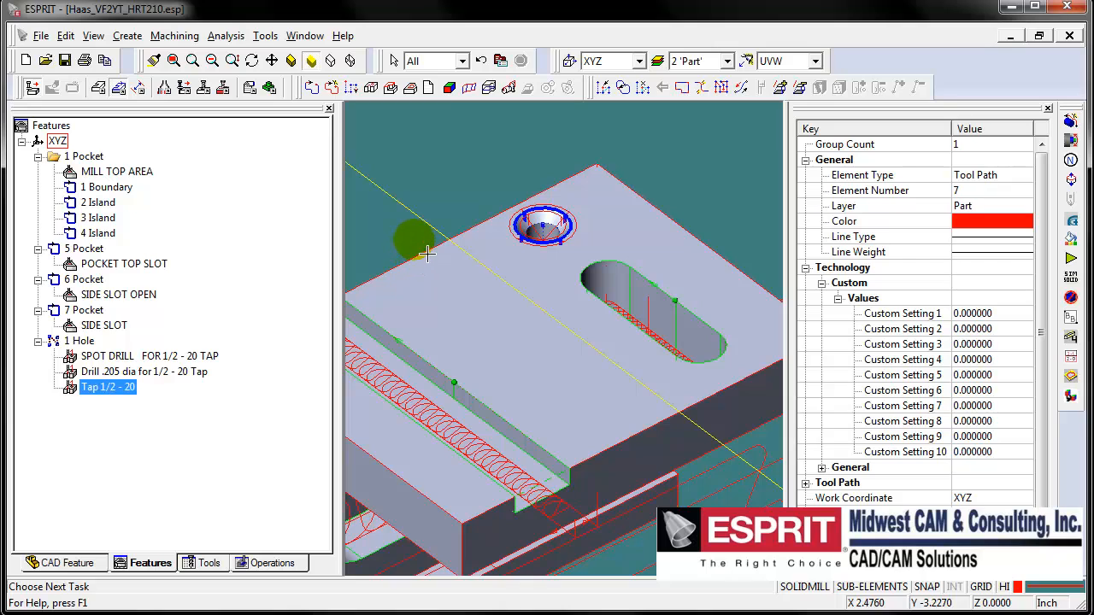
click(272, 562)
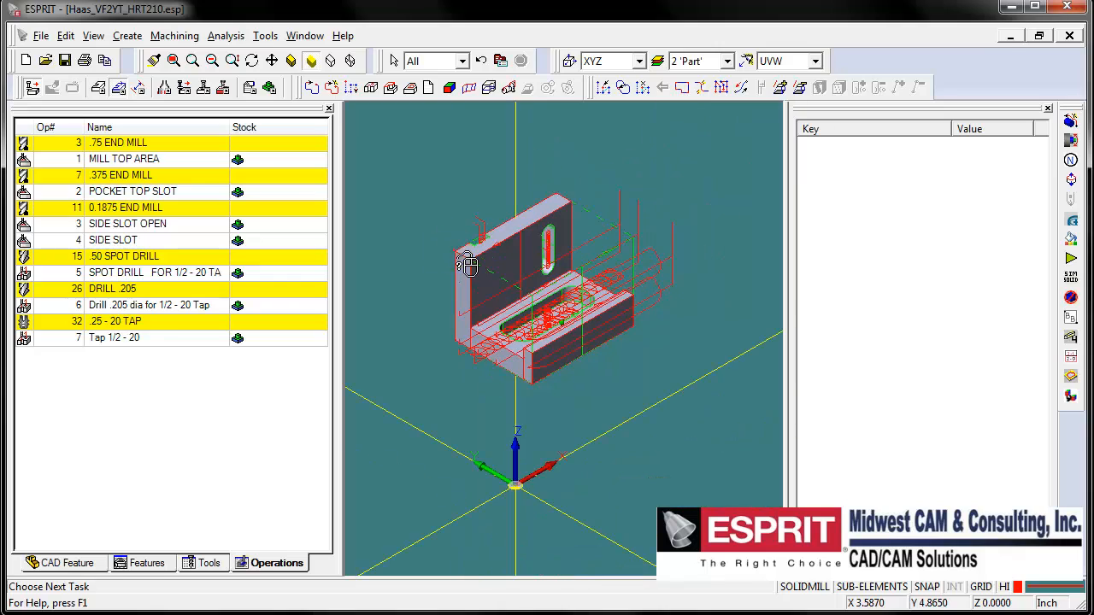
Select the part solid and apply the smash transformation to it
click(466, 267)
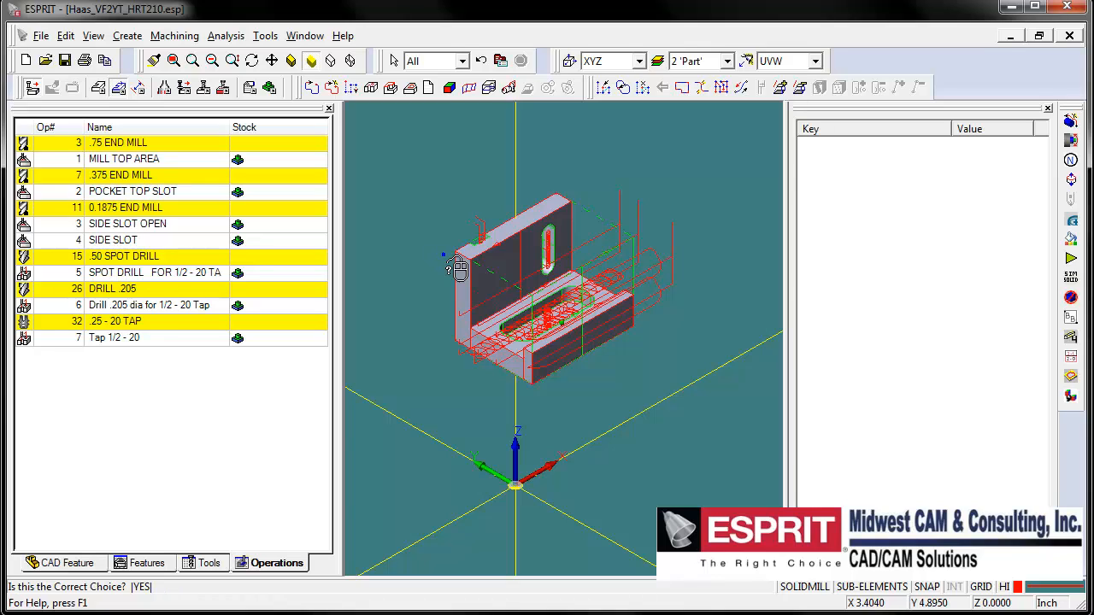
click(456, 267)
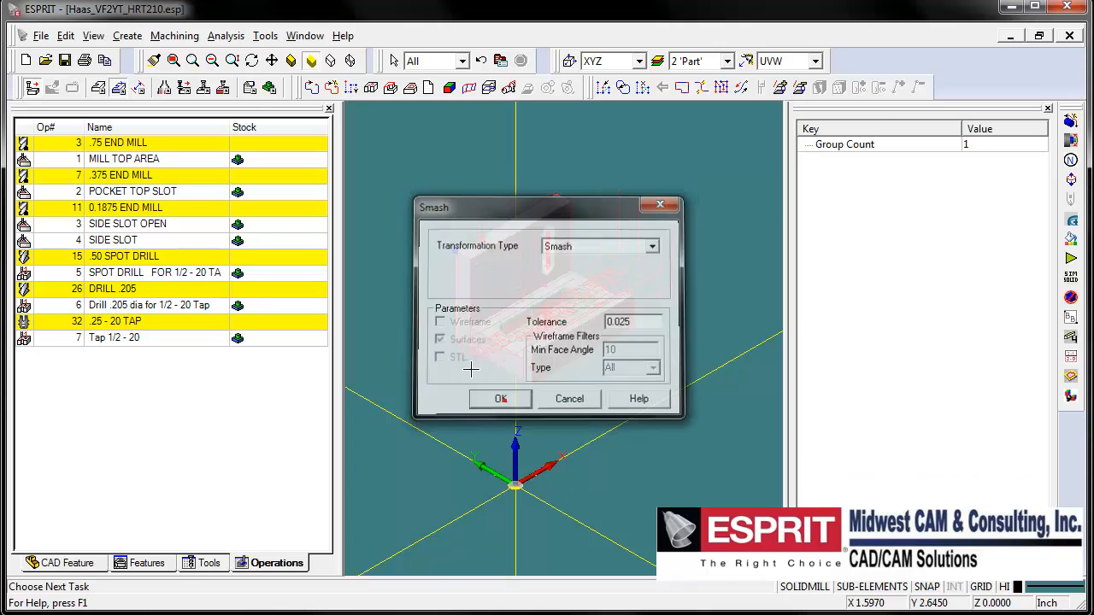
click(500, 398)
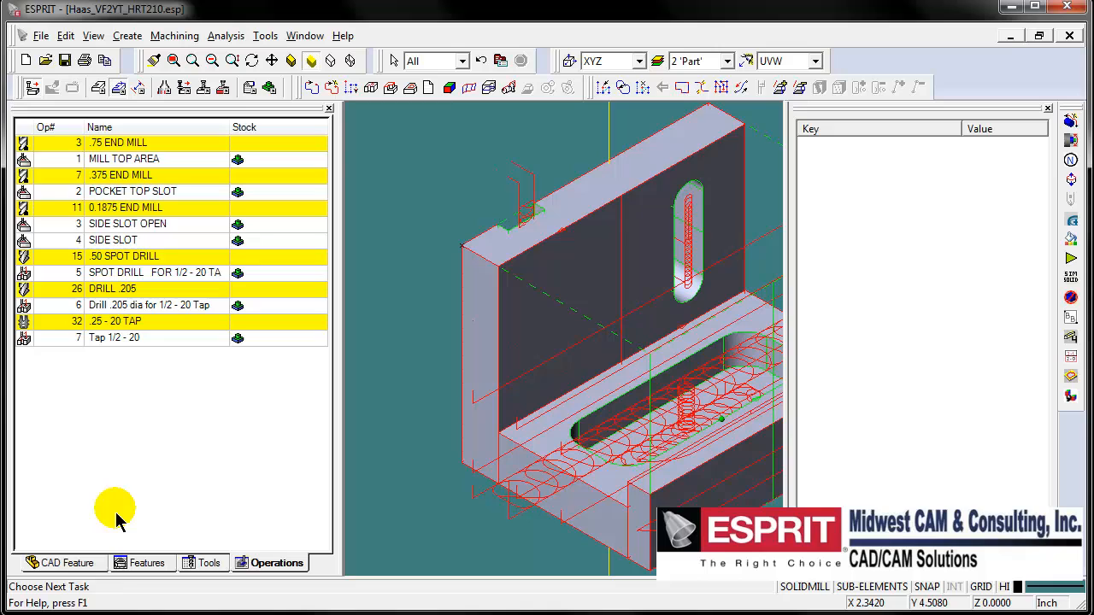
click(146, 563)
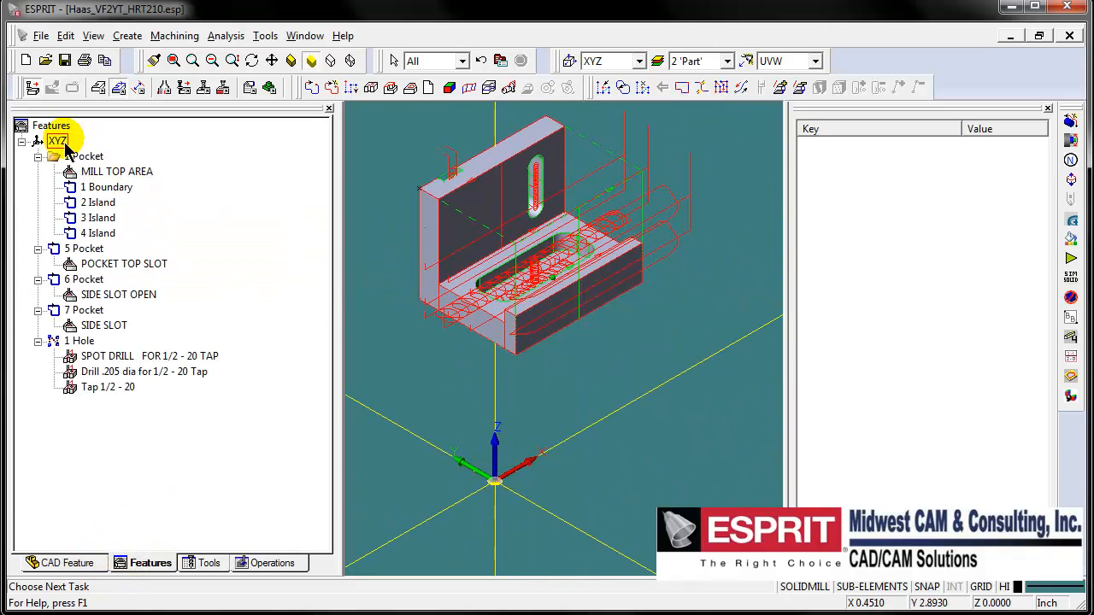
Rename XYZ to G45, number 54, origin (-1.25, 0, 4.8365), rotary clearance 4
click(57, 140)
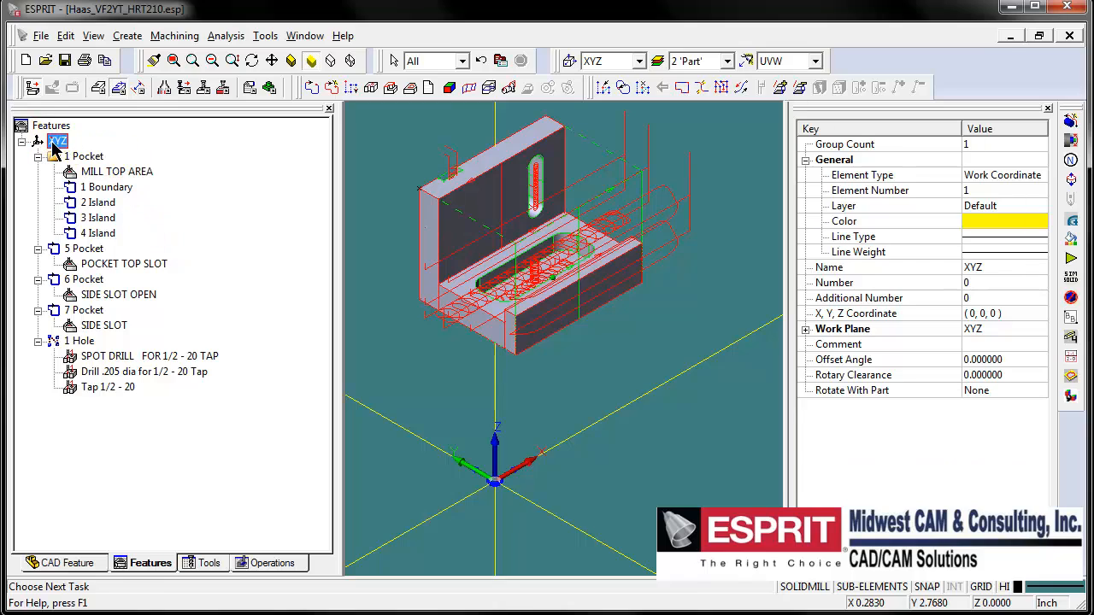
double_click(57, 141)
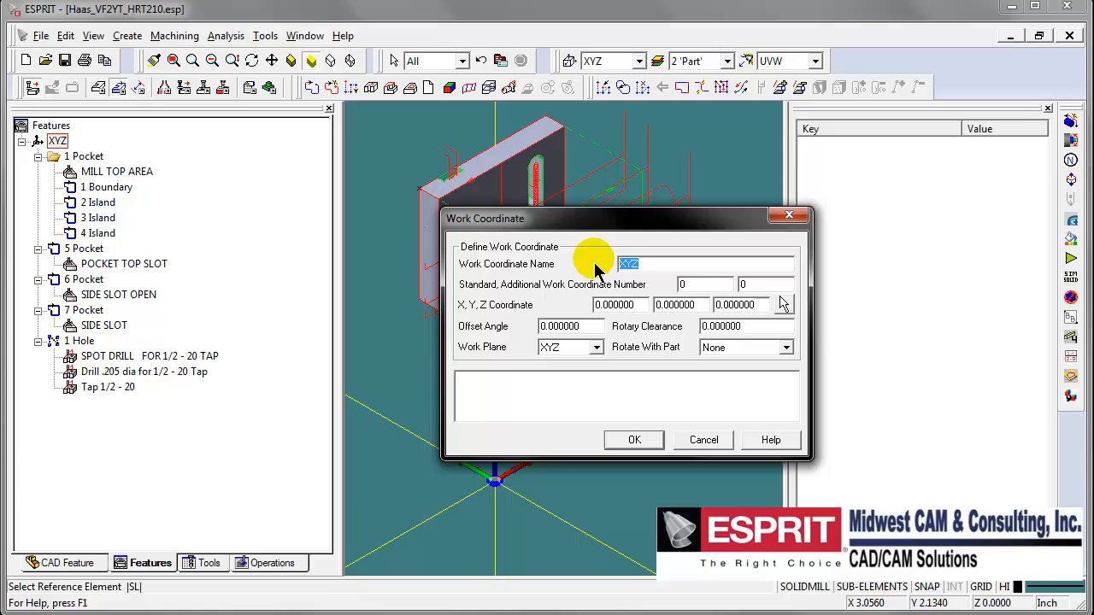
text(G45)
click(705, 284)
text(54)
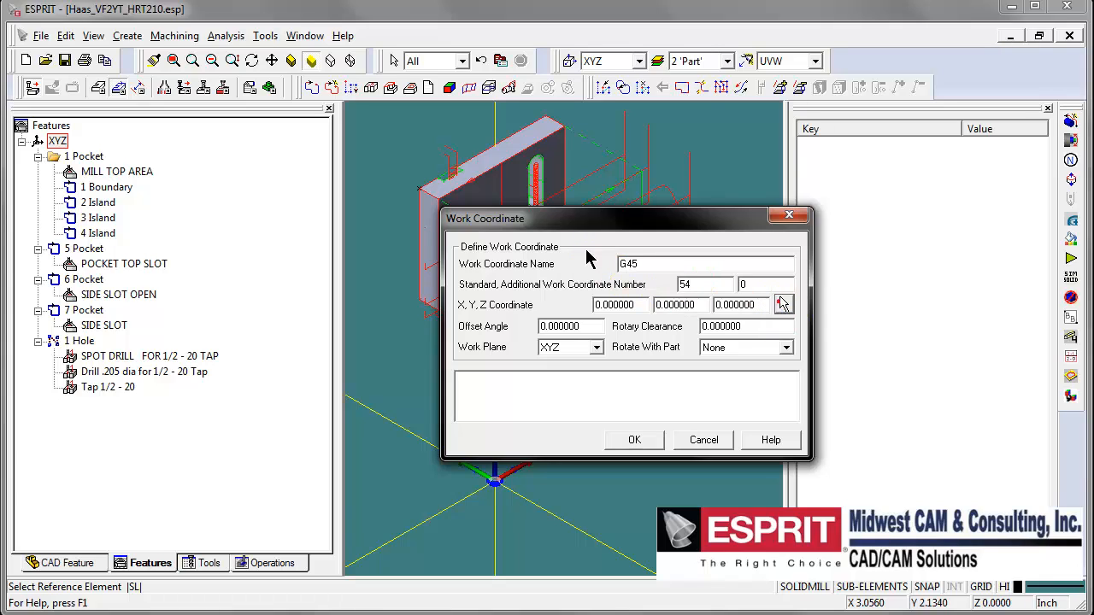
click(782, 303)
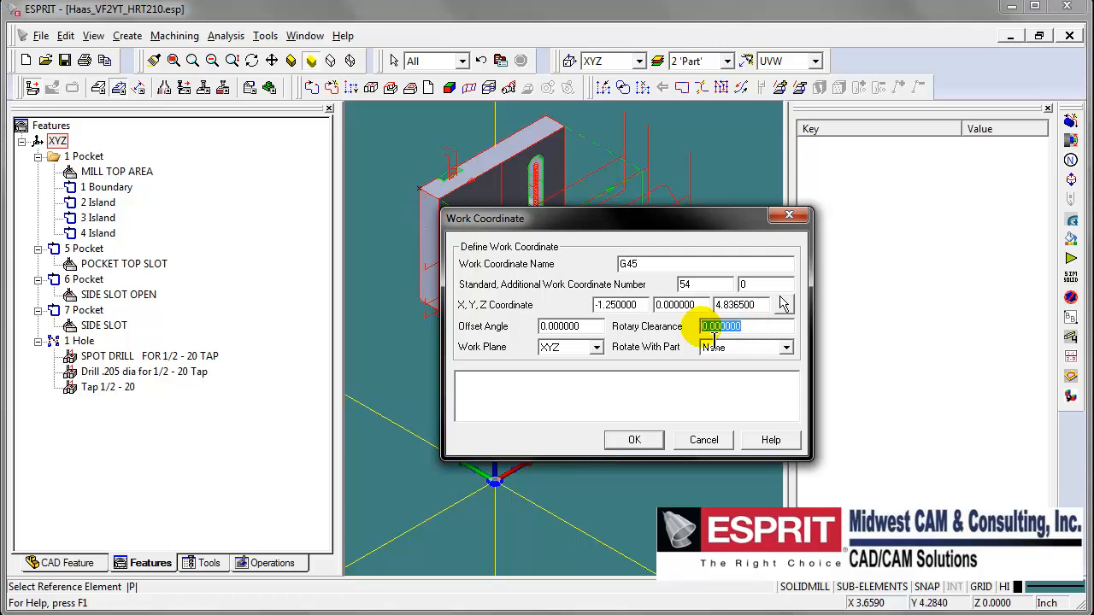
text(4)
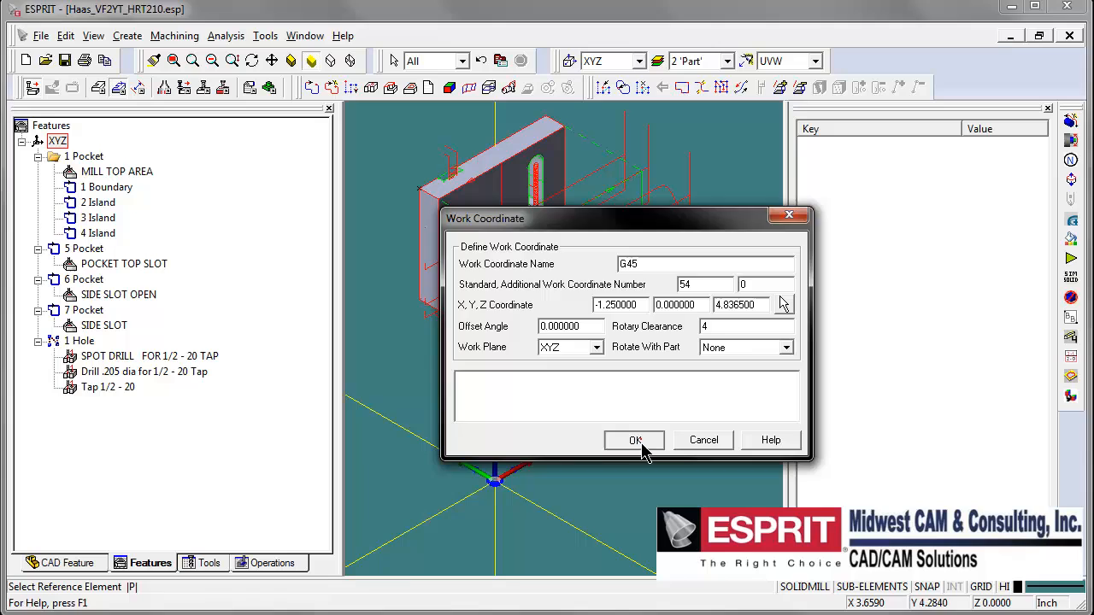
click(635, 440)
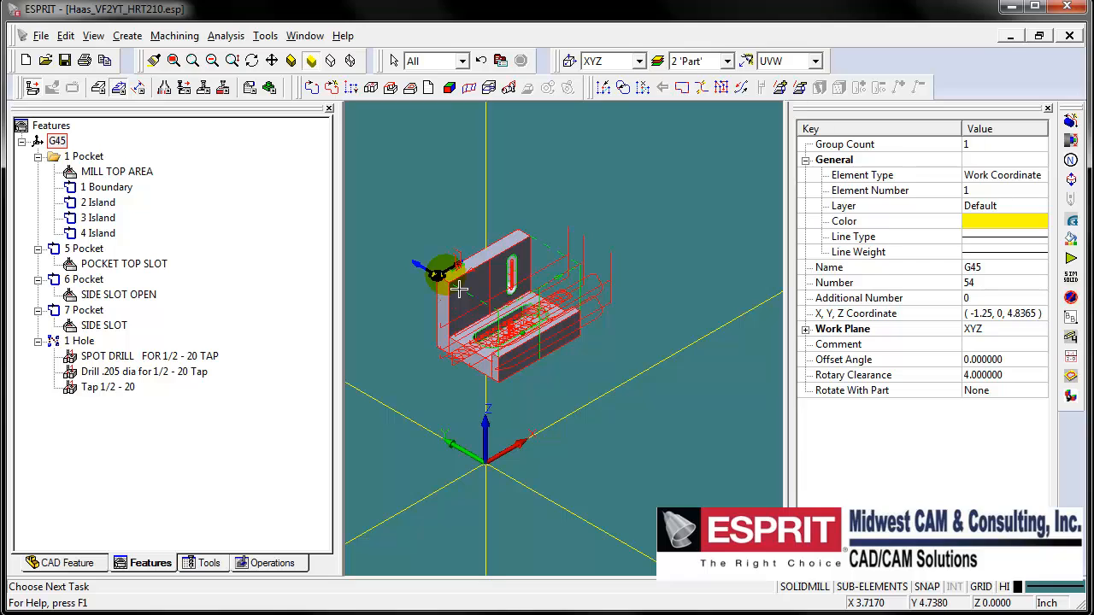
drag(457, 286, 432, 256)
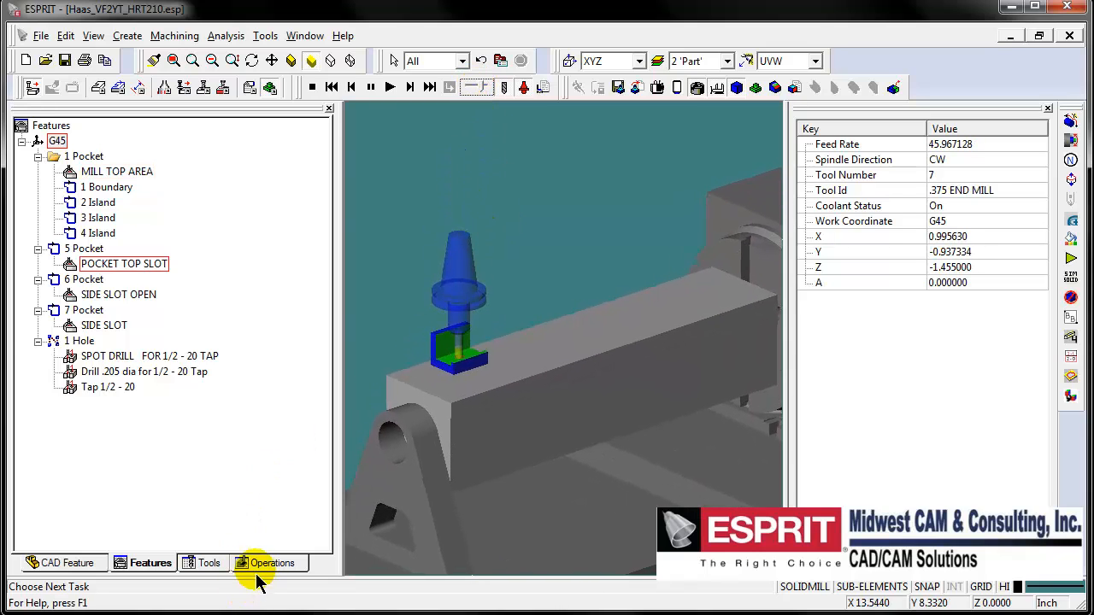
Simulate all seven operations through the Tap 1/2-20, following in the Operations list, then stop
click(272, 563)
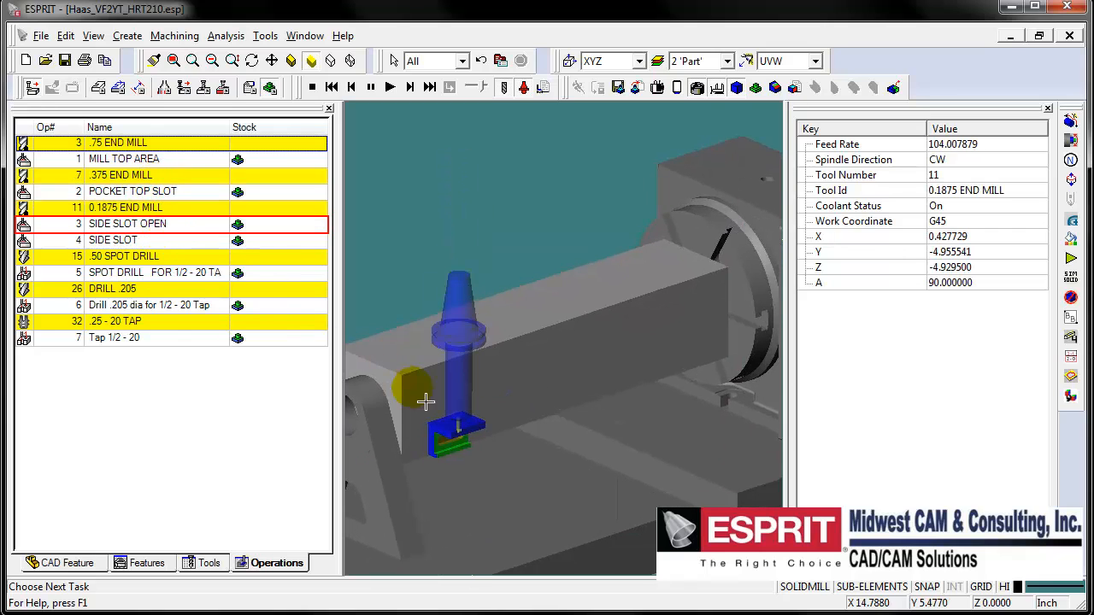
click(948, 282)
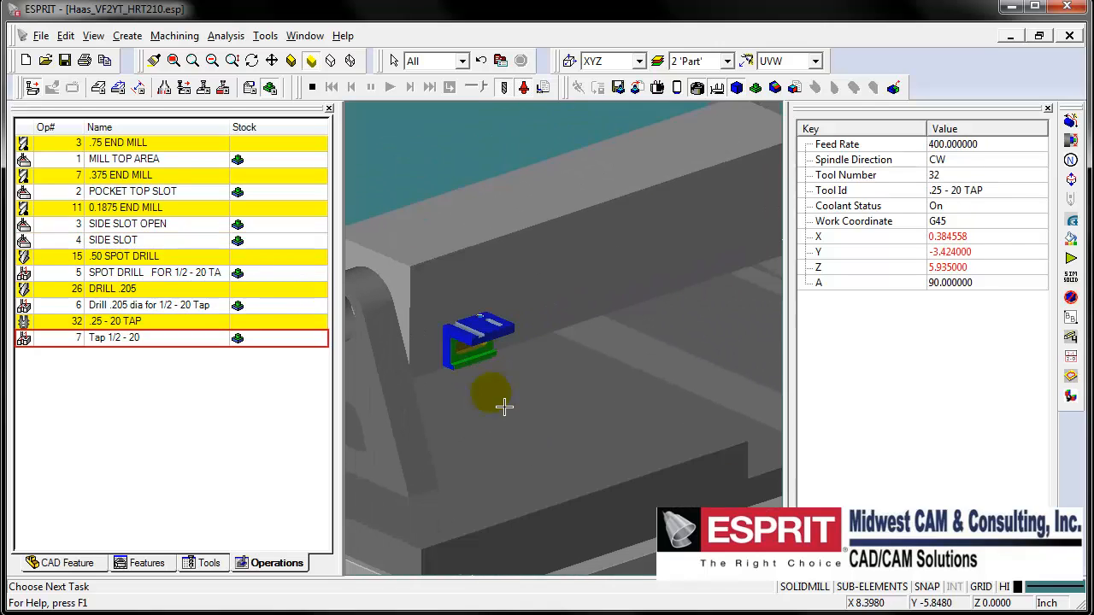
click(391, 87)
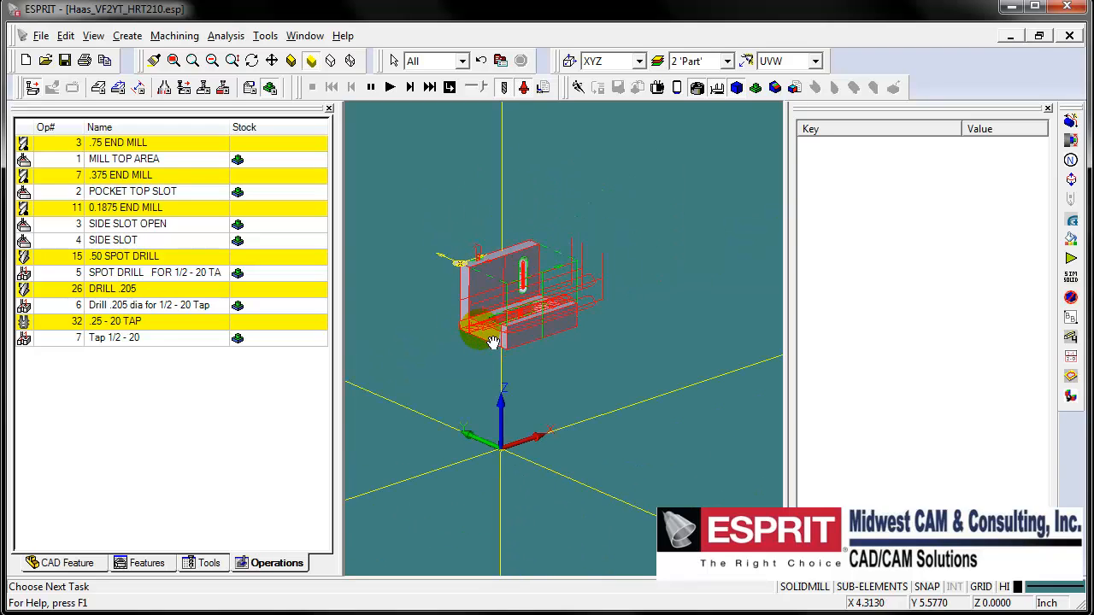
drag(491, 342, 500, 369)
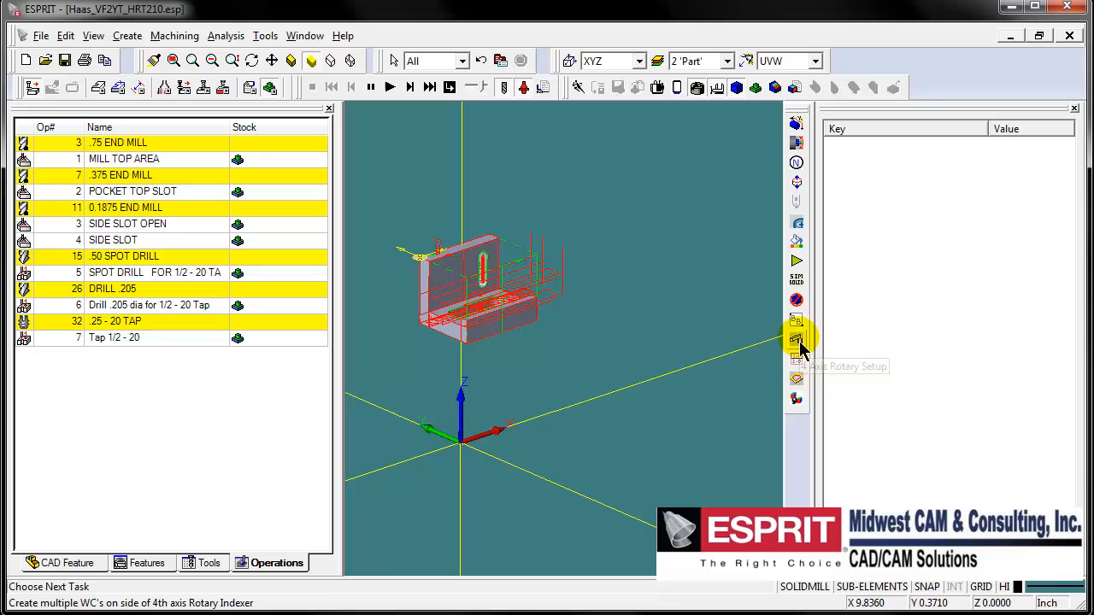
mouse_move(797, 342)
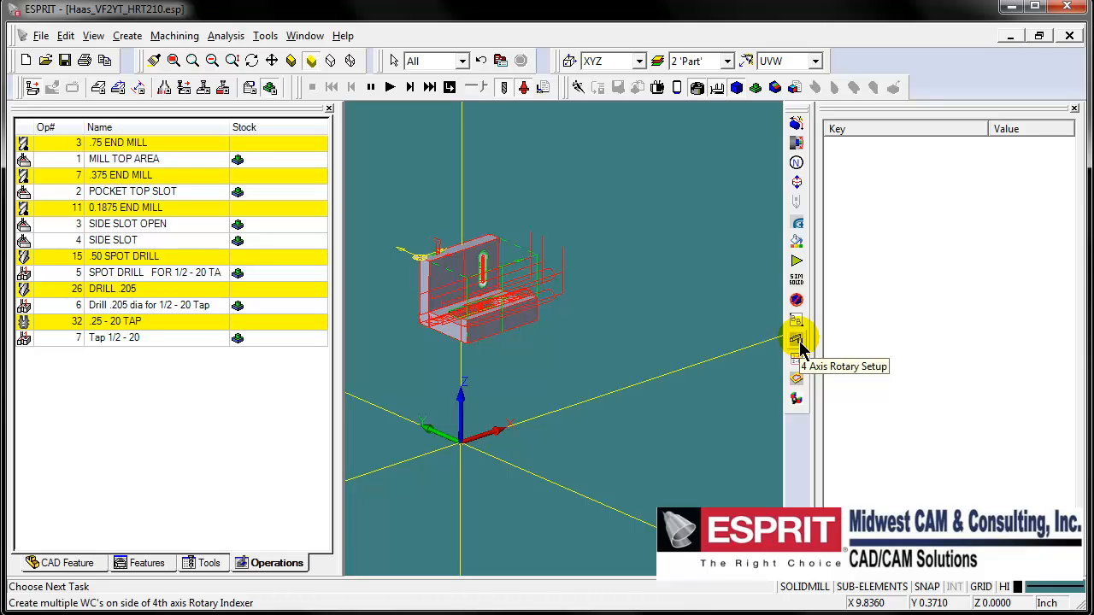
Enter 4 parts per side, 3.5 X spacing, and enable Use Secondary WC #
click(797, 340)
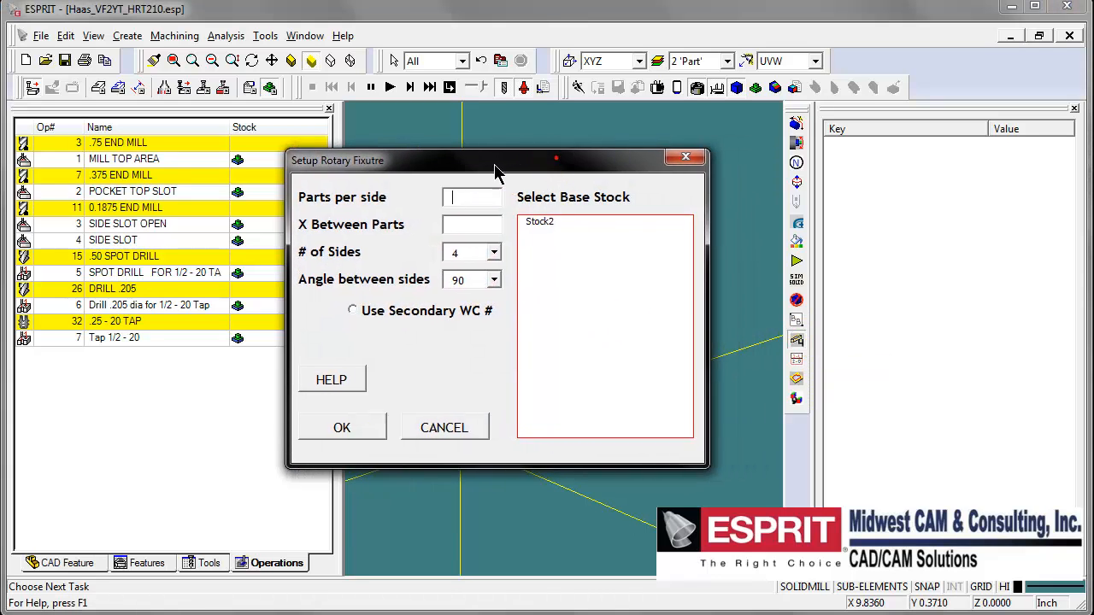
drag(498, 160, 428, 157)
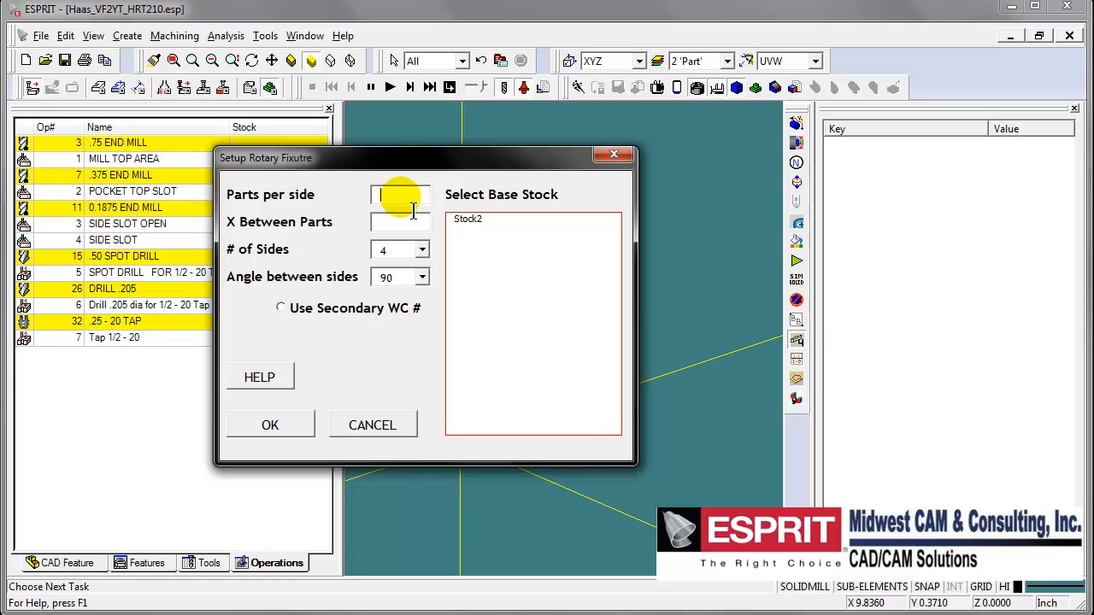
text(4)
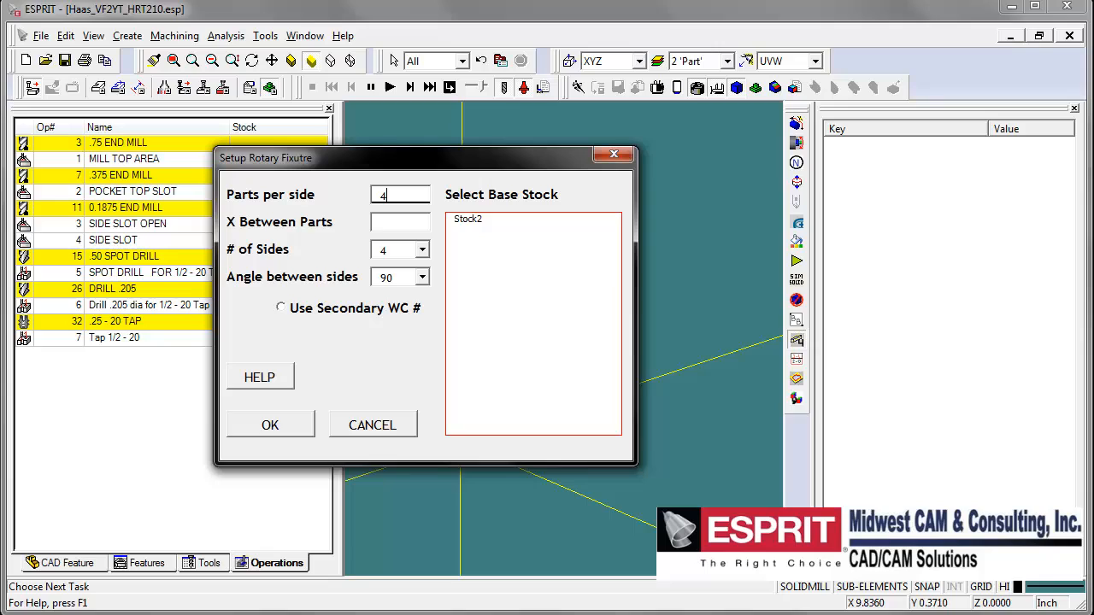
text(3.5)
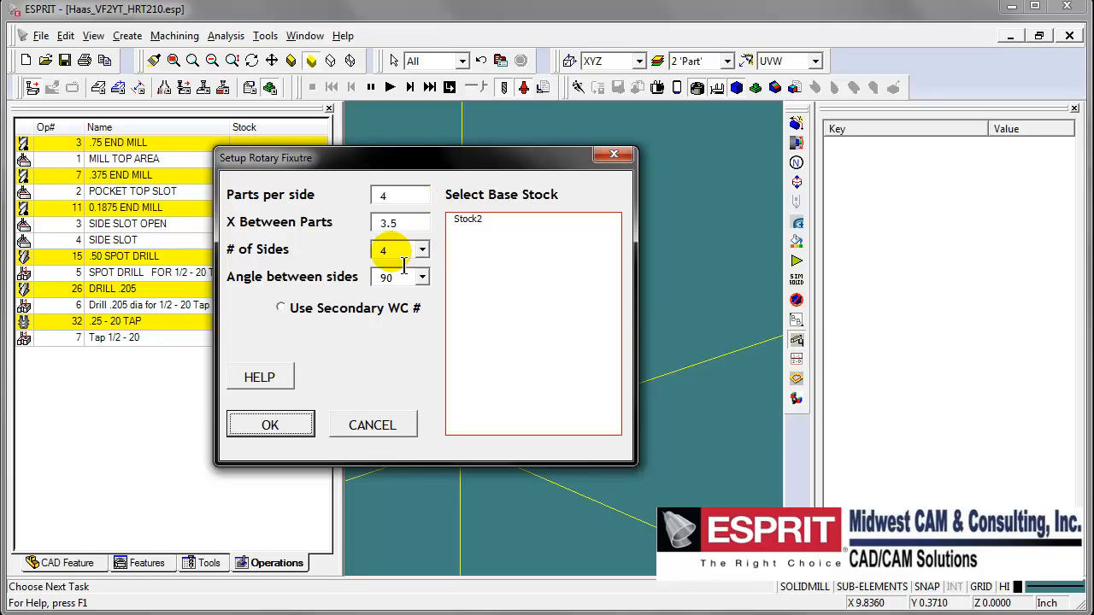
mouse_move(308, 321)
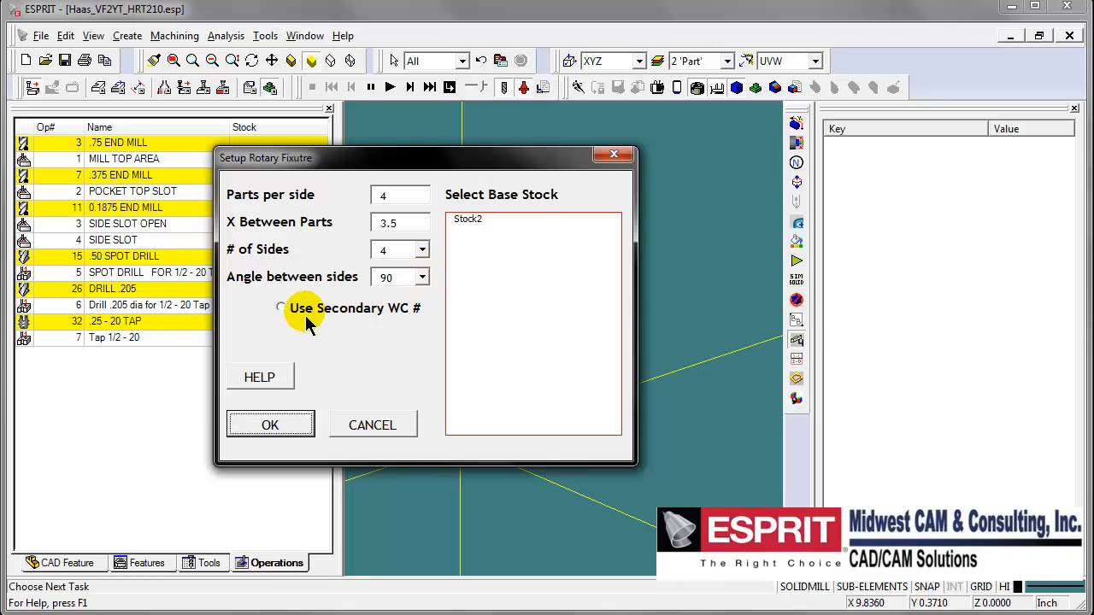
click(281, 308)
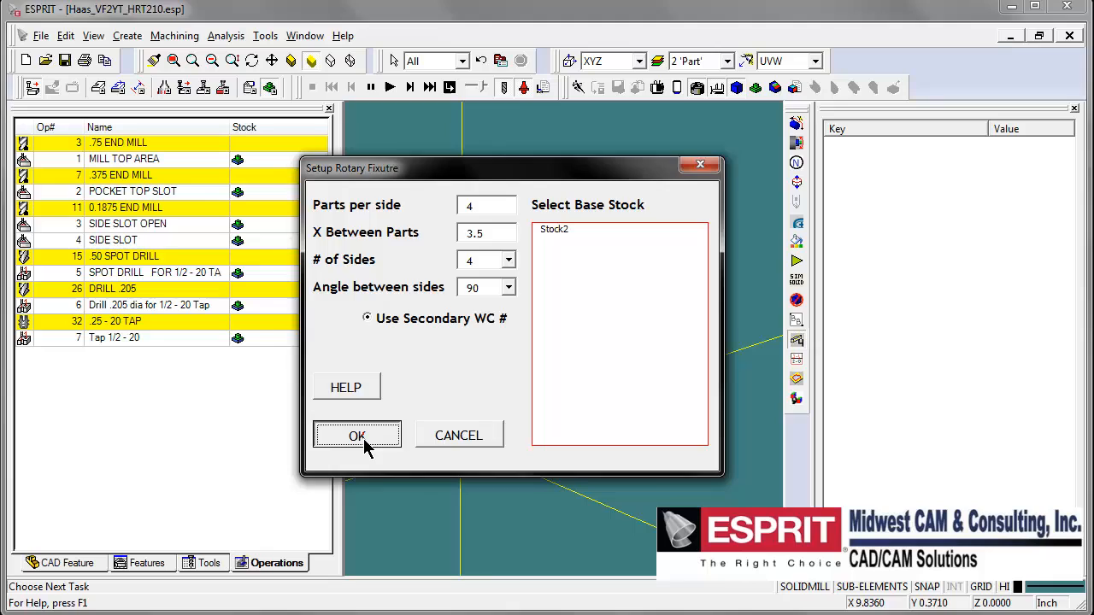
Run the fixture setup with Stock2 as base stock, acknowledging the warning messages
click(358, 435)
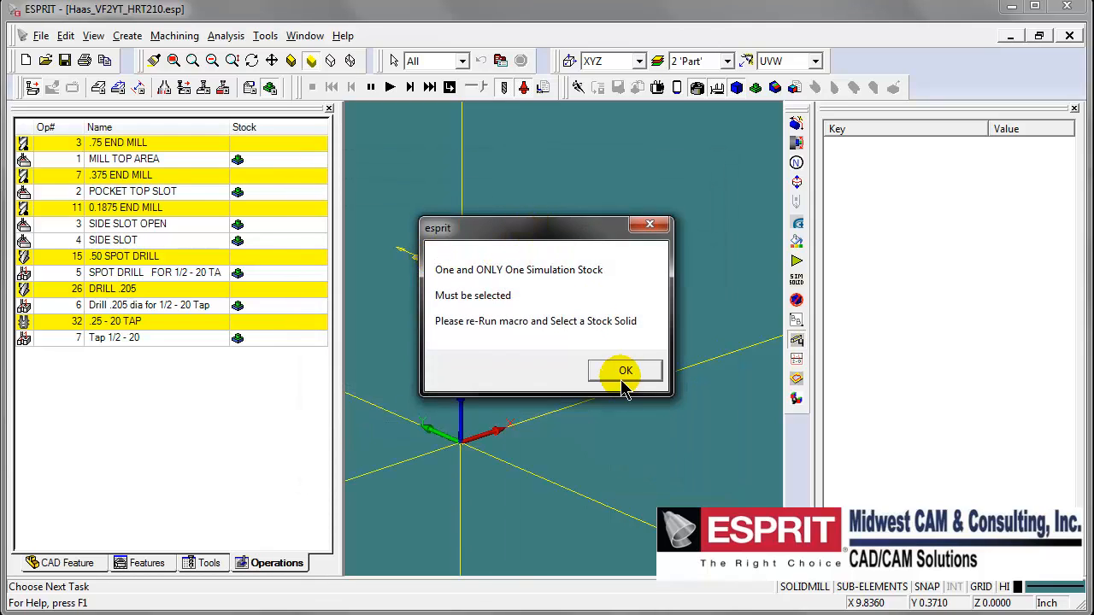
click(624, 370)
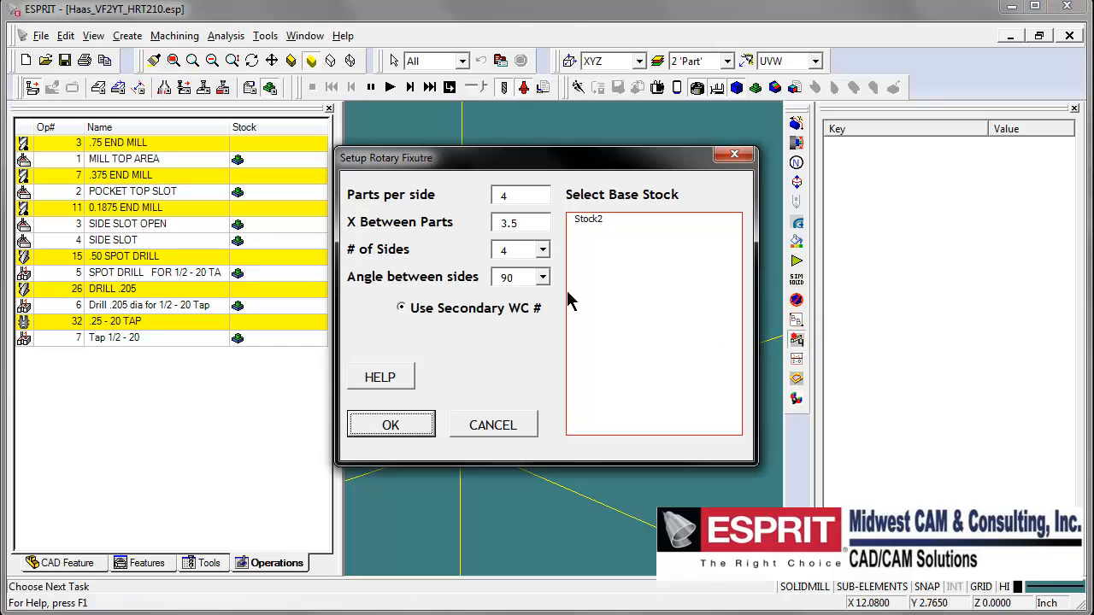
click(607, 219)
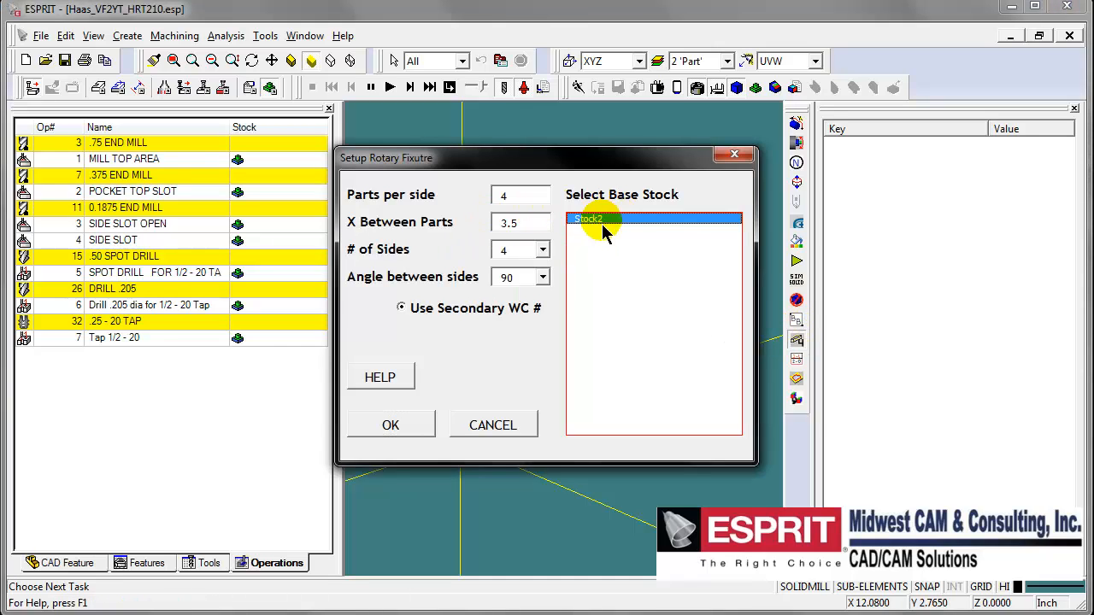
click(391, 424)
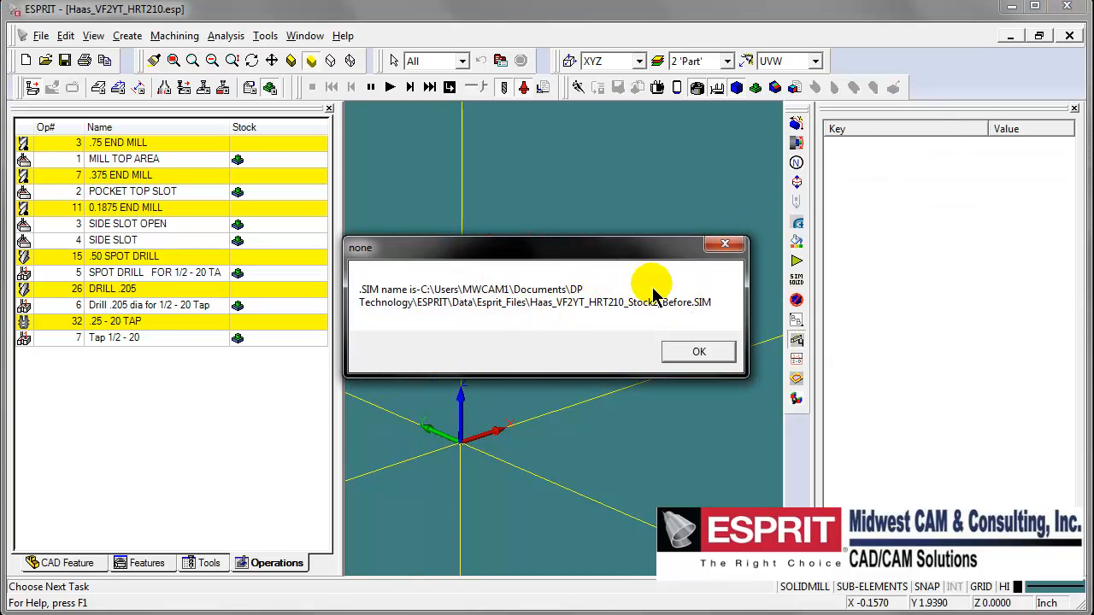
click(699, 351)
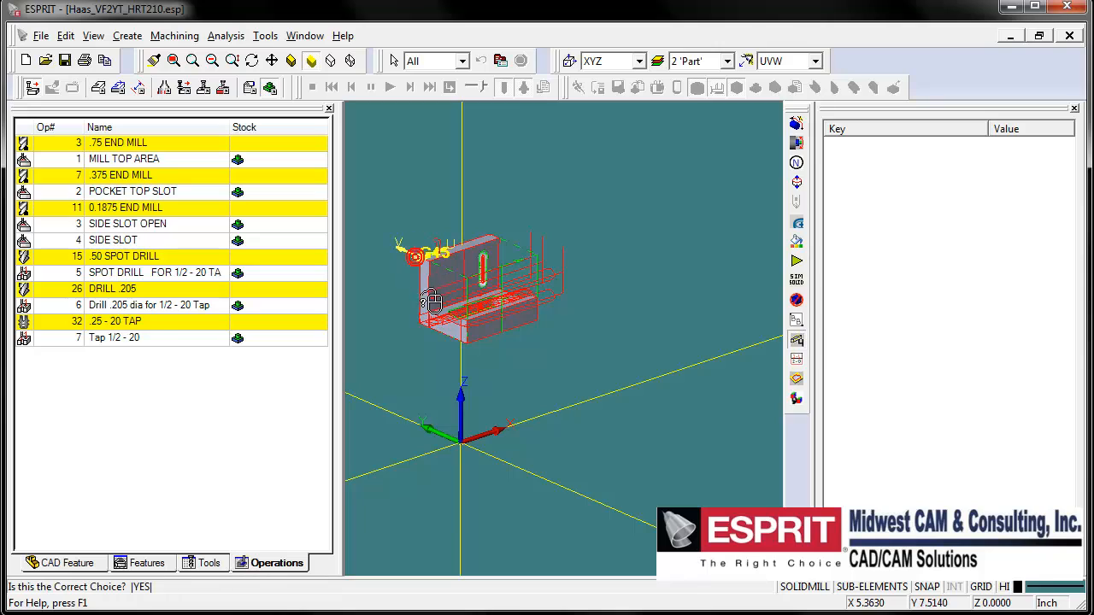
Confirm the part choice and inspect the 90 Deg. Position 1 work coordinate
click(389, 87)
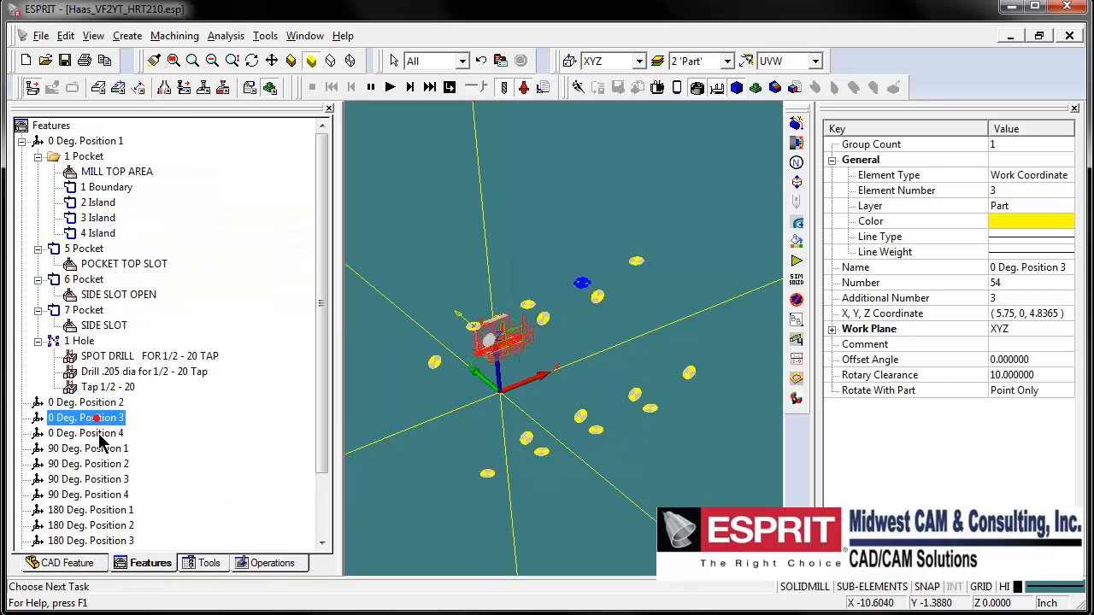
click(88, 448)
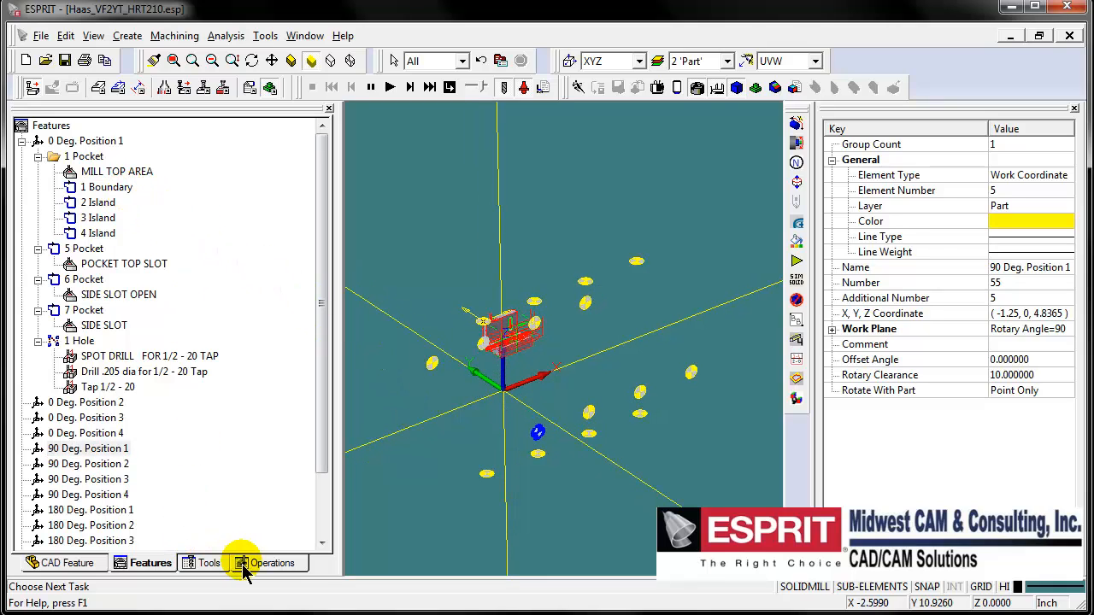
Copy all operations to every work coordinate using Move - Work Coordinate with Copy To All
click(271, 563)
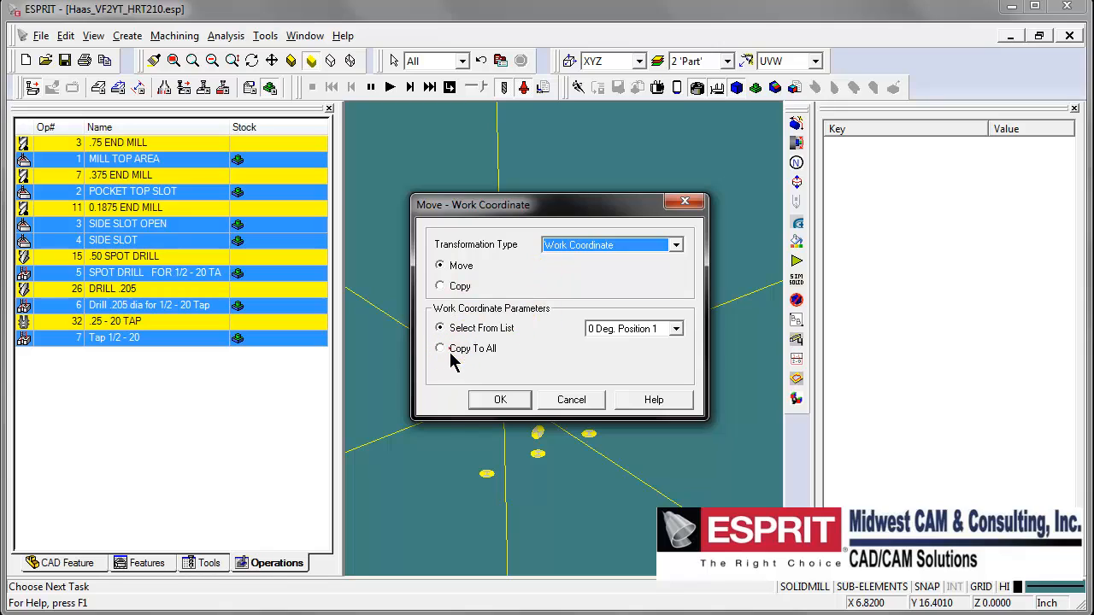
click(440, 286)
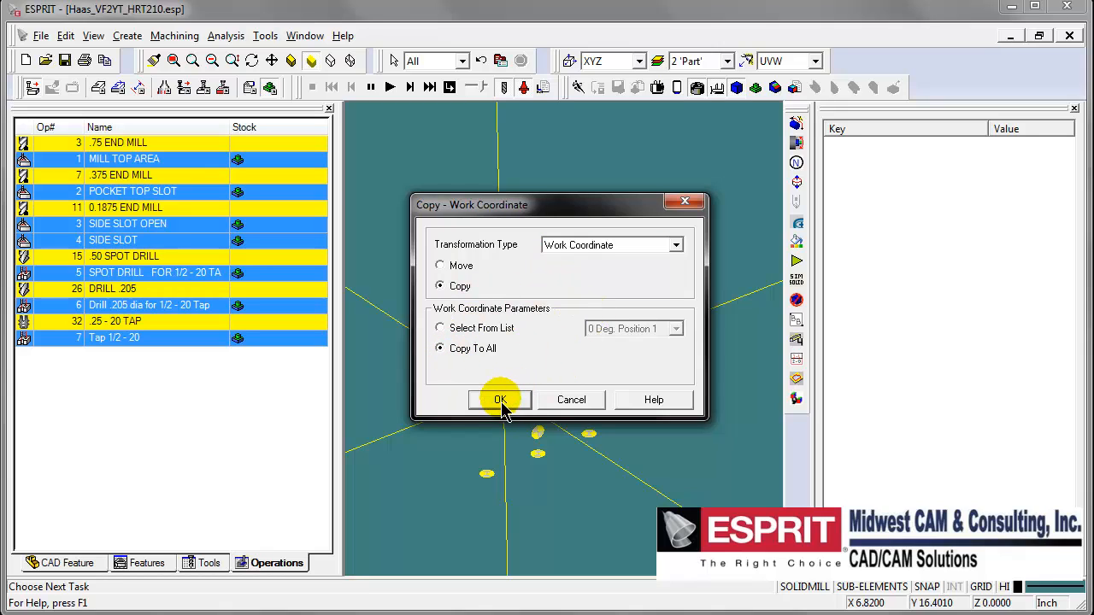
click(500, 400)
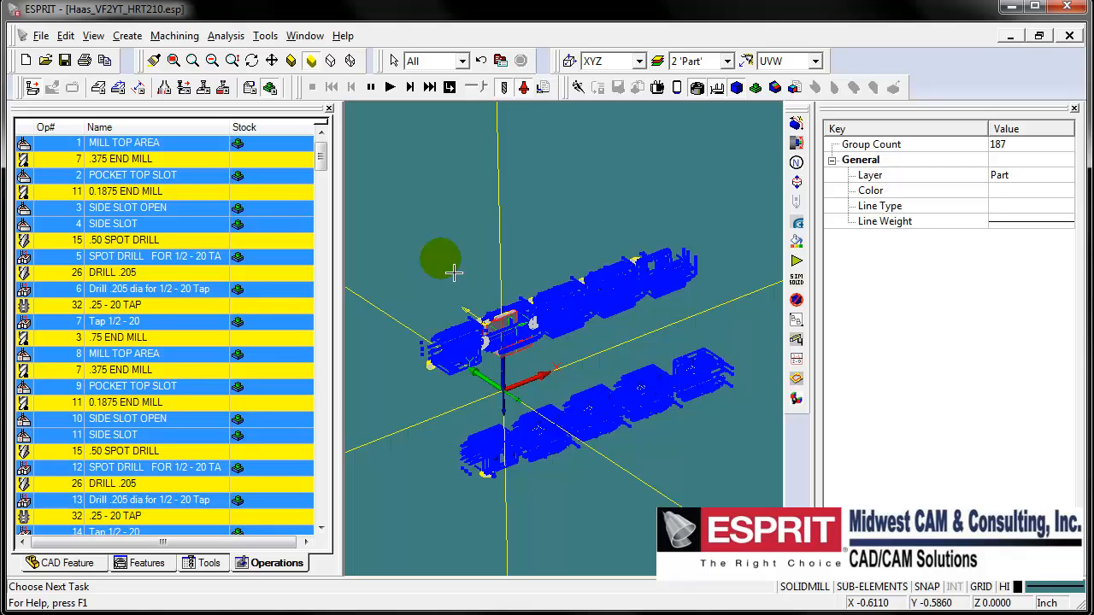
mouse_move(478, 321)
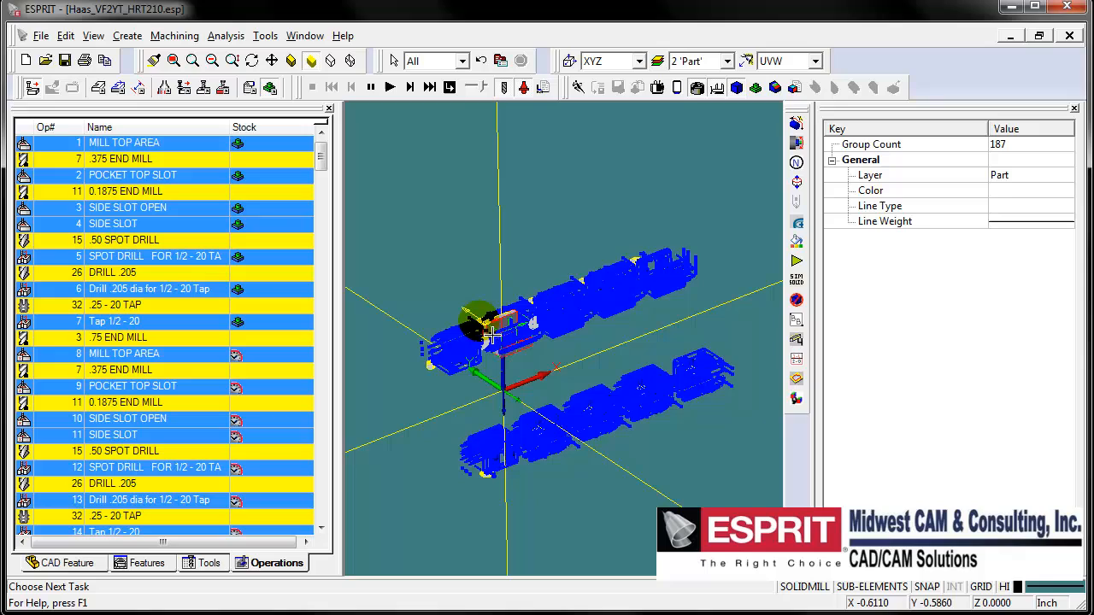
mouse_move(419, 287)
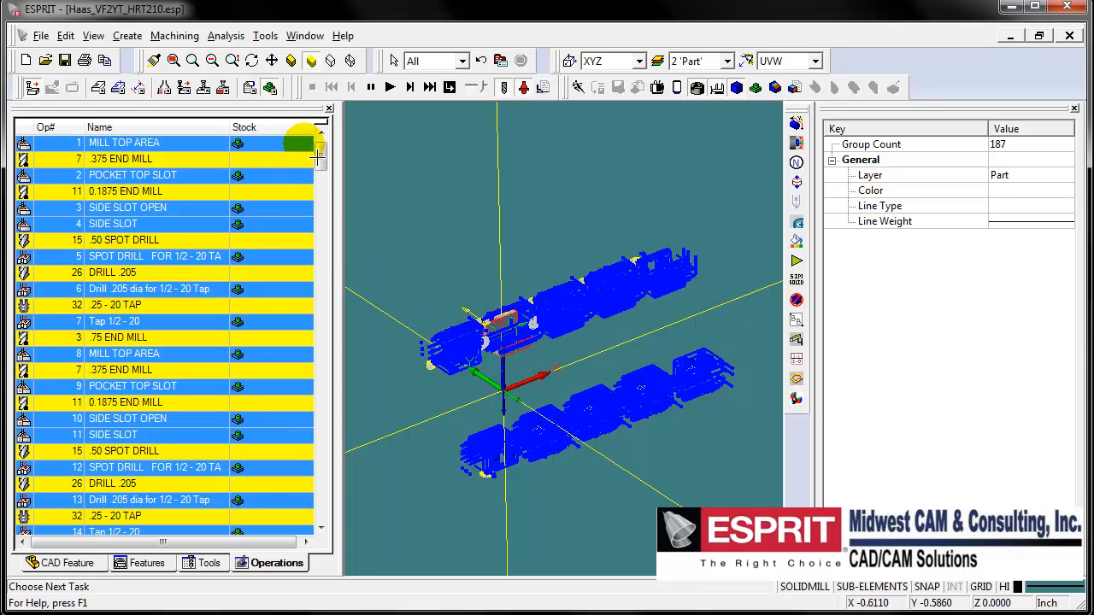
mouse_move(703, 362)
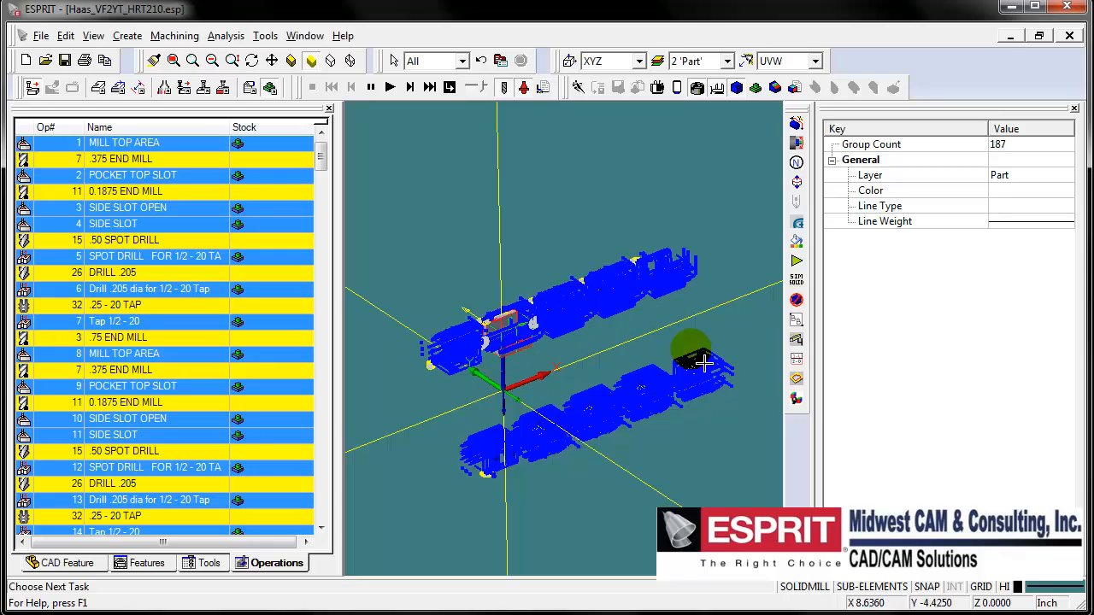
mouse_move(581, 351)
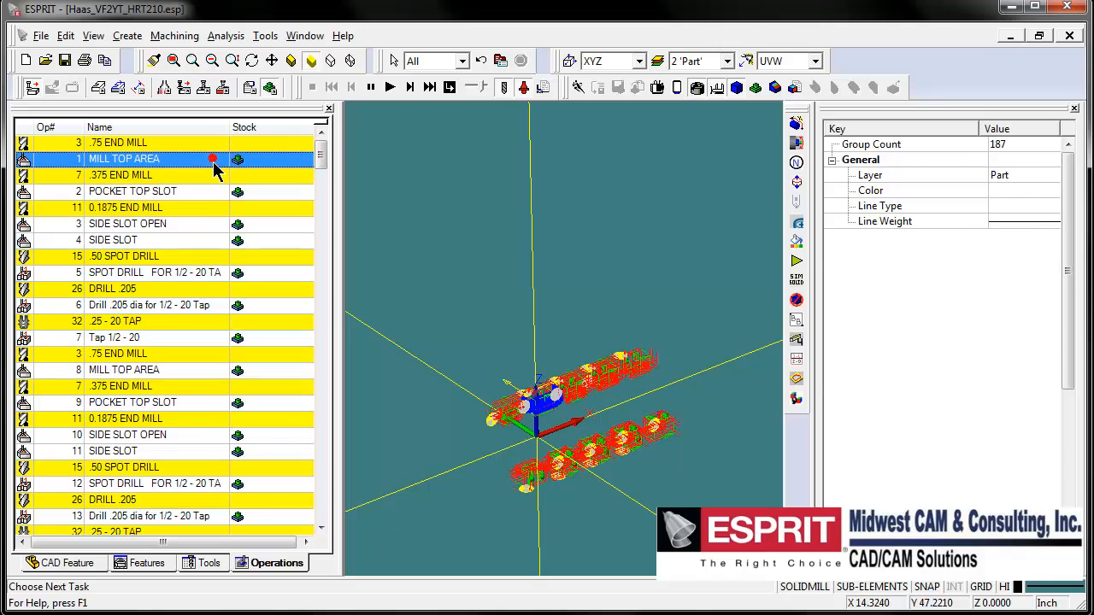
Set Custom Setting 1 to 1 on the 105 copied operations from op 8 onward
click(124, 369)
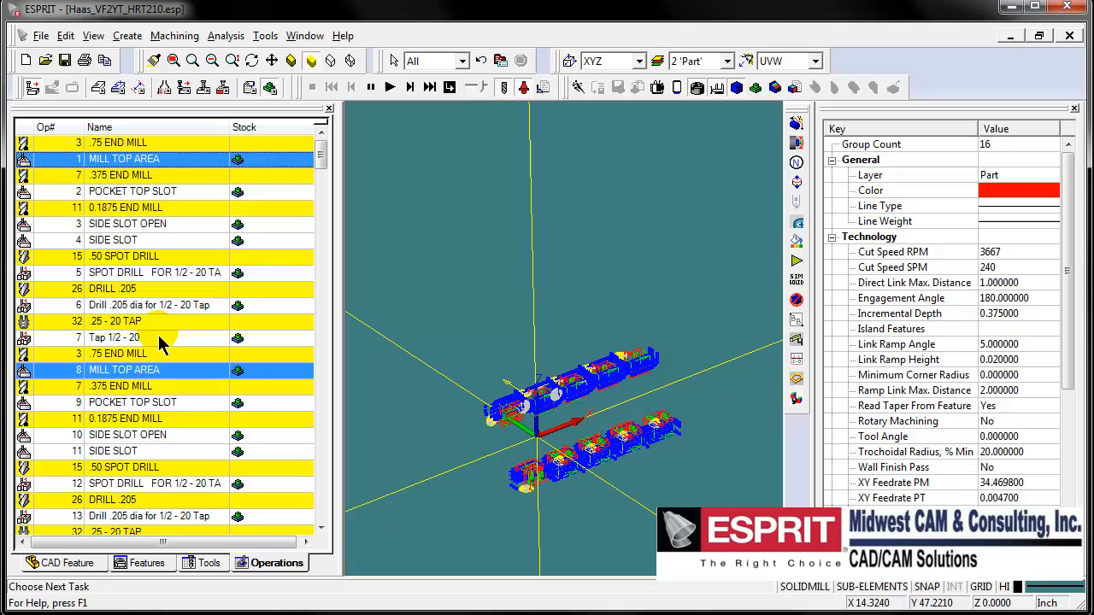
click(115, 336)
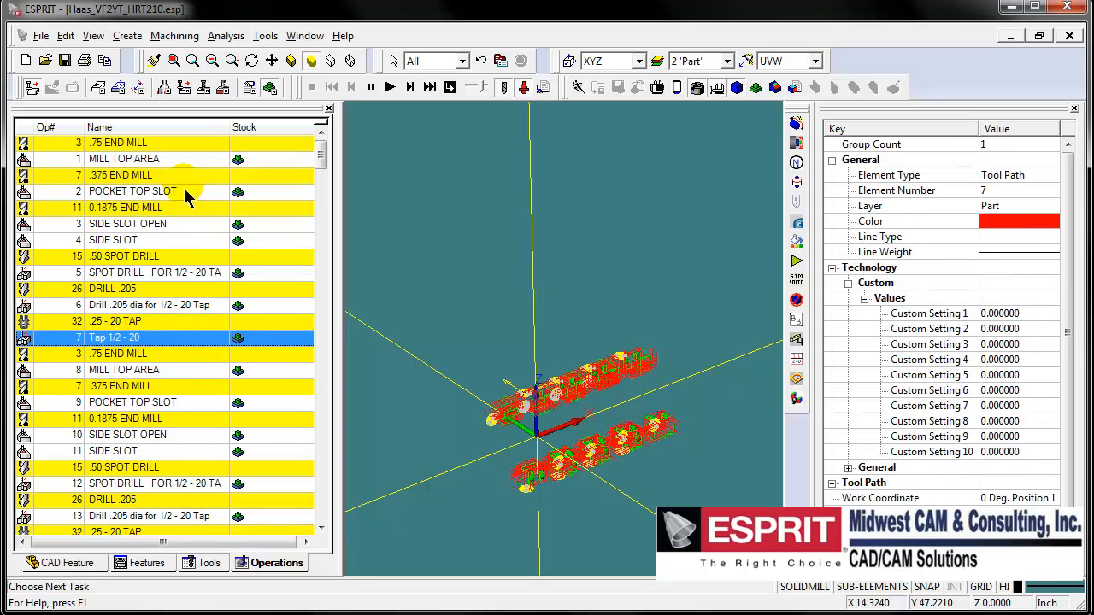
click(124, 159)
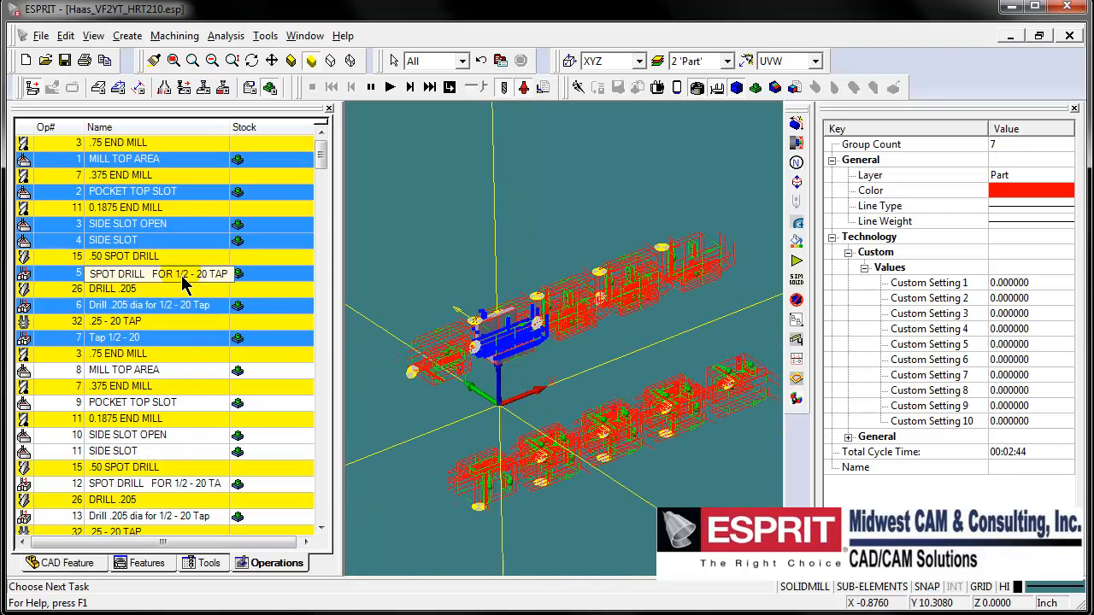
right_click(182, 273)
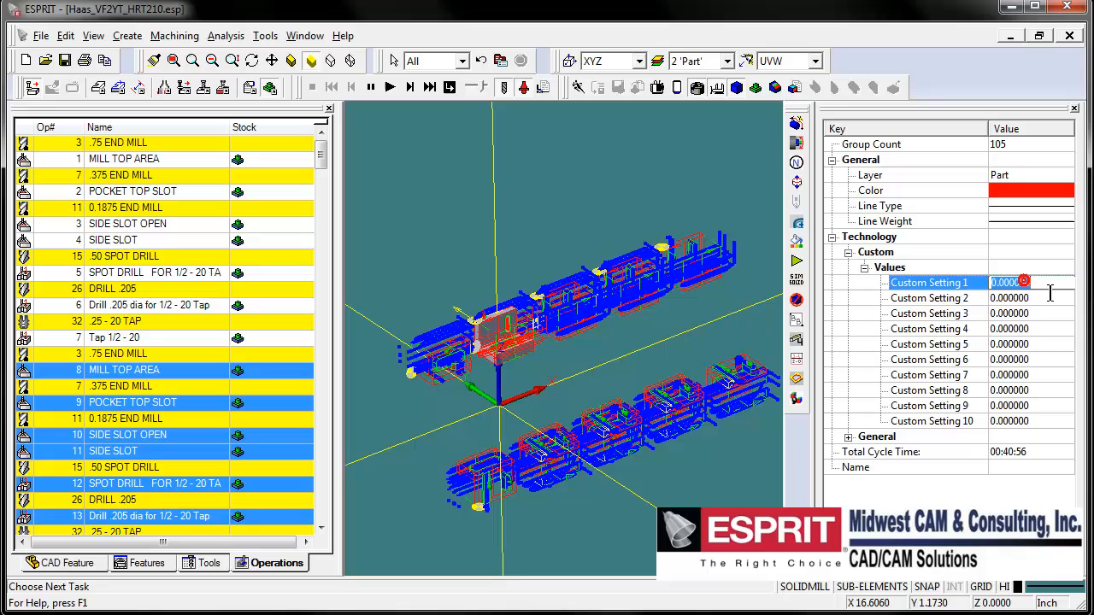
text(1)
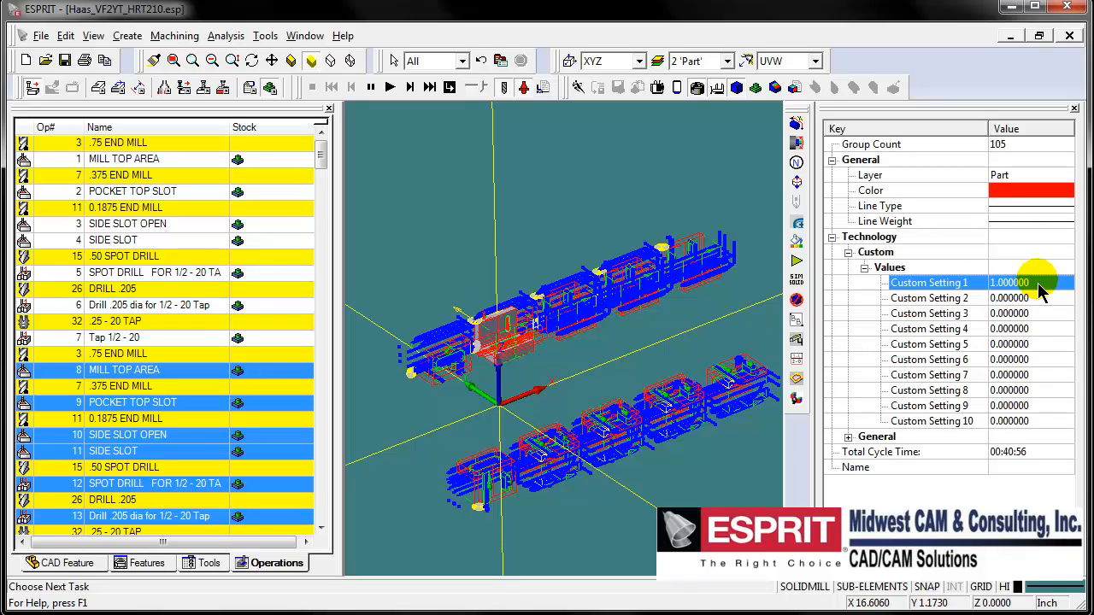
mouse_move(590, 295)
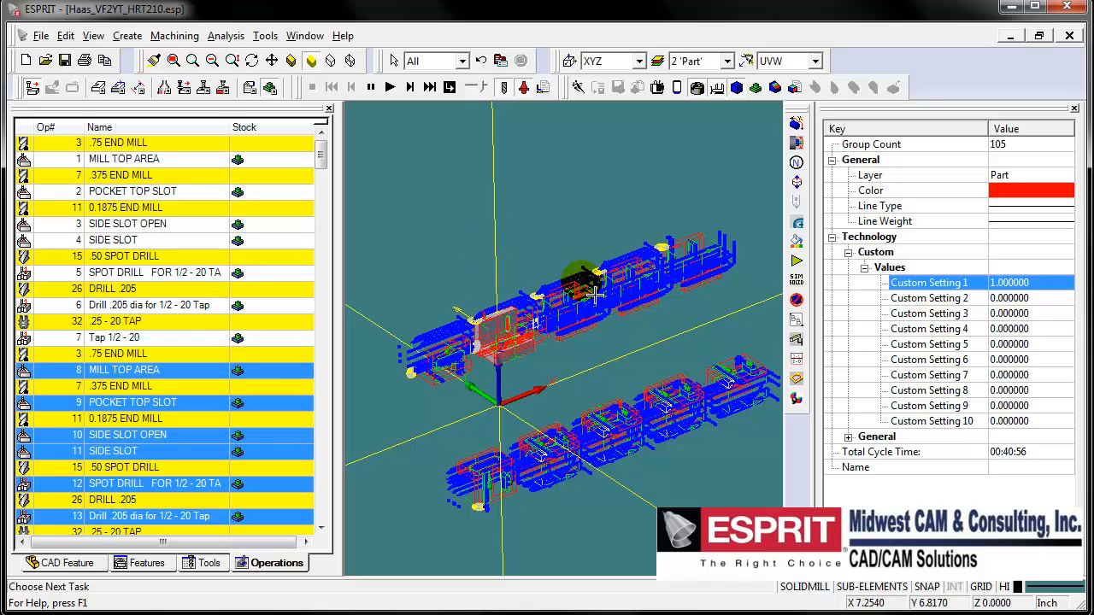
mouse_move(516, 249)
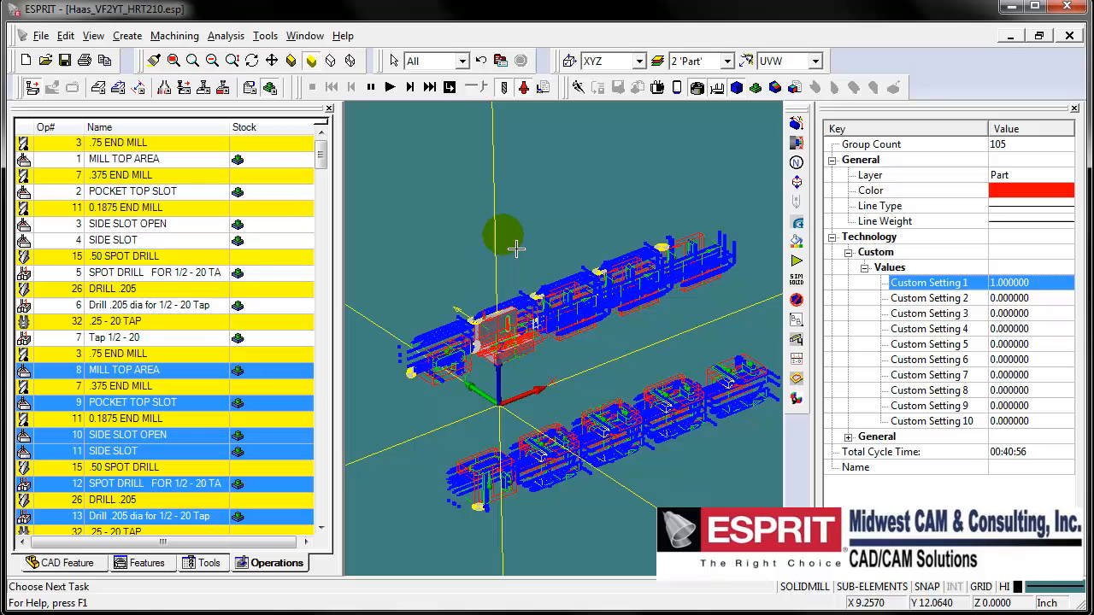
mouse_move(369, 359)
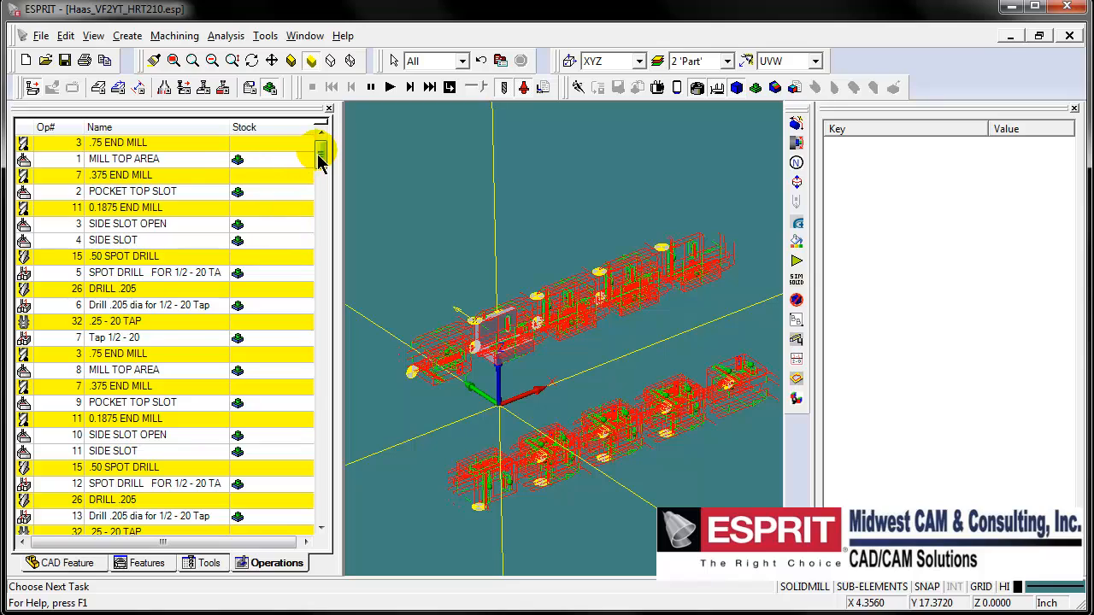
Review the drill and MILL TOP AREA operations, then select all 112 operations
click(124, 159)
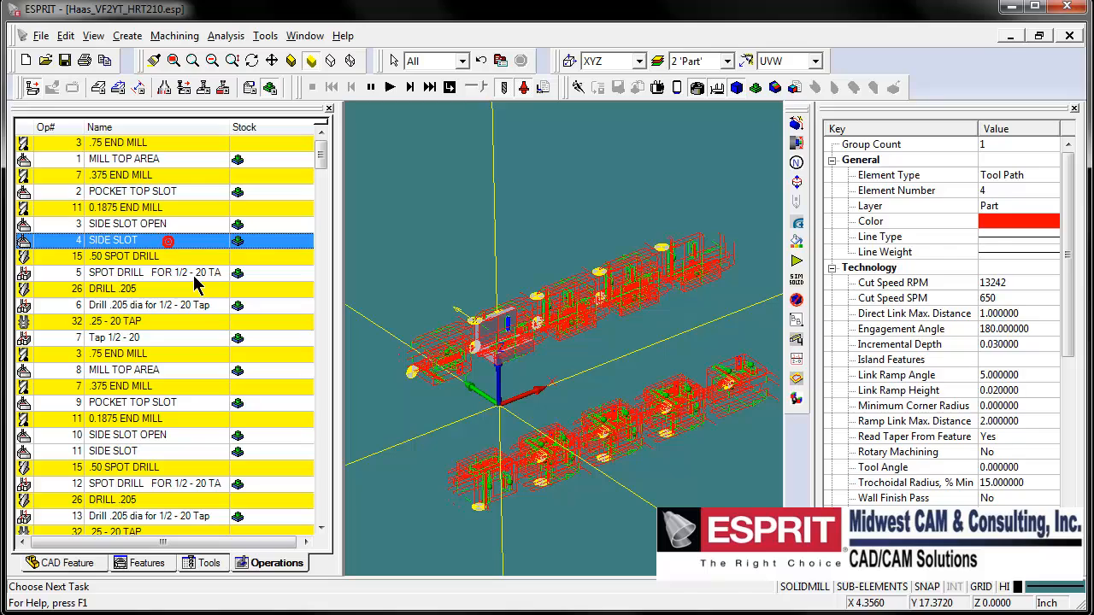
click(150, 306)
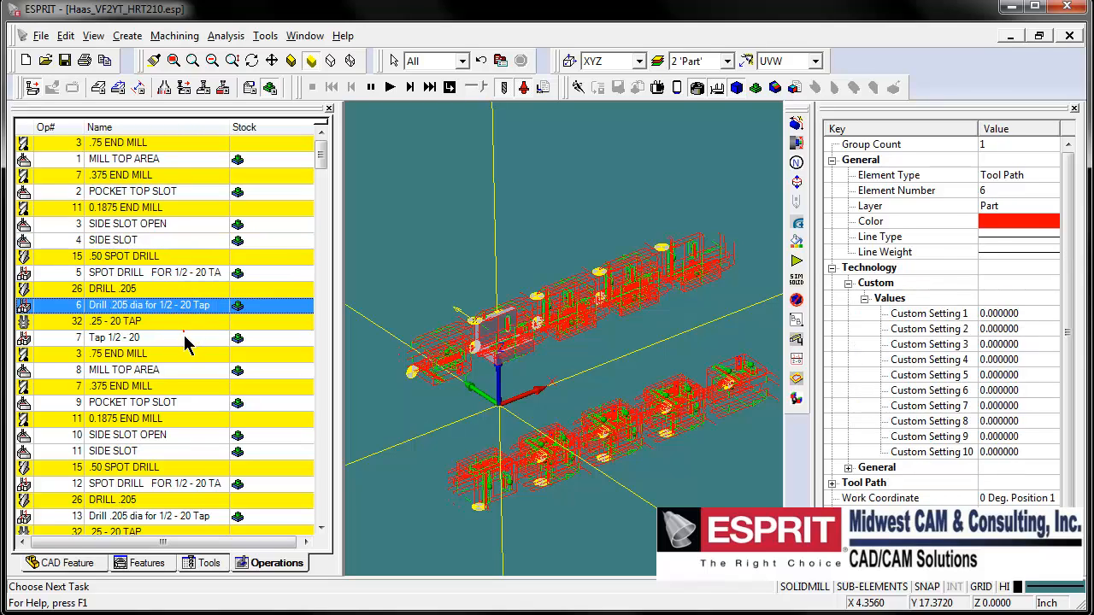
click(124, 369)
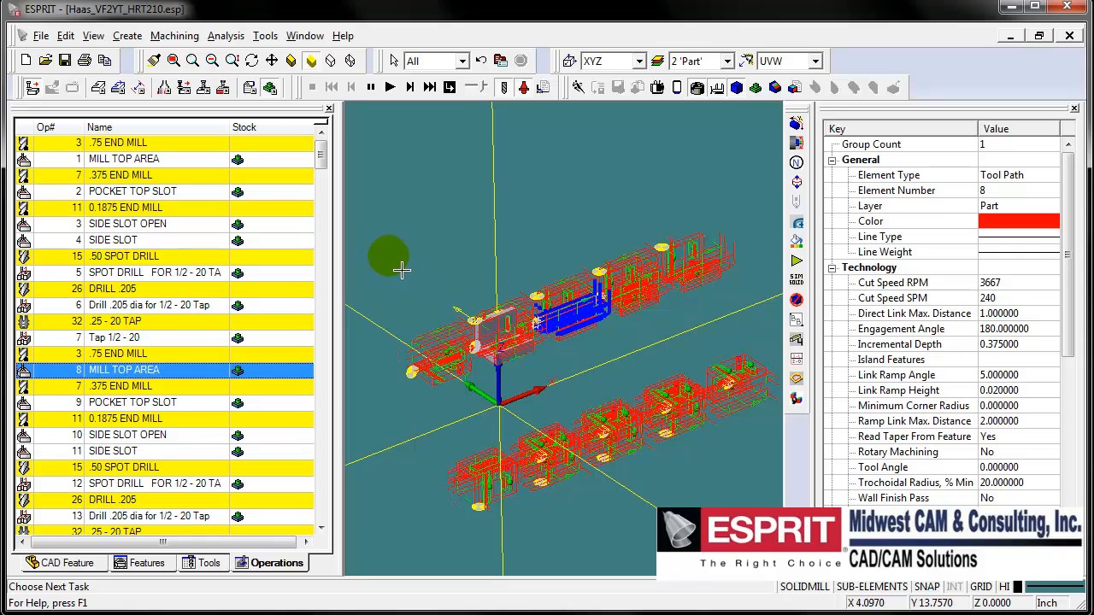
mouse_move(414, 282)
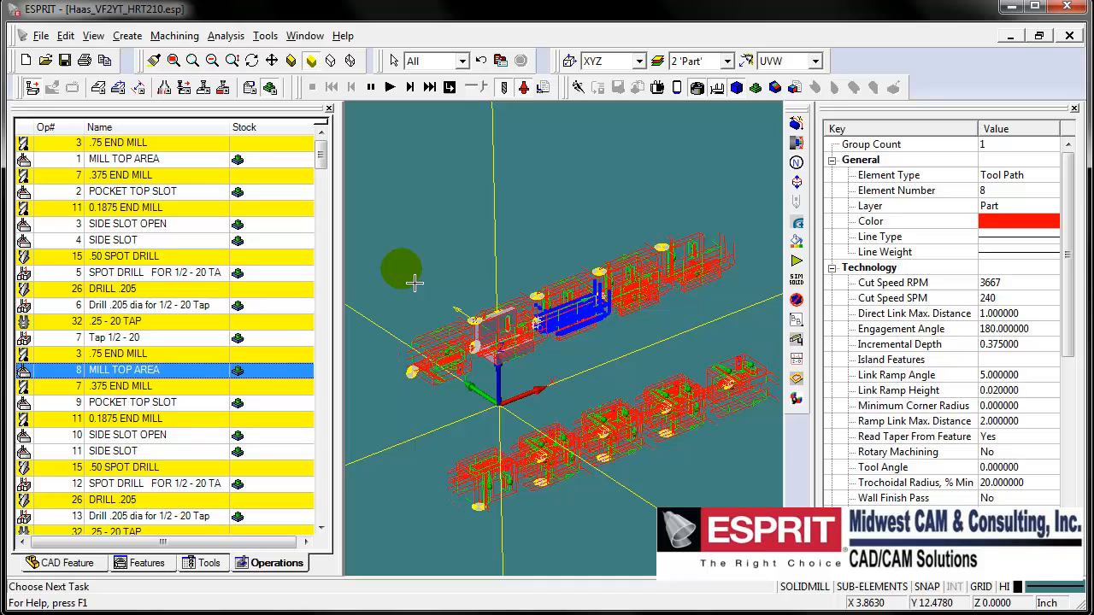
mouse_move(177, 171)
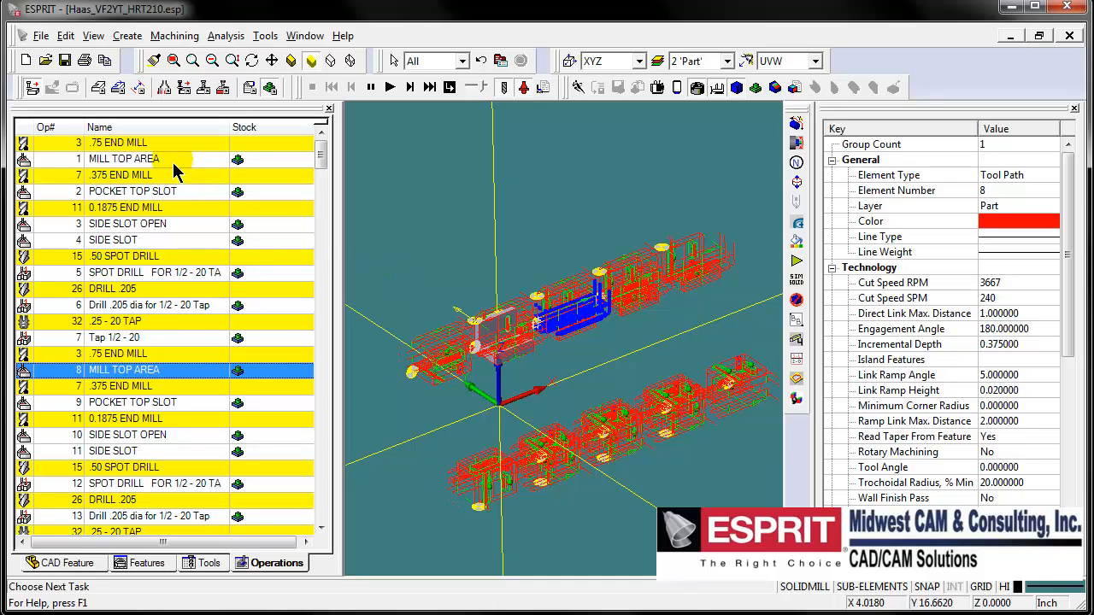
click(124, 159)
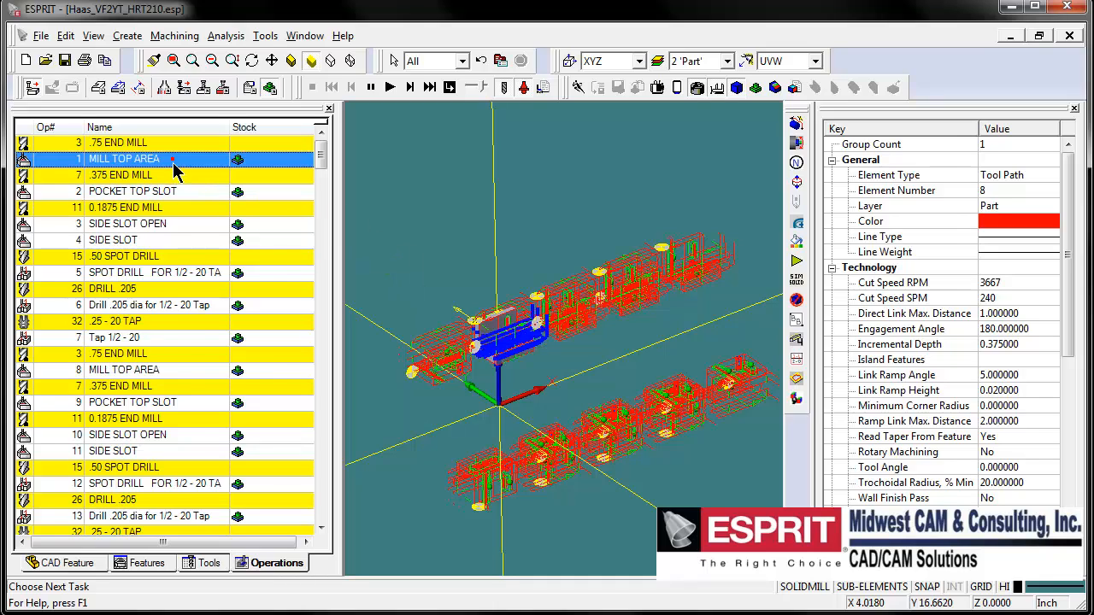
right_click(124, 159)
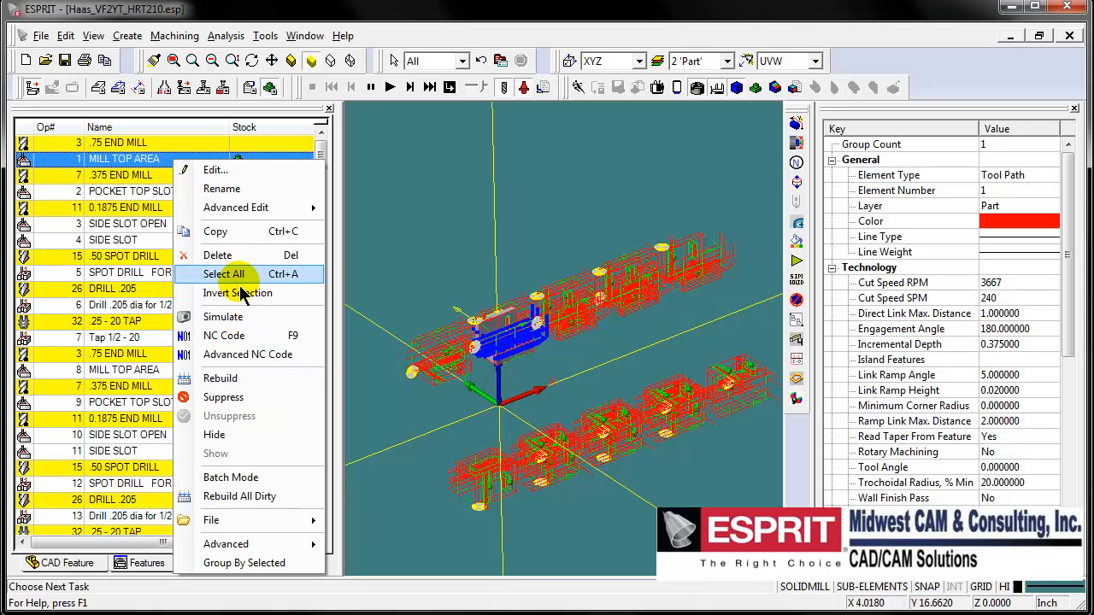
click(224, 273)
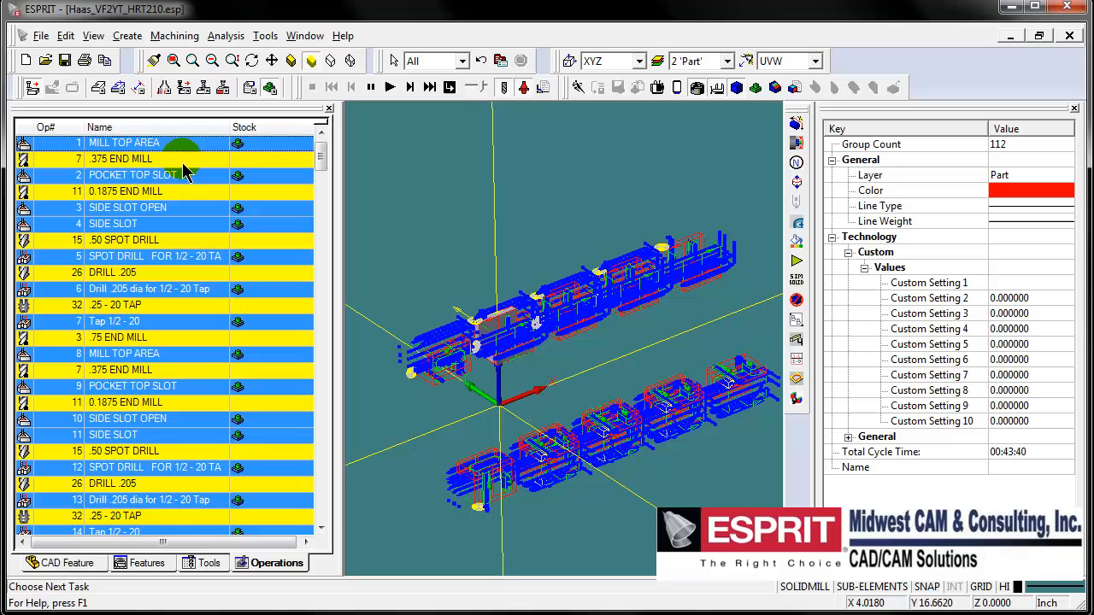
Open Advanced Sorting for the selection, previewing Tool#, Angle 1 and WC Name levels
right_click(133, 175)
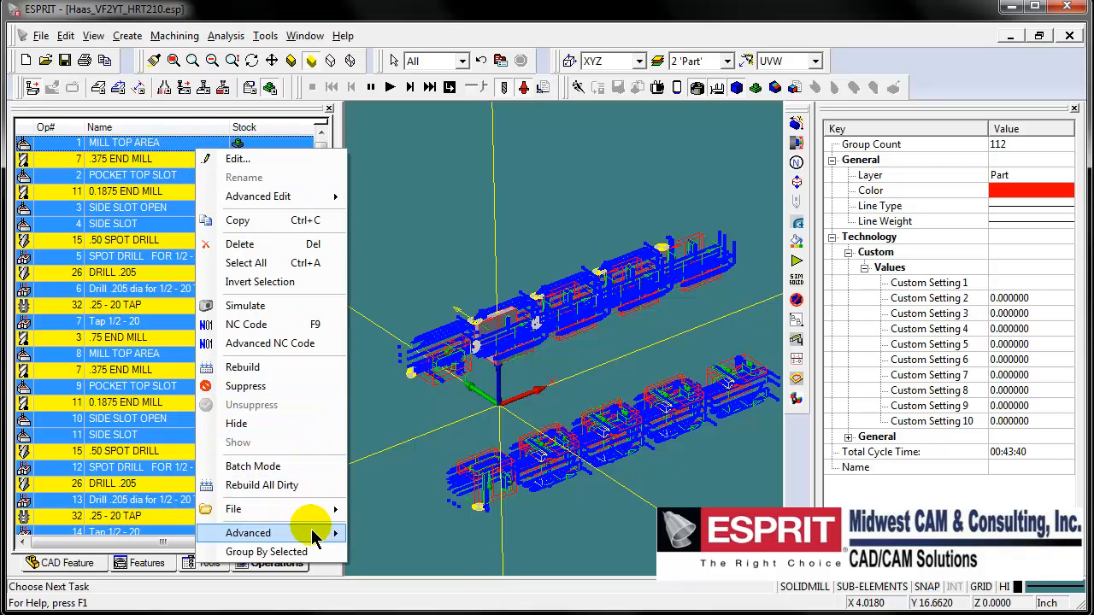
click(248, 533)
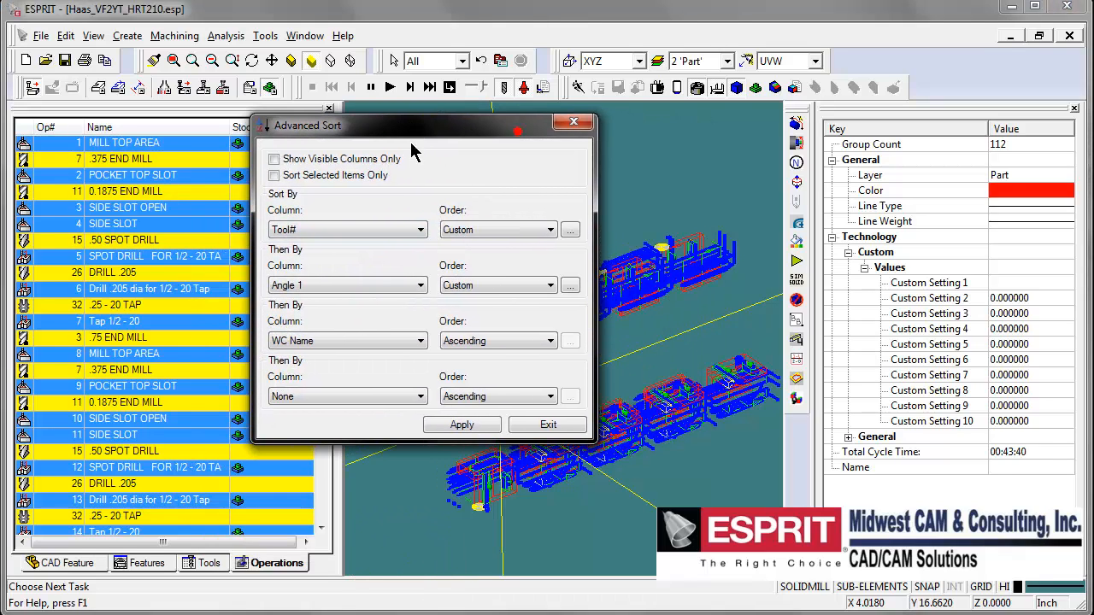
mouse_move(499, 229)
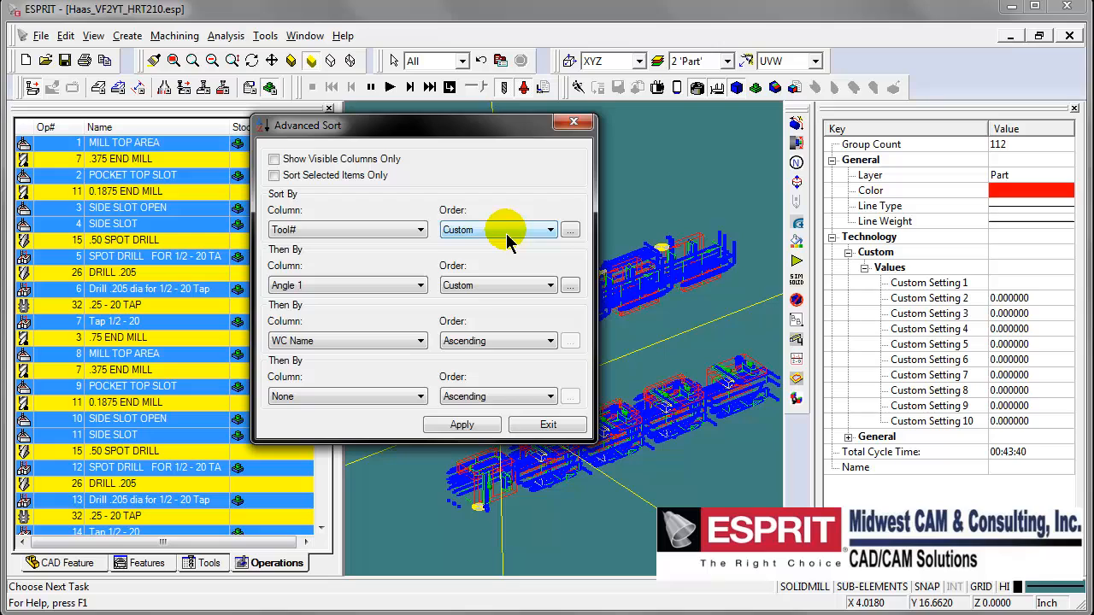
drag(427, 124, 530, 130)
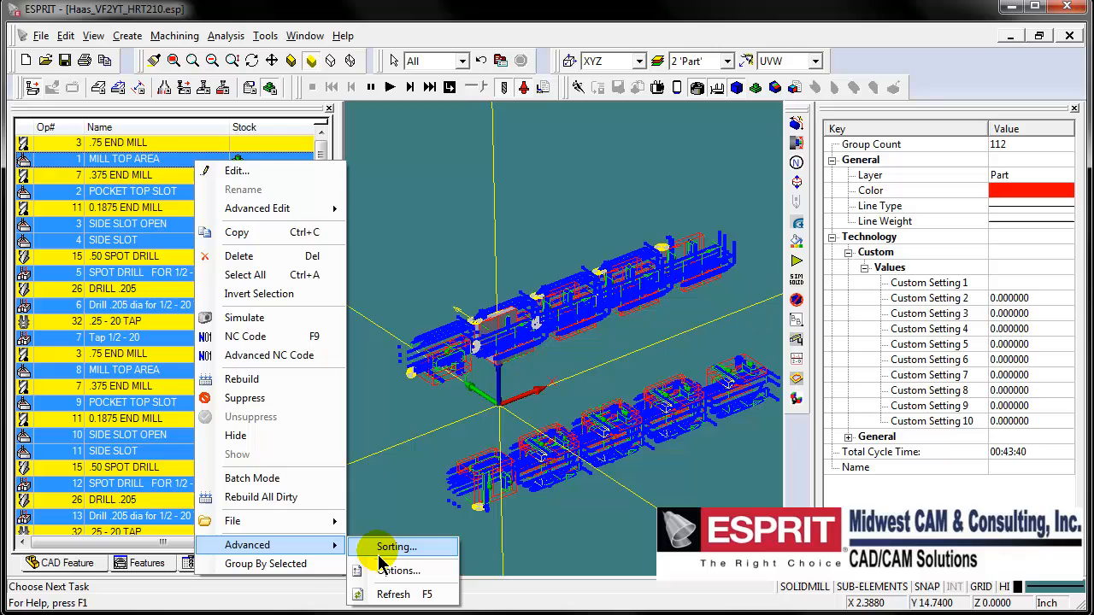
Set the Tool# custom order to 3, 7, 11, 15, 26, 32 and set the Angle 1 custom order
click(395, 547)
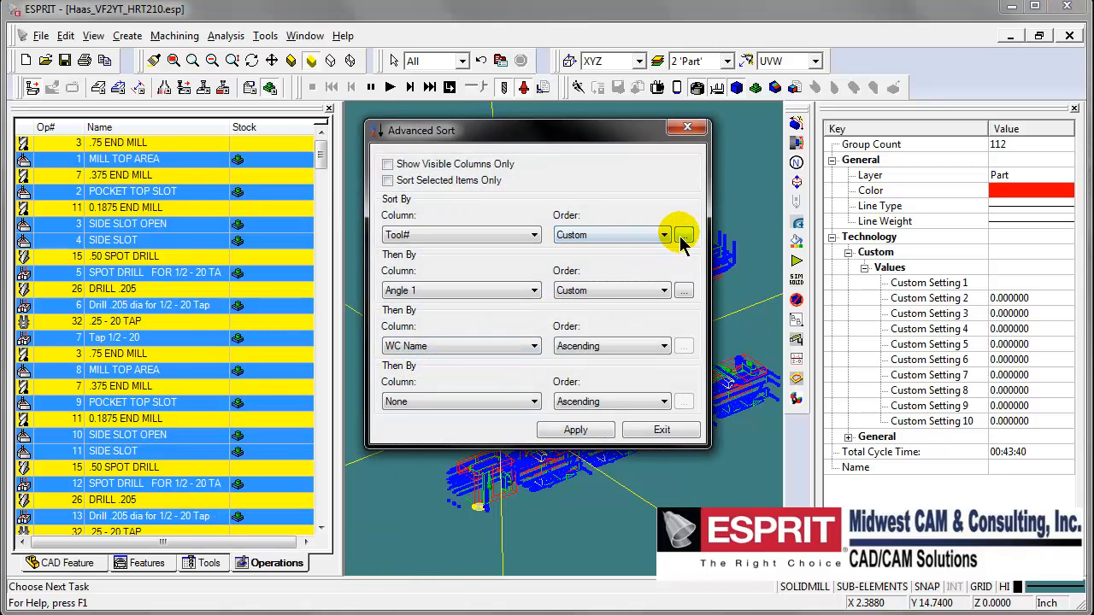
click(683, 235)
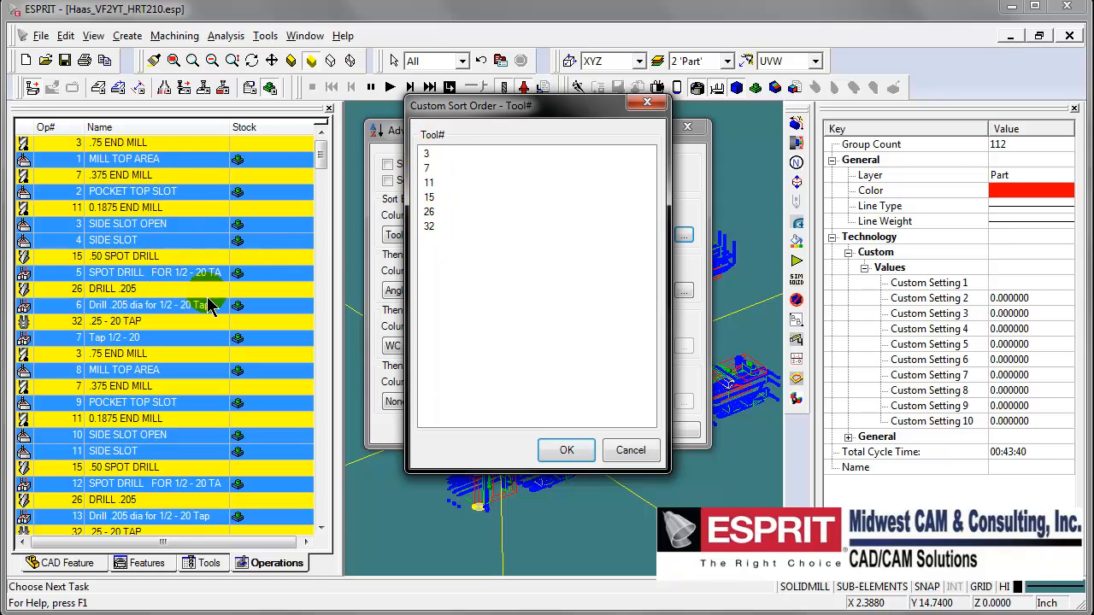
click(429, 226)
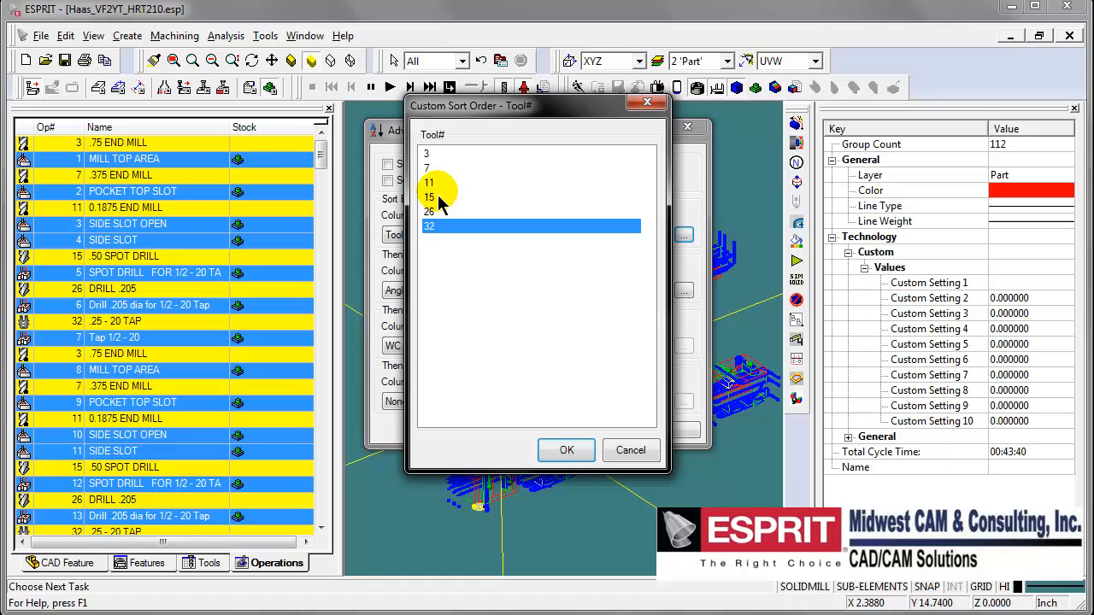
mouse_move(468, 212)
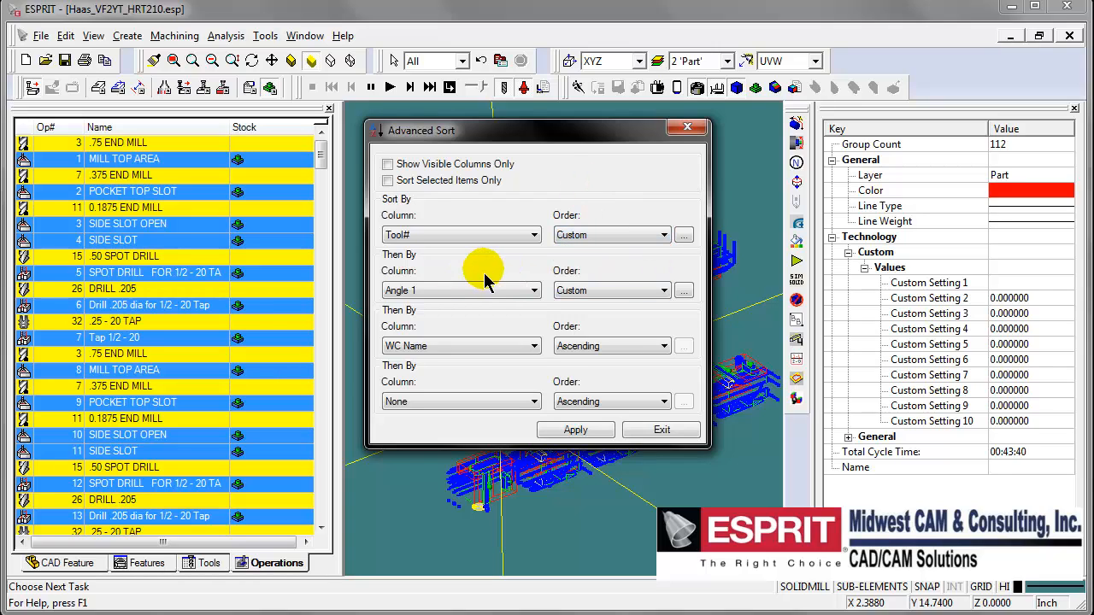
mouse_move(684, 290)
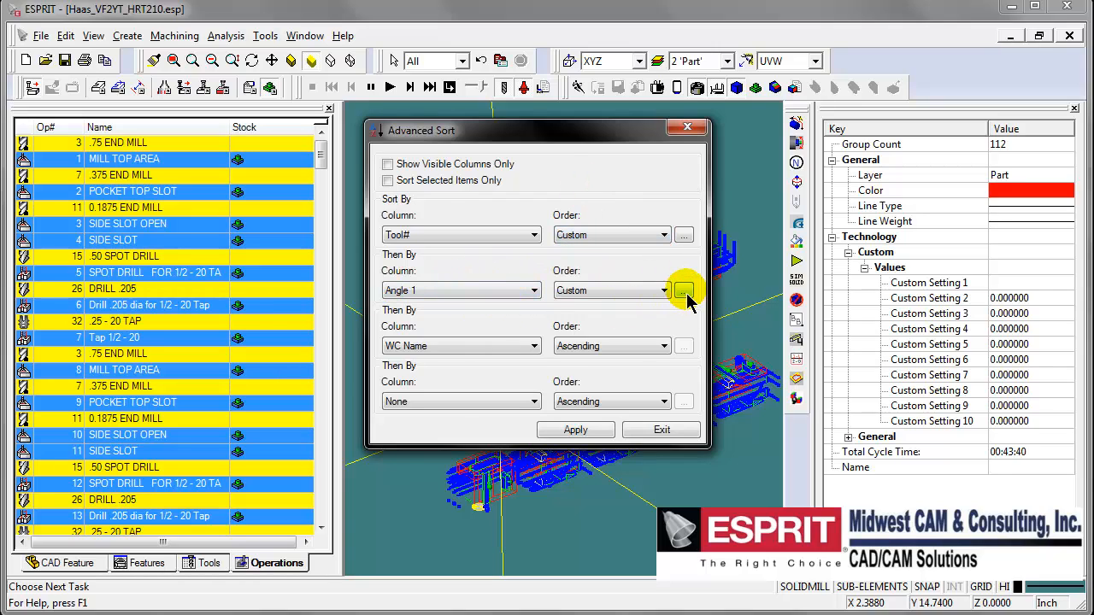
click(684, 291)
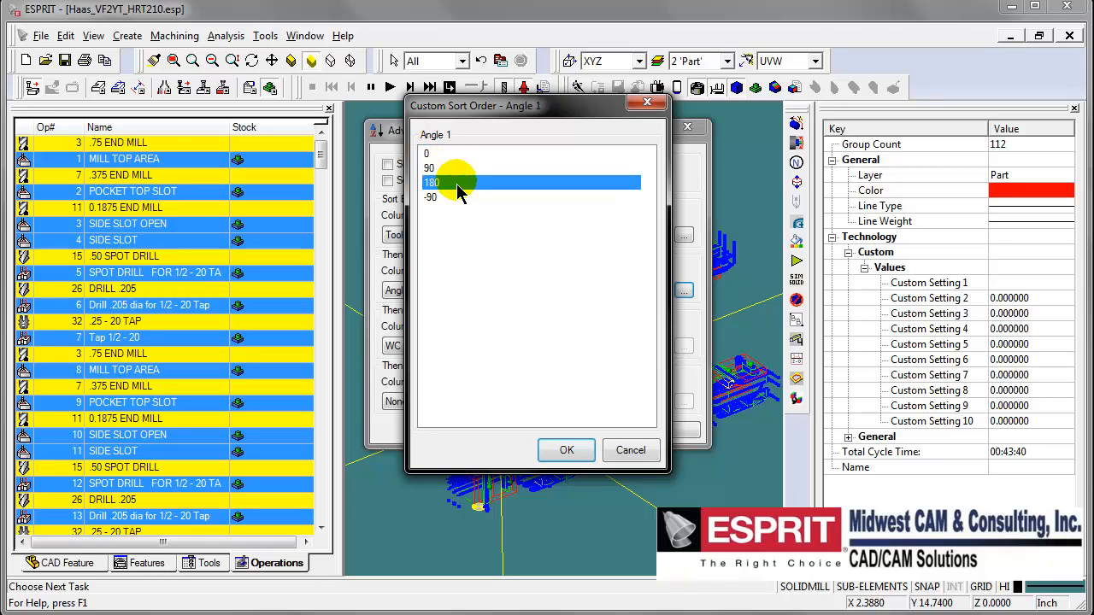
mouse_move(432, 201)
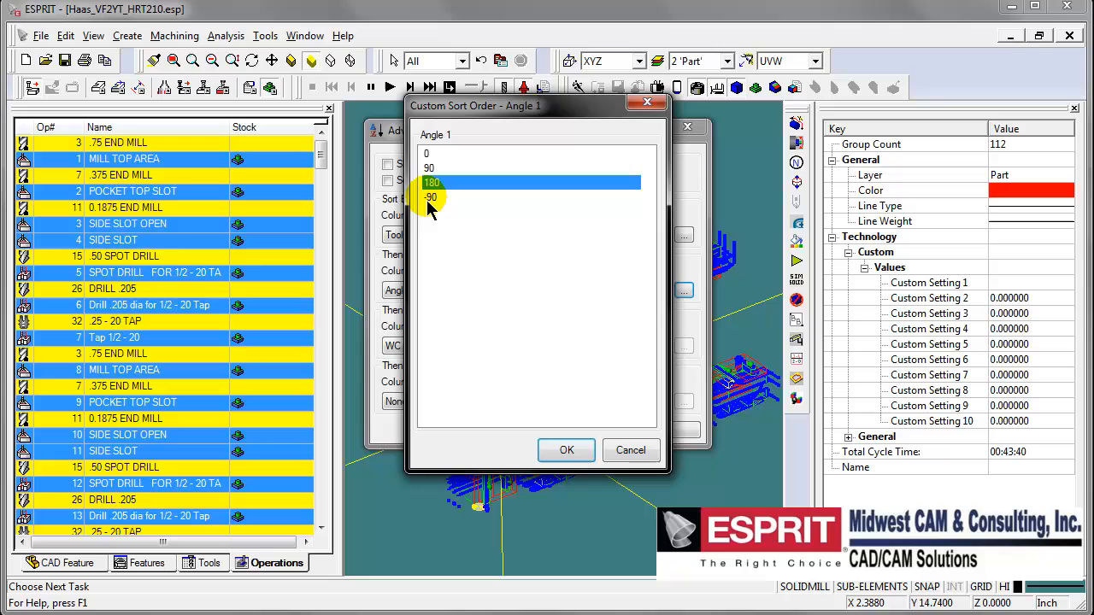
click(566, 451)
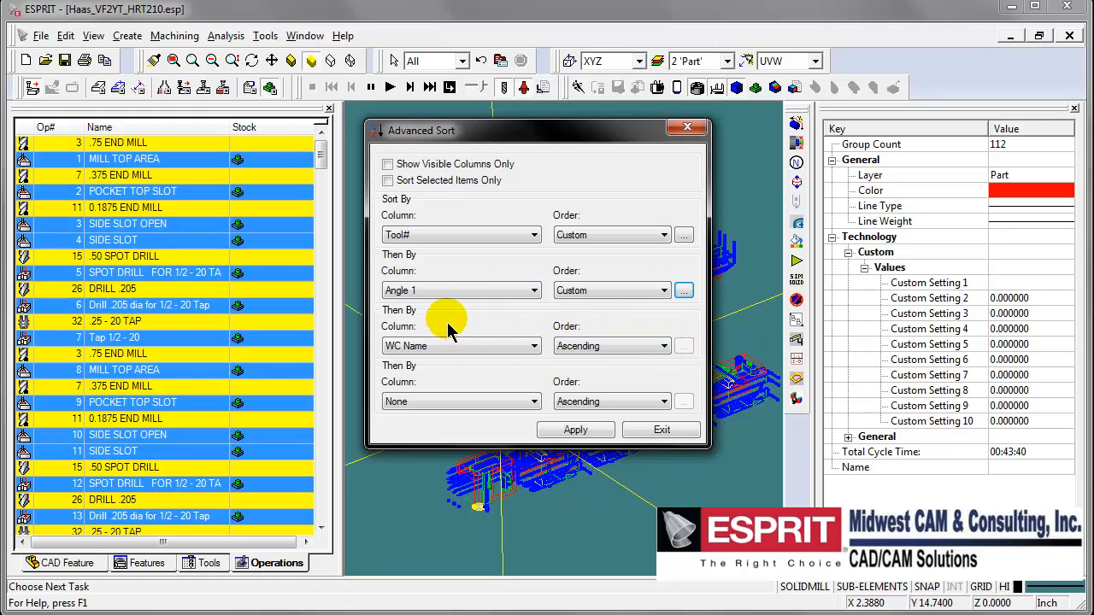
mouse_move(637, 268)
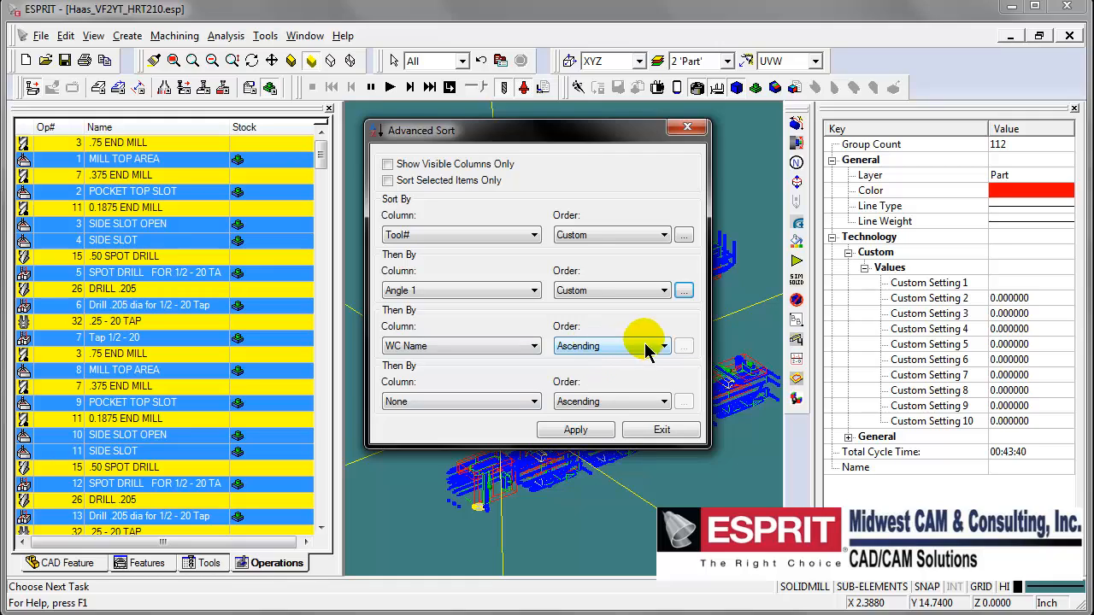
mouse_move(602, 353)
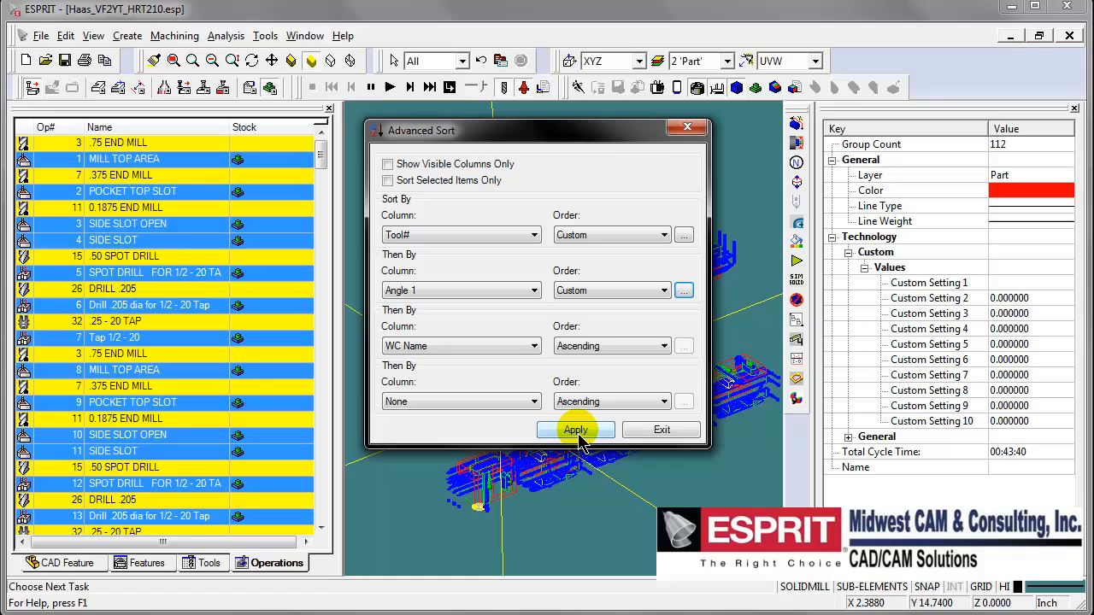
Apply the three-level sort with WC Name kept ascending
click(575, 430)
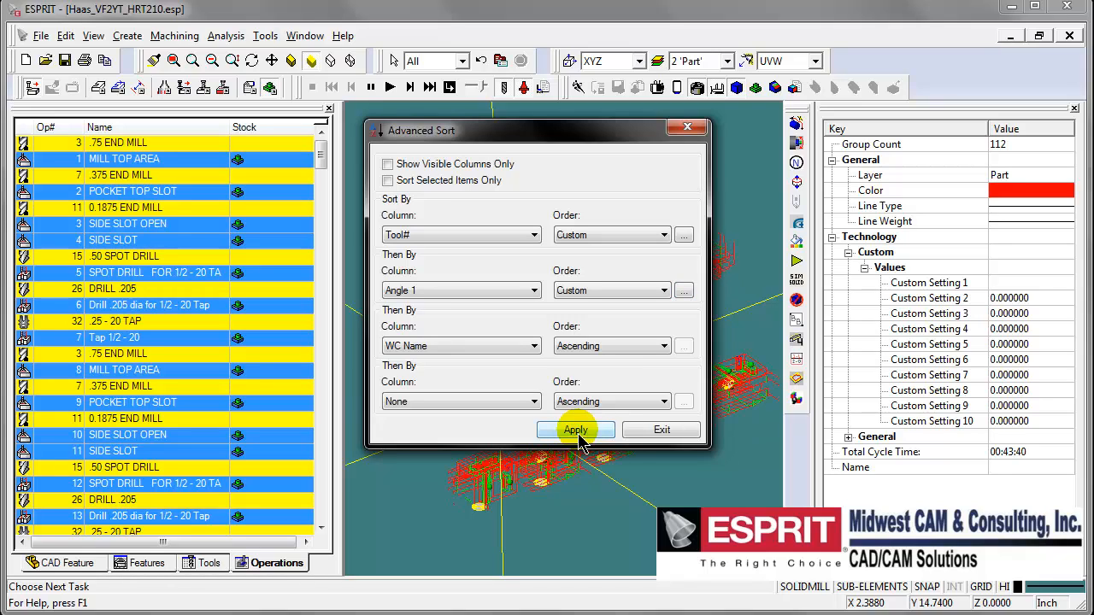
click(575, 430)
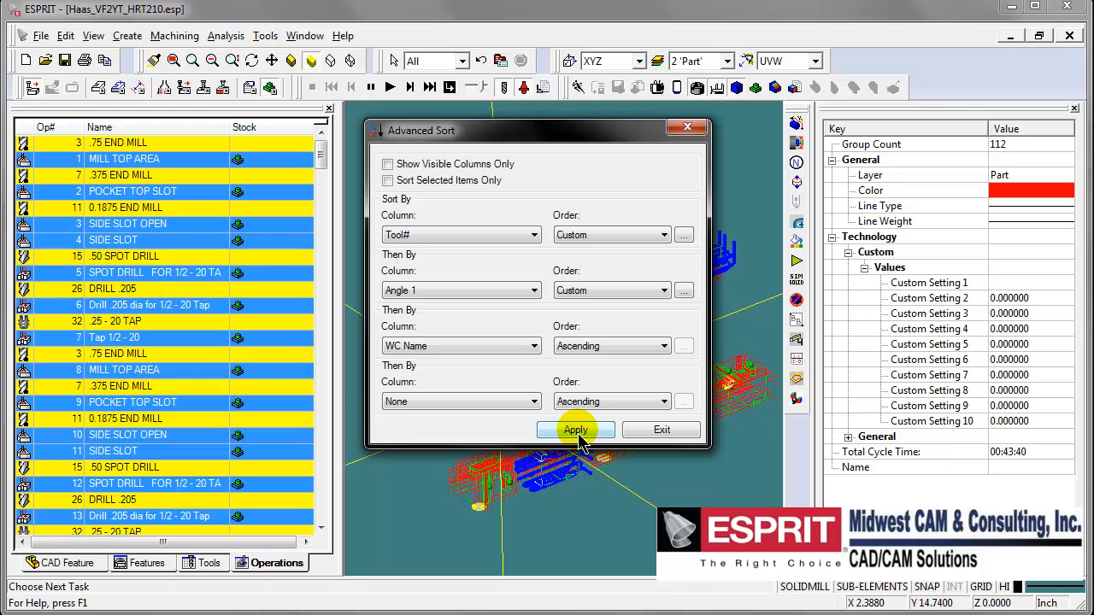
mouse_move(753, 374)
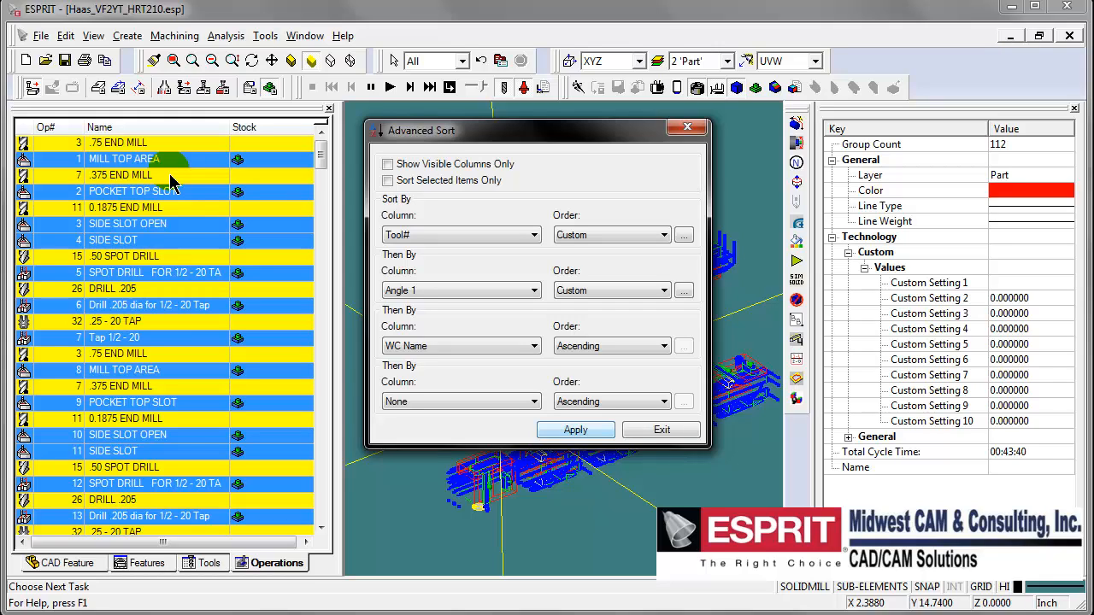
click(574, 430)
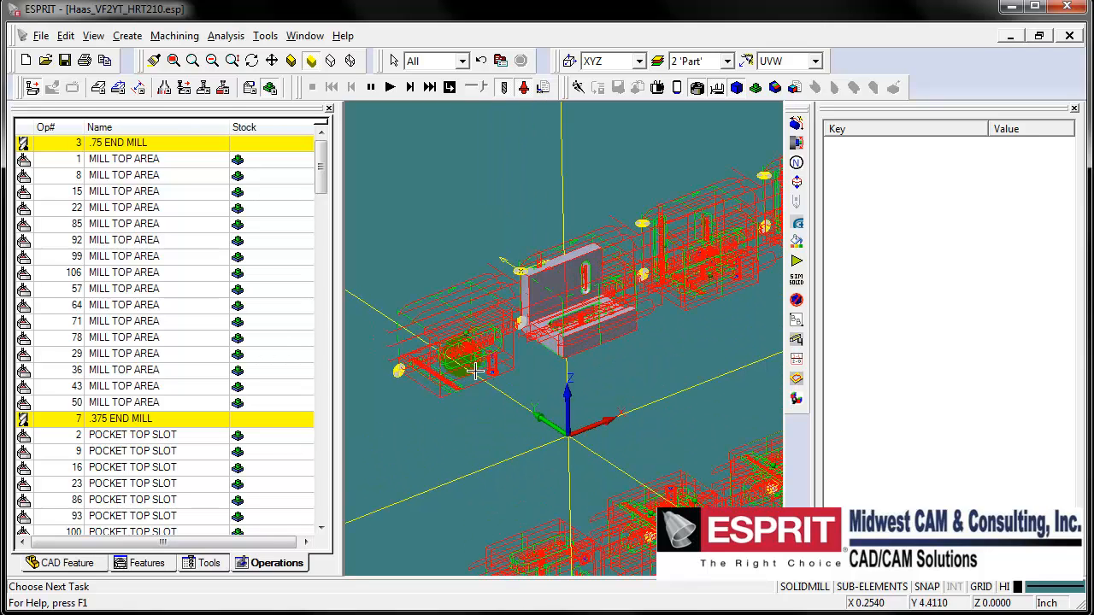
Review Stock2 and the 0/90/180/270-degree stock solids in Simulation Parameters
drag(474, 372, 662, 372)
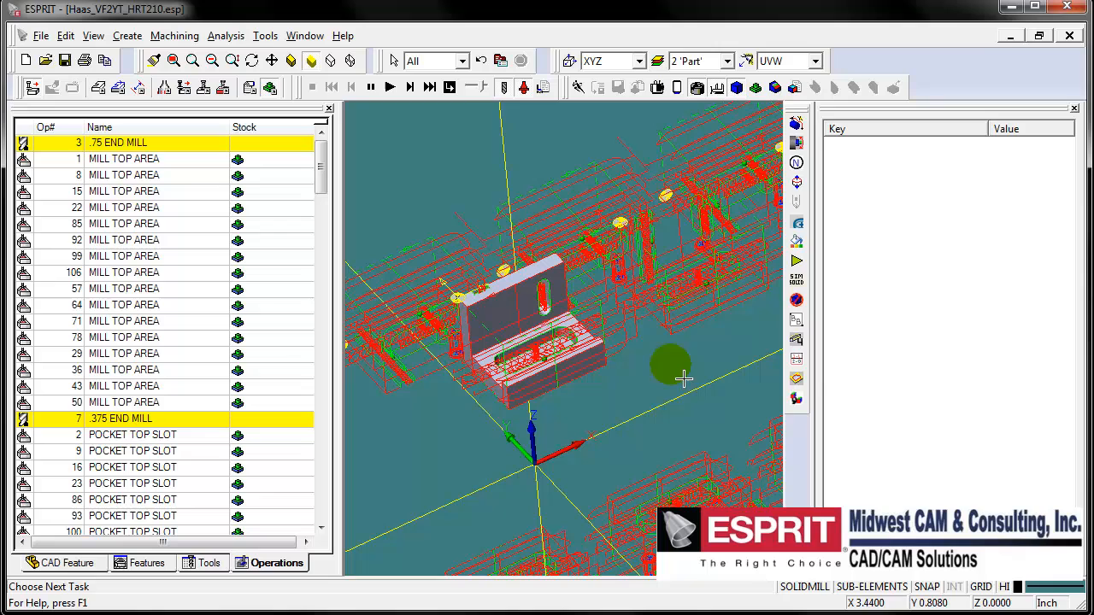
click(150, 563)
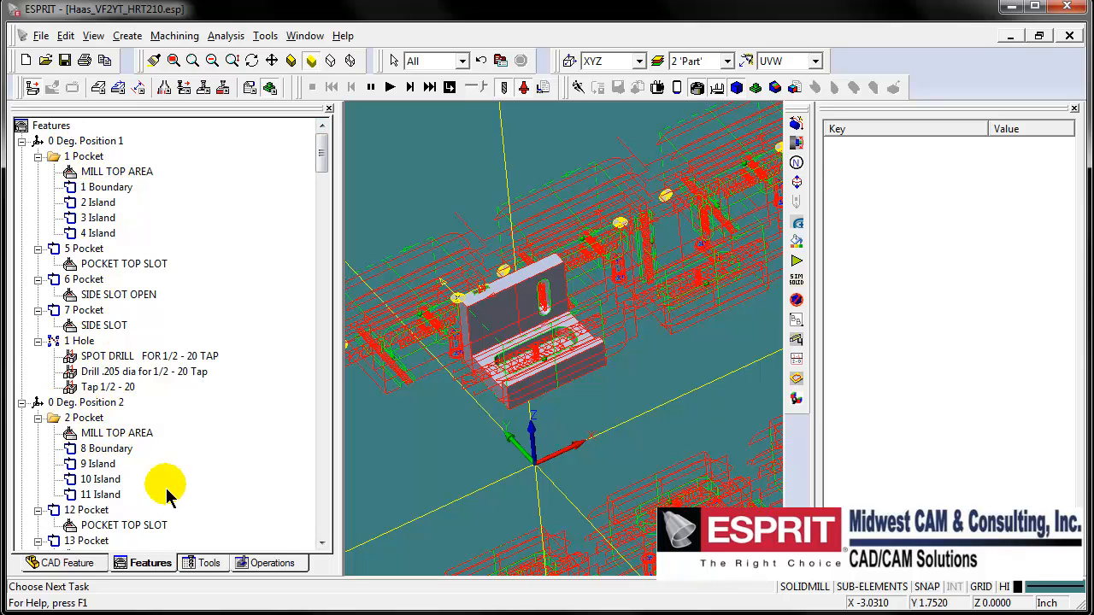
mouse_move(534, 103)
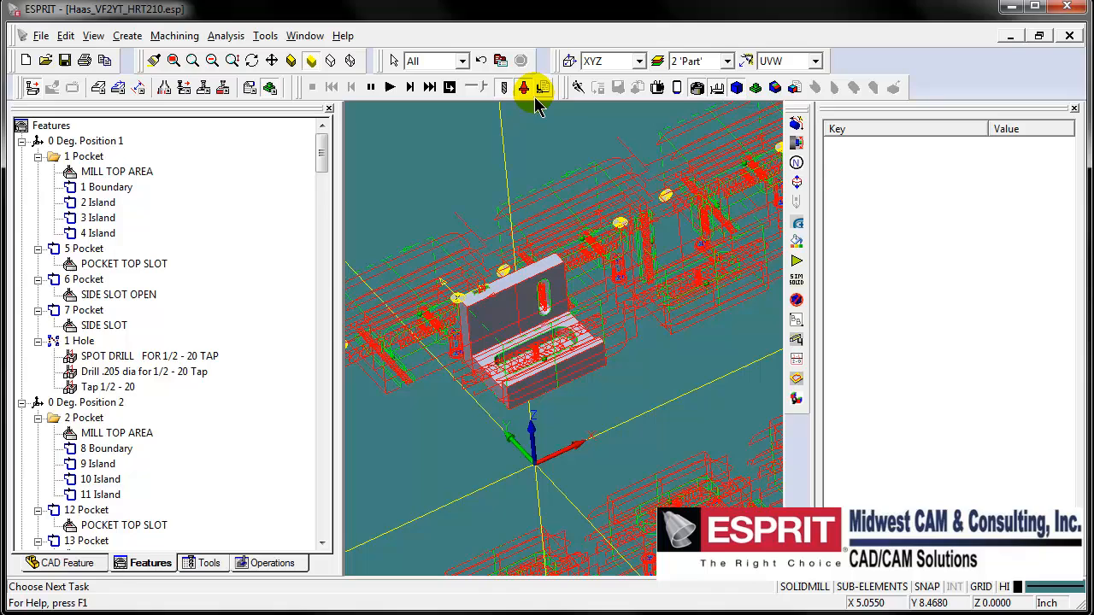
click(523, 87)
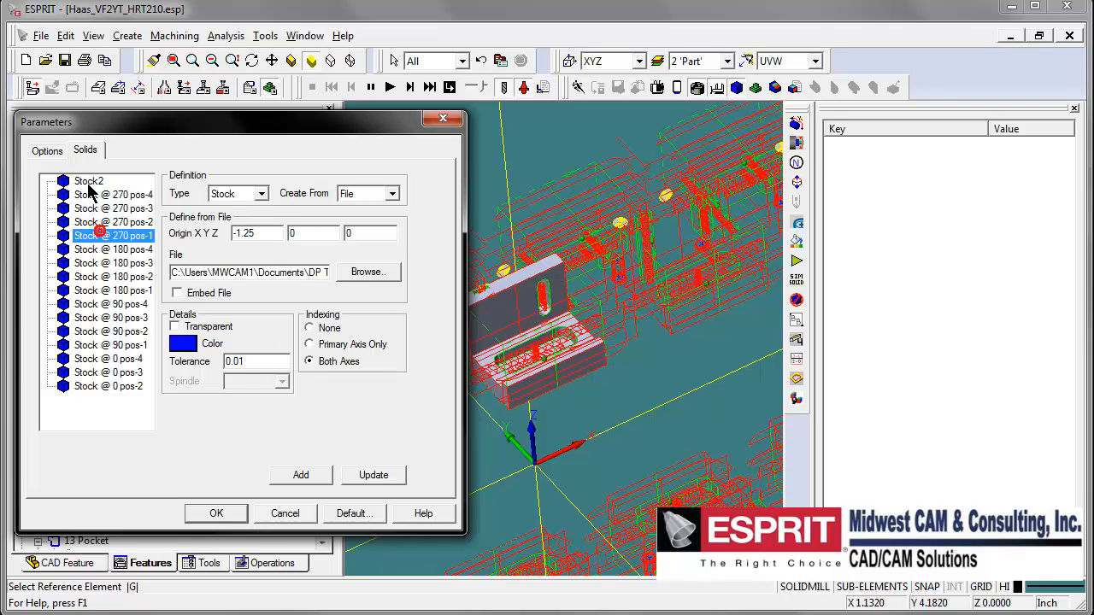
click(386, 193)
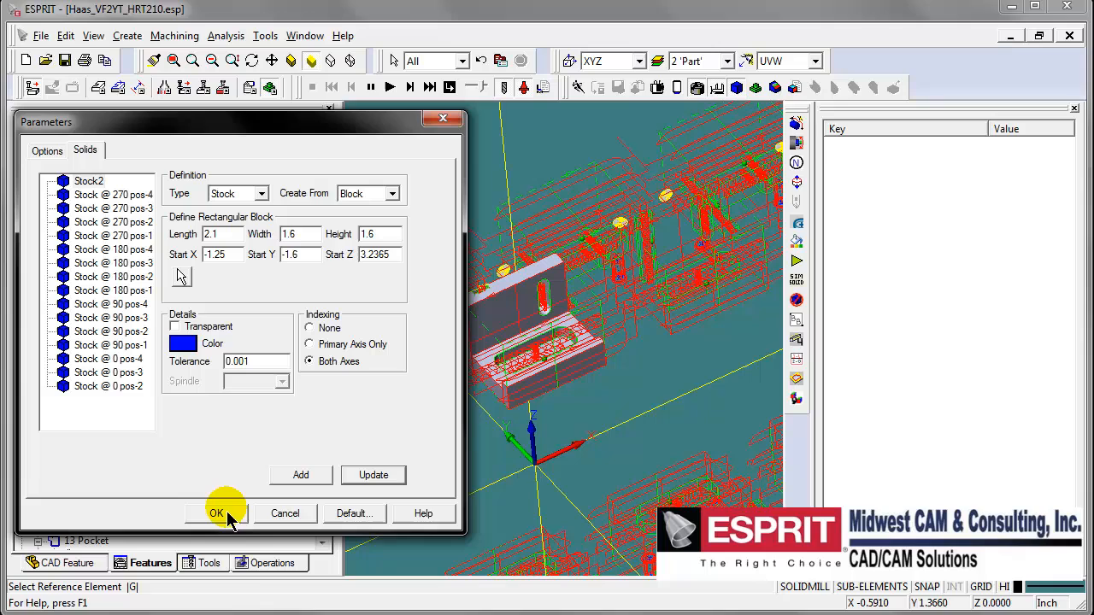
click(216, 513)
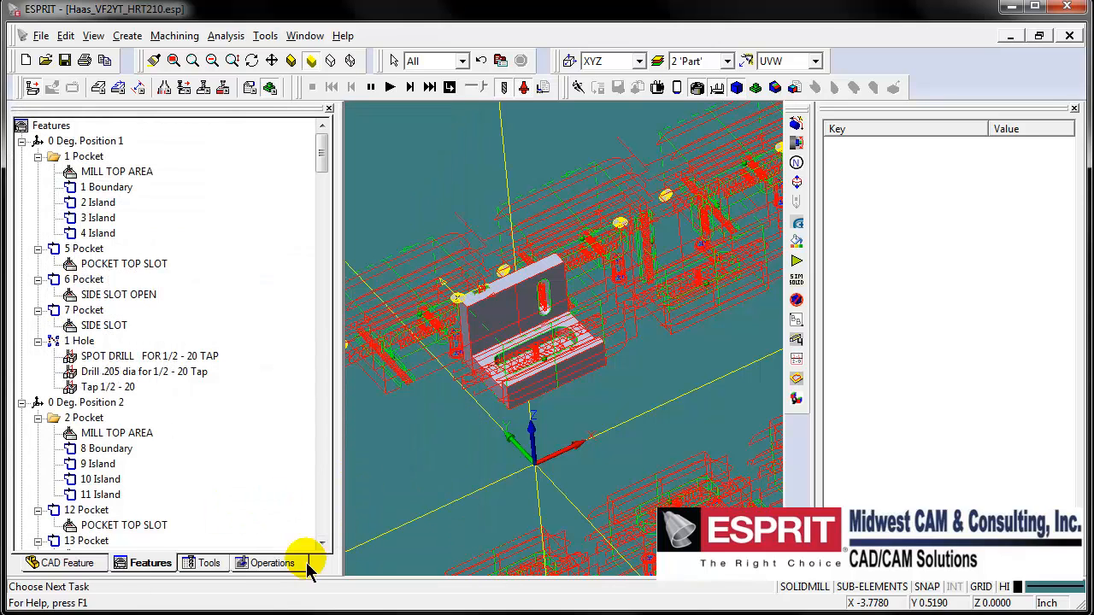
click(272, 562)
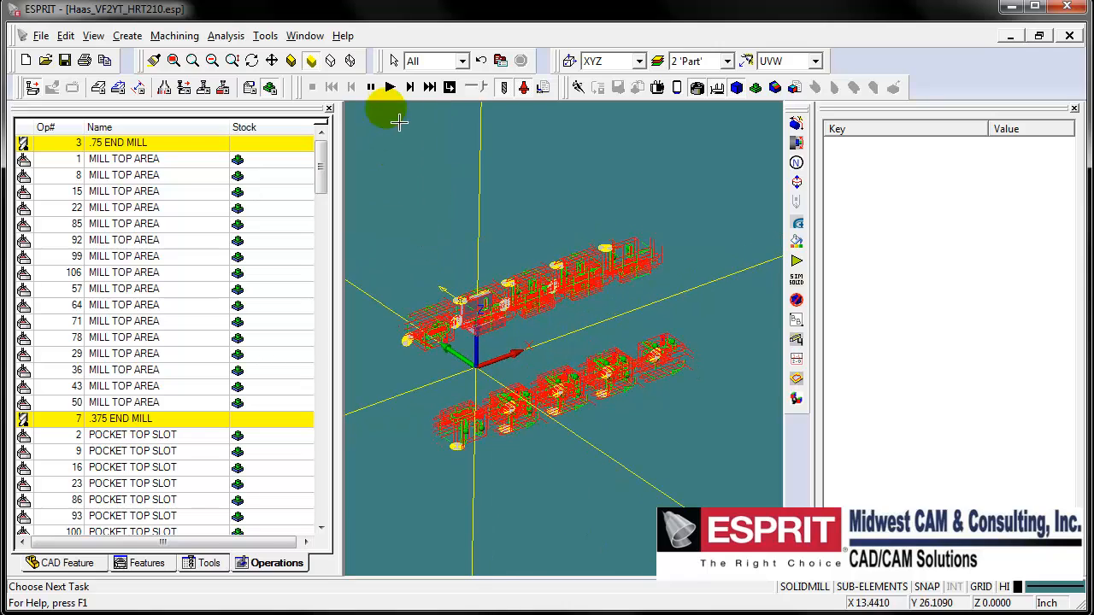
Simulate the .75 end mill top-area cuts across rotary positions, orbiting, then stop
click(389, 86)
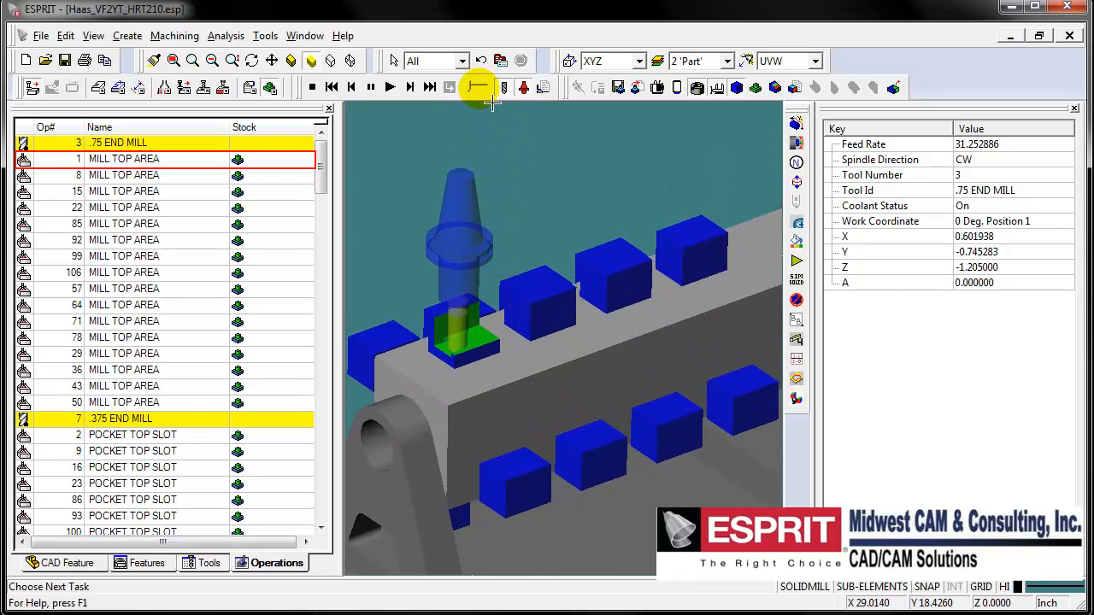
click(468, 86)
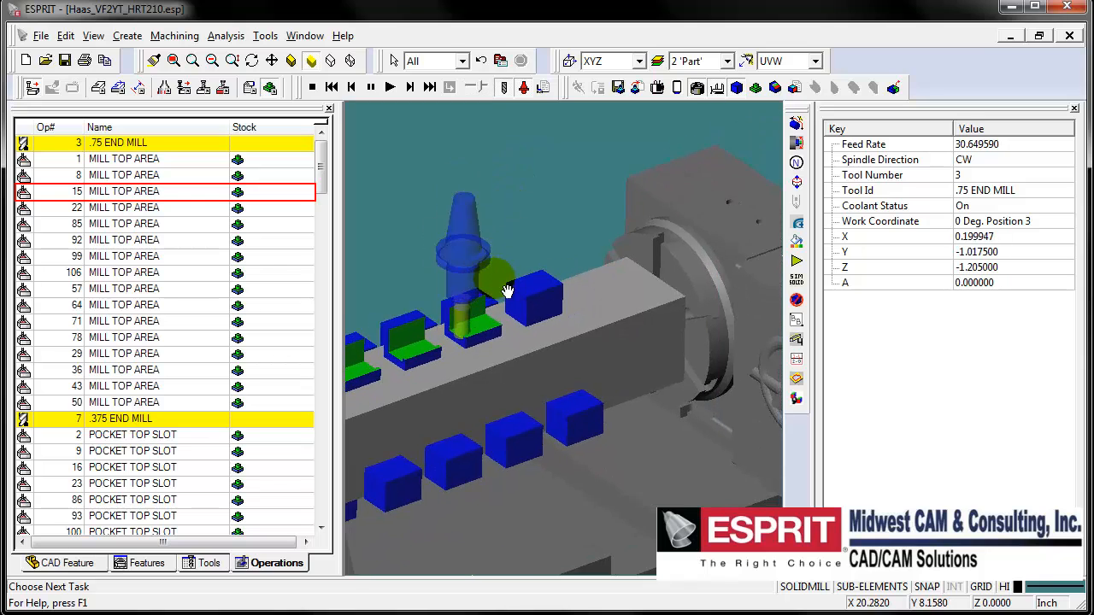
drag(507, 291, 571, 301)
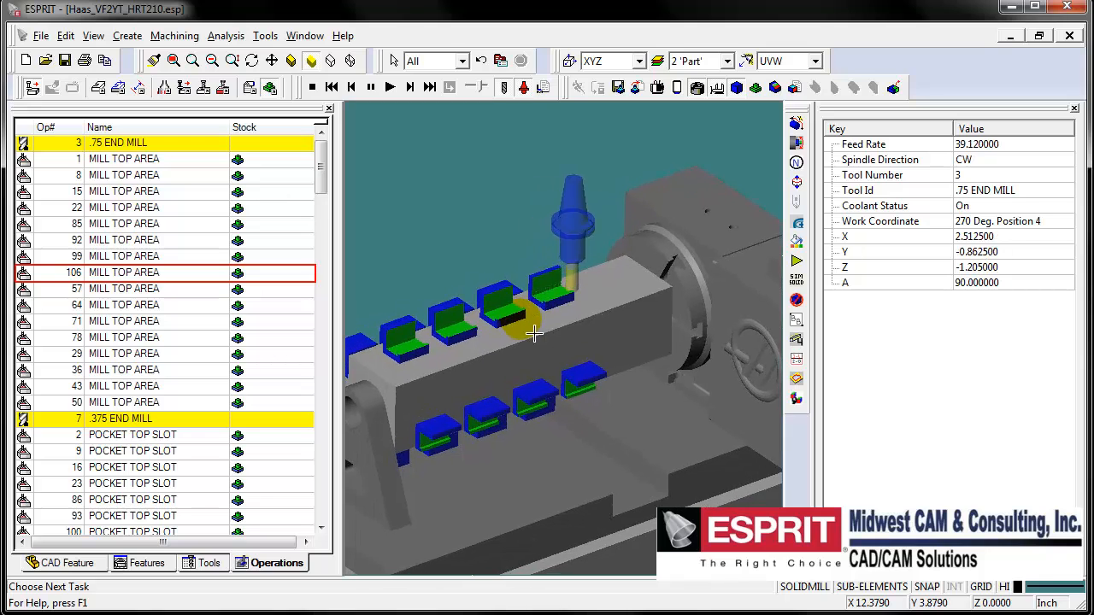
click(312, 87)
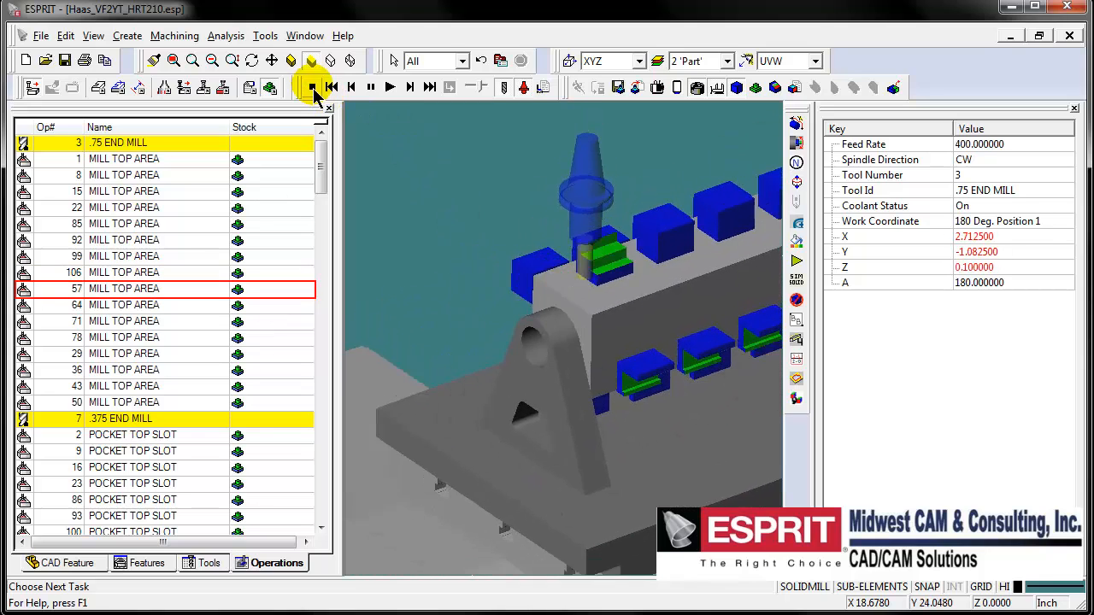
click(312, 87)
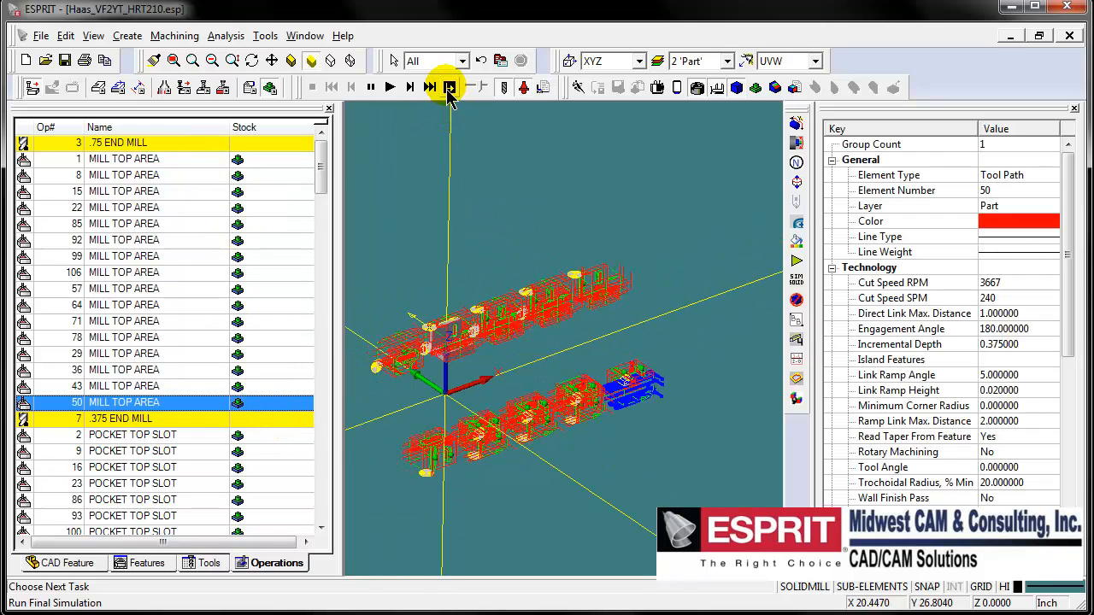
click(449, 87)
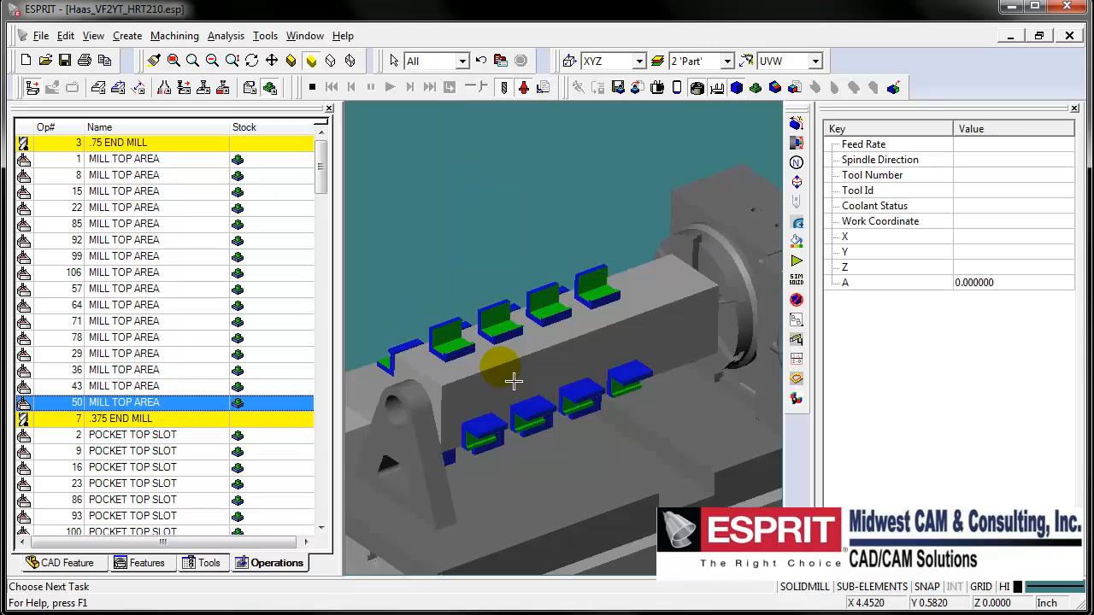
drag(513, 380, 530, 374)
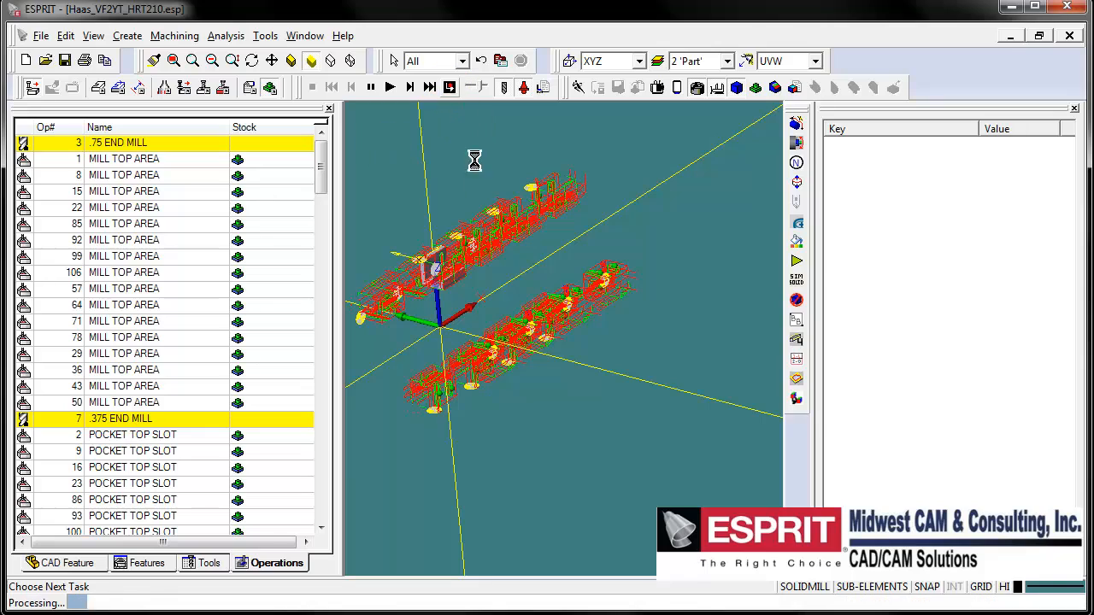
click(389, 87)
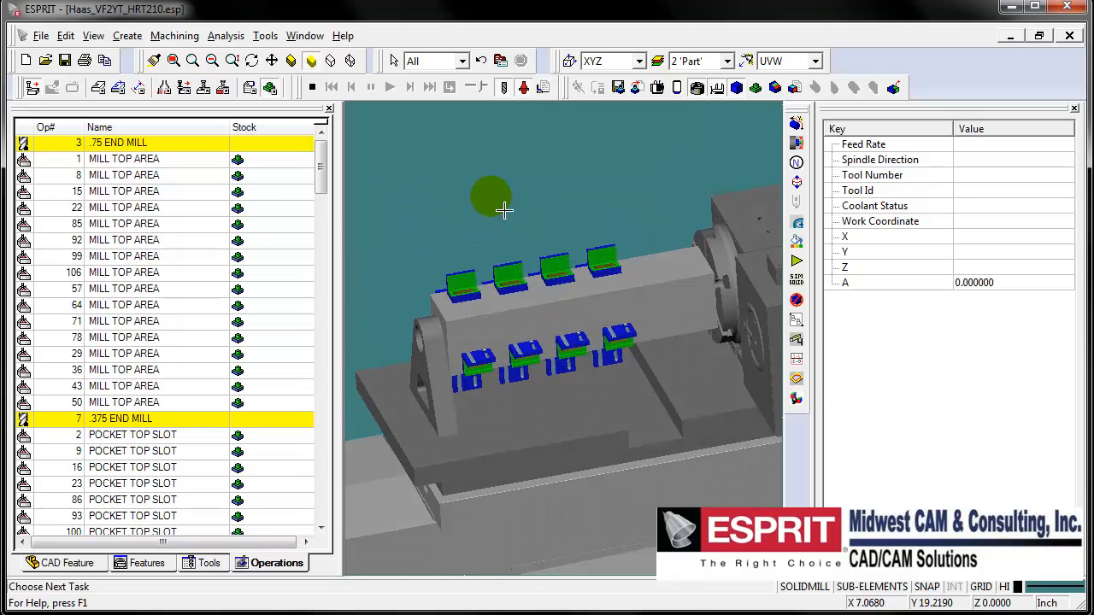
click(249, 88)
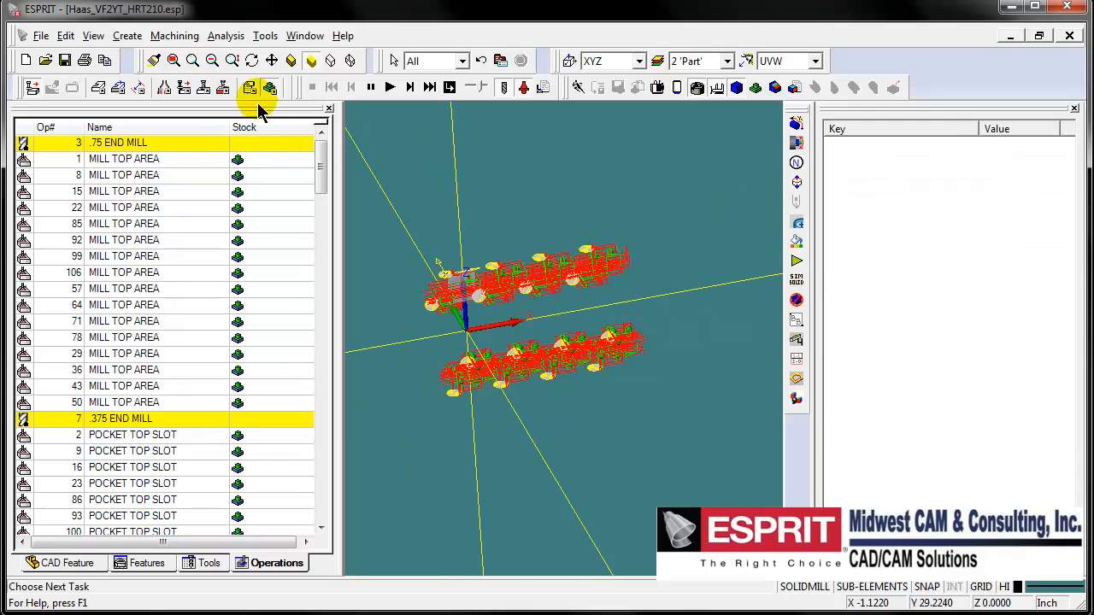
click(351, 89)
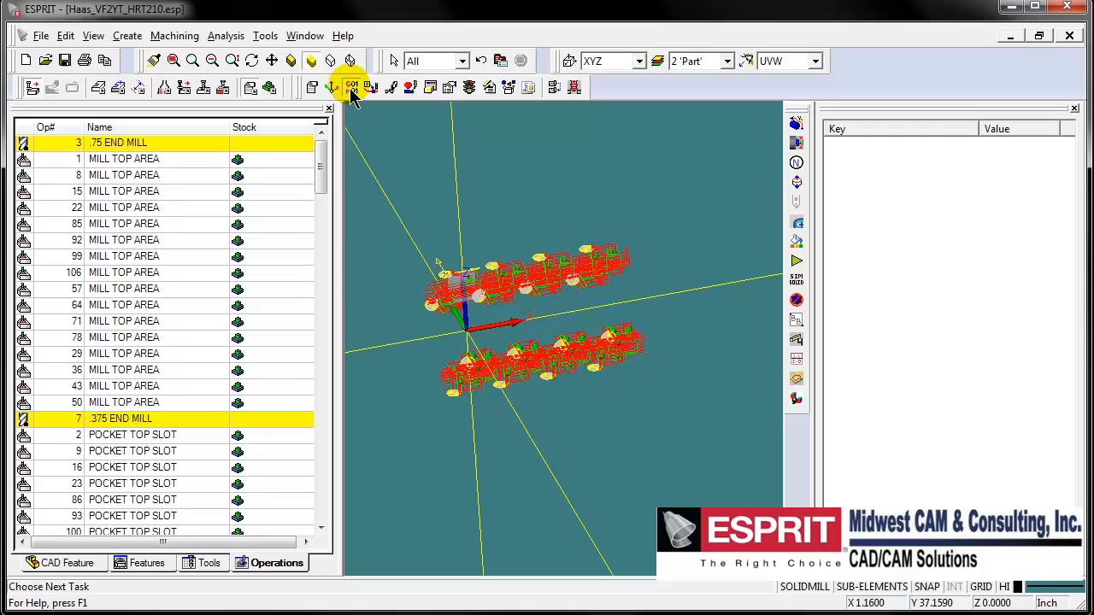
Post the operations to 2222.nc and scroll through its header tool list
click(351, 87)
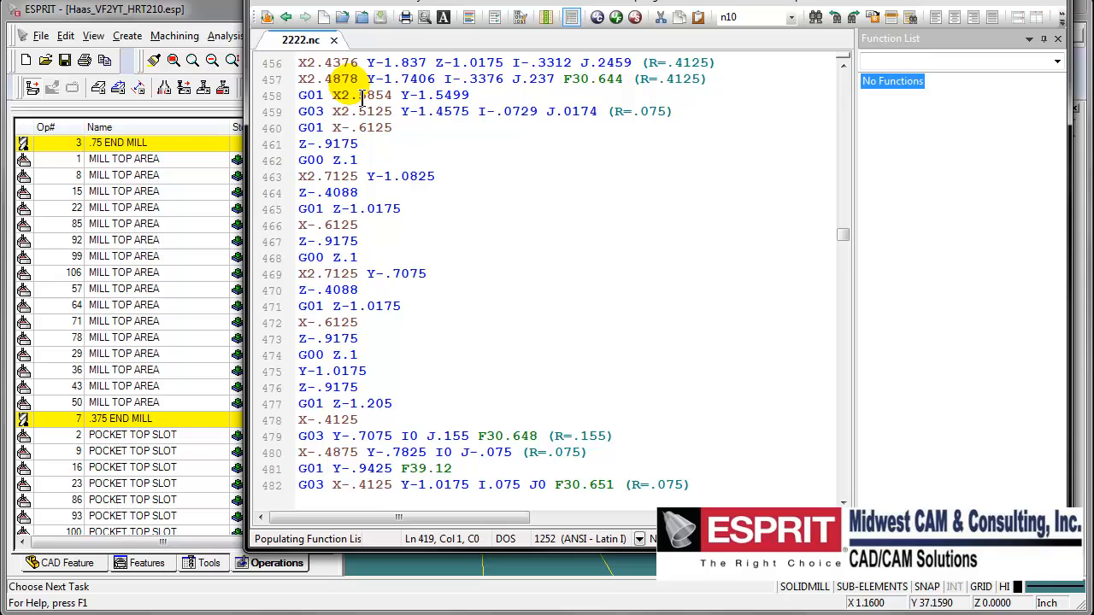
scroll(up, 3)
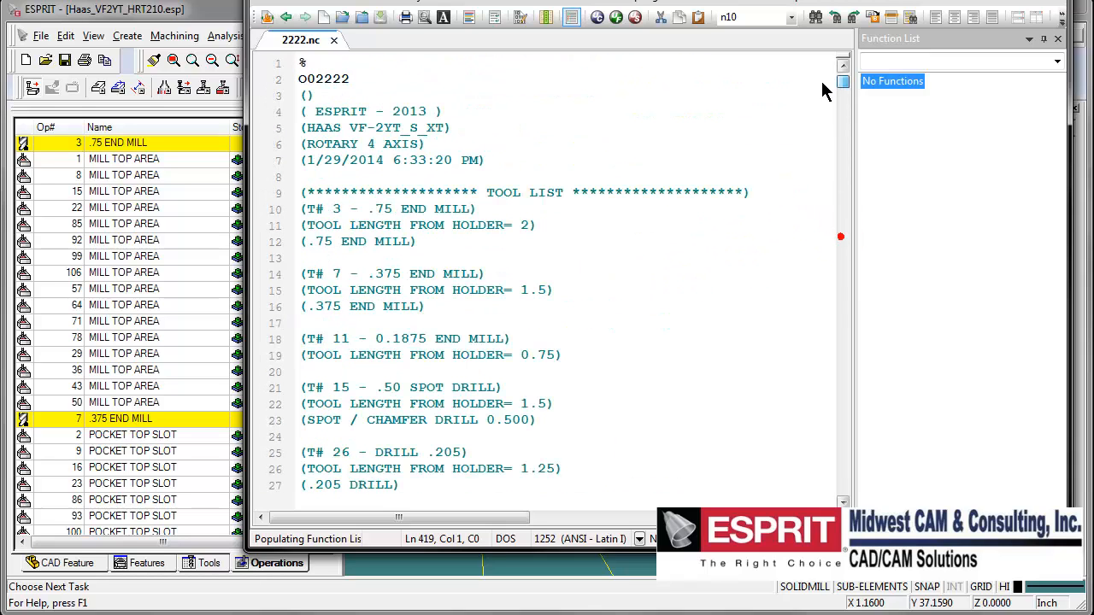
scroll(down, 3)
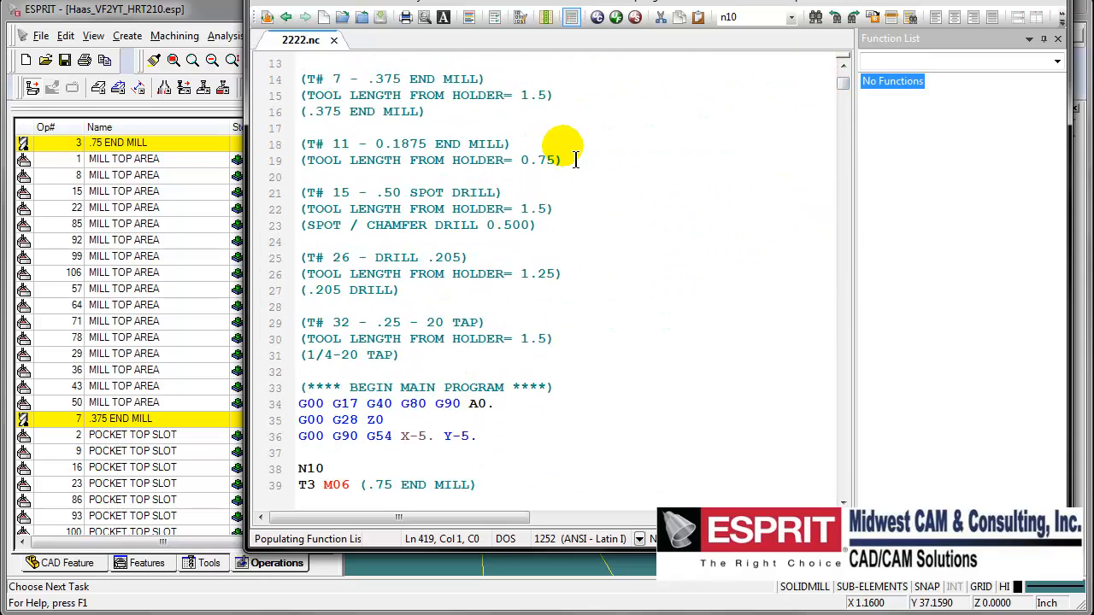
scroll(down, 3)
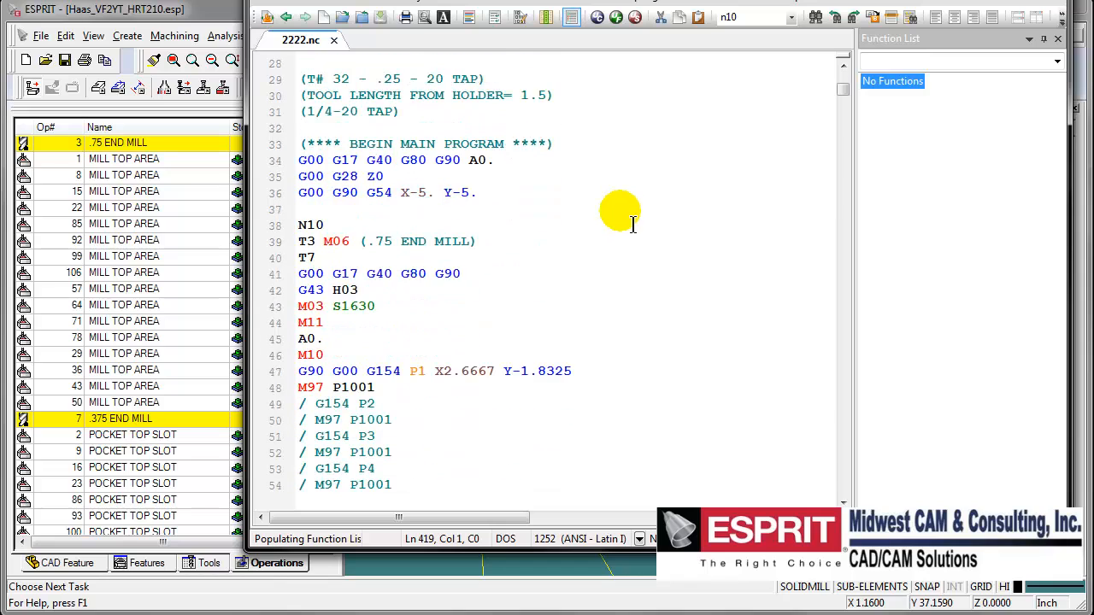
scroll(down, 3)
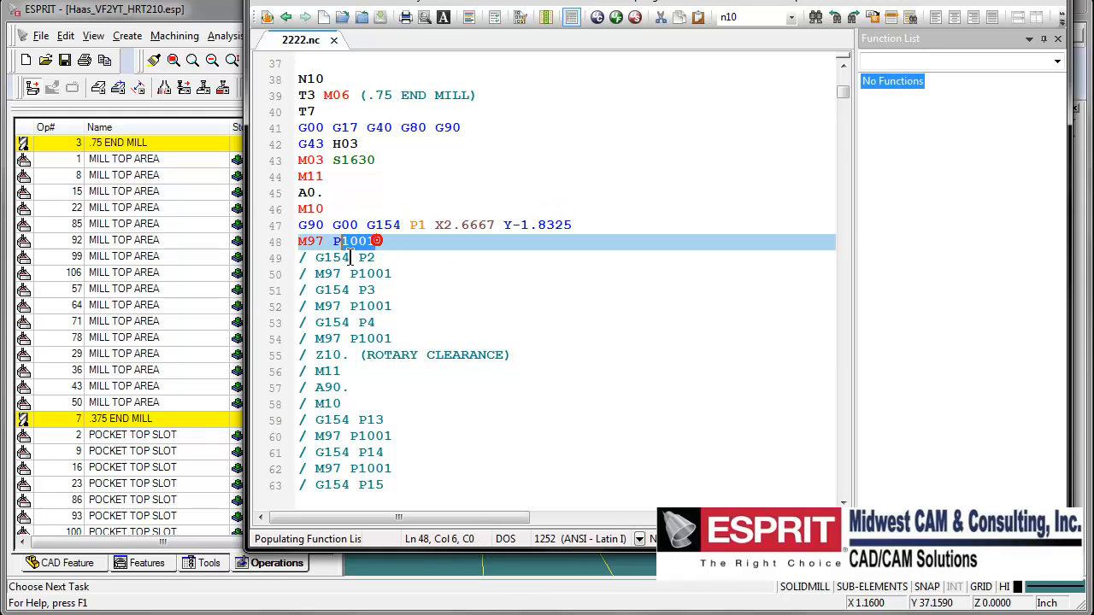
Check the M97 P1001 subroutine calls for successive positions in the main program
click(359, 273)
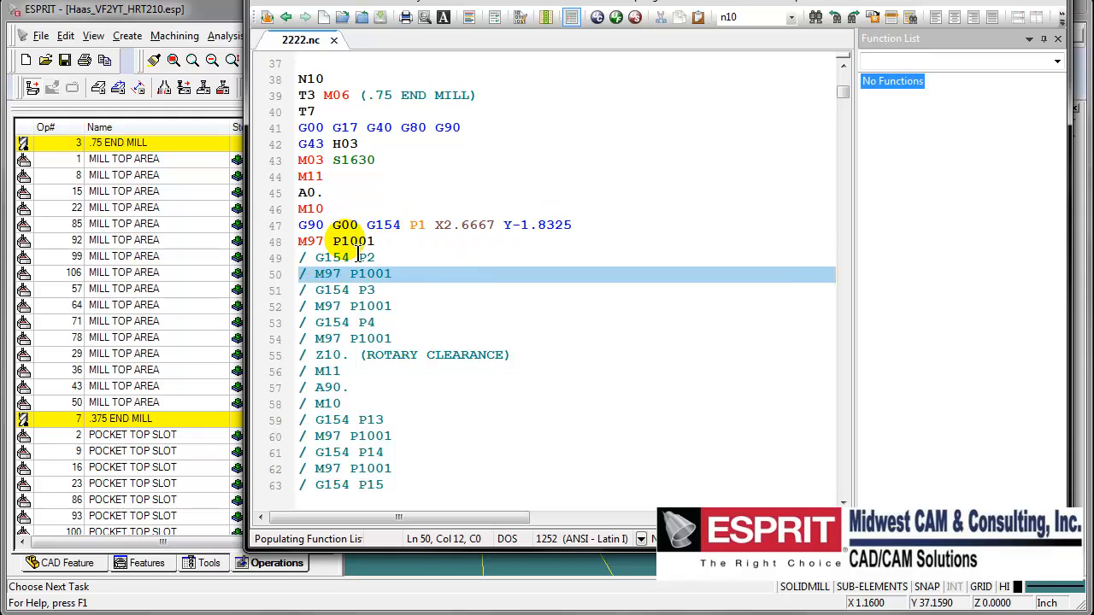
scroll(down, 3)
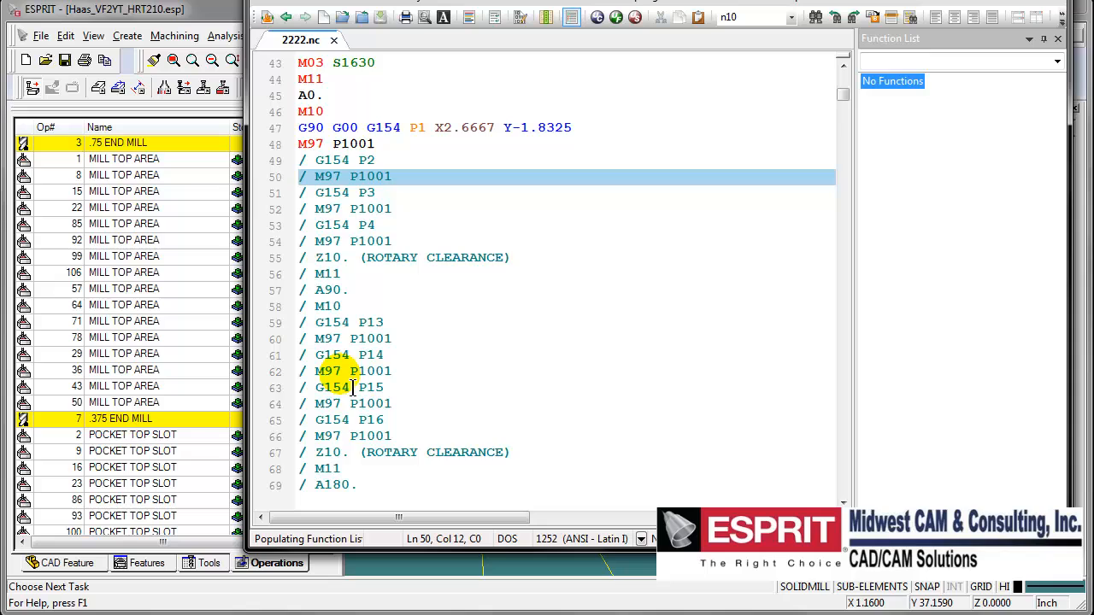
click(368, 161)
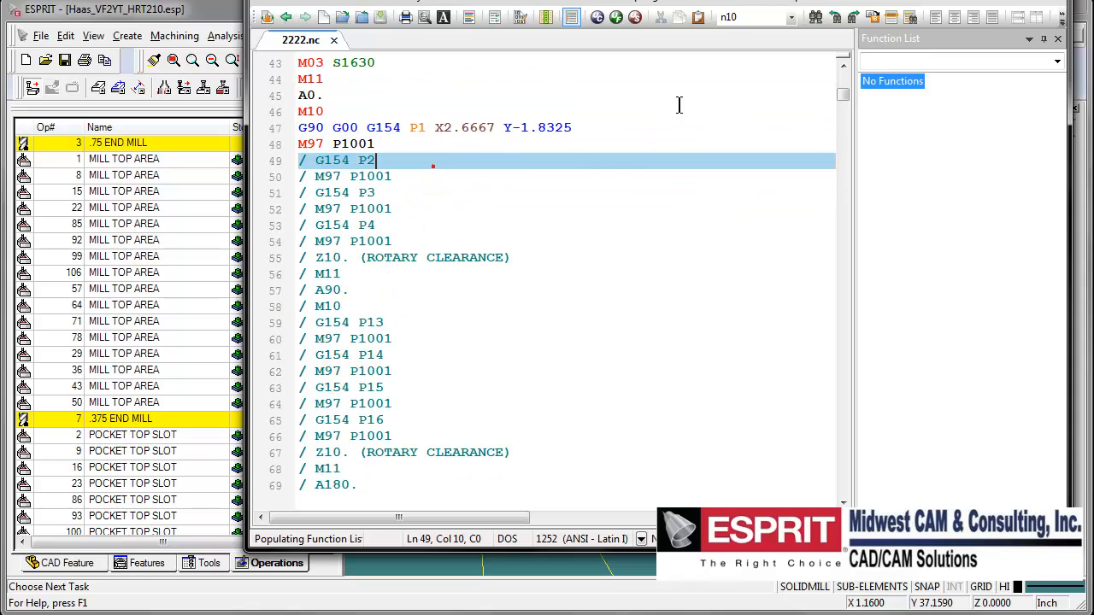
click(852, 17)
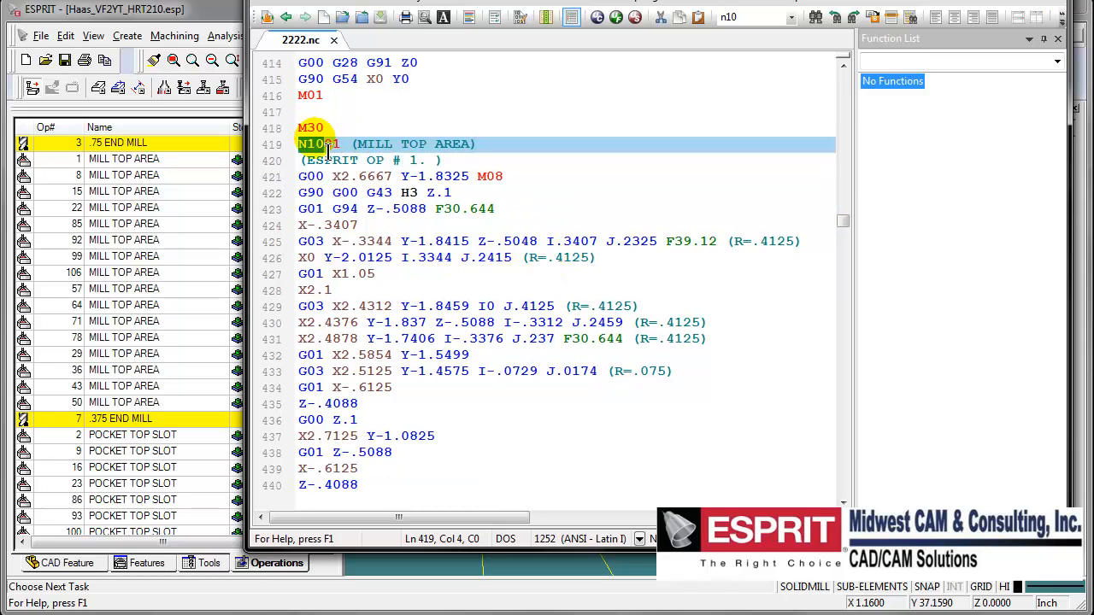
scroll(down, 3)
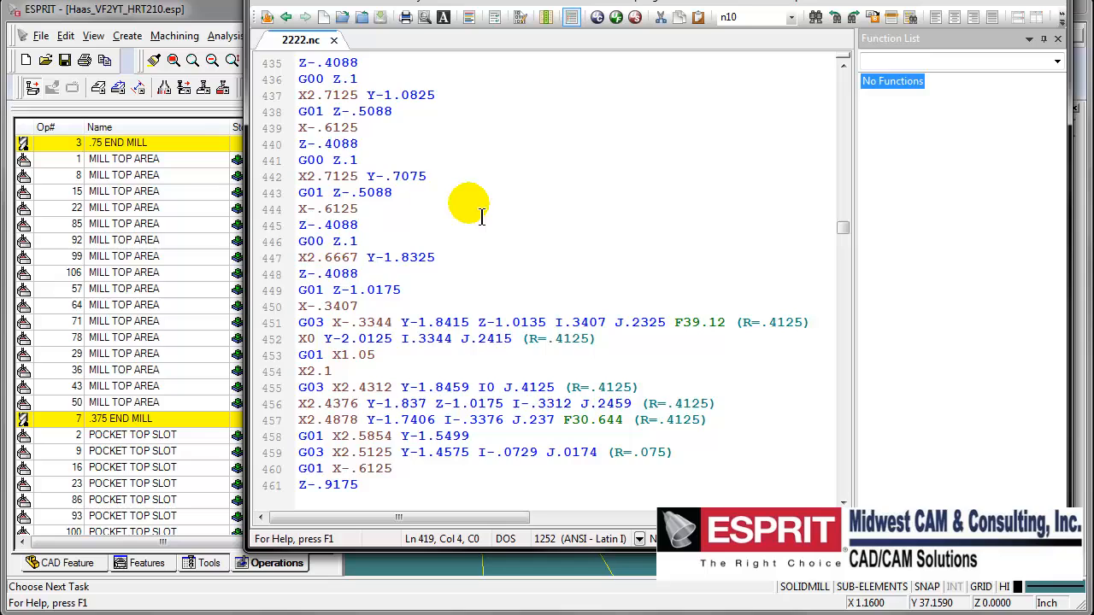
click(851, 17)
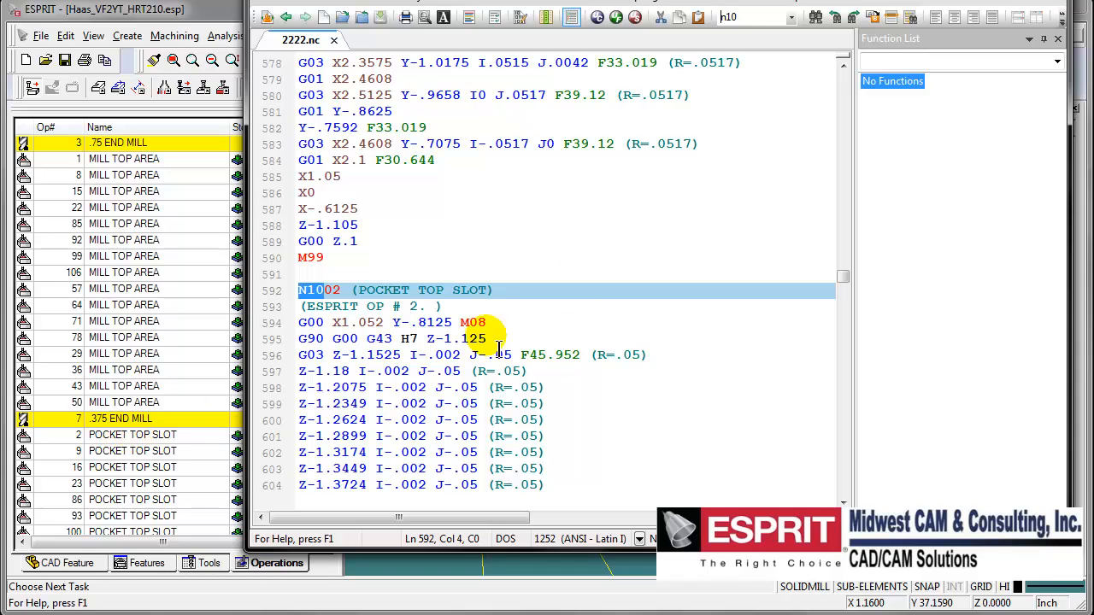
scroll(down, 3)
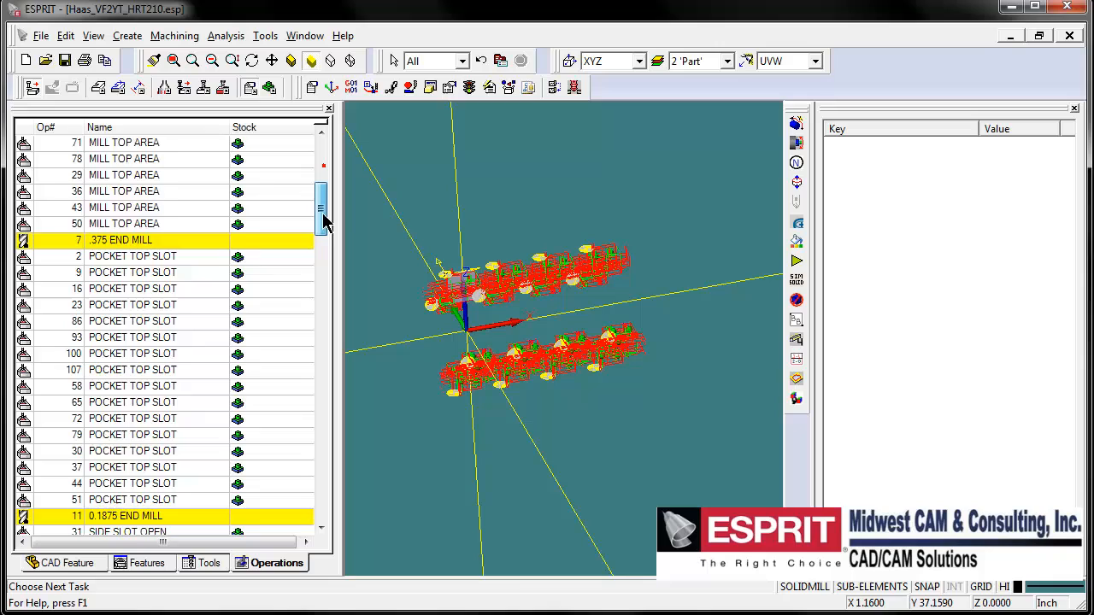
scroll(down, 3)
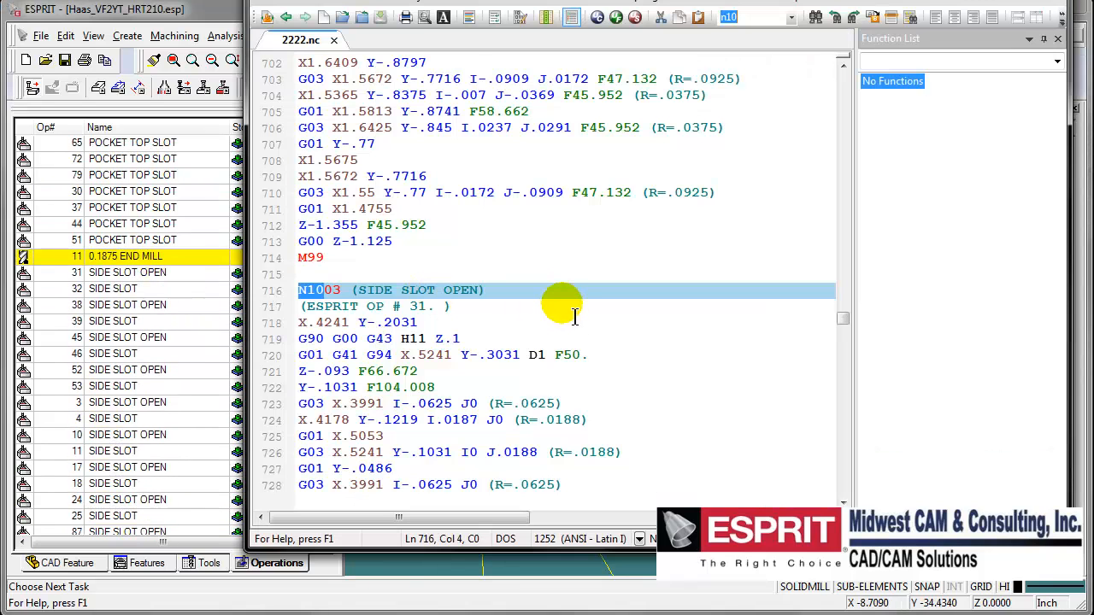
scroll(down, 3)
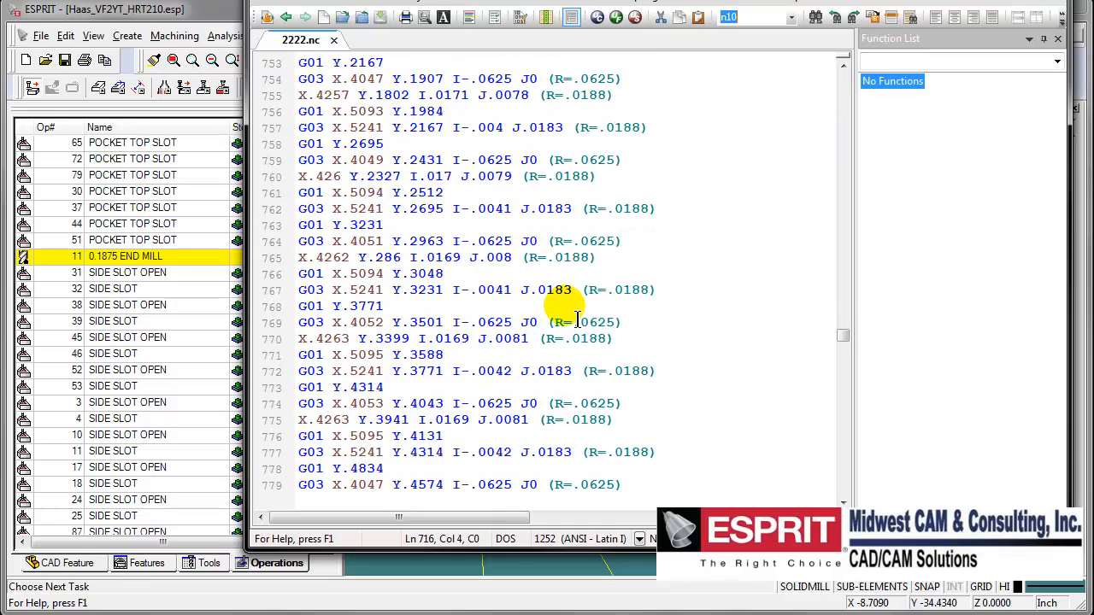
scroll(down, 3)
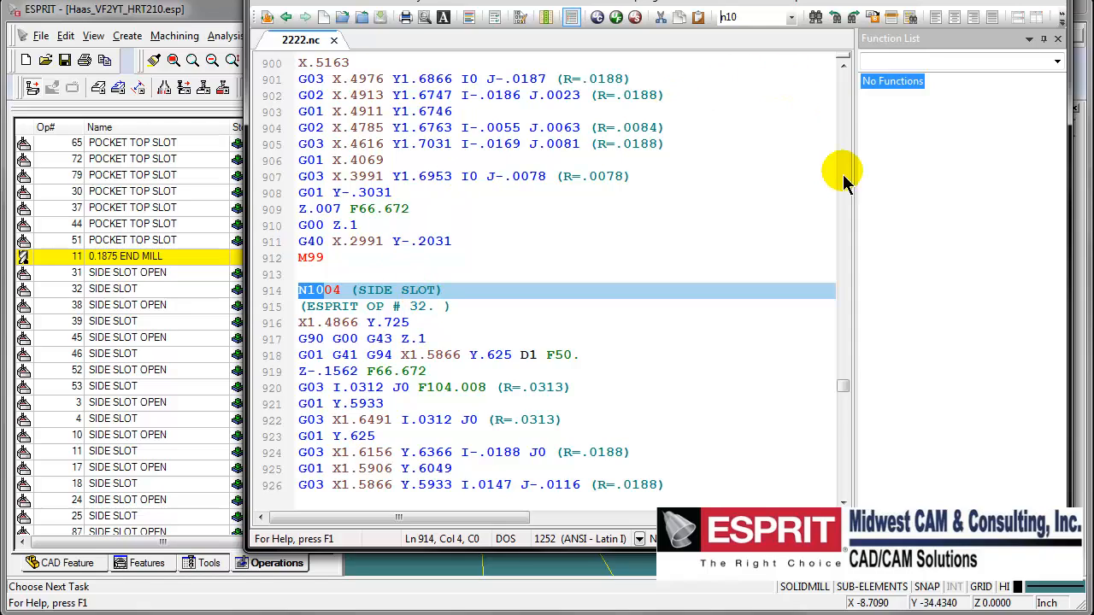
click(843, 64)
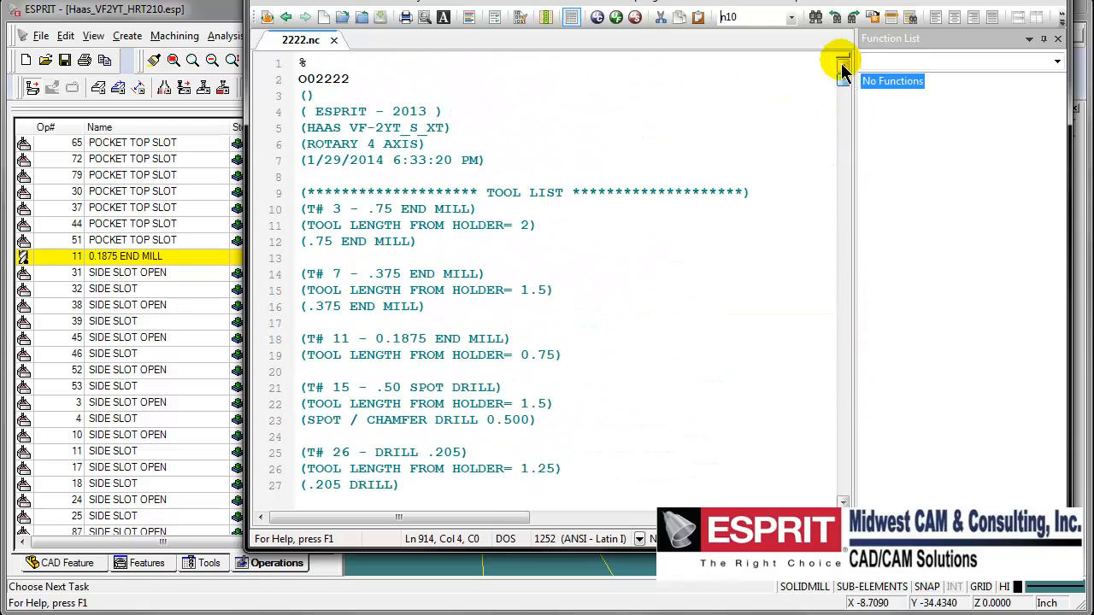